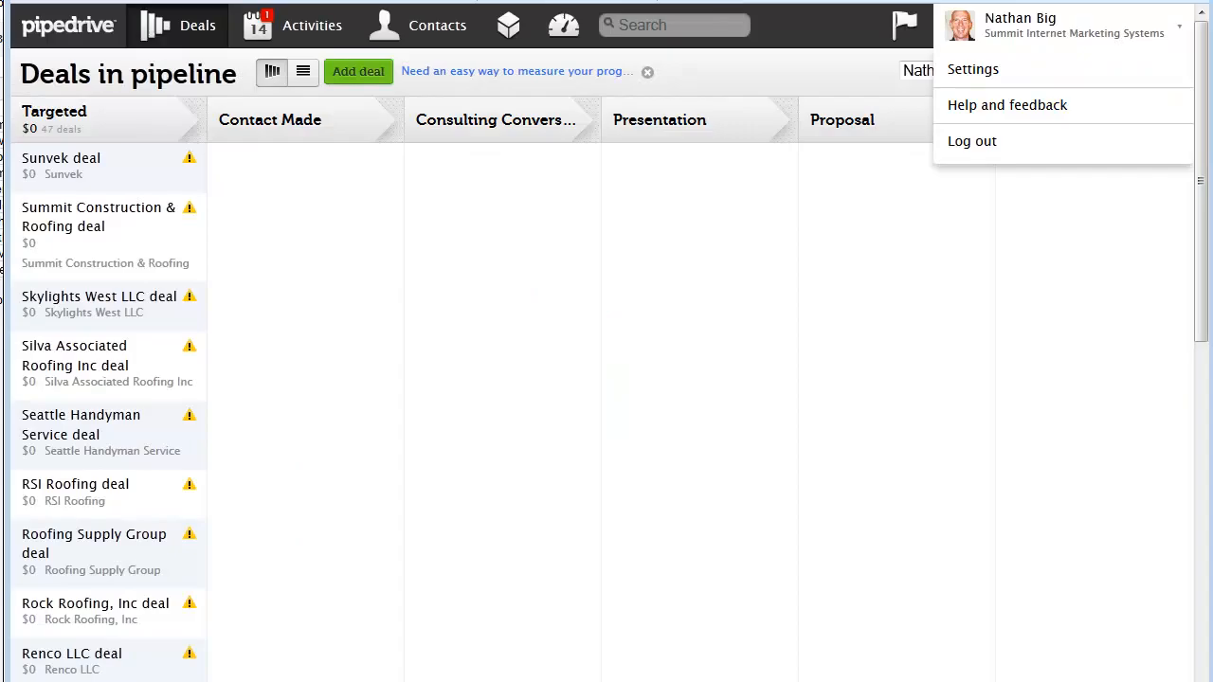
{"action": "mouse_move", "coordinate": [486, 160]}
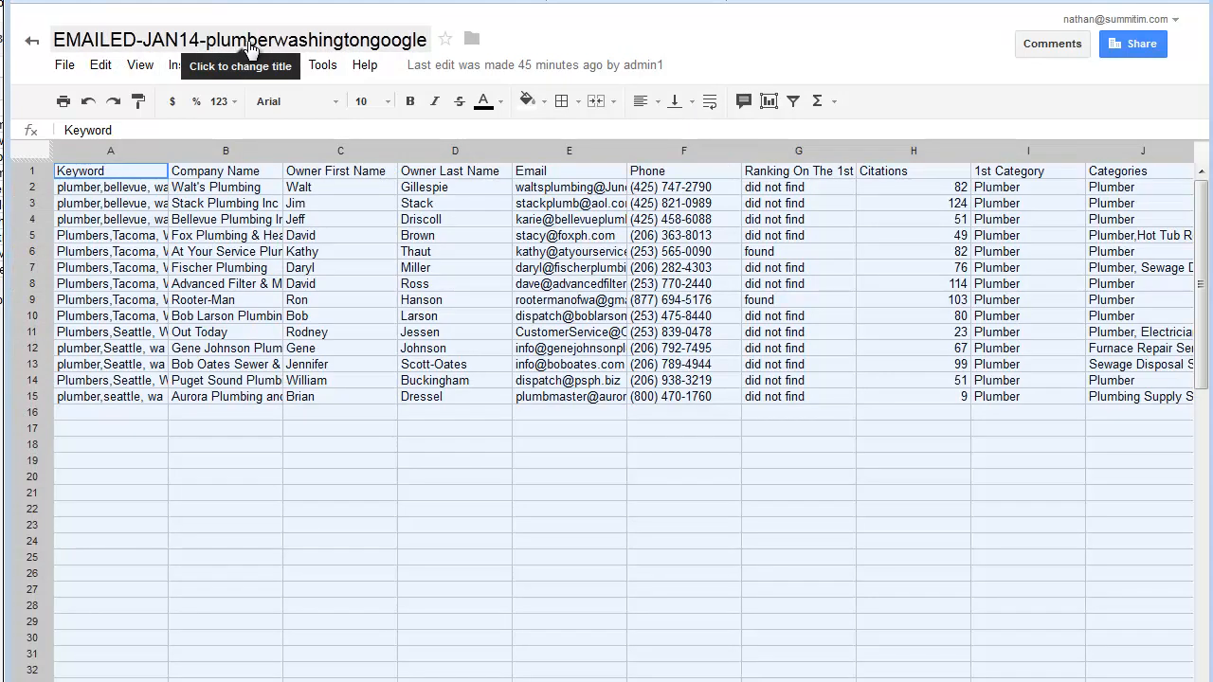
{"action": "mouse_move", "coordinate": [368, 8]}
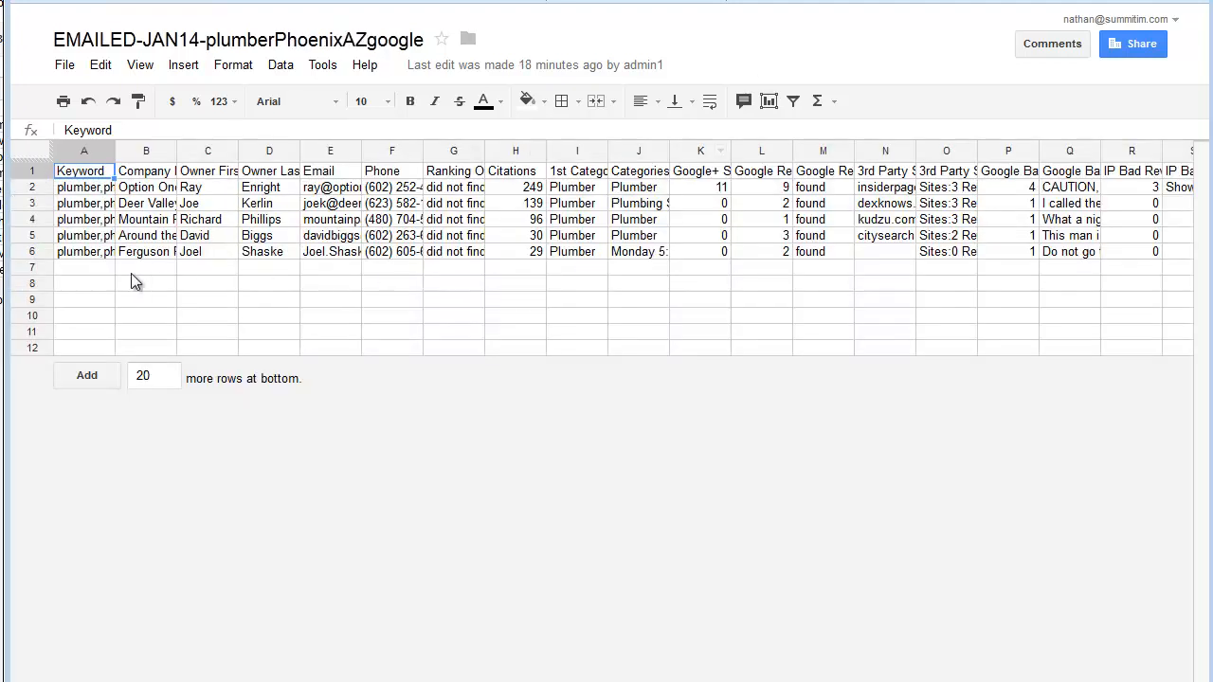
Paste the Washington plumber rows at row 7 and turn off text wrapping on them
{"action": "right_click", "coordinate": [83, 265]}
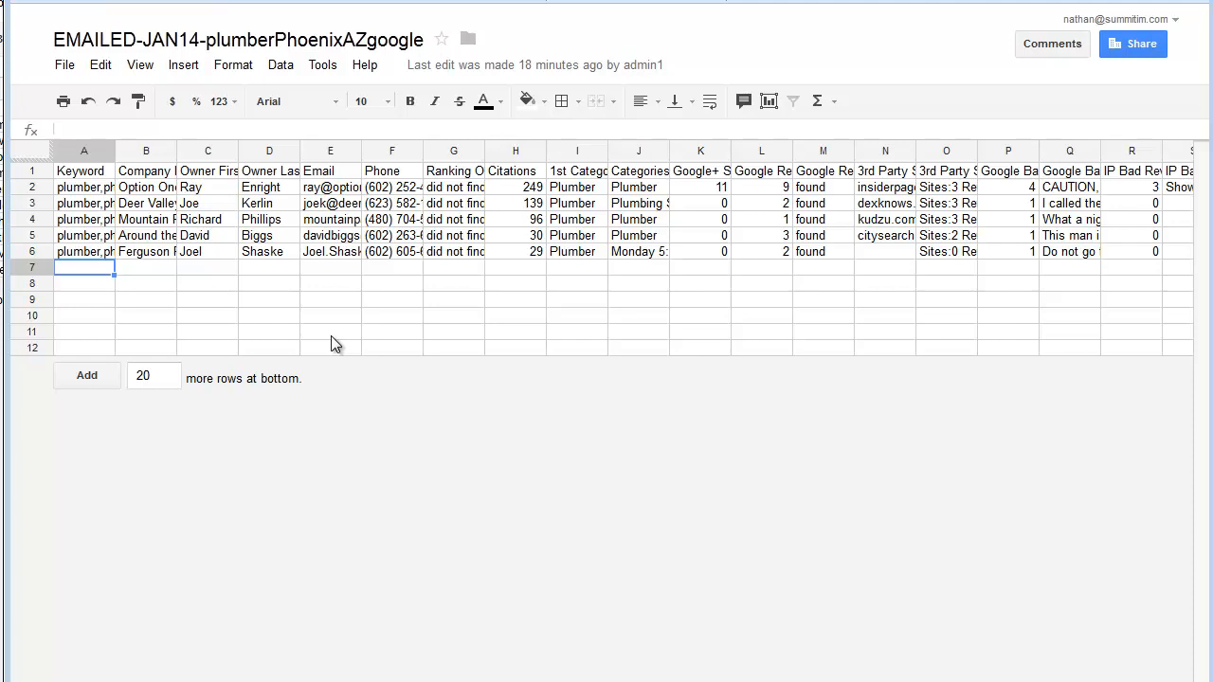
{"action": "type", "text": "Ranking On The 1st Page"}
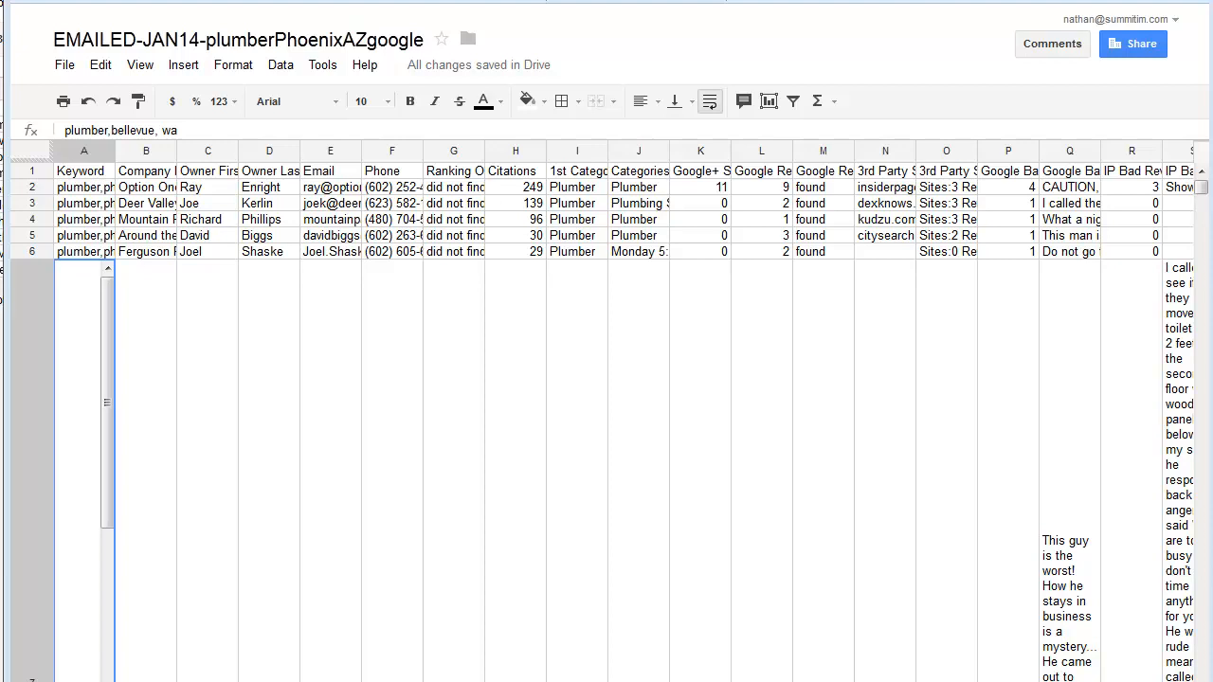
{"action": "mouse_move", "coordinate": [41, 294]}
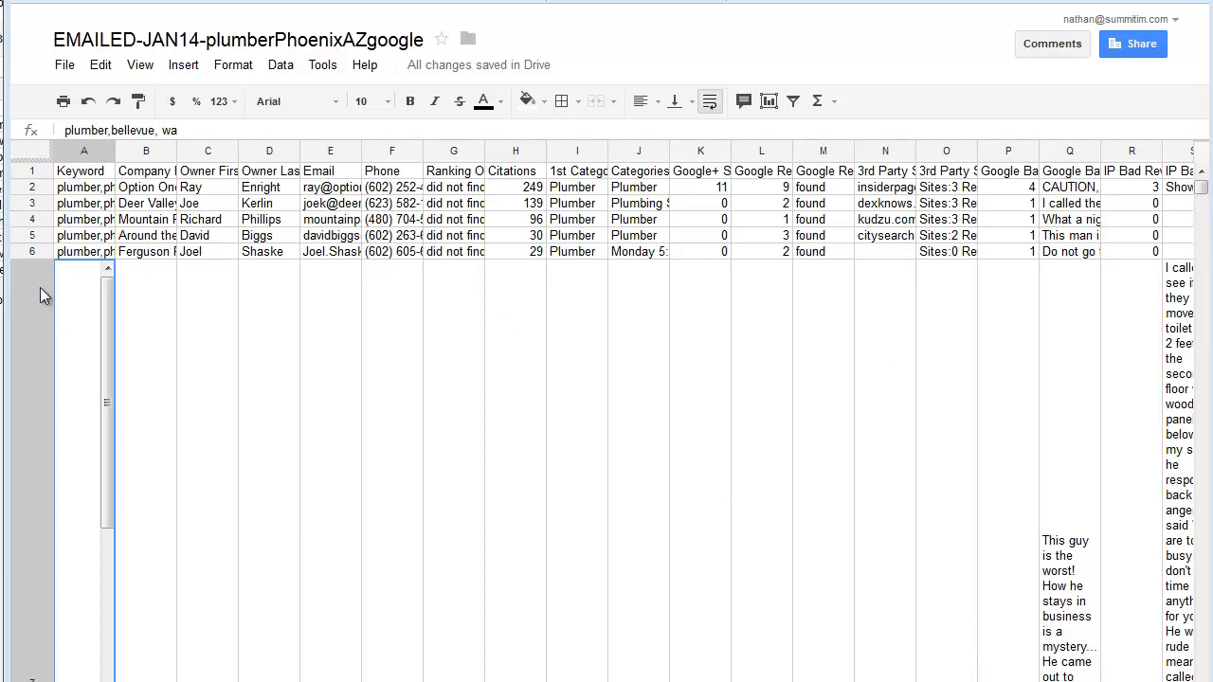
{"action": "left_click", "coordinate": [709, 102]}
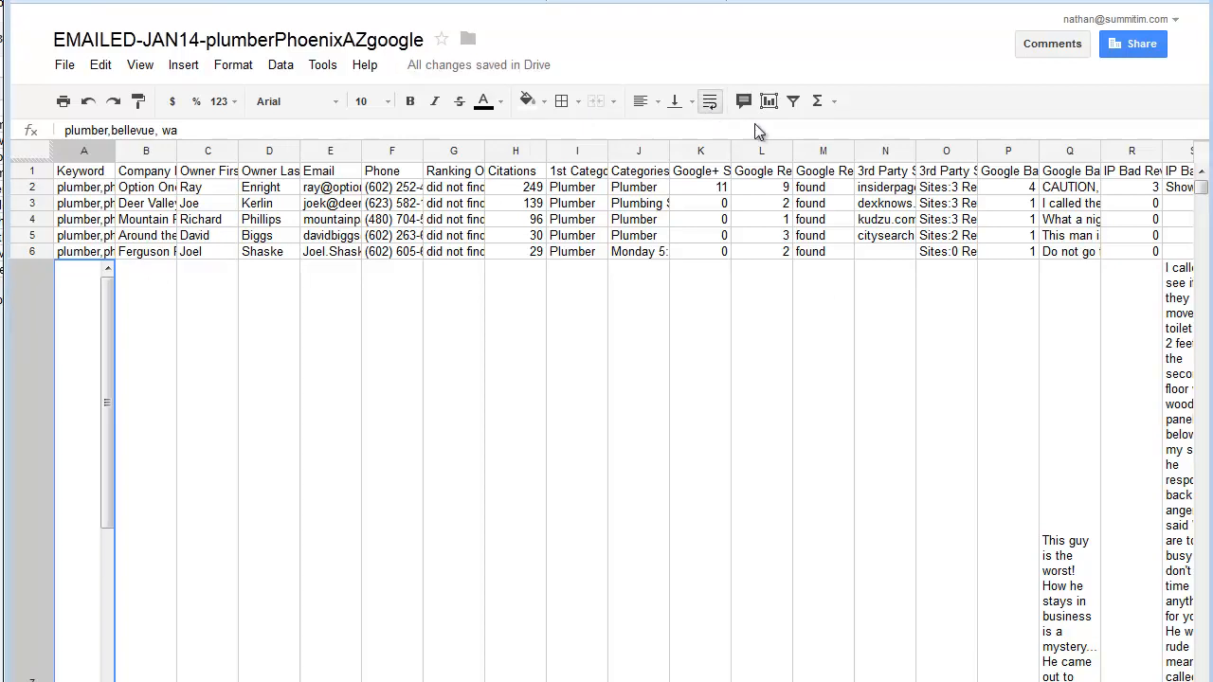
{"action": "left_click", "coordinate": [84, 170]}
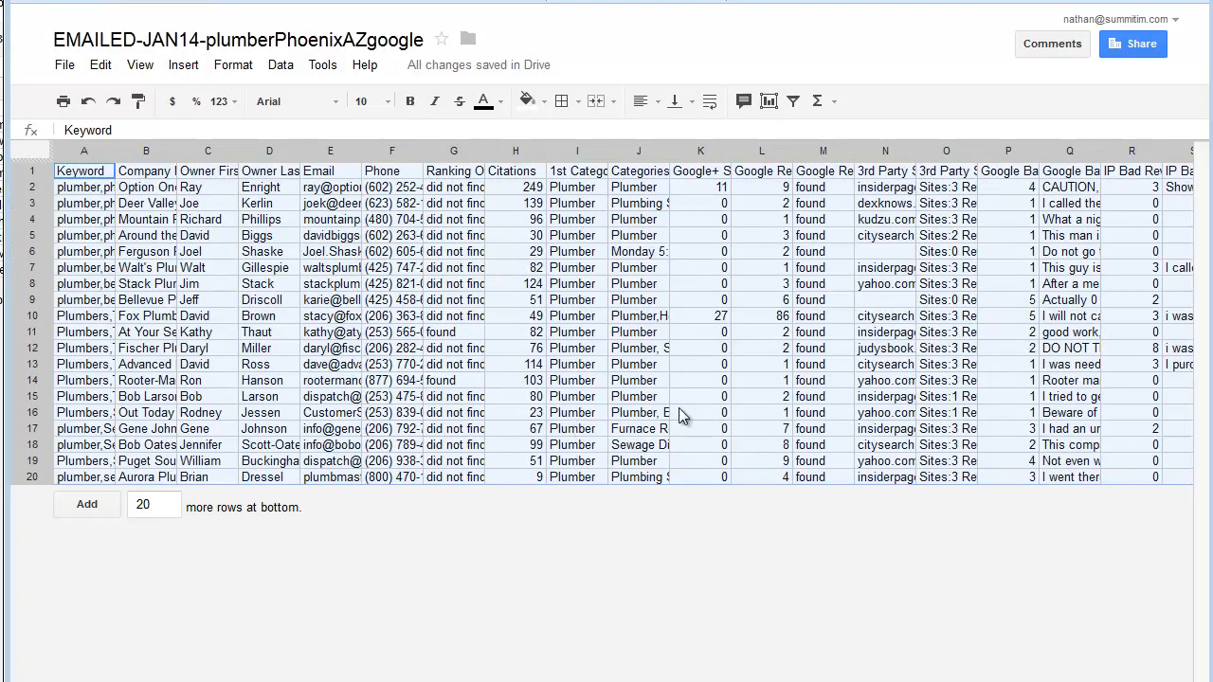
{"action": "mouse_move", "coordinate": [106, 445]}
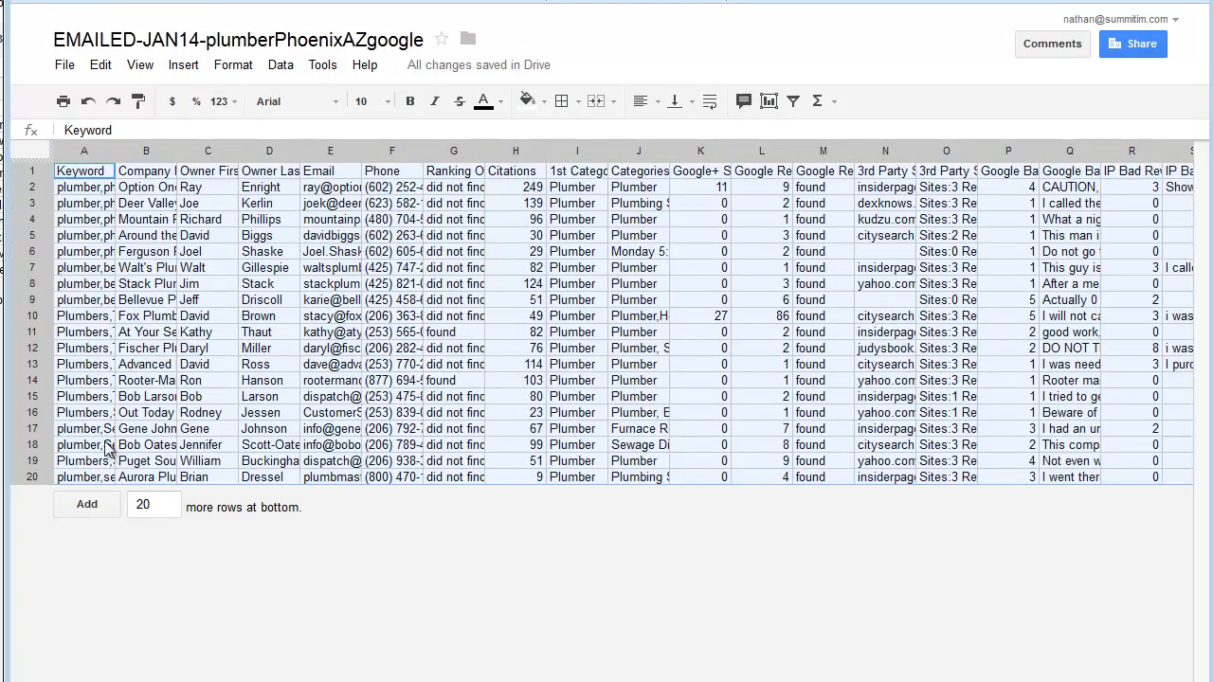
{"action": "left_click", "coordinate": [83, 188]}
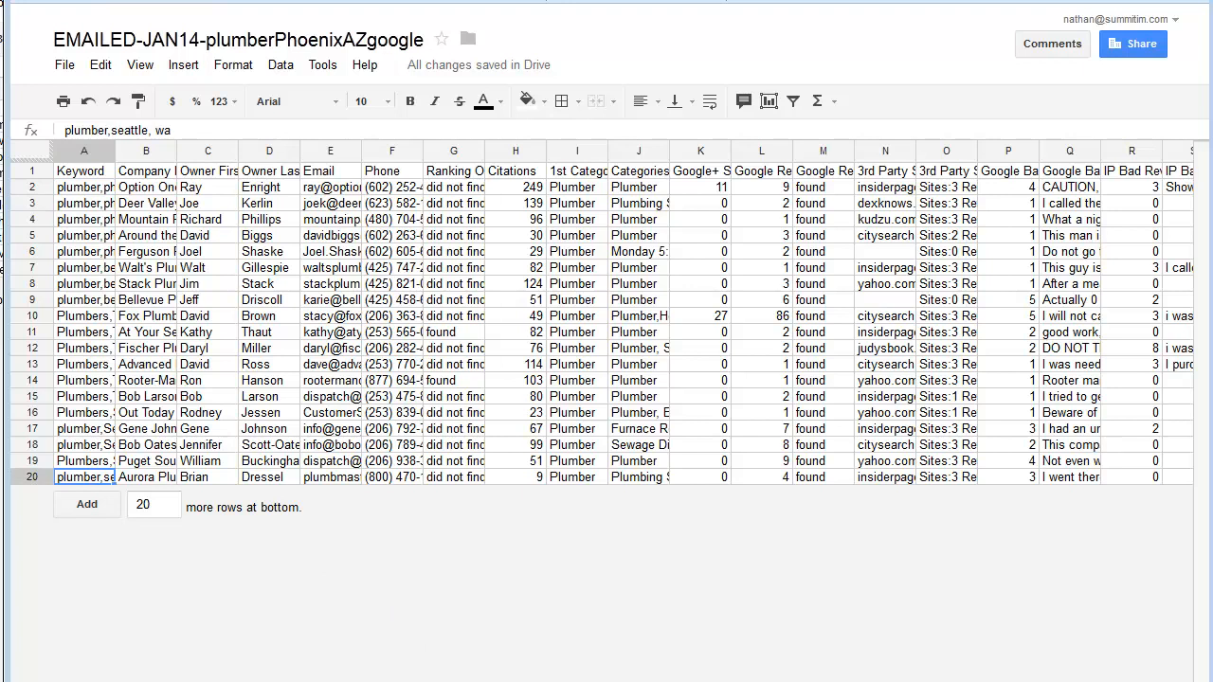
Delete the empty Facebook and Twitter page columns
{"action": "scroll", "scroll_direction": "right", "scroll_amount": 3}
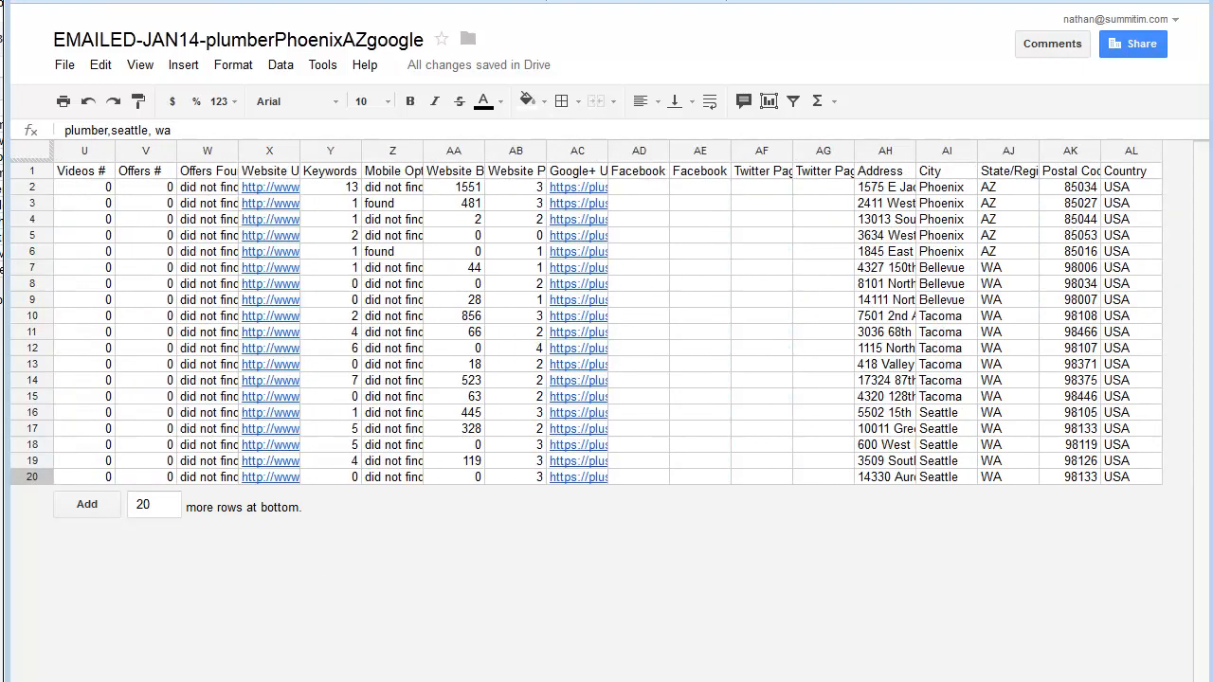
{"action": "mouse_move", "coordinate": [1135, 161]}
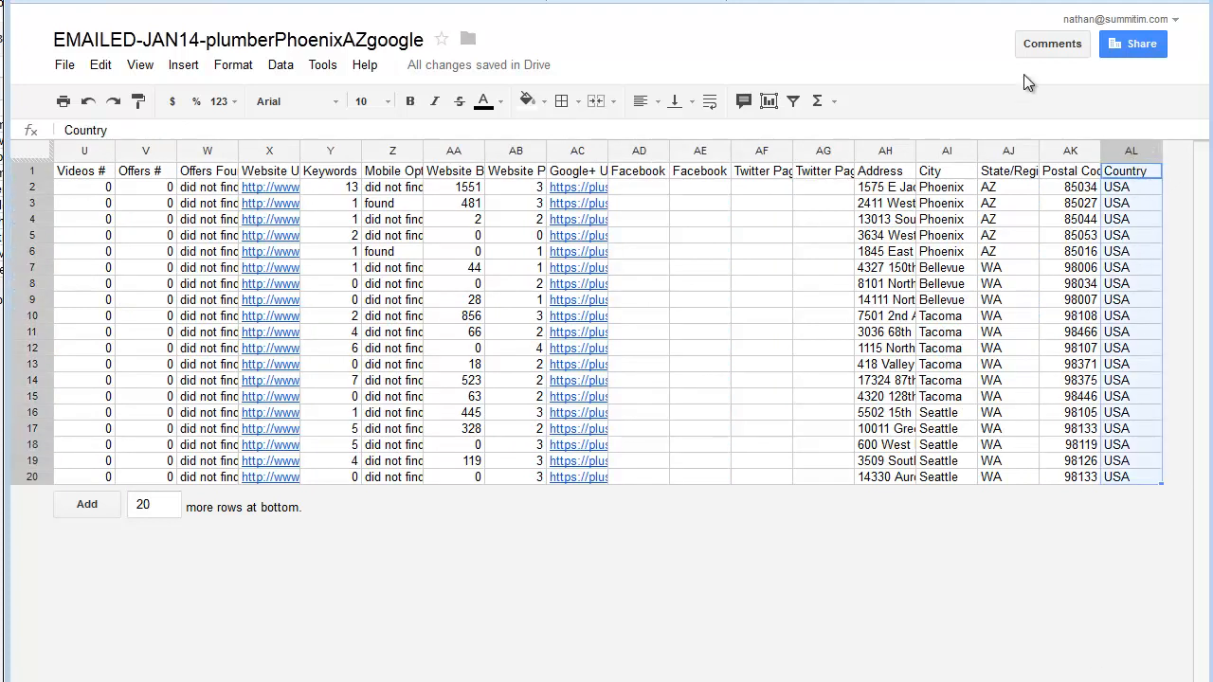
{"action": "mouse_move", "coordinate": [1027, 83]}
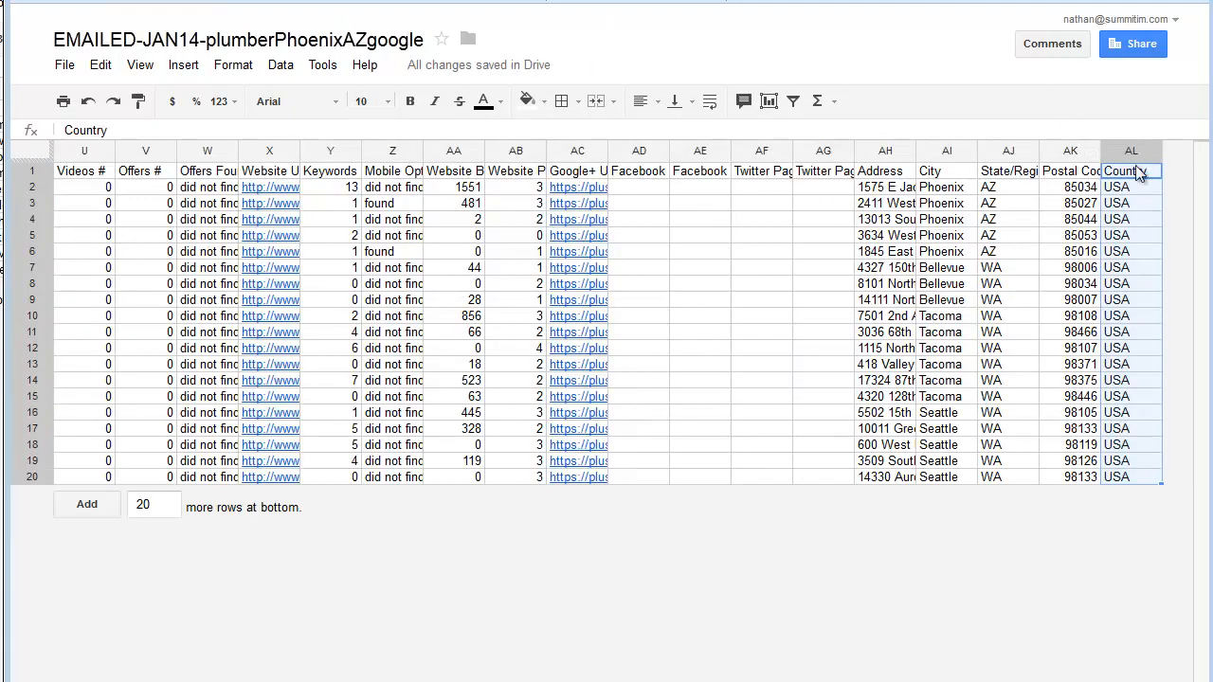
{"action": "right_click", "coordinate": [1130, 171]}
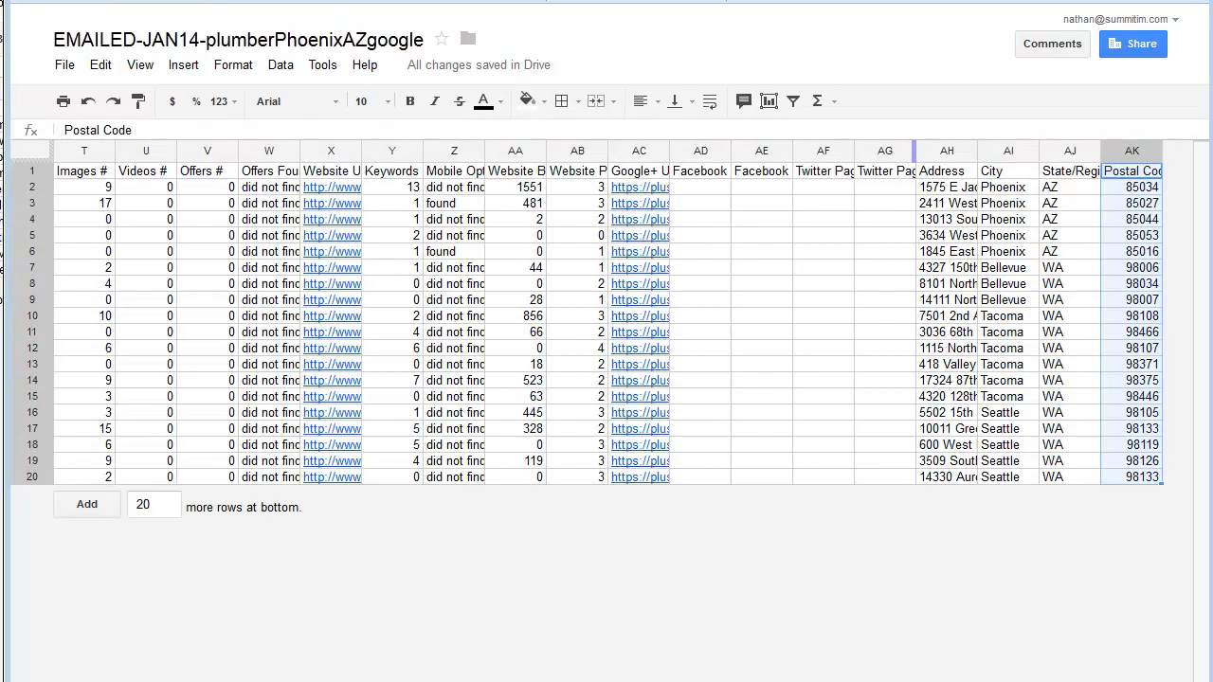
{"action": "left_click", "coordinate": [883, 152]}
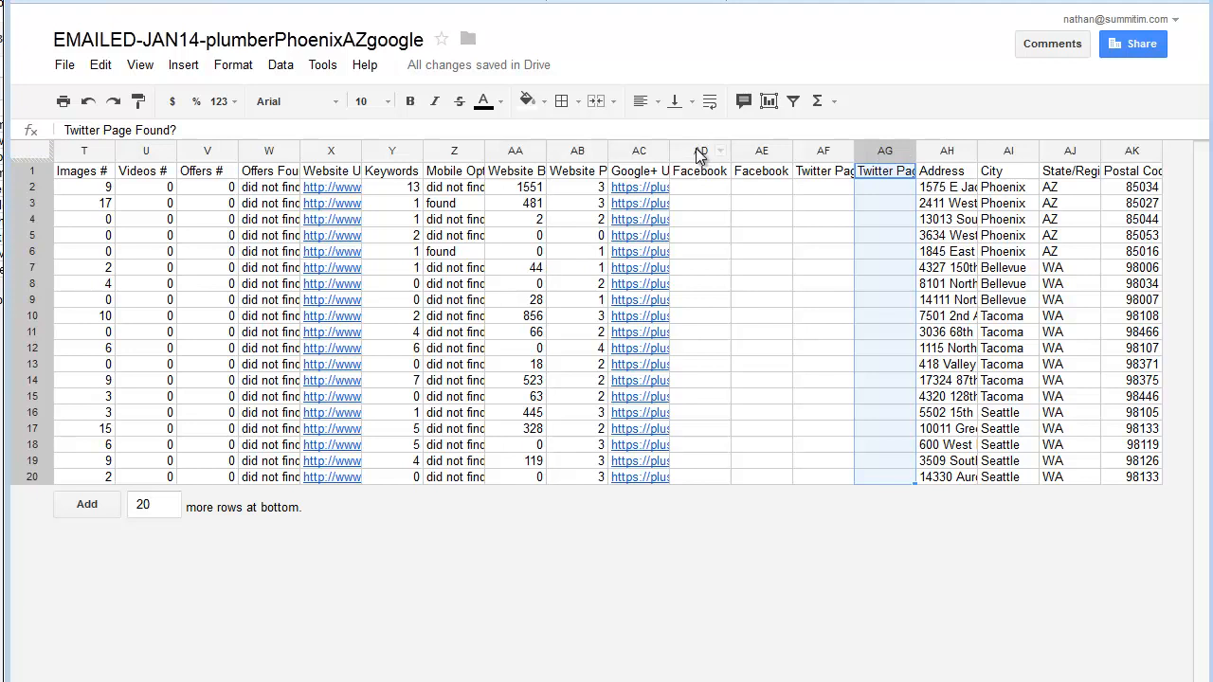
{"action": "right_click", "coordinate": [701, 151]}
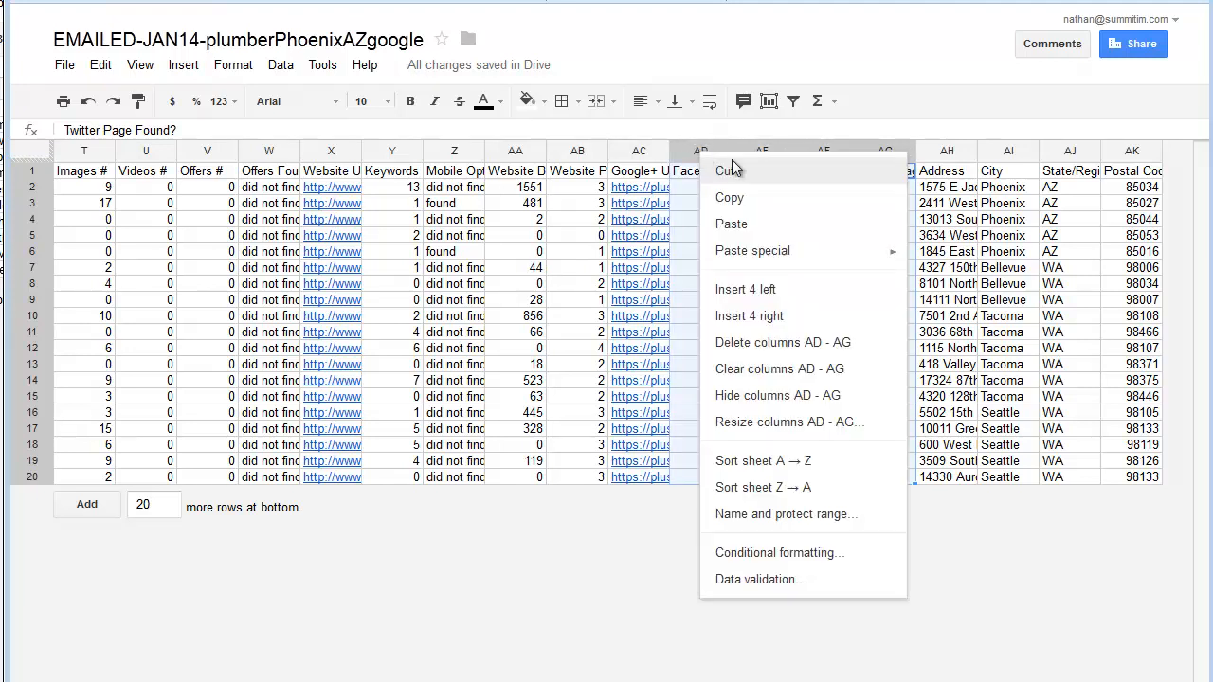
{"action": "mouse_move", "coordinate": [791, 341]}
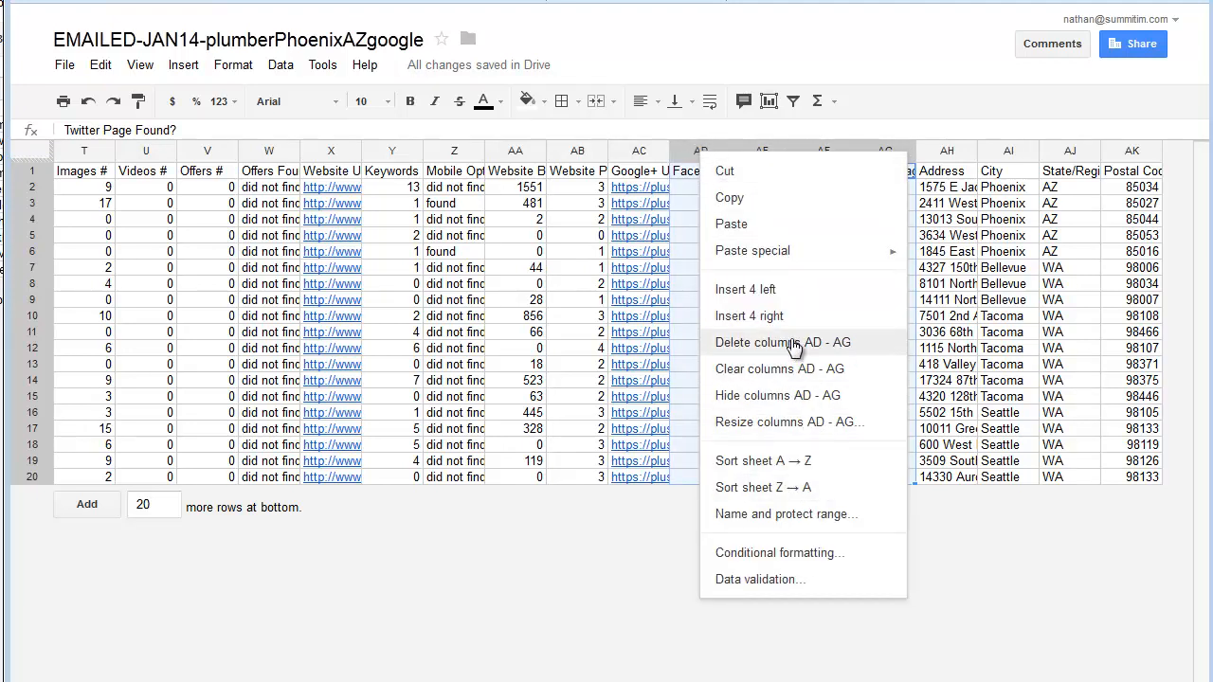
{"action": "left_click", "coordinate": [781, 341]}
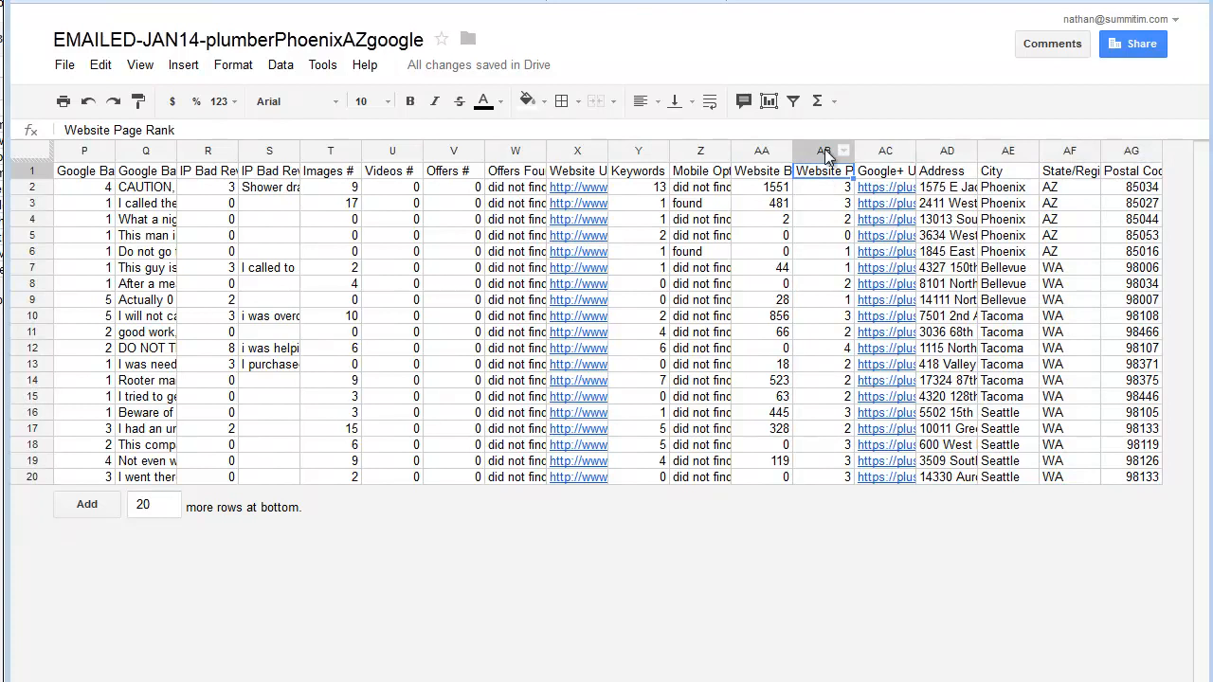
Delete the keyword and Website Page Rank columns
{"action": "left_click", "coordinate": [823, 151]}
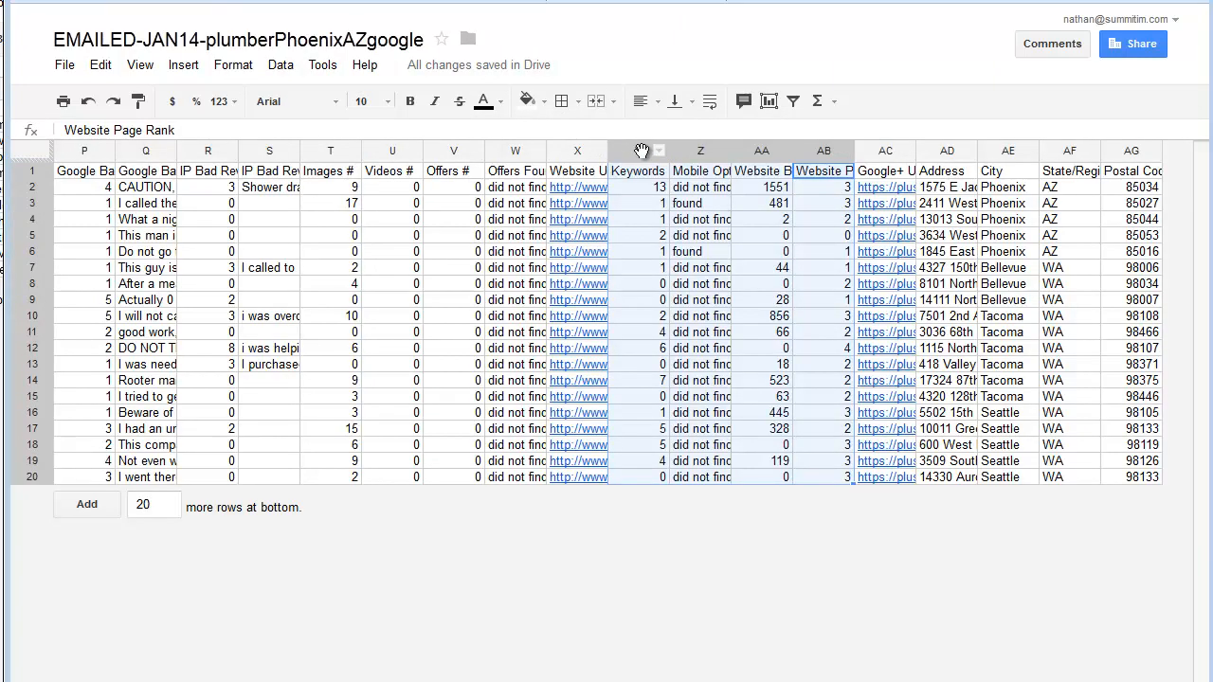
{"action": "right_click", "coordinate": [701, 150]}
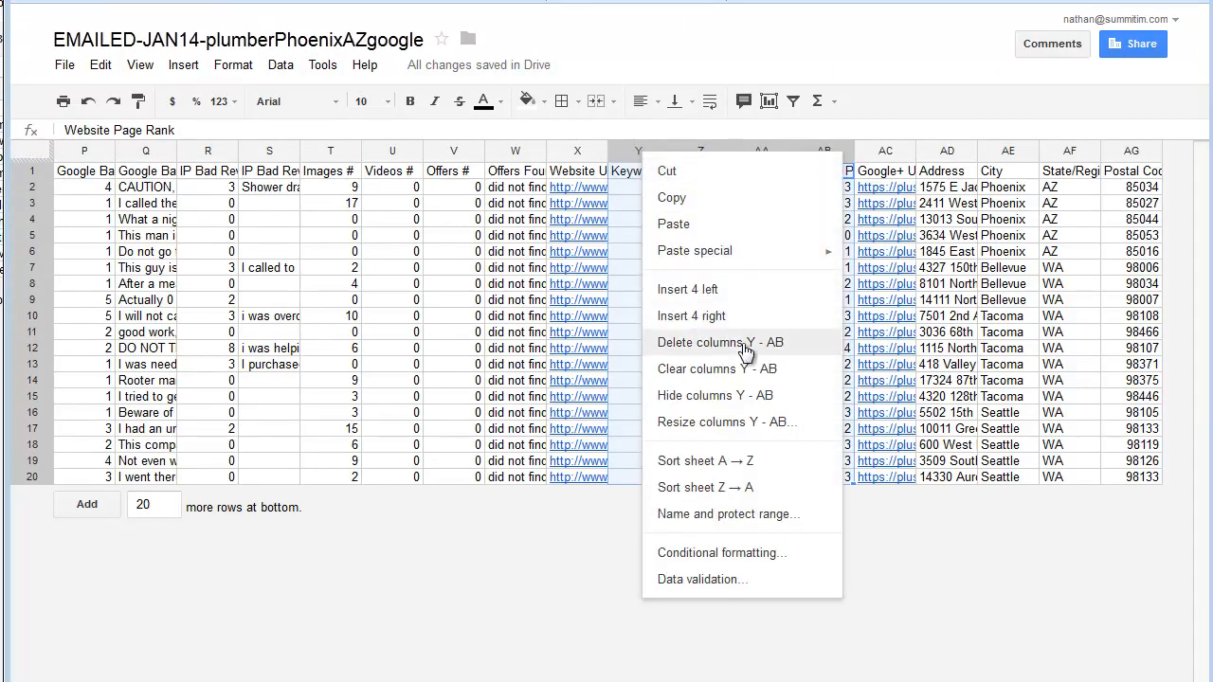
{"action": "left_click", "coordinate": [720, 341]}
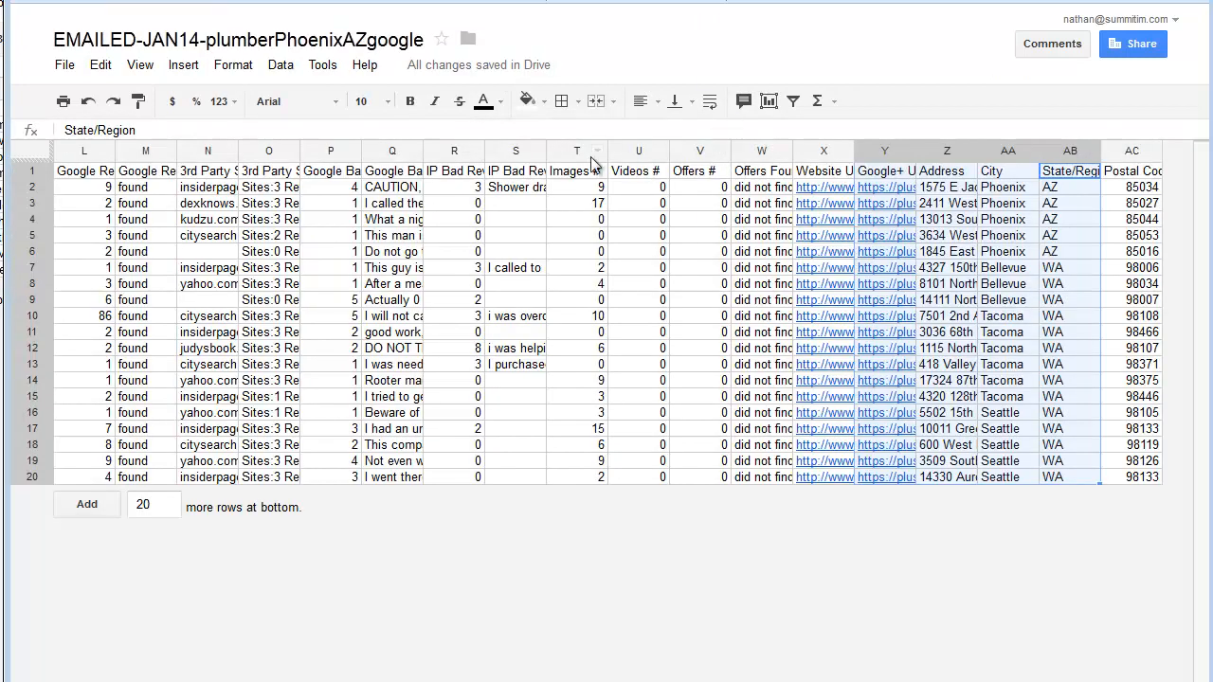
Delete the images/videos/offers and third-party site columns
{"action": "left_click", "coordinate": [576, 152]}
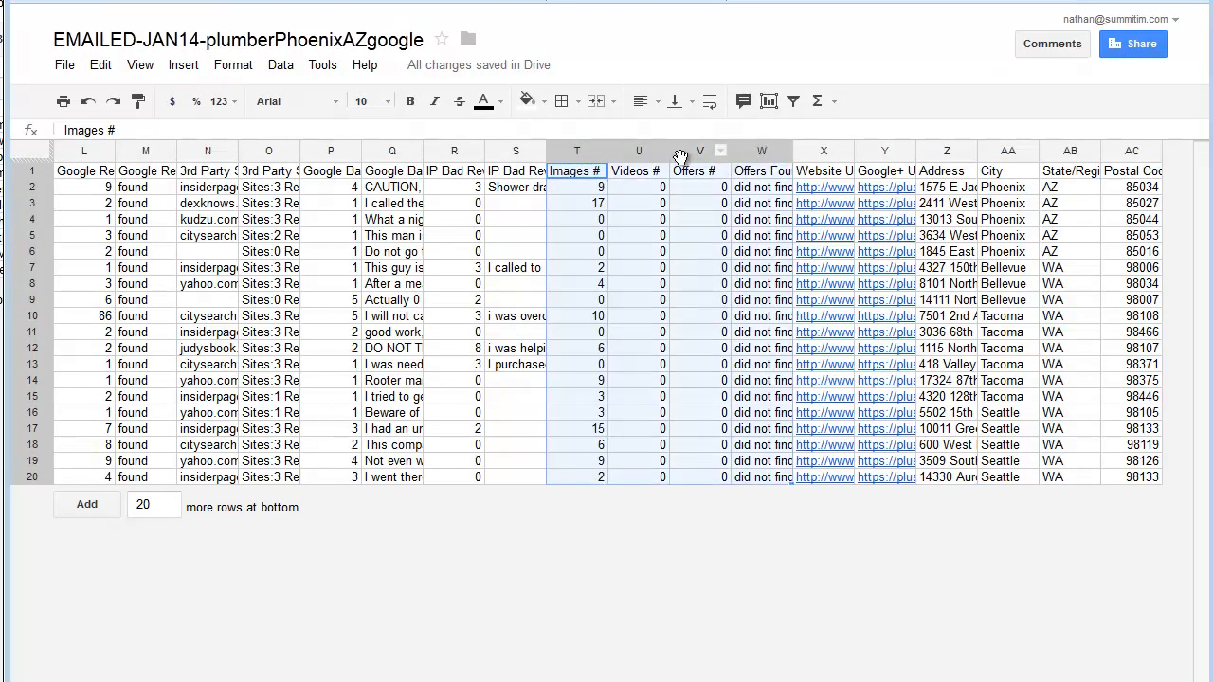
{"action": "mouse_move", "coordinate": [815, 169]}
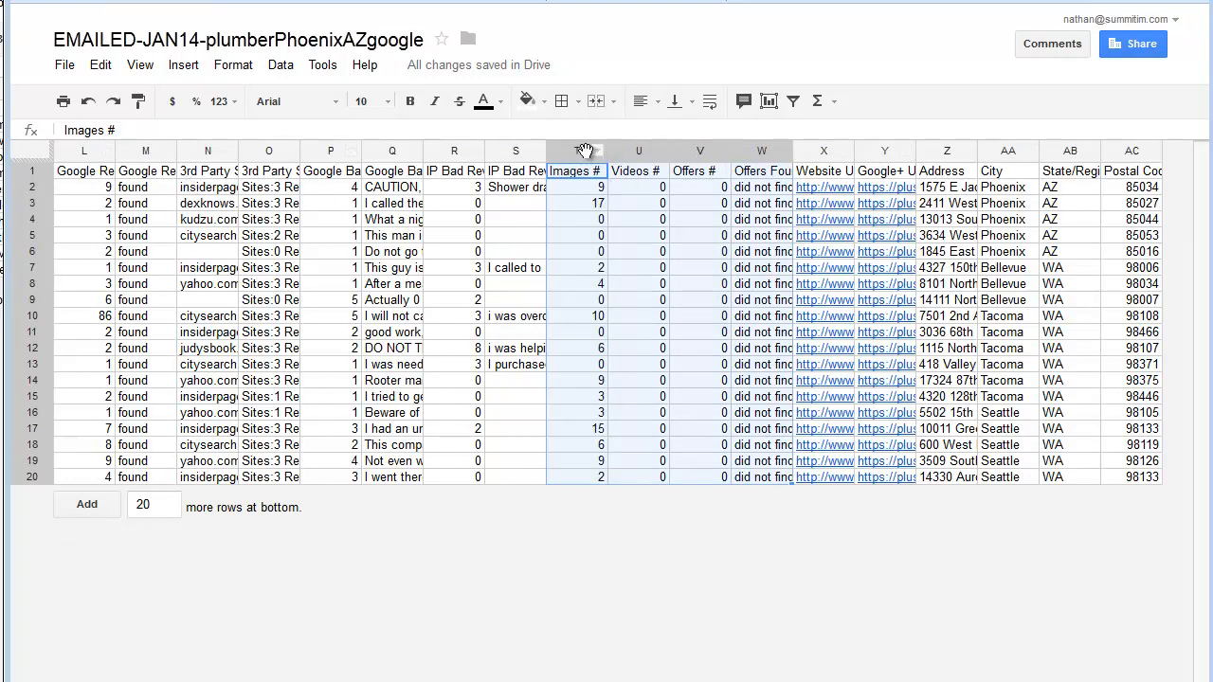
{"action": "right_click", "coordinate": [576, 152]}
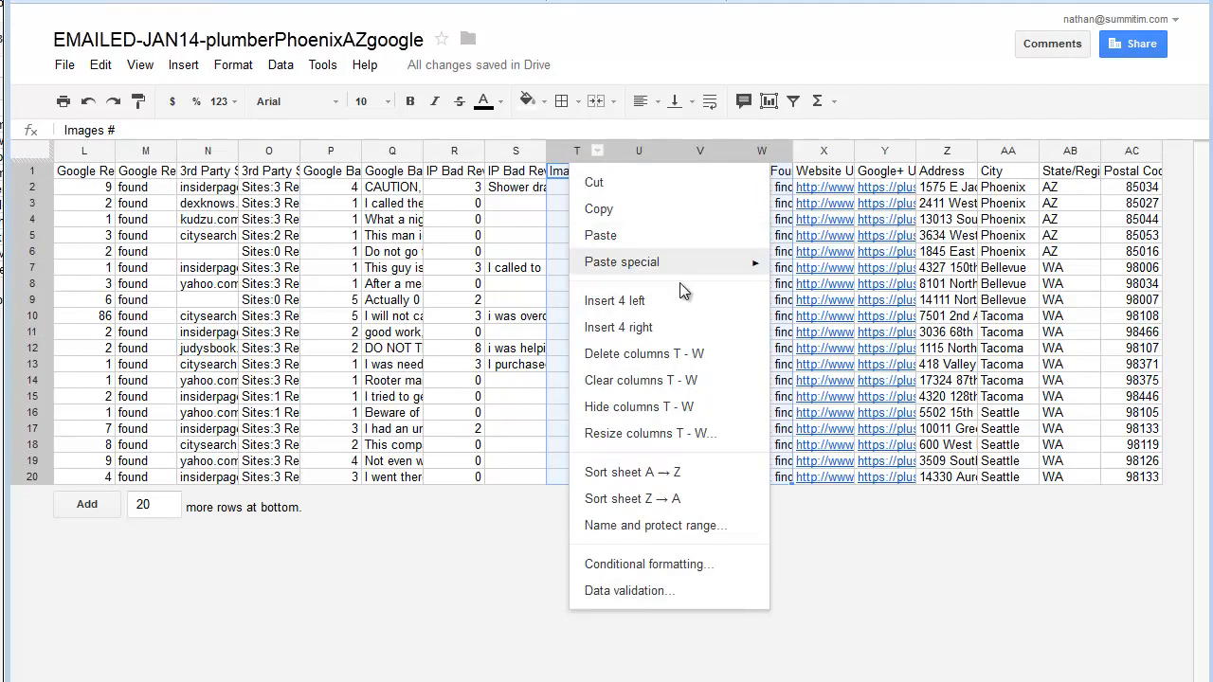
{"action": "mouse_move", "coordinate": [687, 301]}
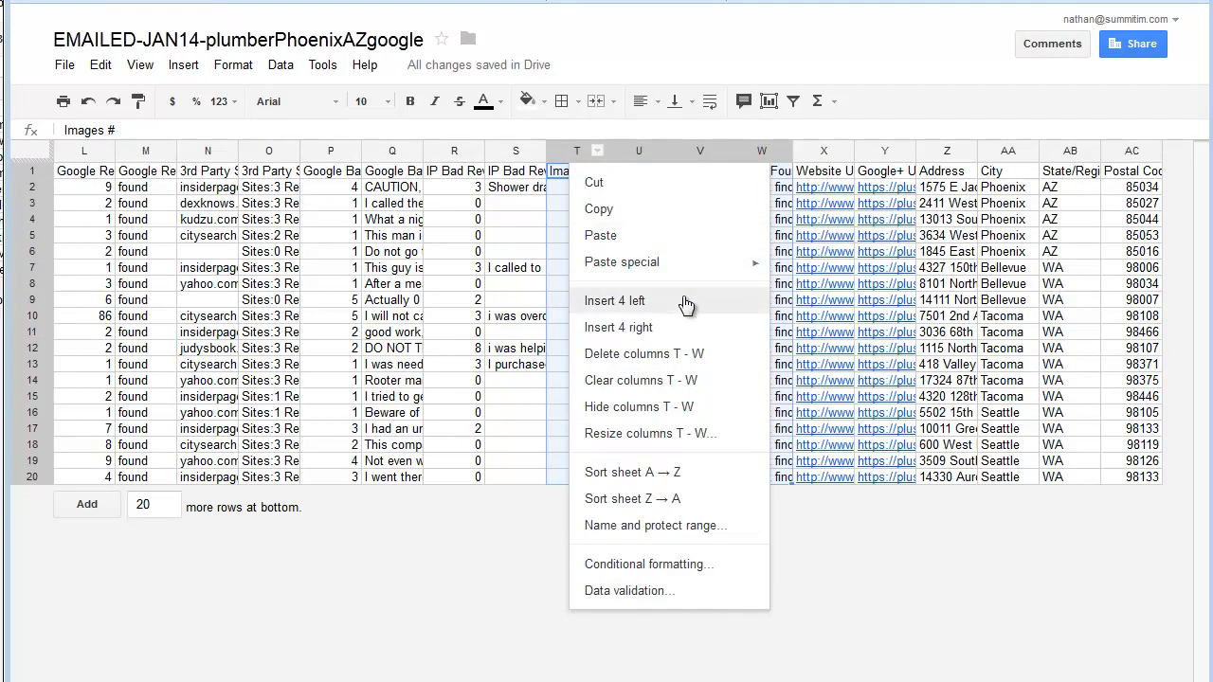
{"action": "mouse_move", "coordinate": [644, 355]}
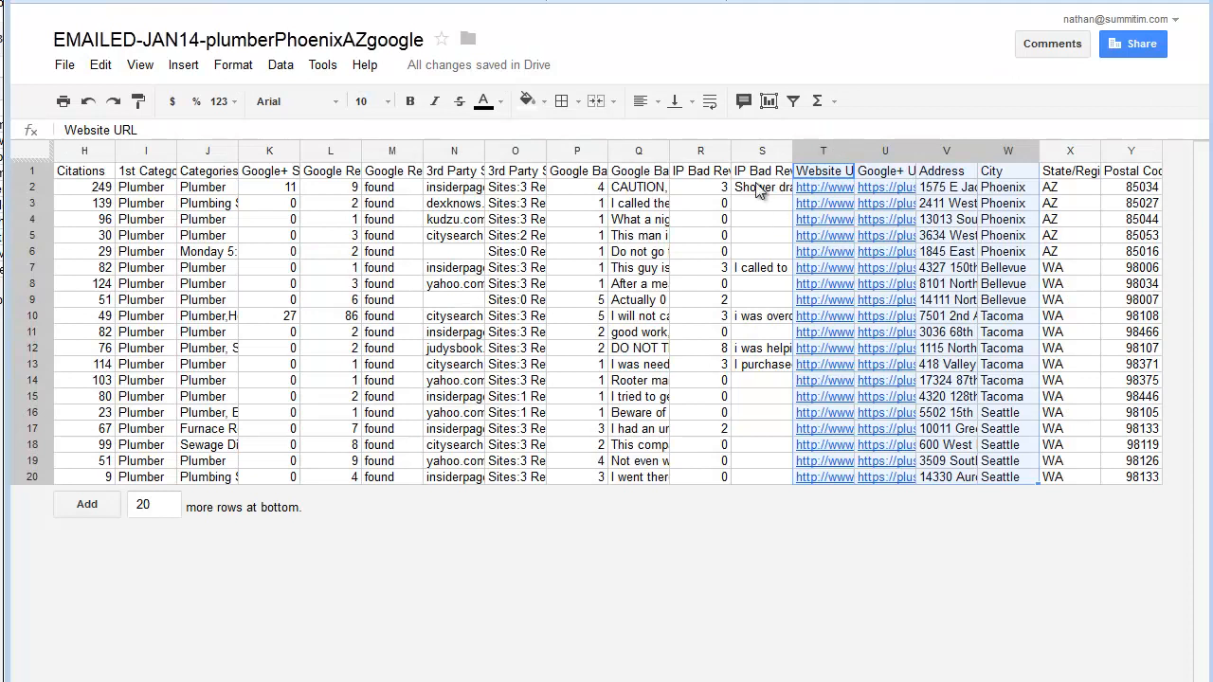
{"action": "mouse_move", "coordinate": [402, 161]}
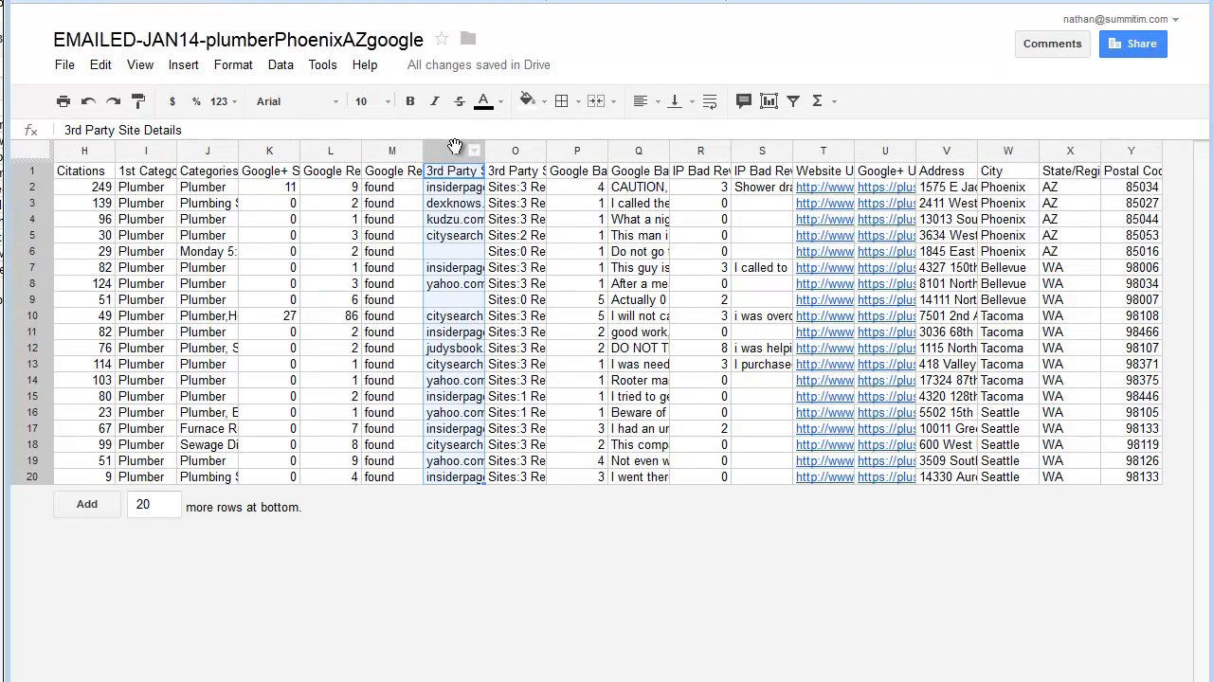
{"action": "right_click", "coordinate": [390, 150]}
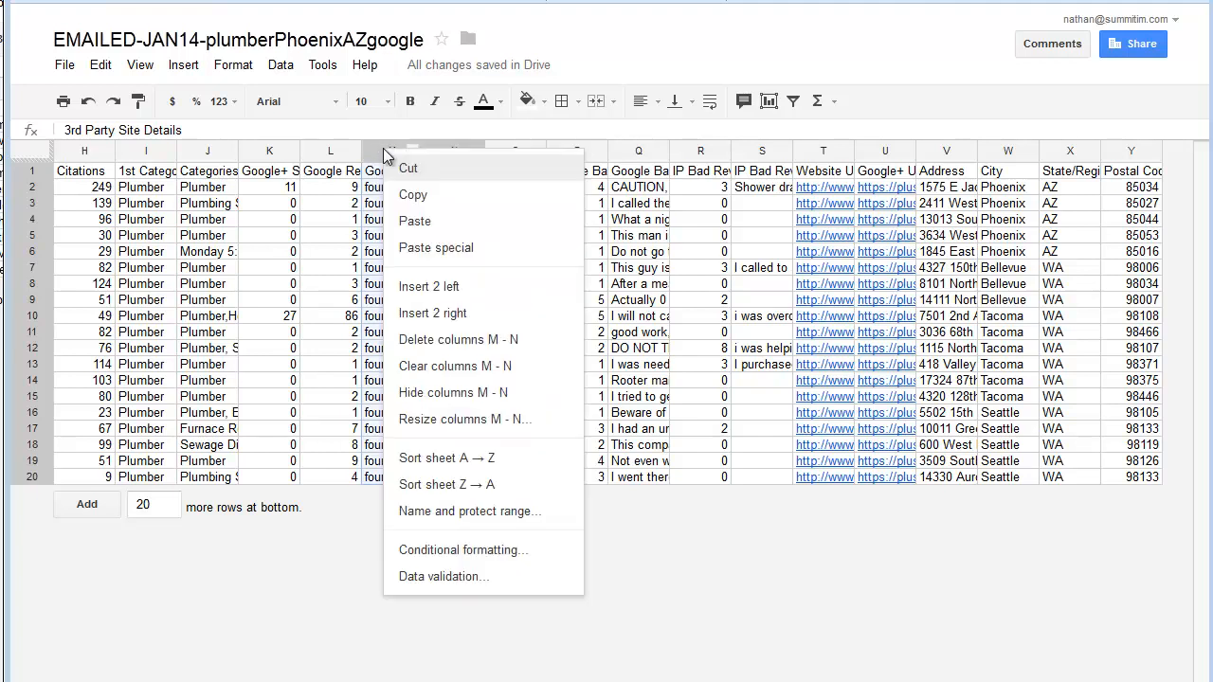
{"action": "mouse_move", "coordinate": [459, 340]}
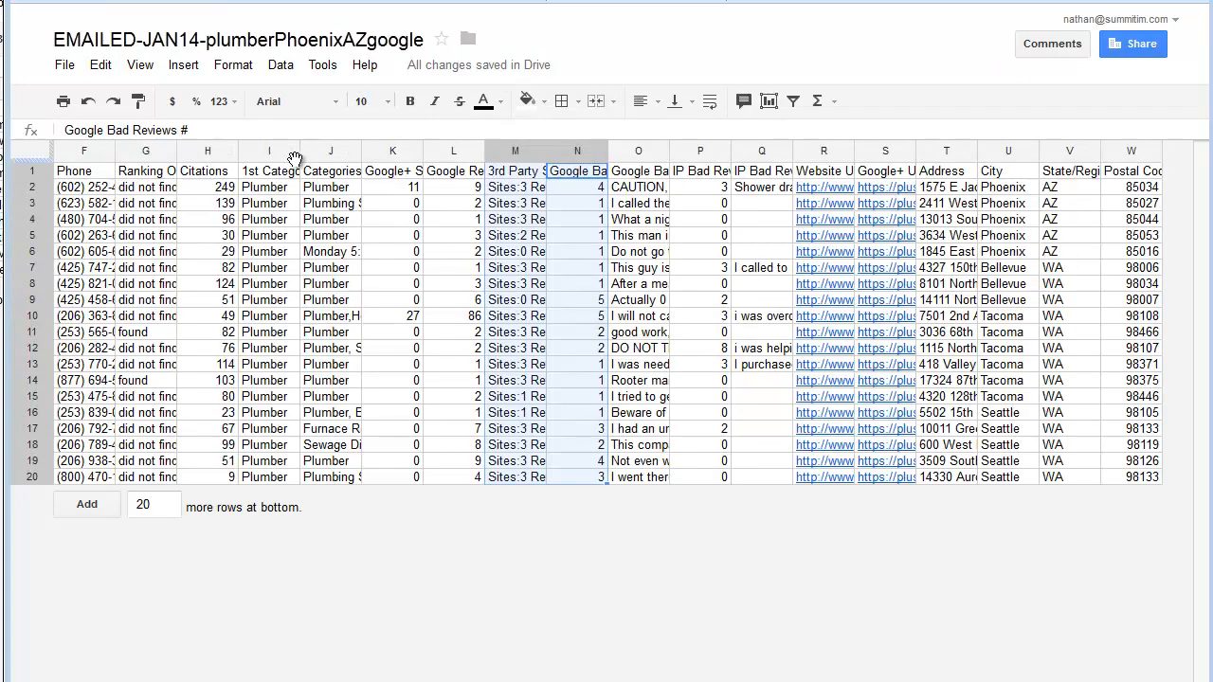
Delete the Ranking On The 1st Page and Citations columns G–H
{"action": "left_click", "coordinate": [146, 171]}
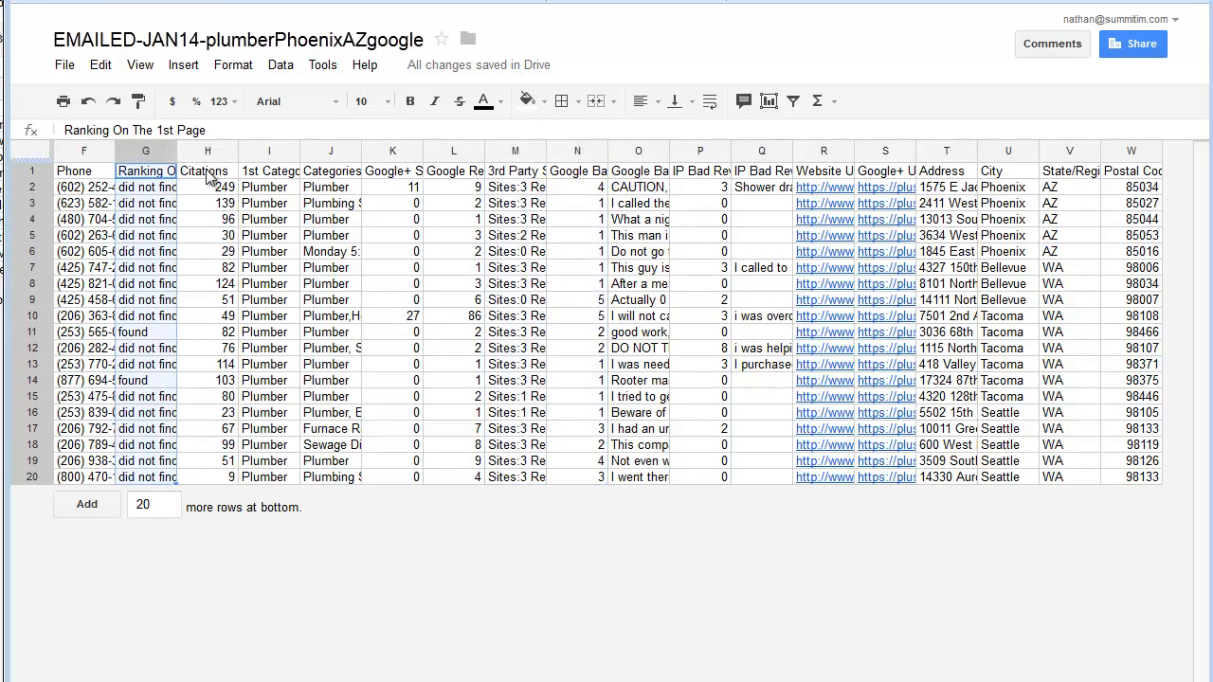
{"action": "right_click", "coordinate": [206, 151]}
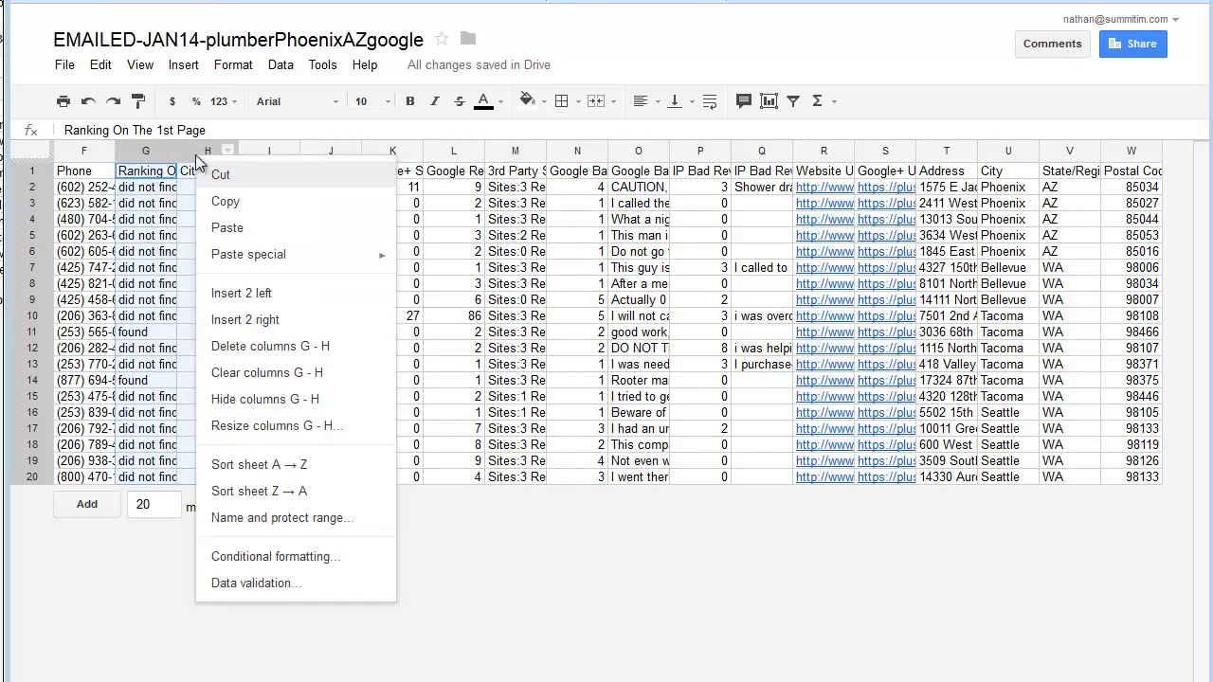
{"action": "mouse_move", "coordinate": [275, 345]}
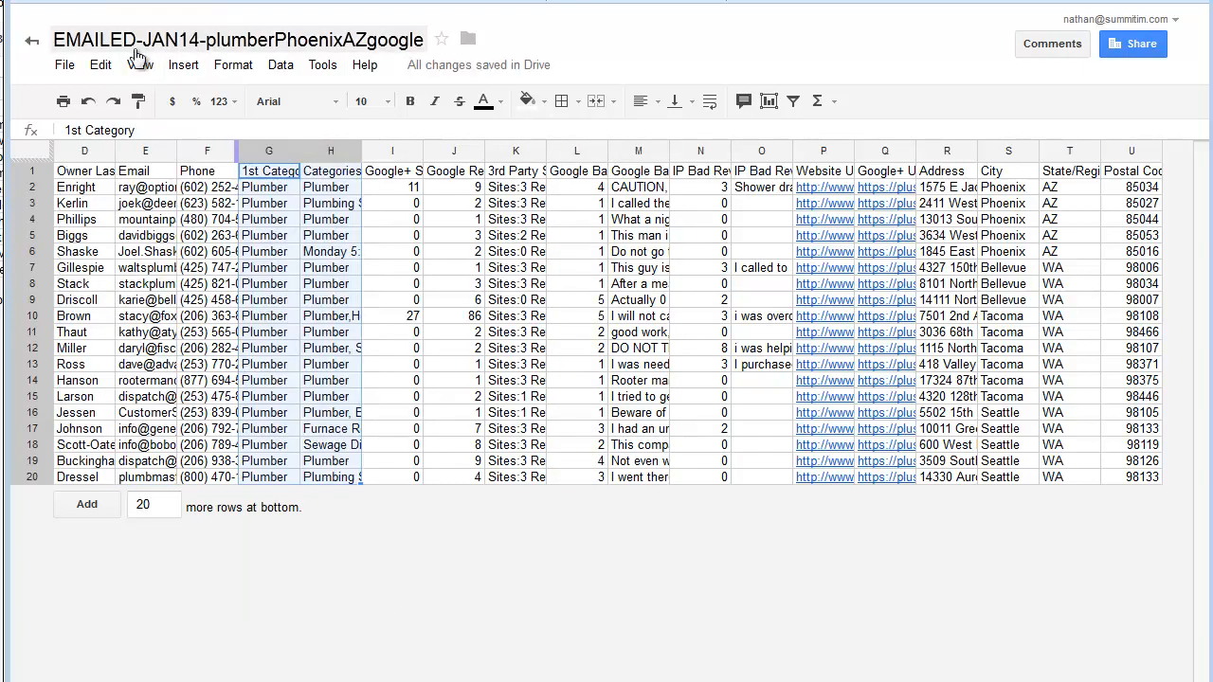
Make a copy of the plumbers spreadsheet
{"action": "left_click", "coordinate": [64, 65]}
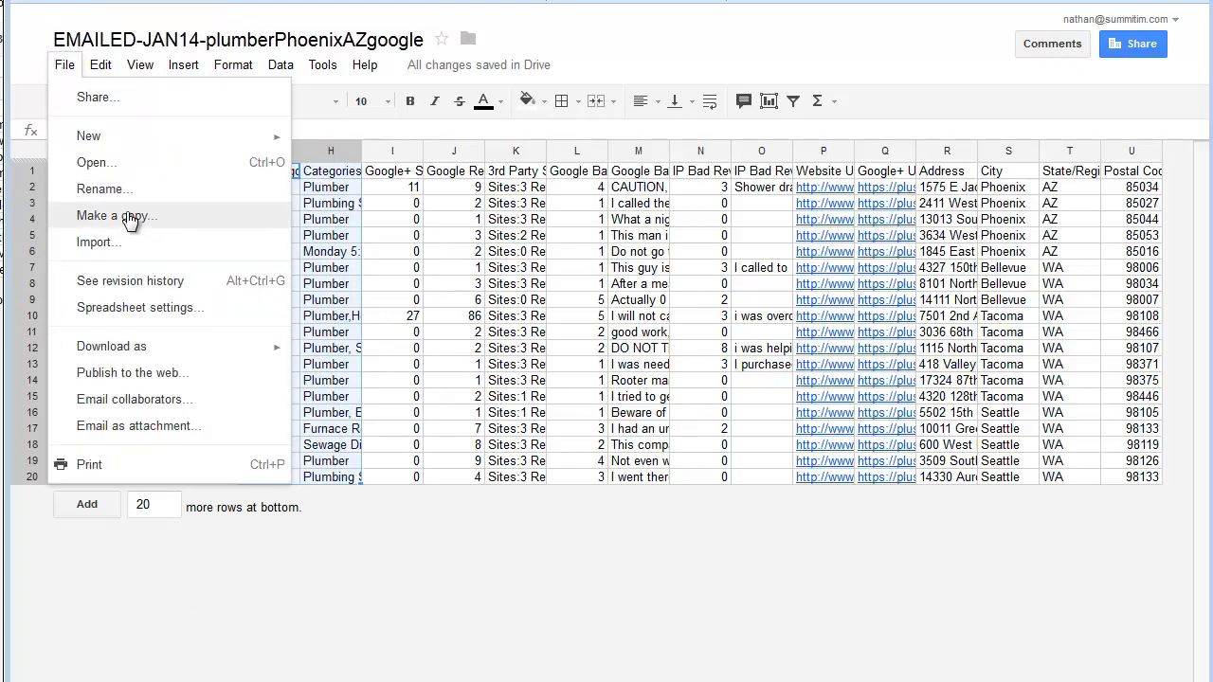
{"action": "left_click", "coordinate": [113, 217]}
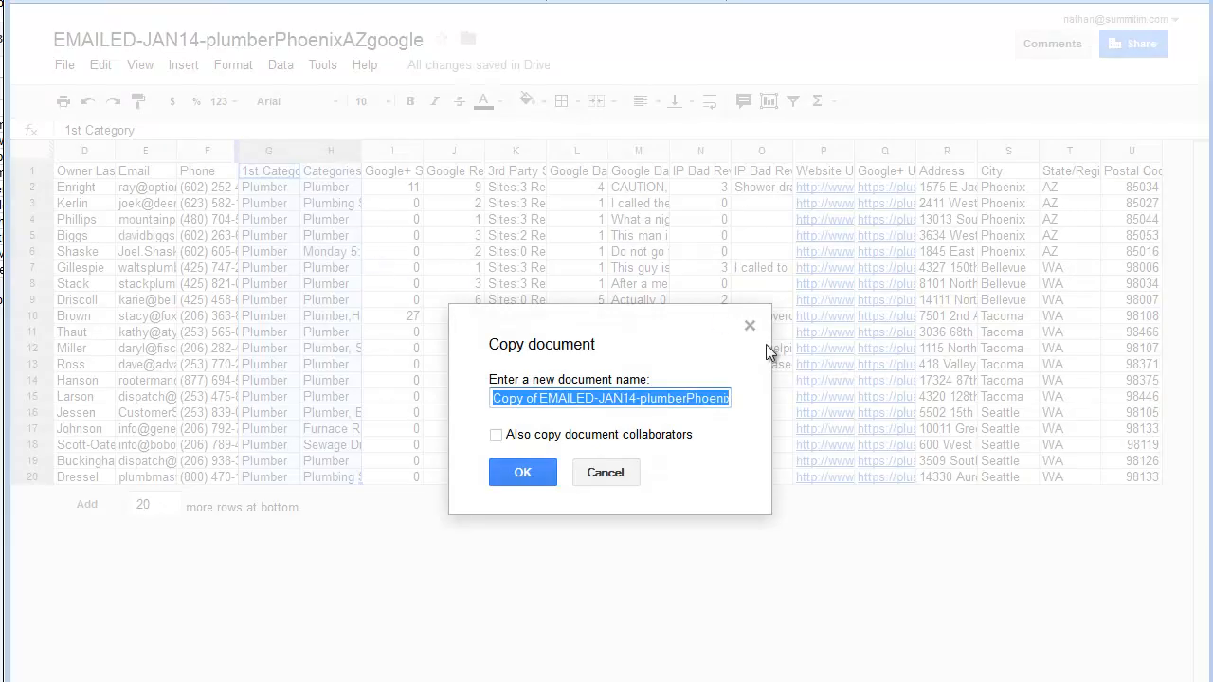
{"action": "mouse_move", "coordinate": [633, 425]}
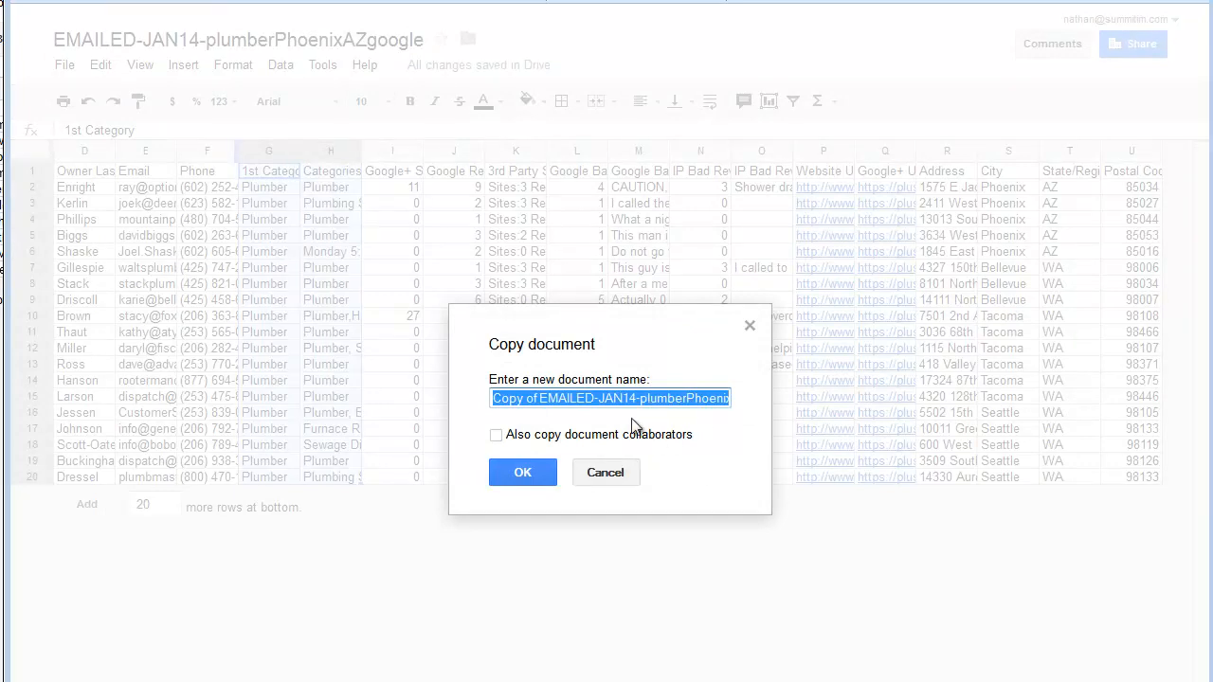
{"action": "left_click", "coordinate": [523, 472]}
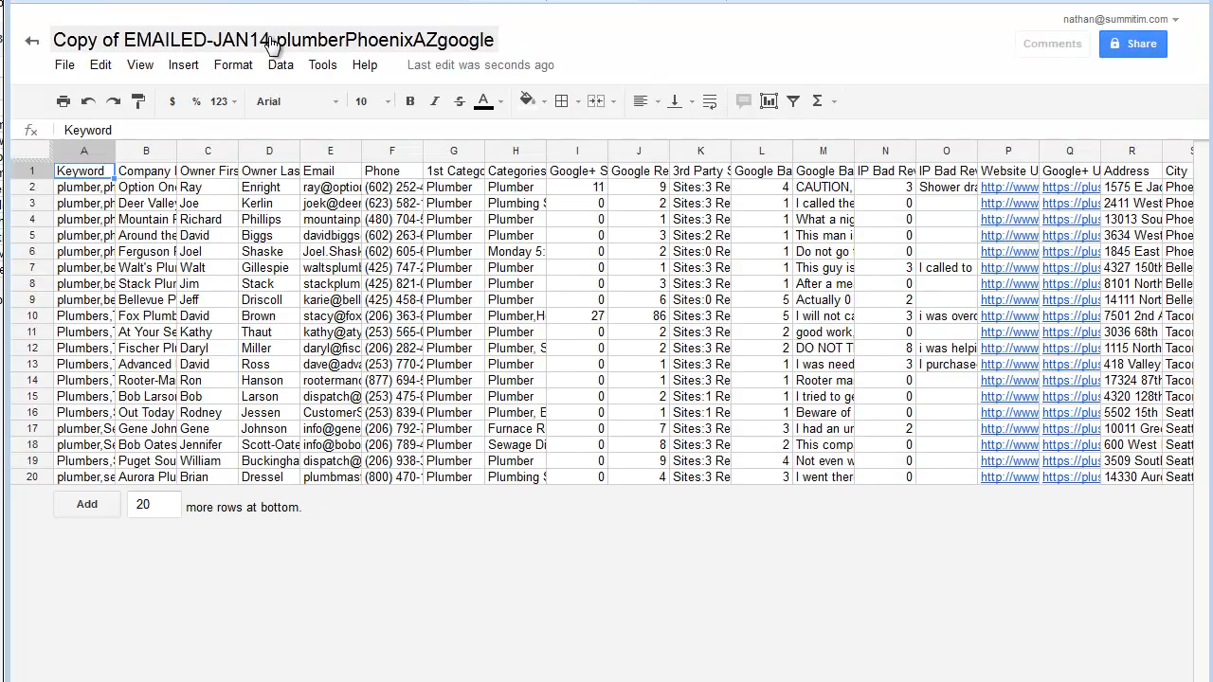
Rename the copy to 'all plumbers sent out Jan 14'
{"action": "left_click", "coordinate": [273, 40]}
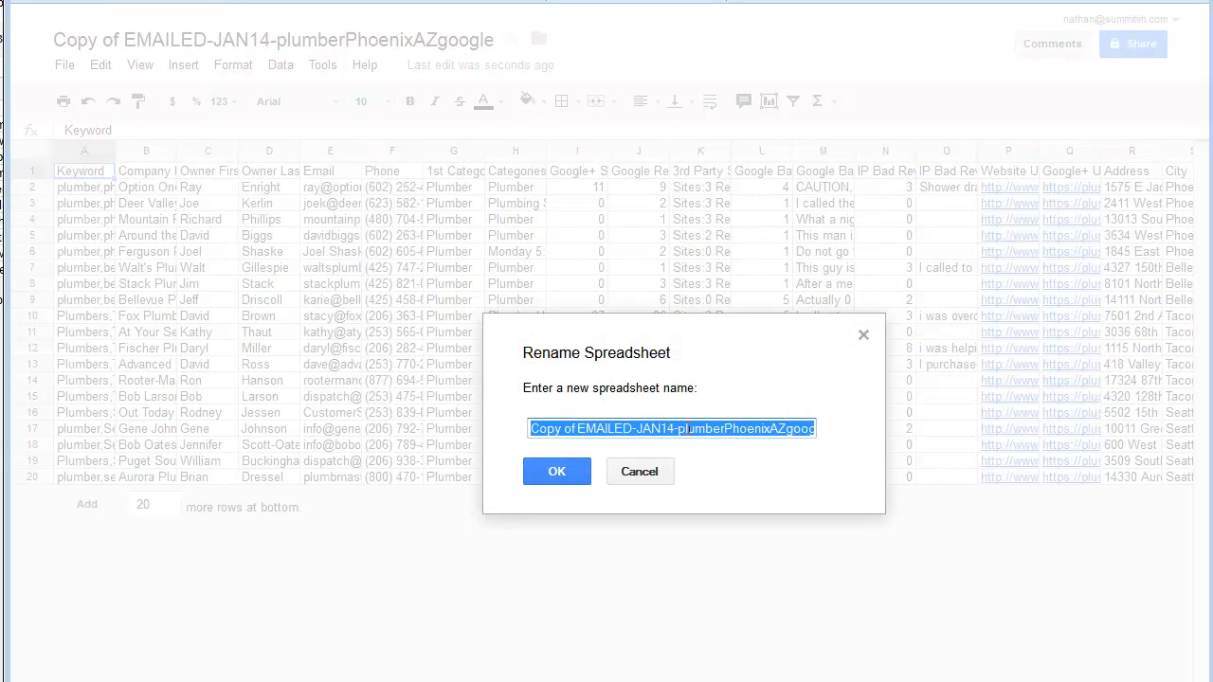
{"action": "type", "text": "all plumbers sent o"}
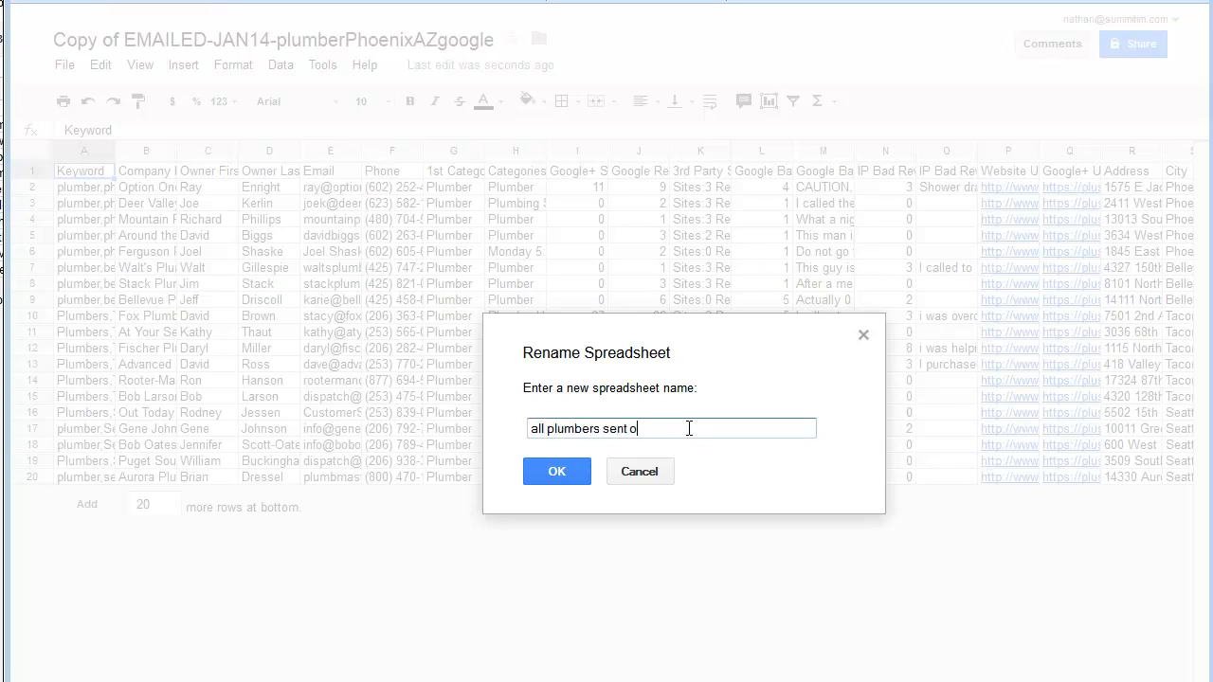
{"action": "type", "text": "ut Jan 14"}
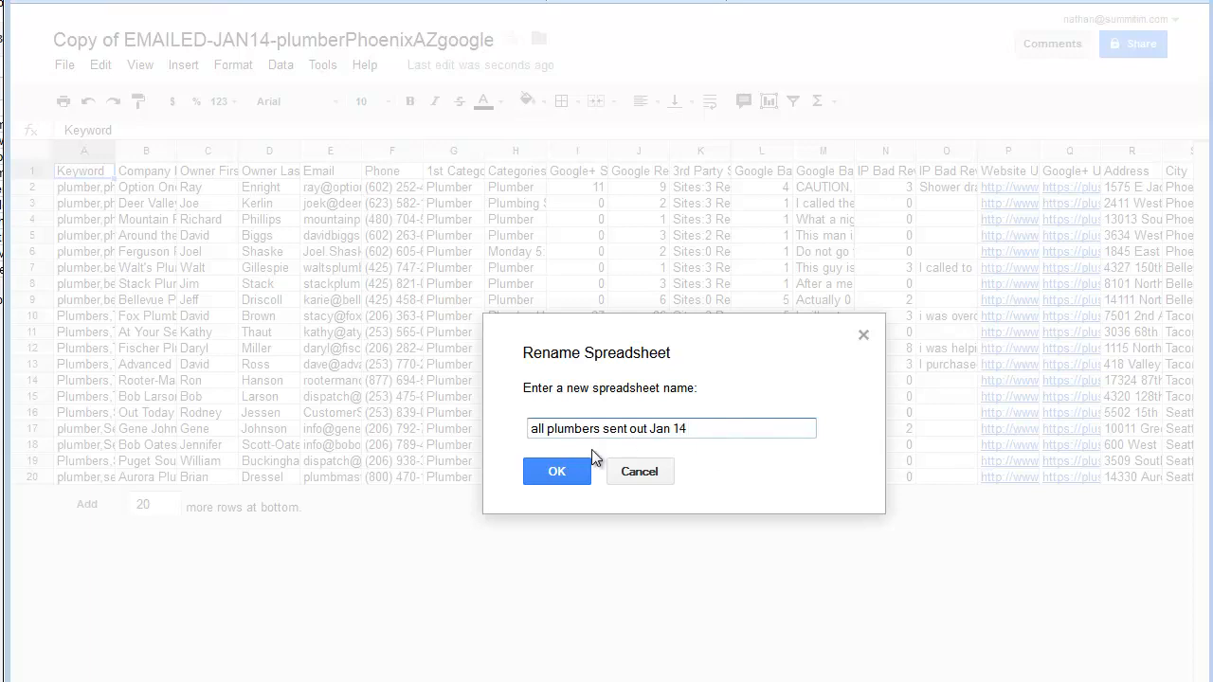
{"action": "left_click", "coordinate": [557, 470]}
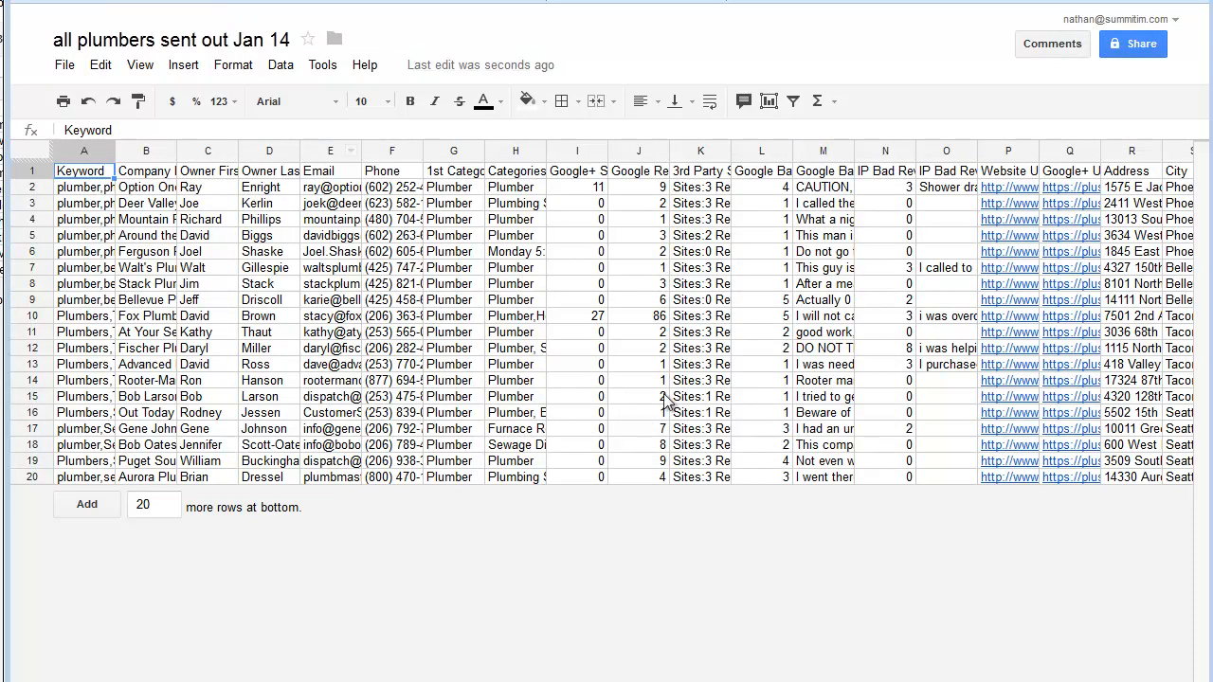
{"action": "mouse_move", "coordinate": [819, 288]}
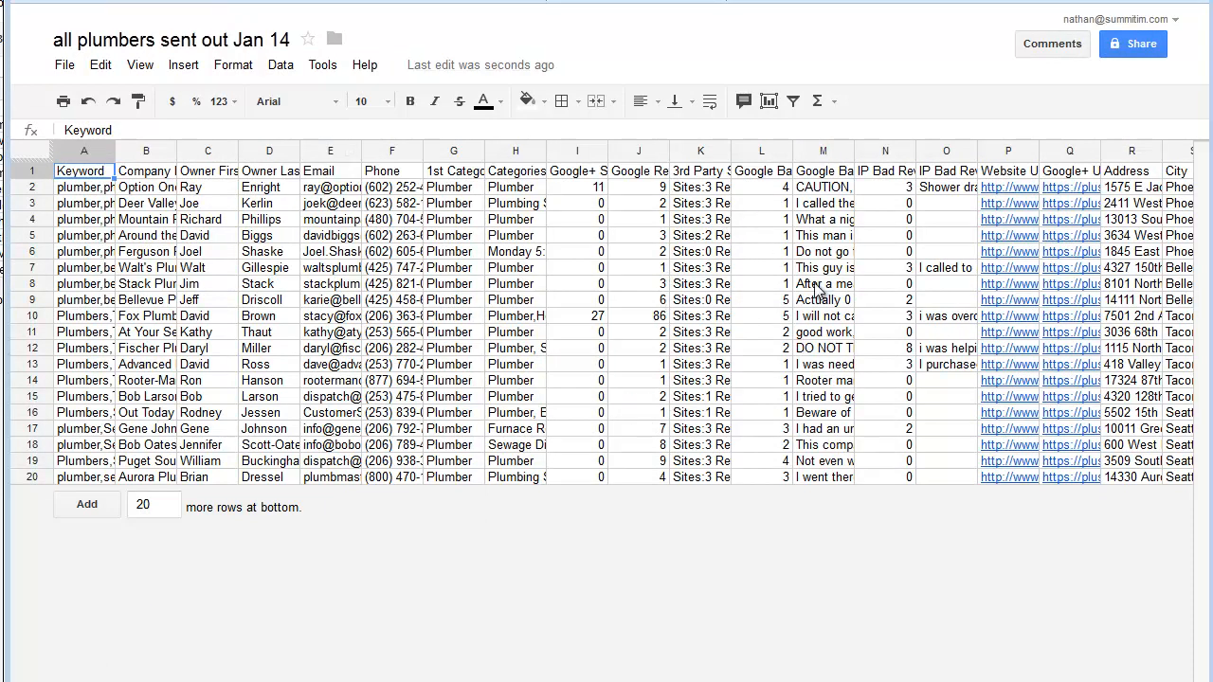
{"action": "mouse_move", "coordinate": [413, 397]}
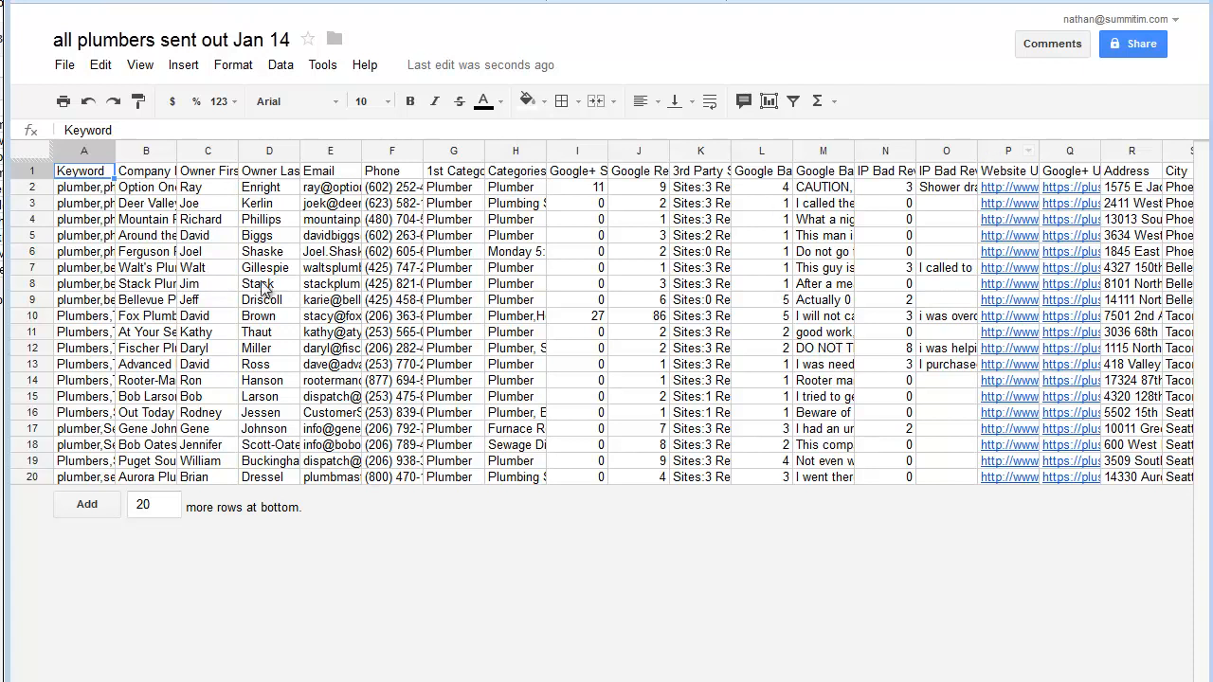
{"action": "mouse_move", "coordinate": [263, 286]}
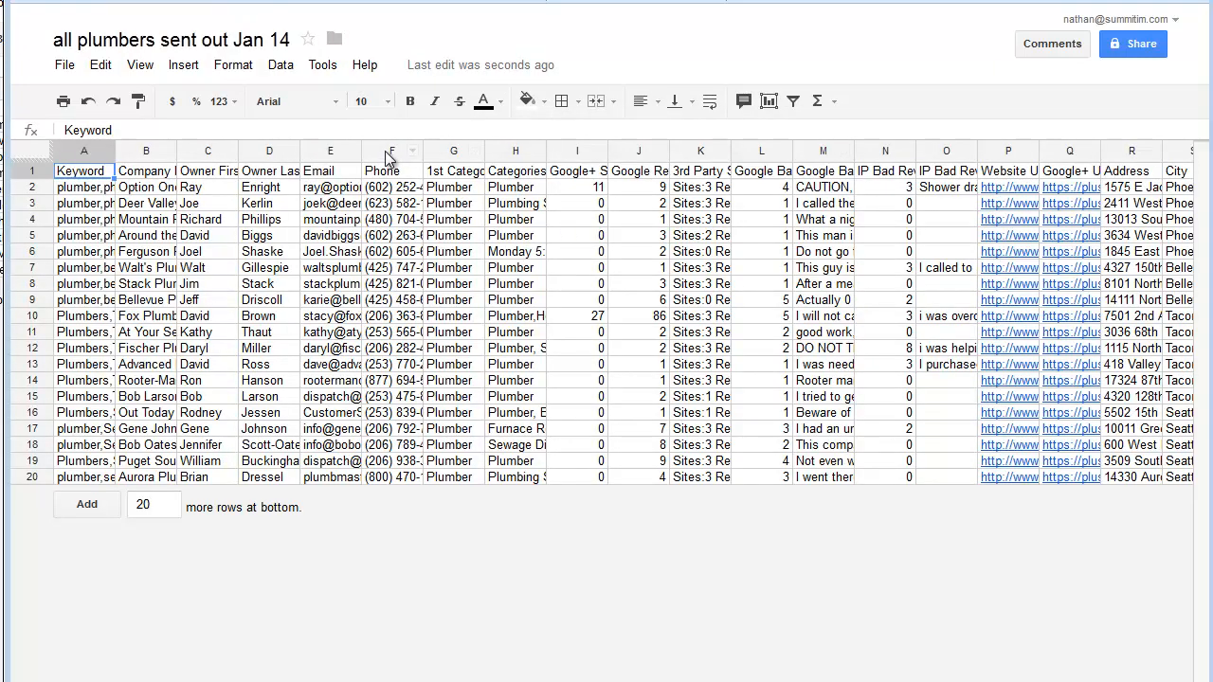
Insert four blank columns G–J between Phone and 1st Category
{"action": "right_click", "coordinate": [393, 152]}
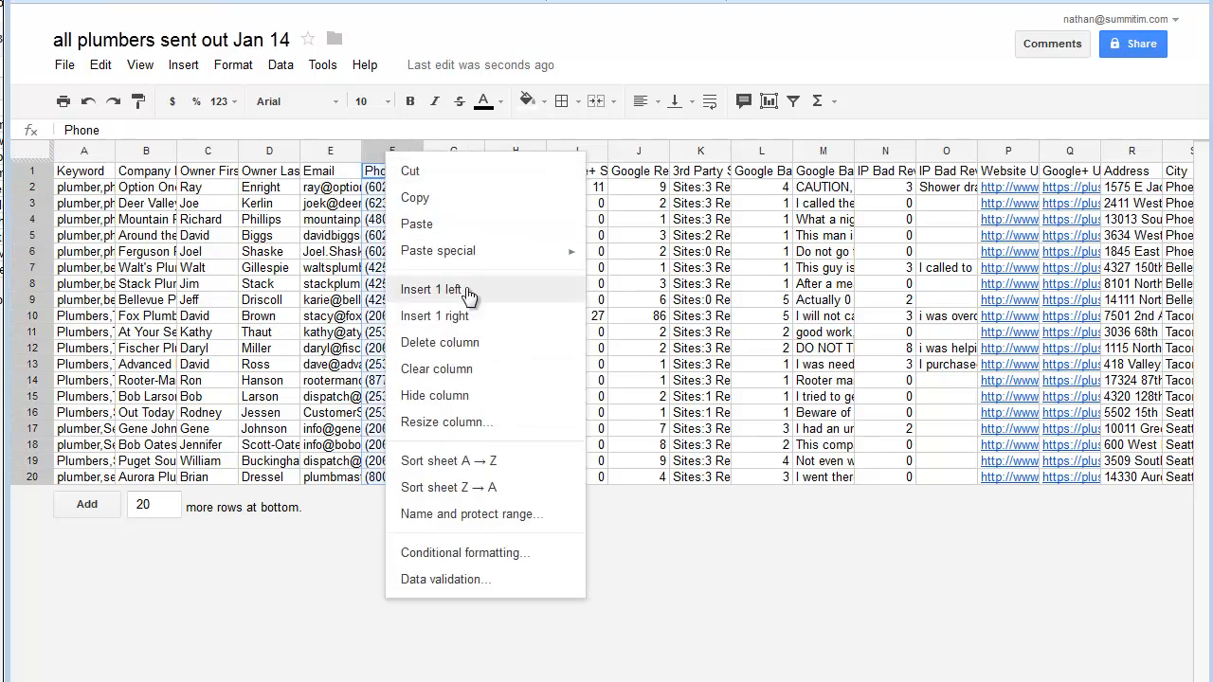
{"action": "left_click", "coordinate": [436, 288]}
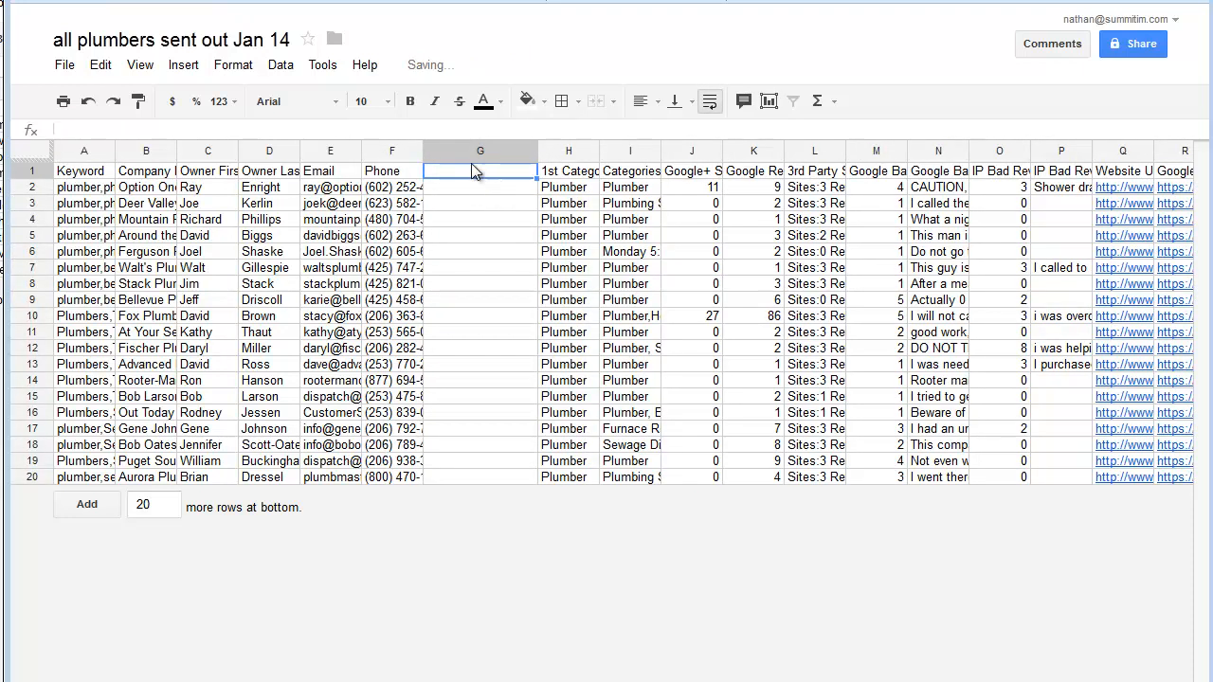
{"action": "right_click", "coordinate": [482, 152]}
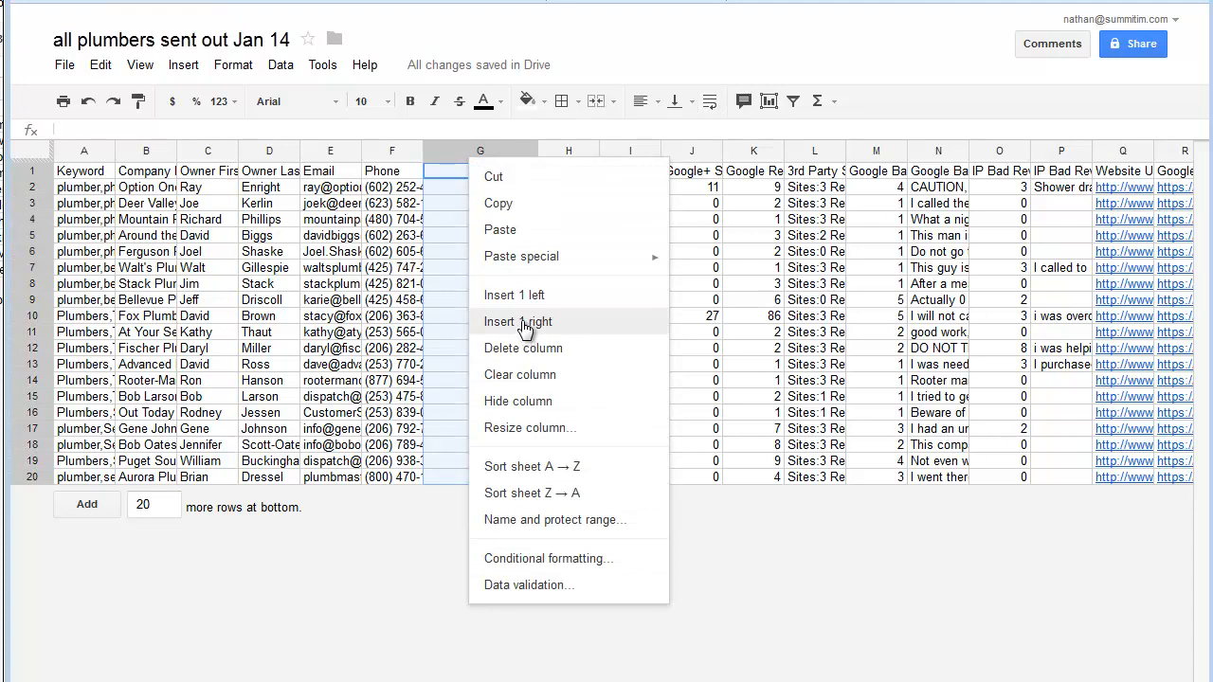
{"action": "left_click", "coordinate": [520, 322]}
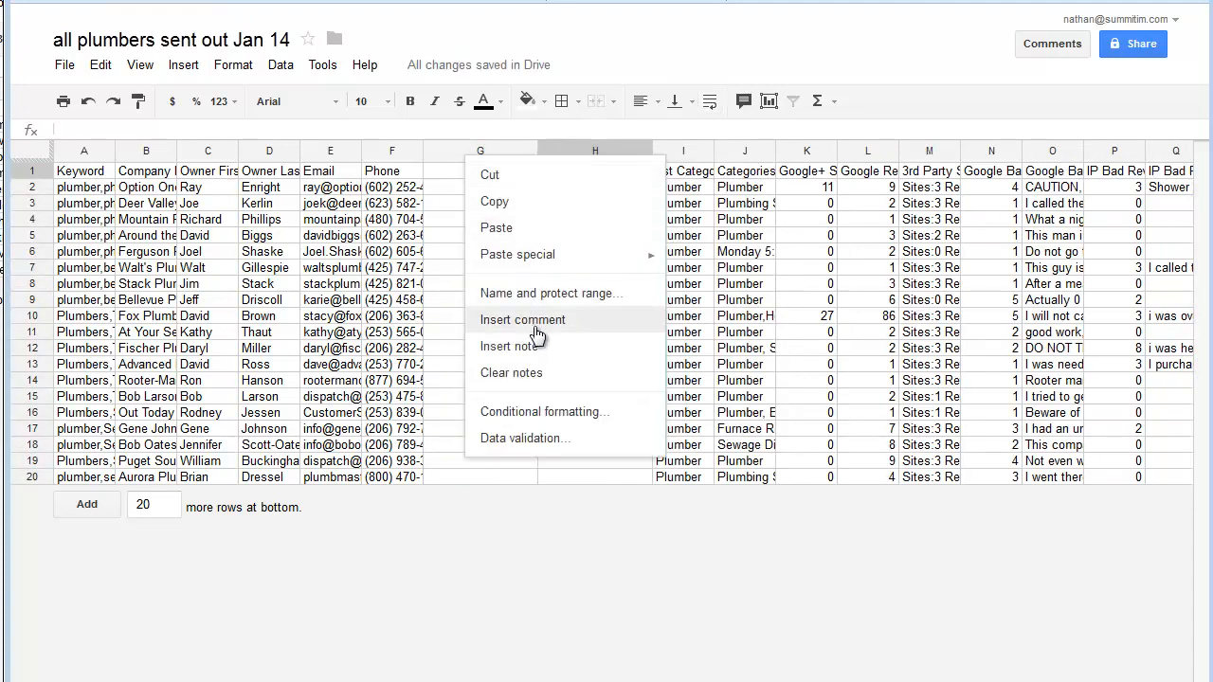
{"action": "mouse_move", "coordinate": [569, 356]}
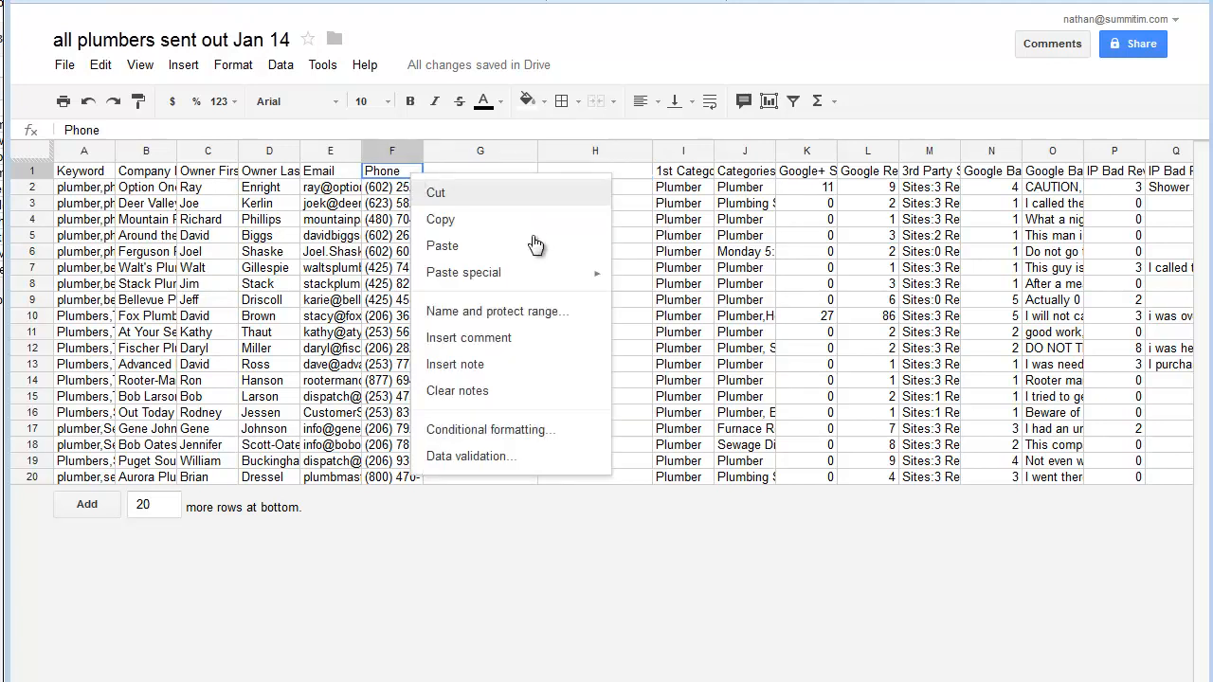
{"action": "right_click", "coordinate": [390, 152]}
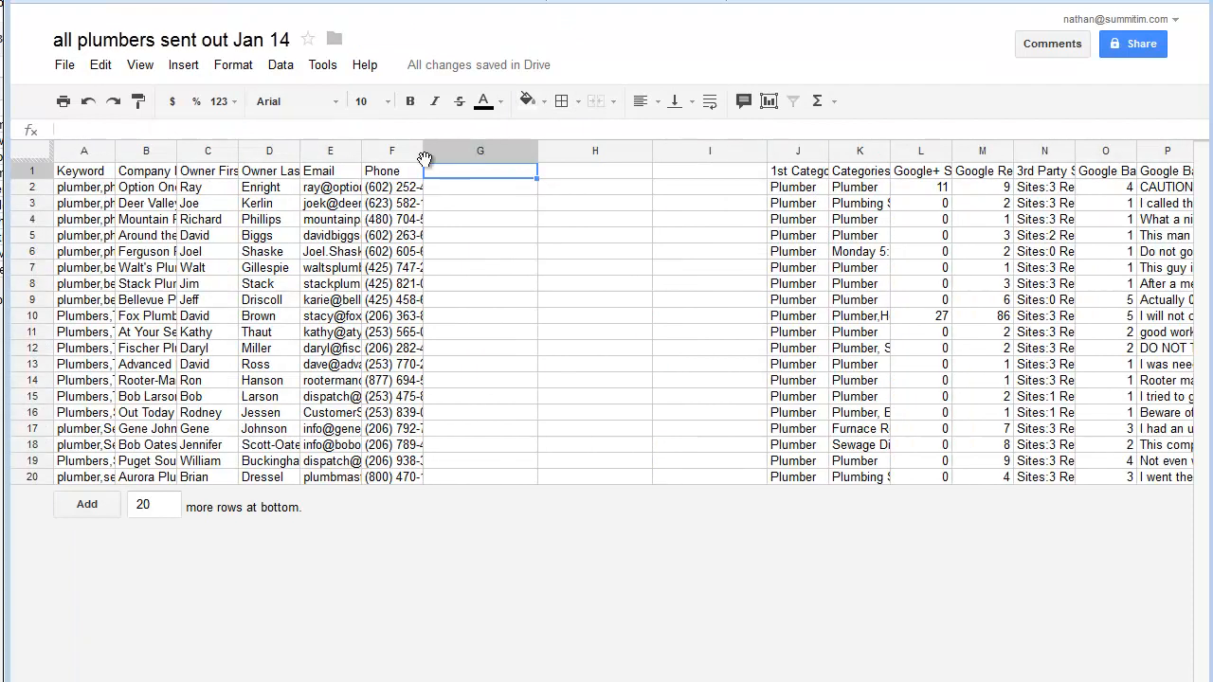
{"action": "right_click", "coordinate": [481, 151]}
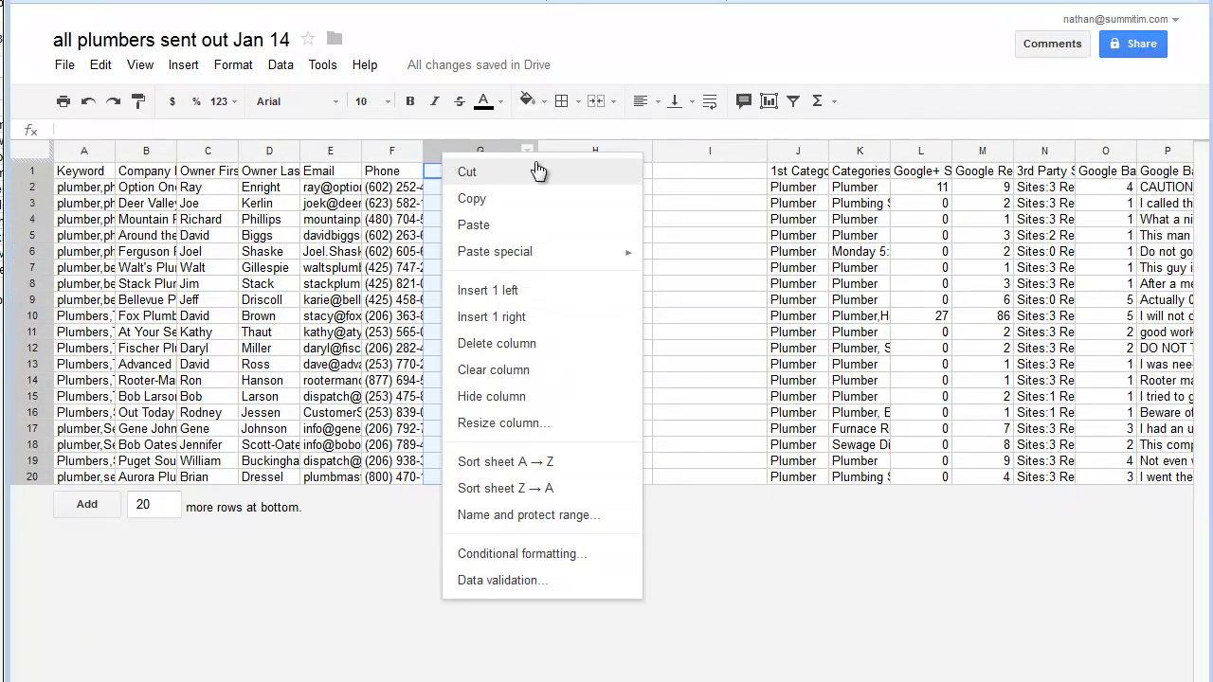
{"action": "mouse_move", "coordinate": [539, 317]}
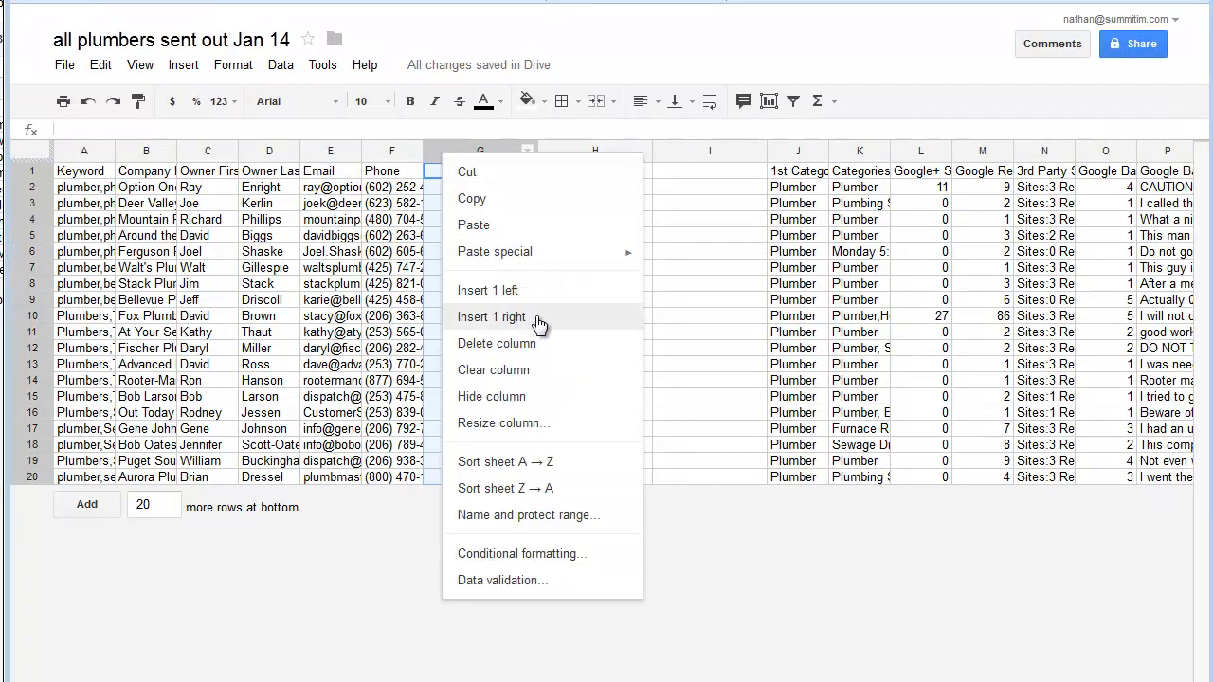
{"action": "left_click", "coordinate": [491, 316]}
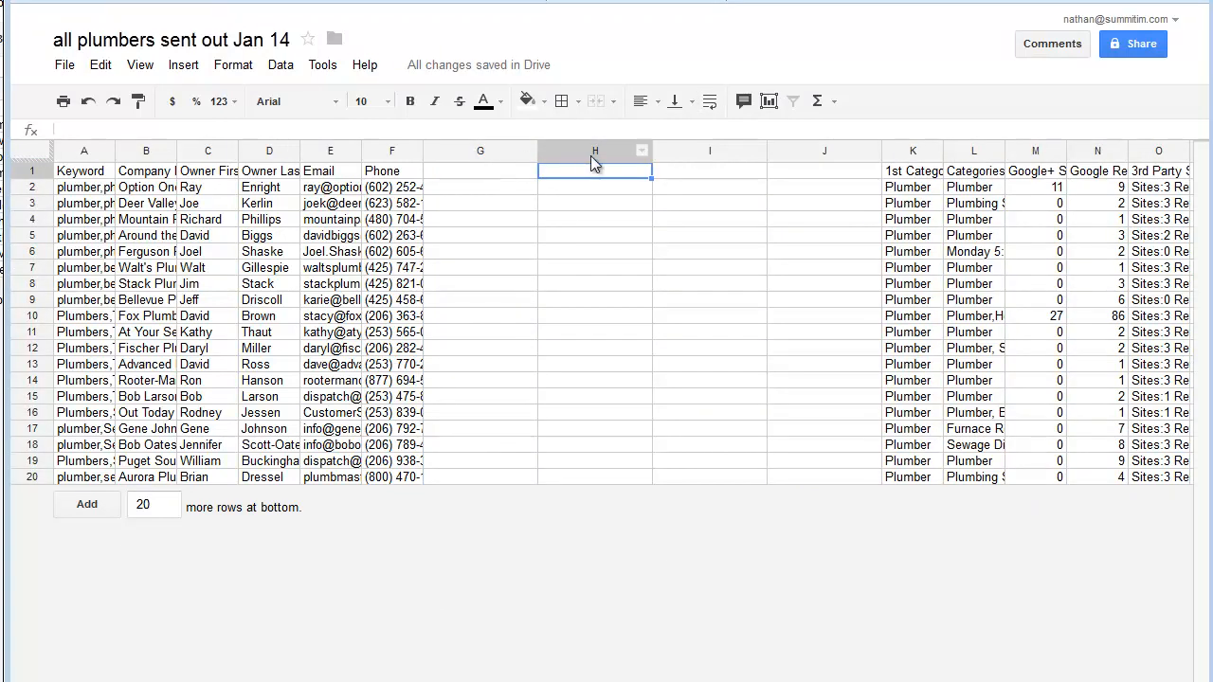
{"action": "right_click", "coordinate": [595, 152]}
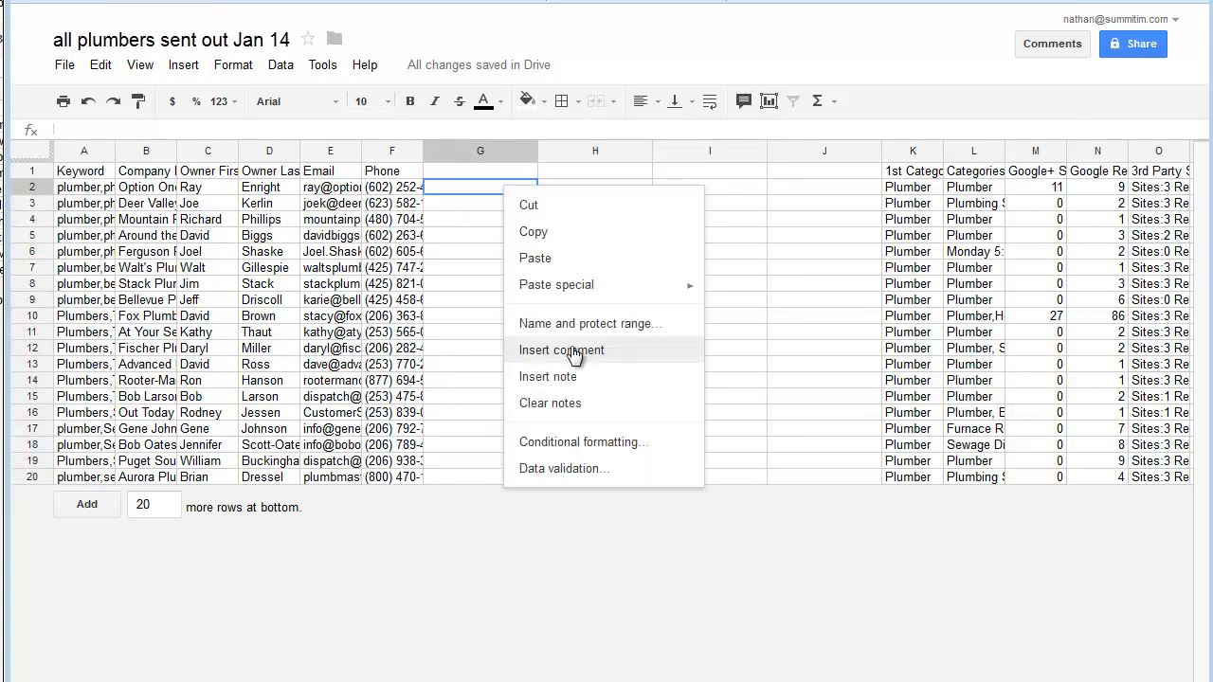
{"action": "left_click", "coordinate": [595, 152]}
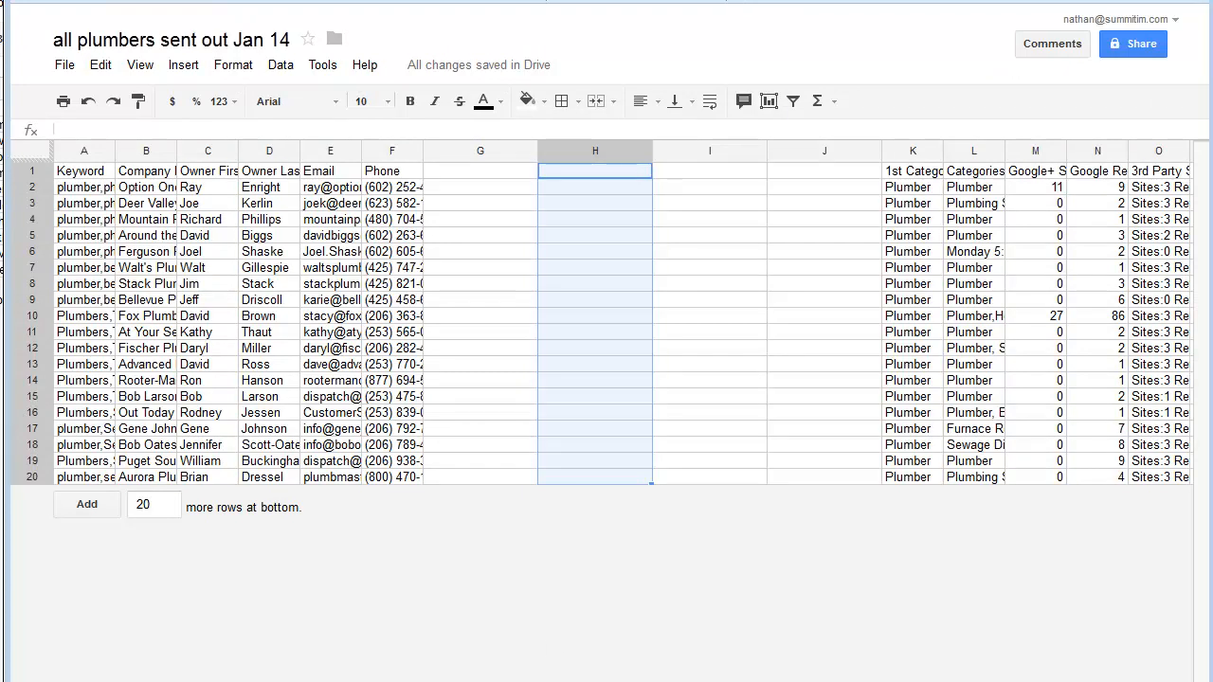
{"action": "scroll", "scroll_direction": "right", "scroll_amount": 3}
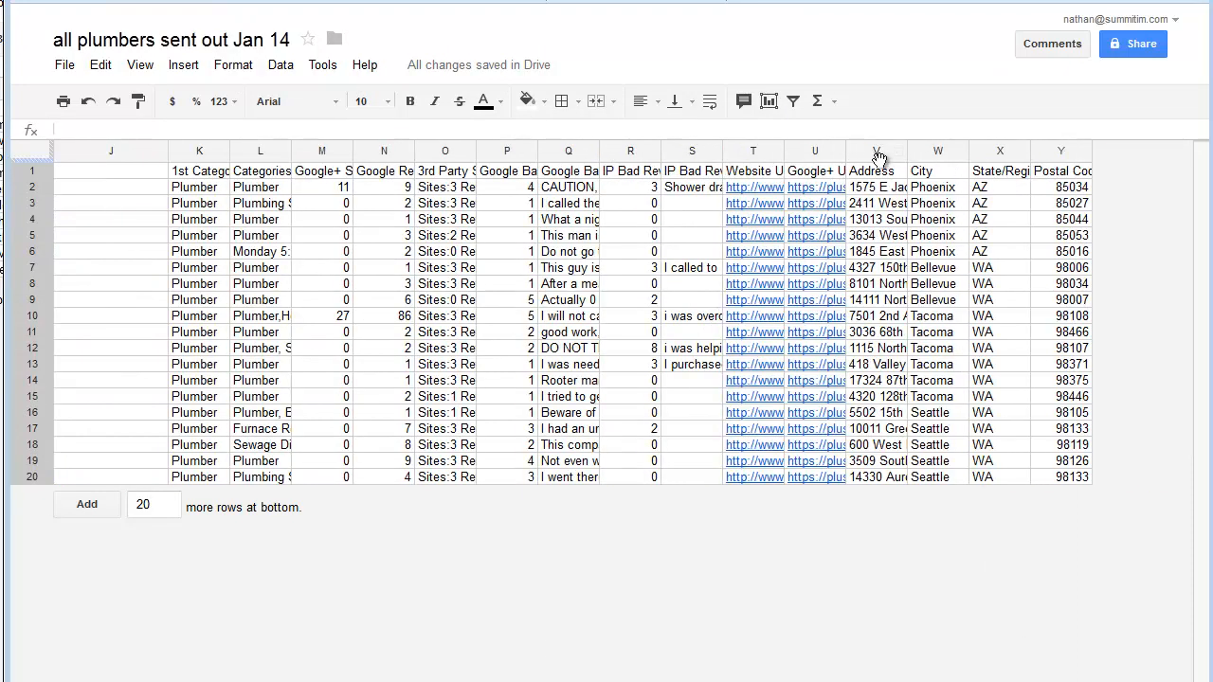
{"action": "left_click", "coordinate": [876, 152]}
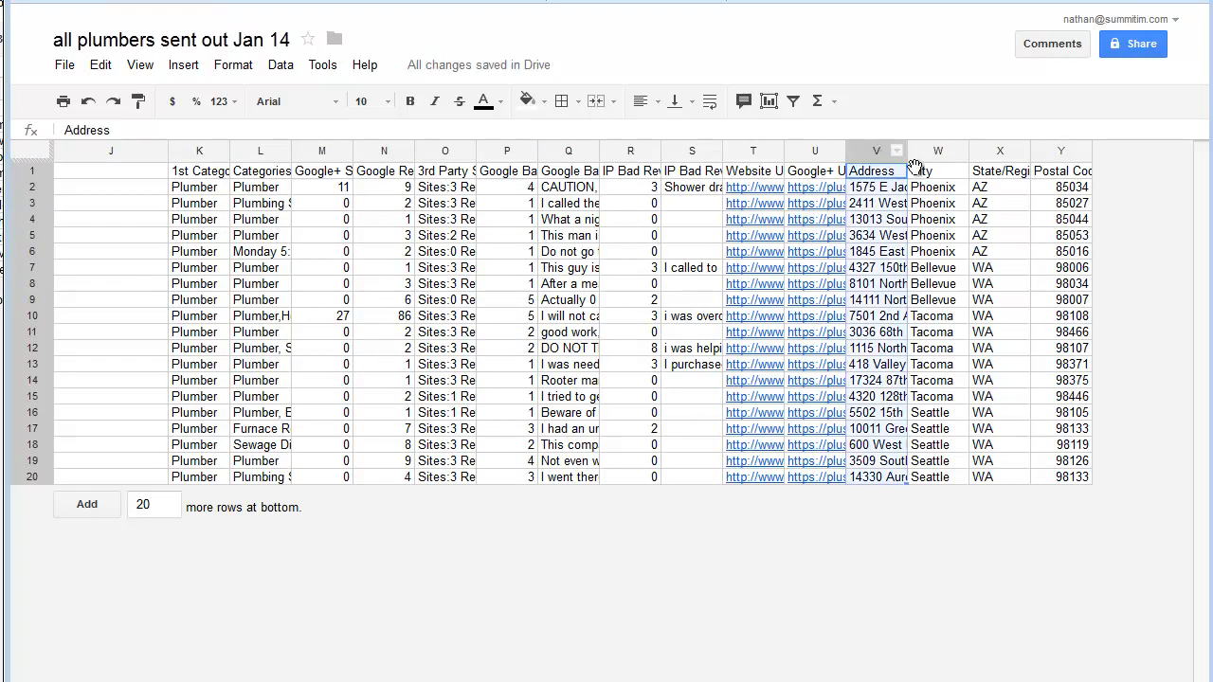
{"action": "mouse_move", "coordinate": [938, 156]}
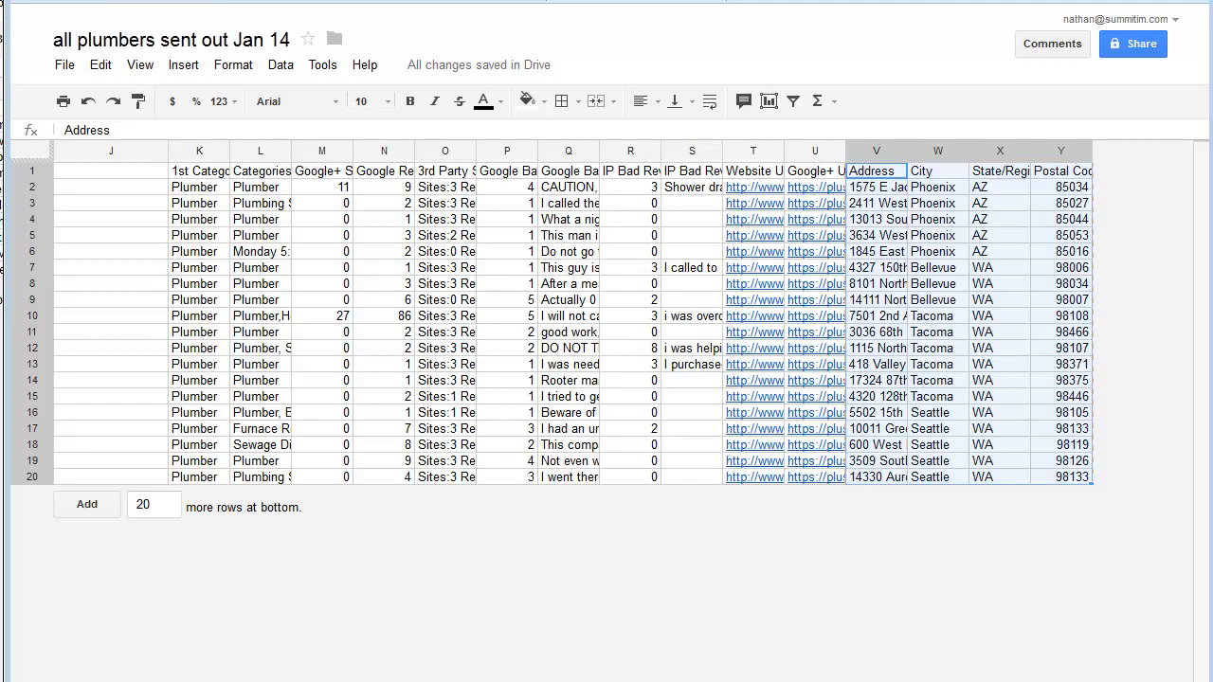
{"action": "scroll", "scroll_direction": "left", "scroll_amount": 3}
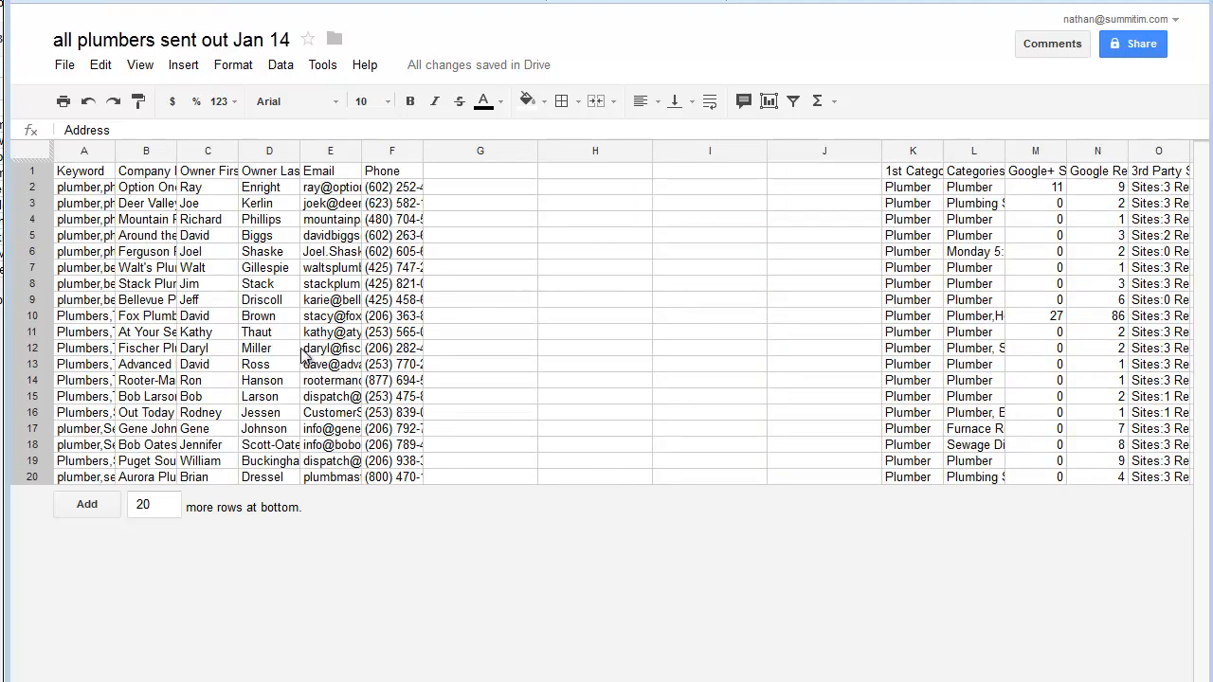
{"action": "left_click", "coordinate": [481, 170]}
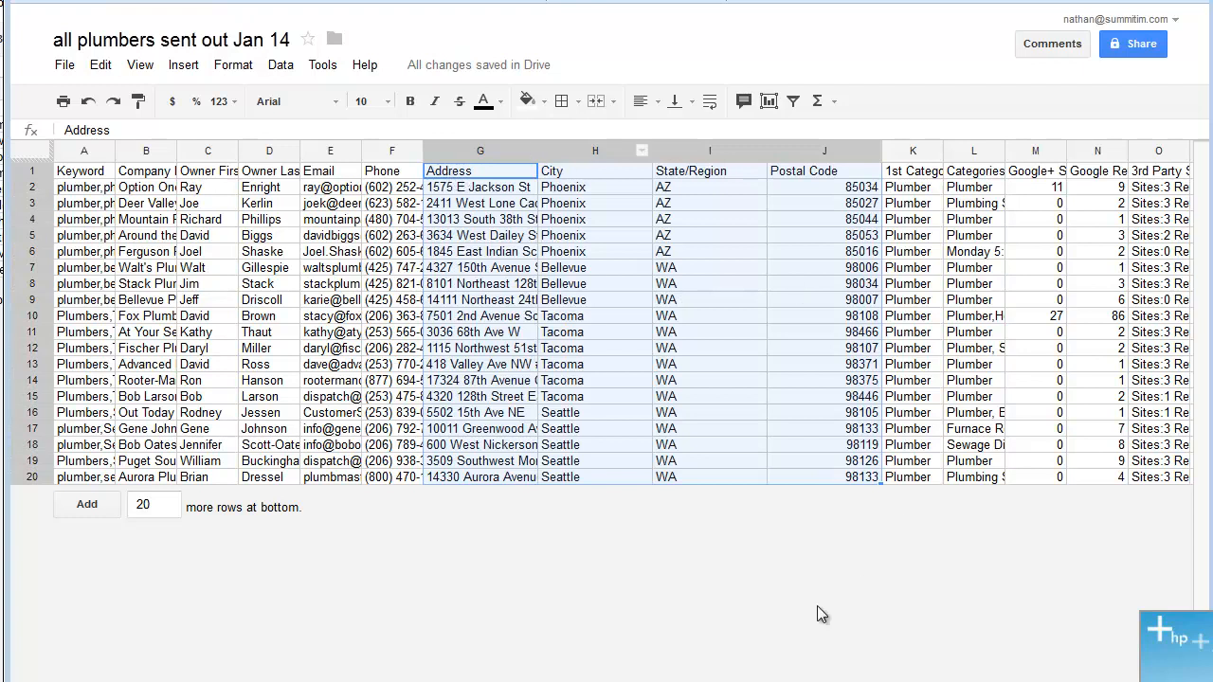
{"action": "mouse_move", "coordinate": [633, 334]}
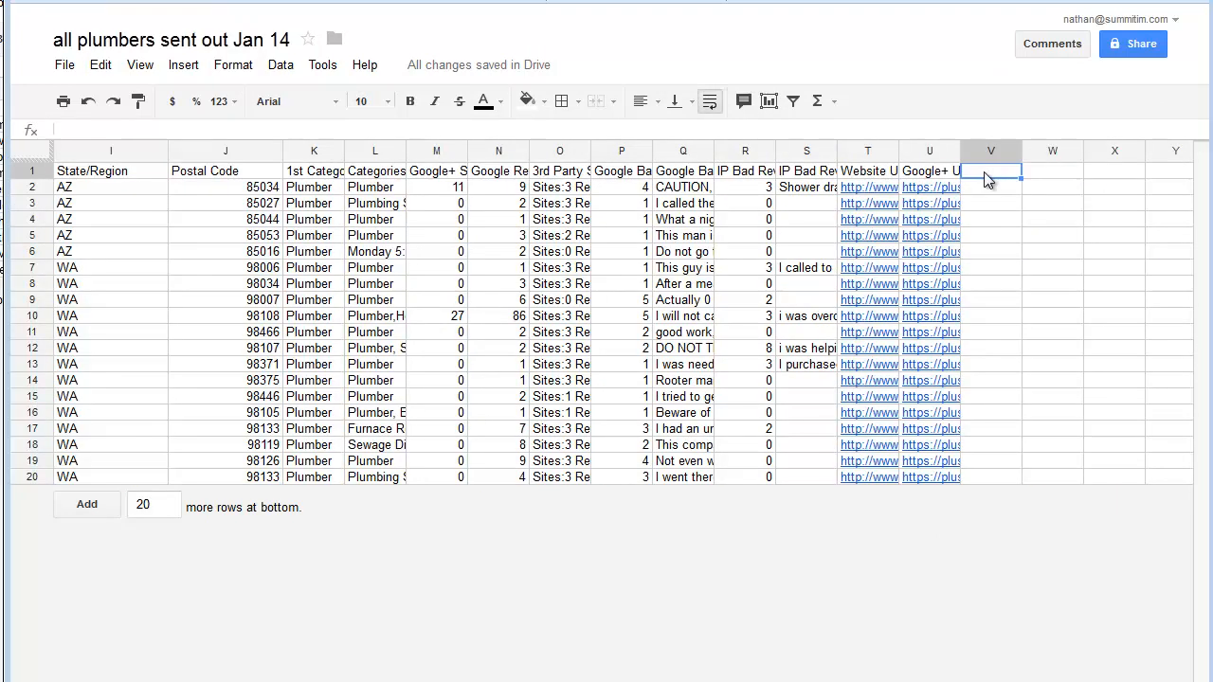
Add a 'date emailed' column header with 1/14/2013 in its first row
{"action": "type", "text": "date e"}
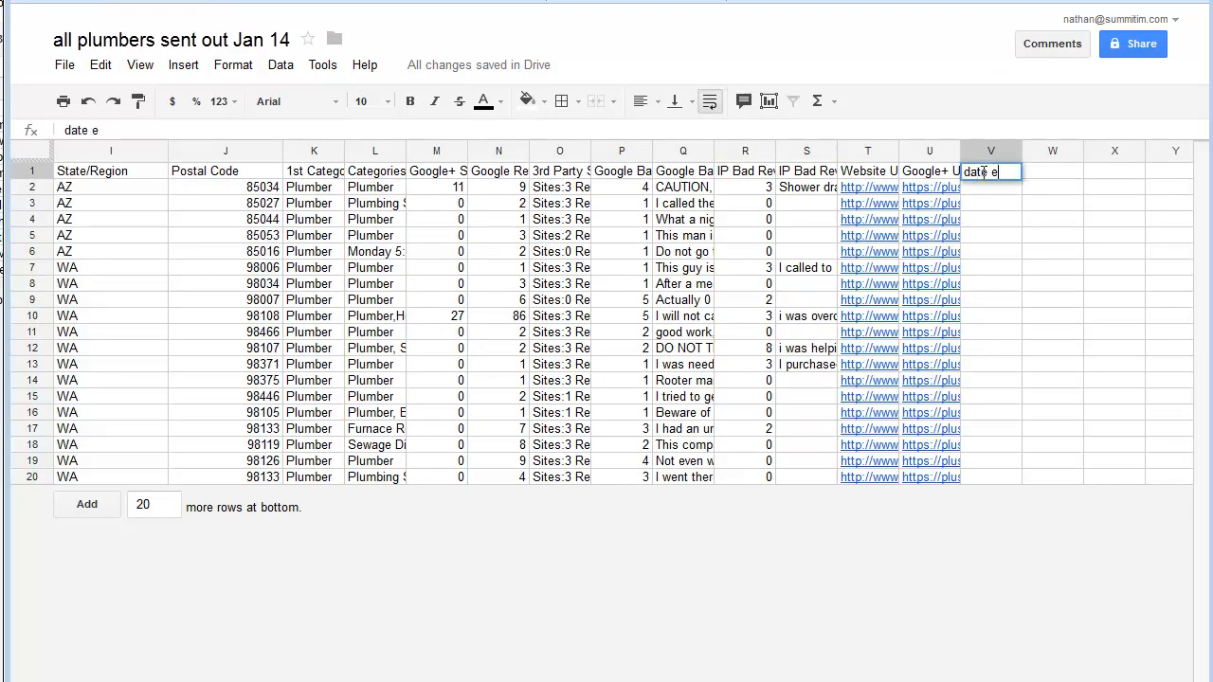
{"action": "type", "text": "mailed"}
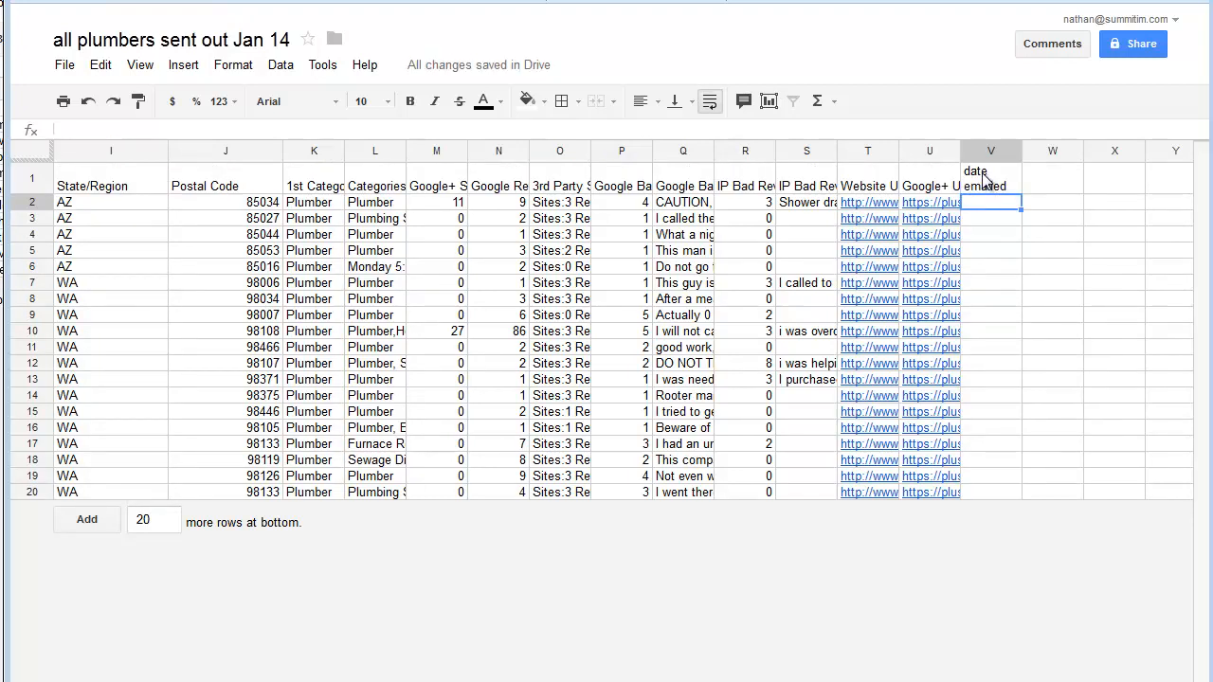
{"action": "type", "text": "1"}
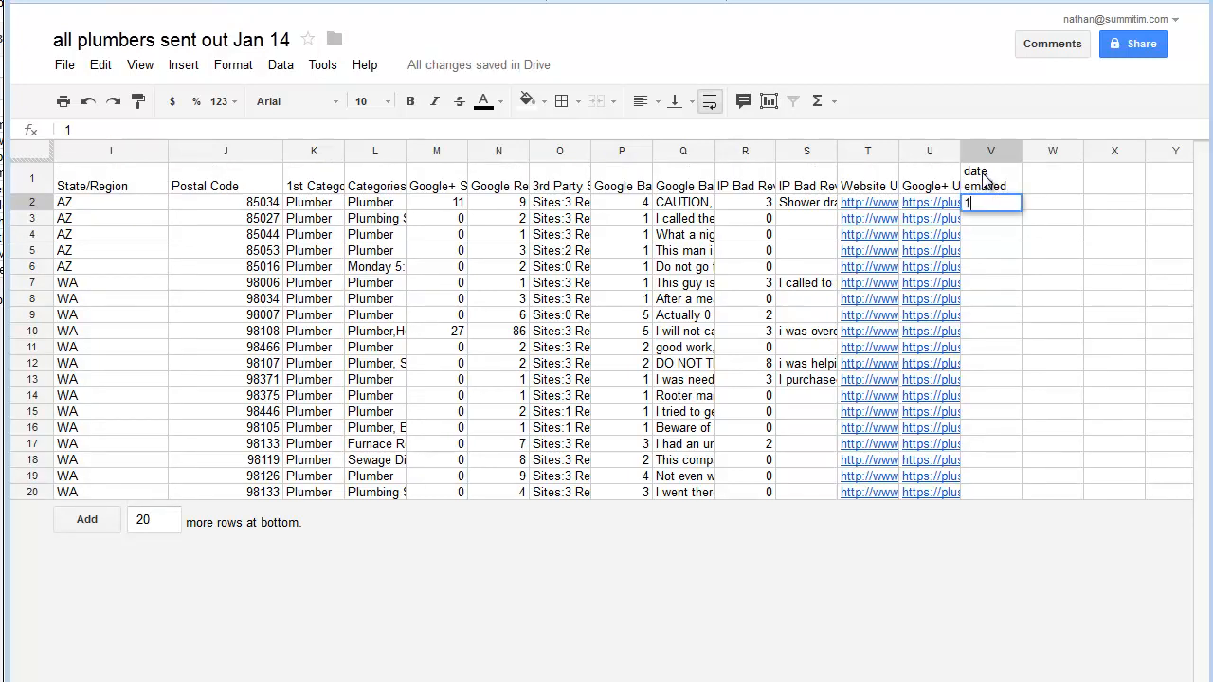
{"action": "type", "text": "1/14/201"}
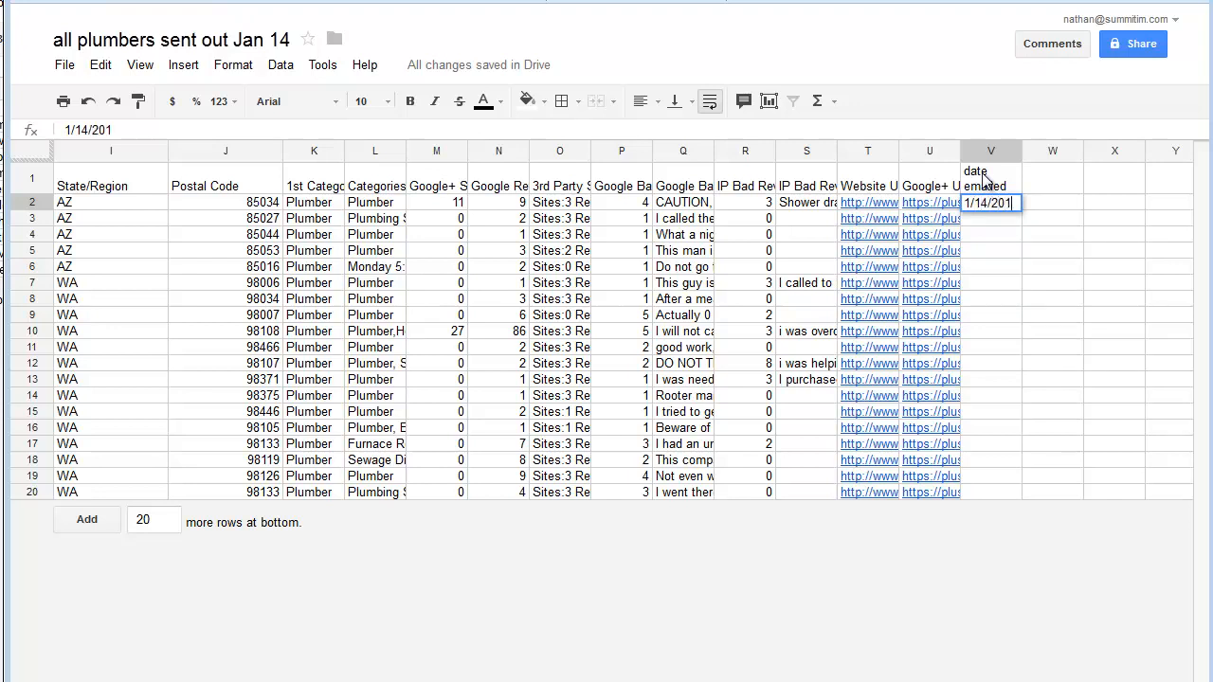
{"action": "key", "text": "enter"}
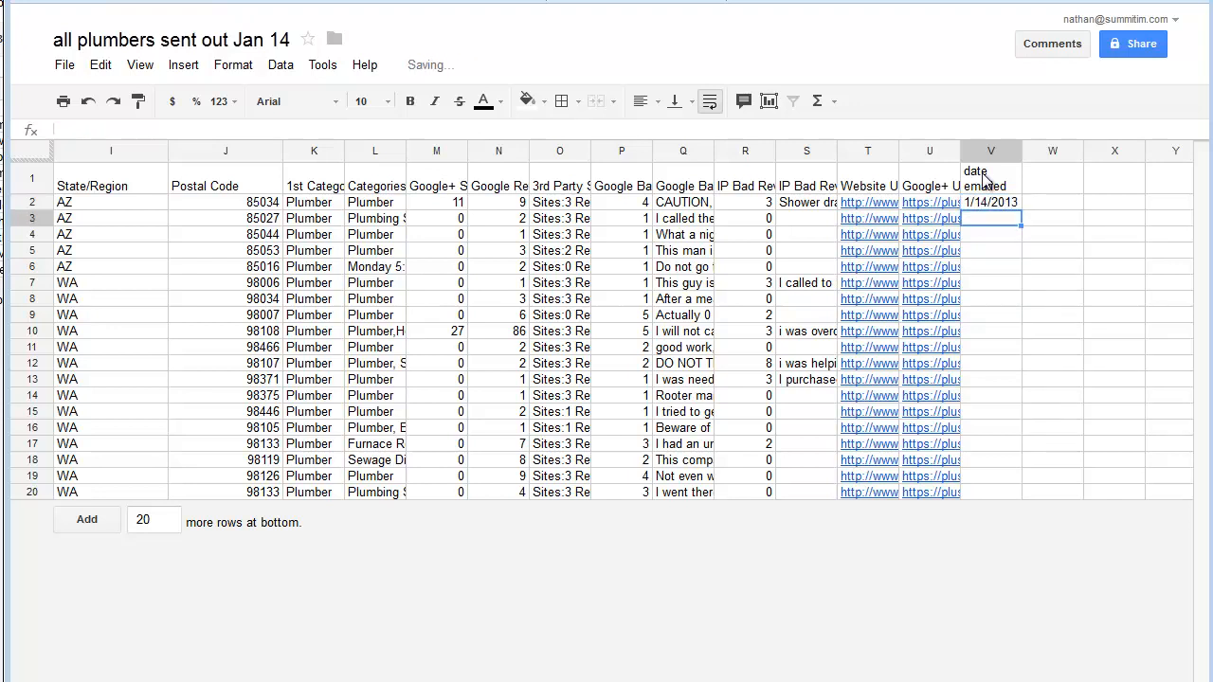
Fill 1/14/2013 down every plumber row to row 20
{"action": "left_click", "coordinate": [990, 201]}
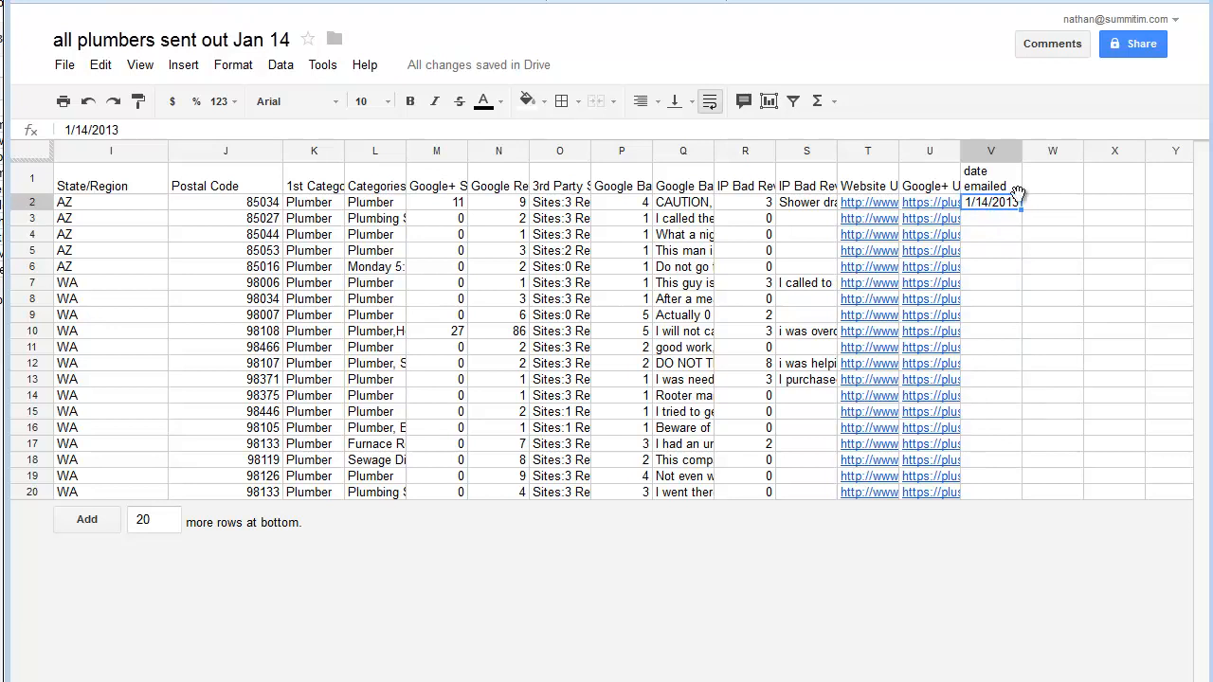
{"action": "mouse_move", "coordinate": [1032, 307]}
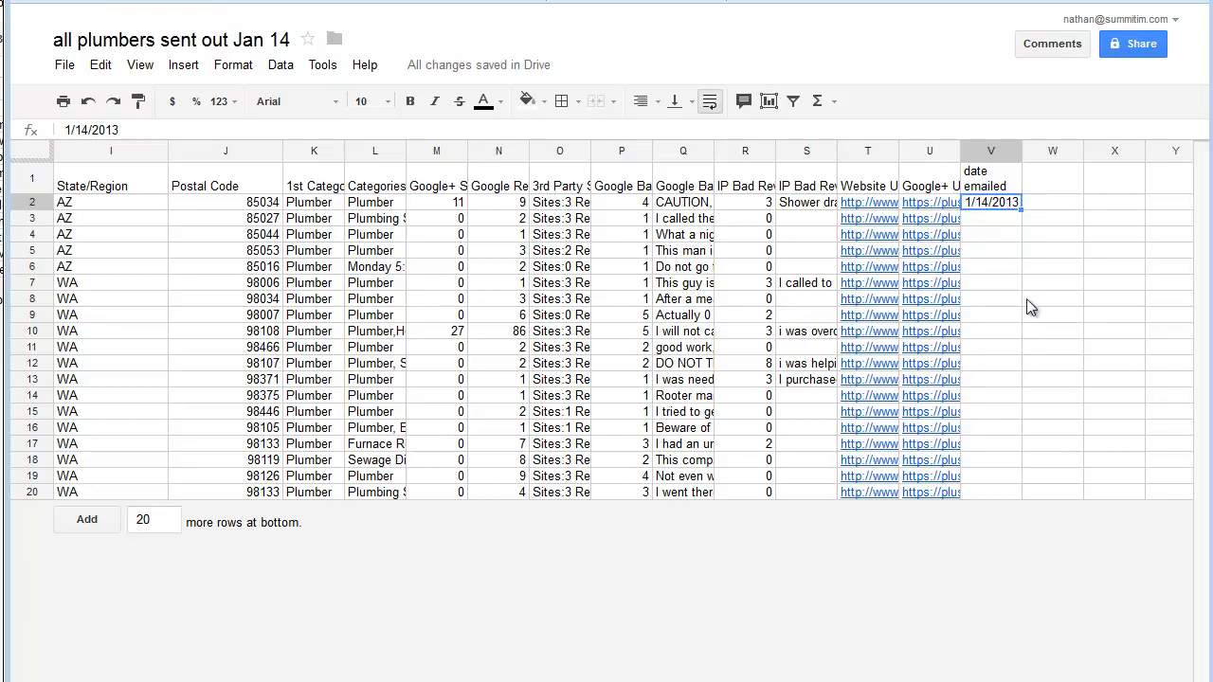
{"action": "left_click_drag", "start_coordinate": [1020, 206], "coordinate": [1020, 493]}
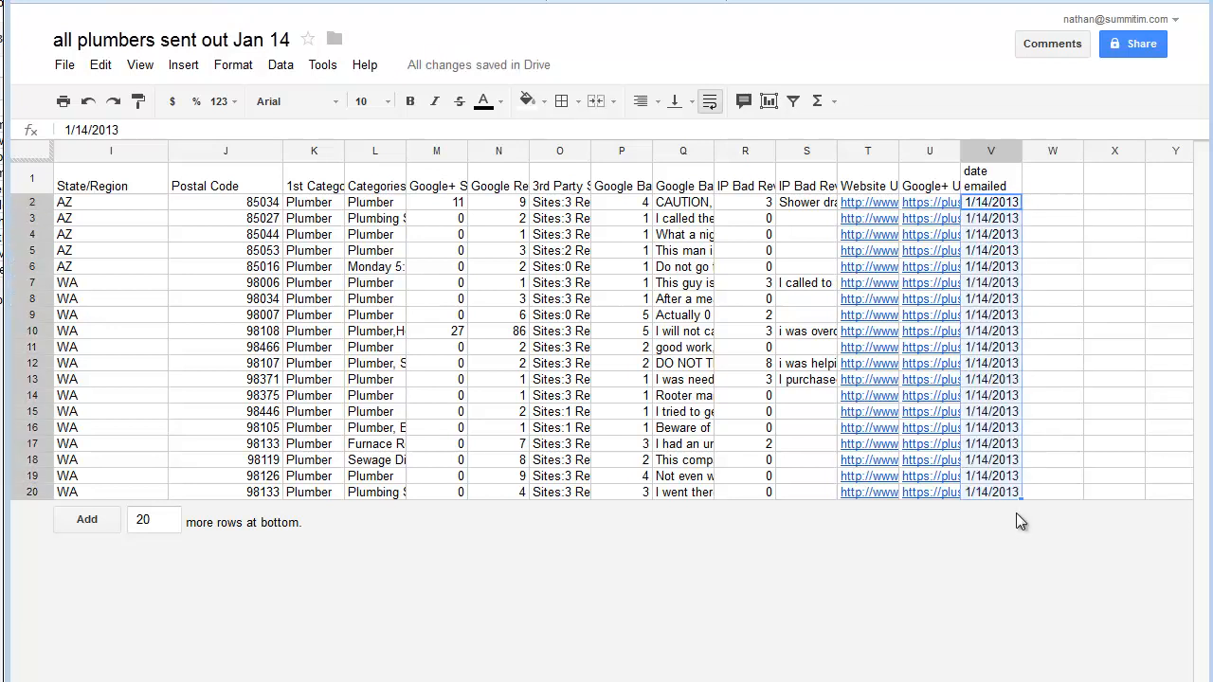
{"action": "mouse_move", "coordinate": [531, 617]}
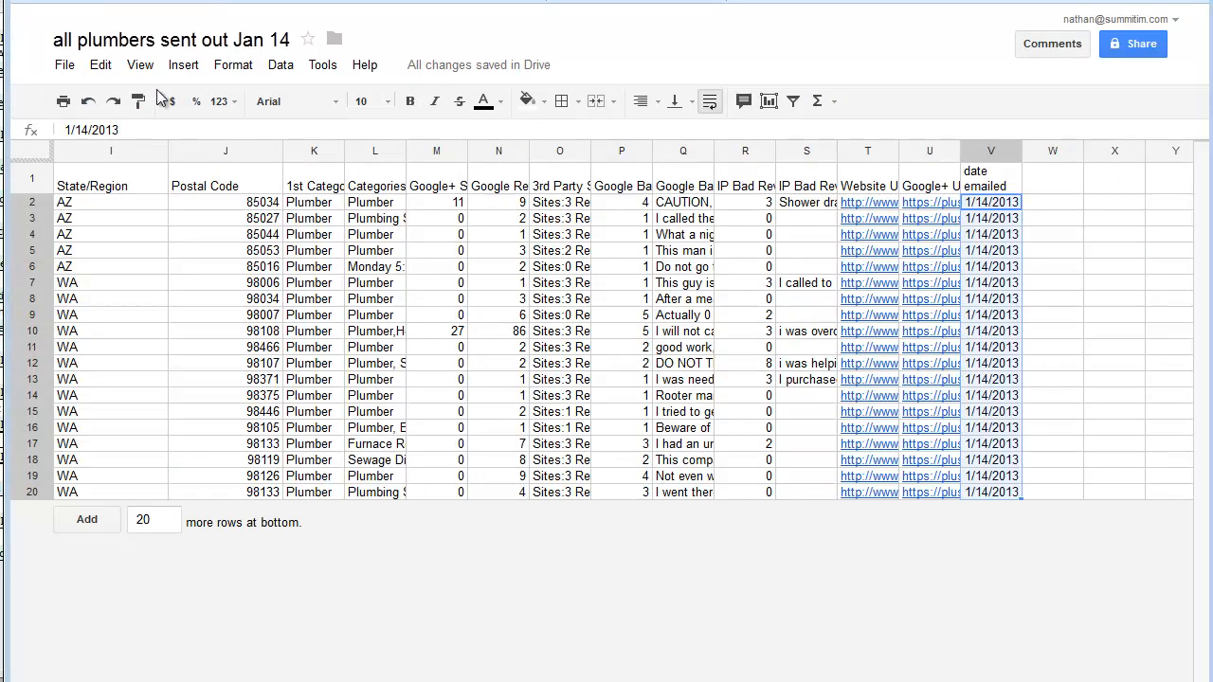
Download the sheet as a CSV and choose Save File
{"action": "left_click", "coordinate": [65, 65]}
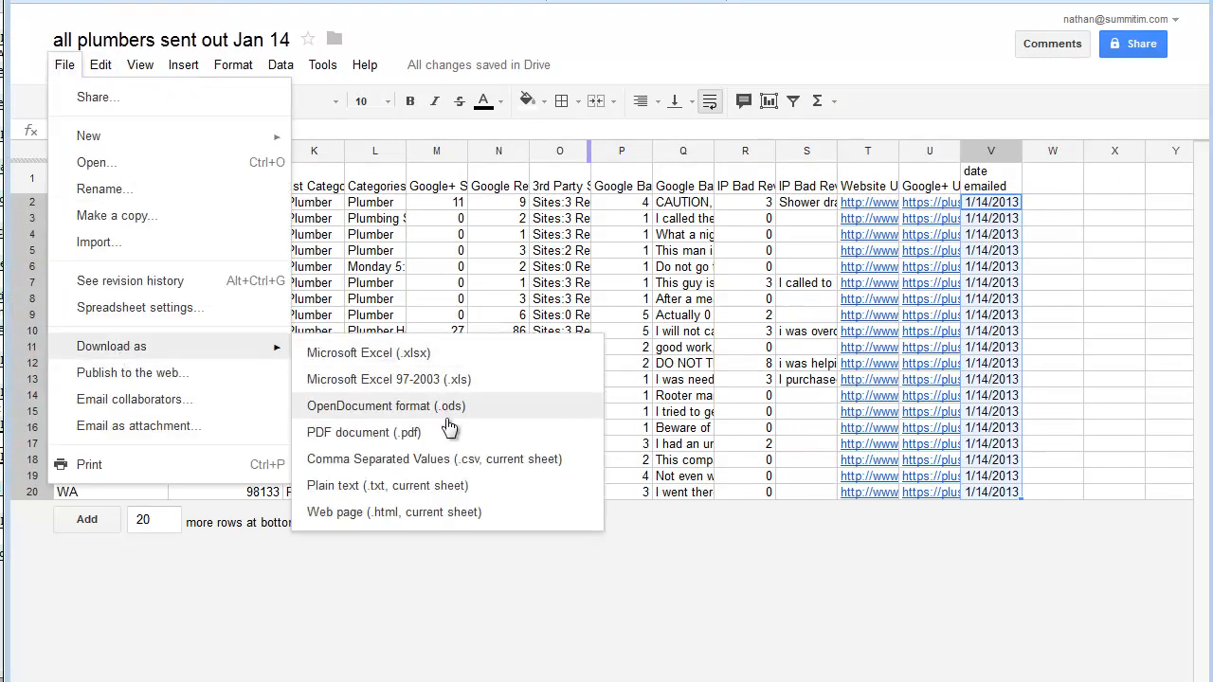
{"action": "mouse_move", "coordinate": [538, 464]}
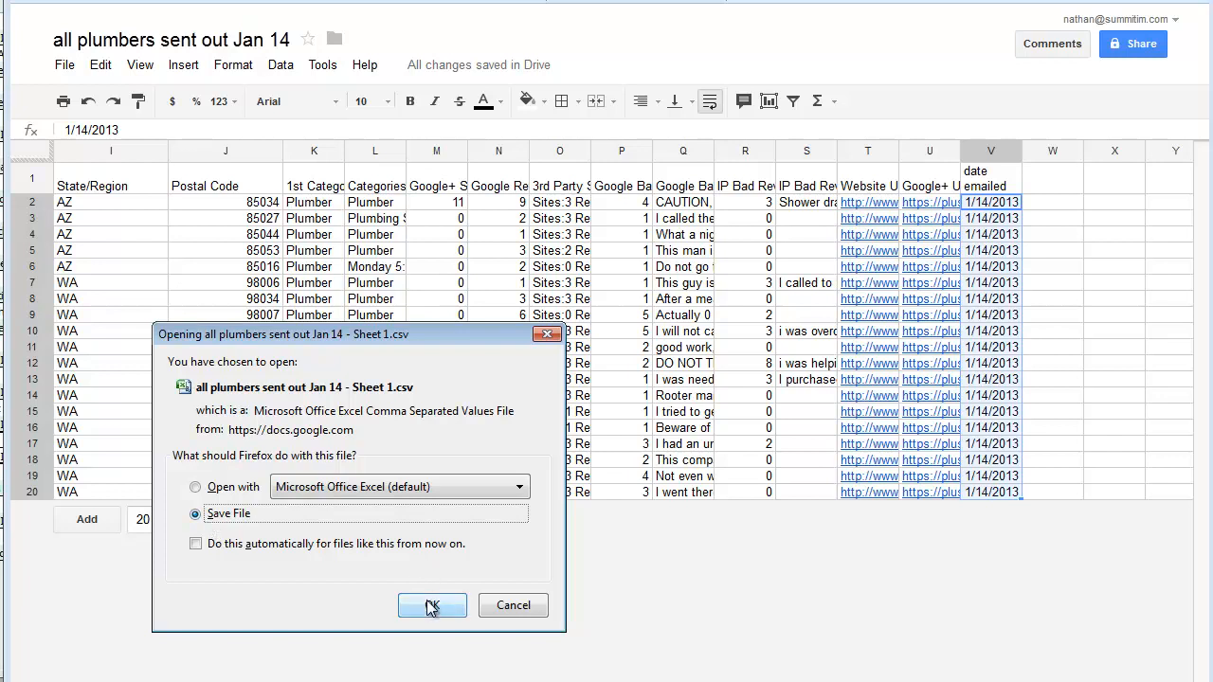
{"action": "left_click", "coordinate": [433, 607]}
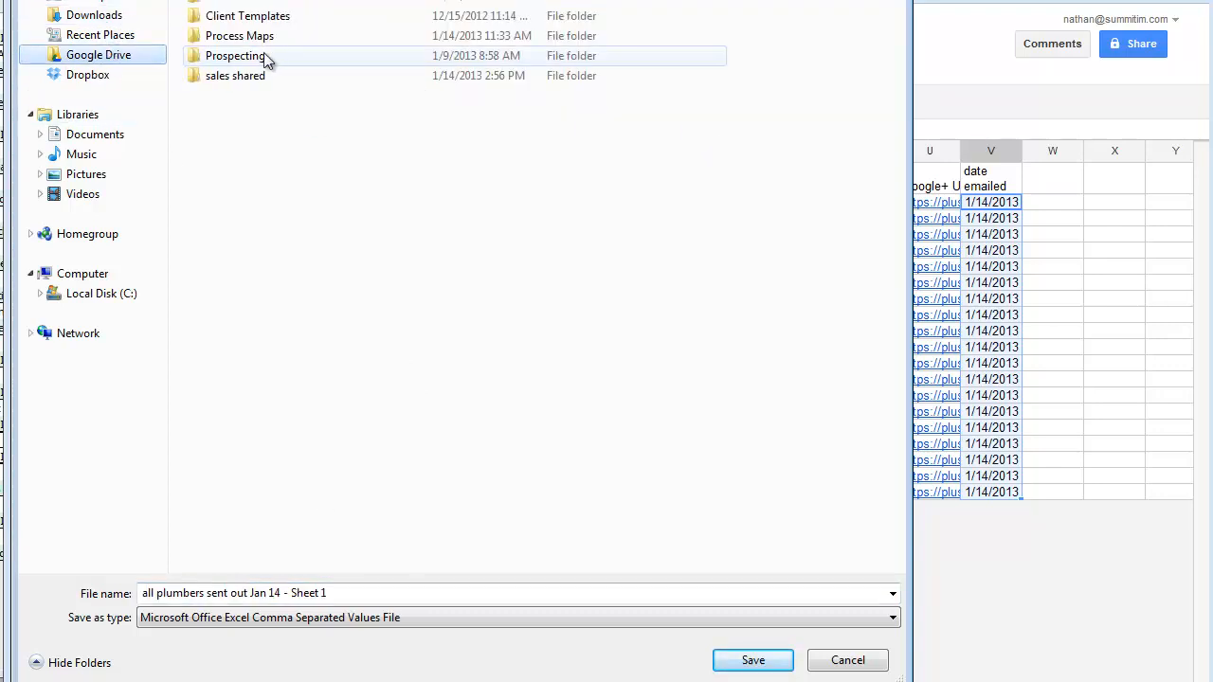
Save the CSV into the Plumber folder under the sales shared folder
{"action": "left_click", "coordinate": [235, 76]}
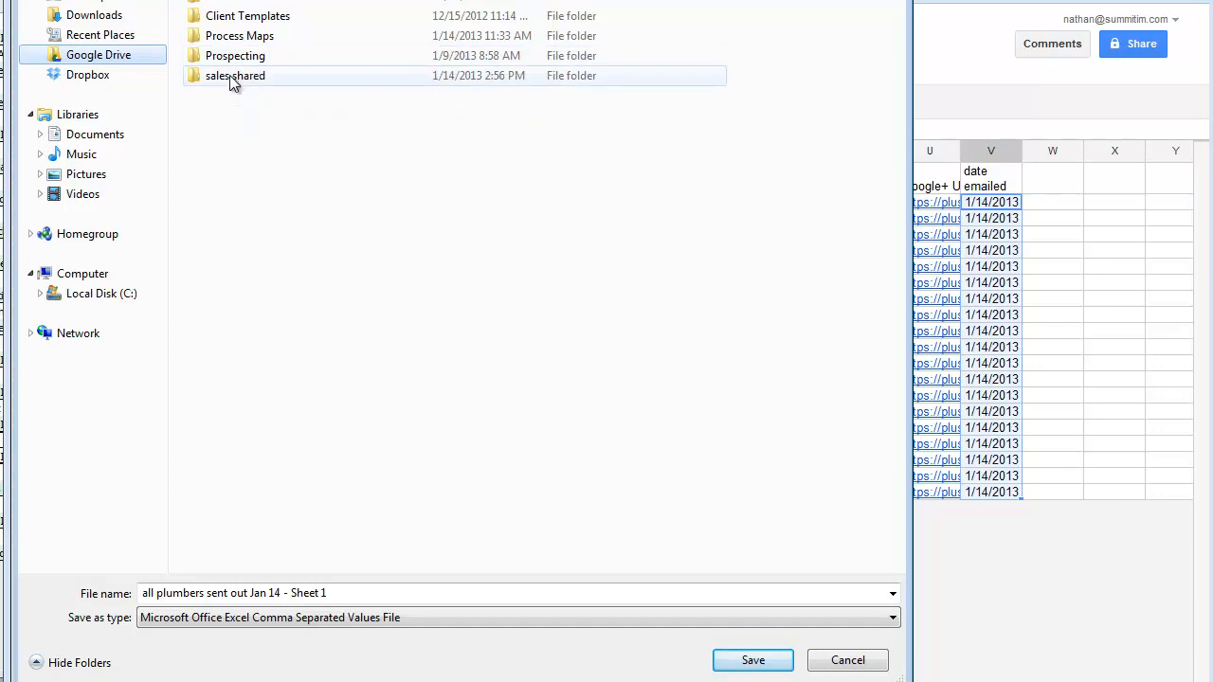
{"action": "left_click", "coordinate": [235, 55]}
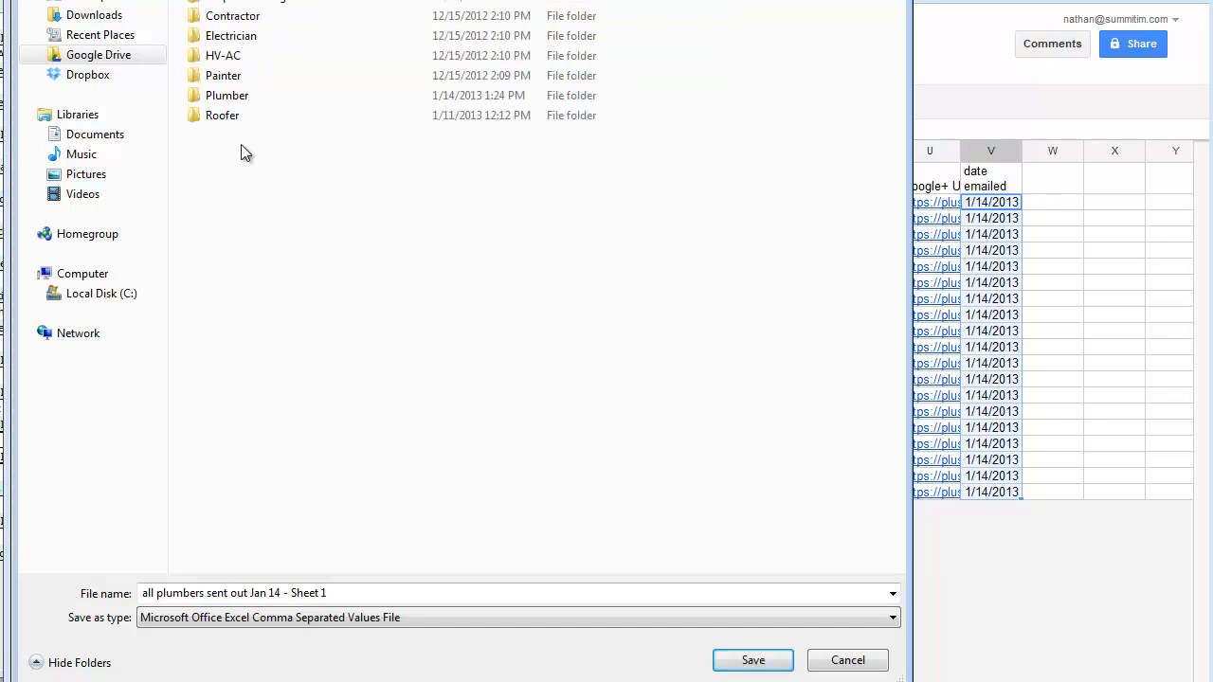
{"action": "left_click", "coordinate": [228, 95]}
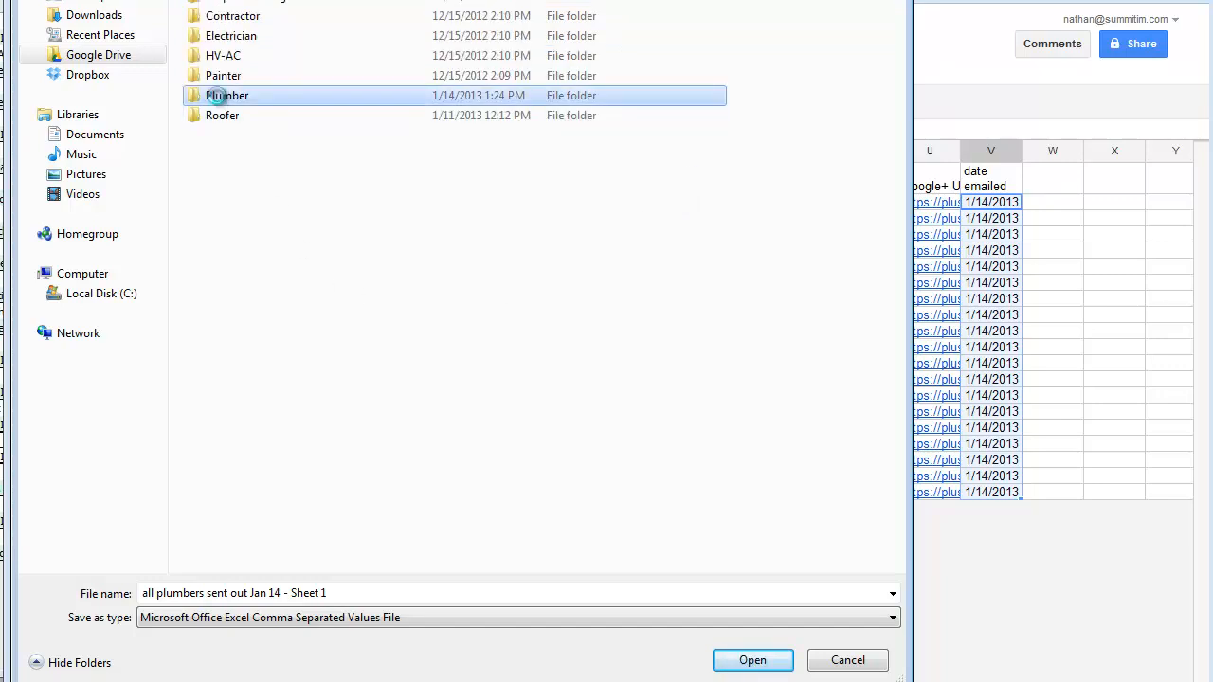
{"action": "double_click", "coordinate": [227, 95]}
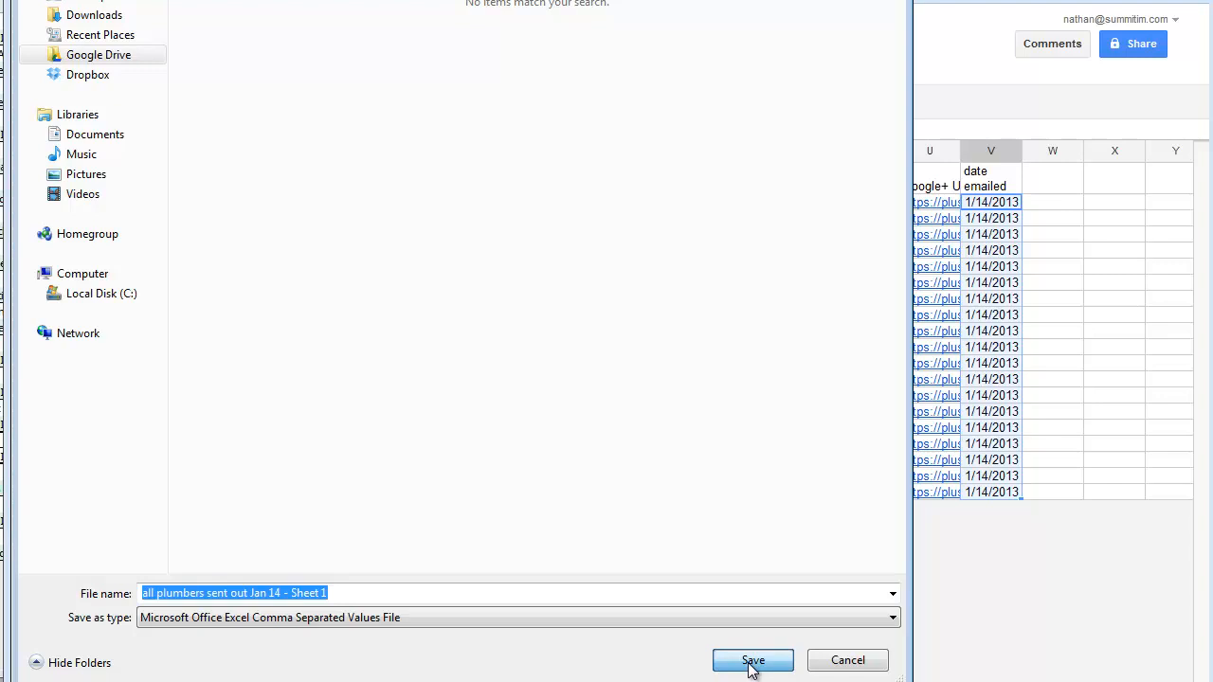
{"action": "left_click", "coordinate": [752, 659]}
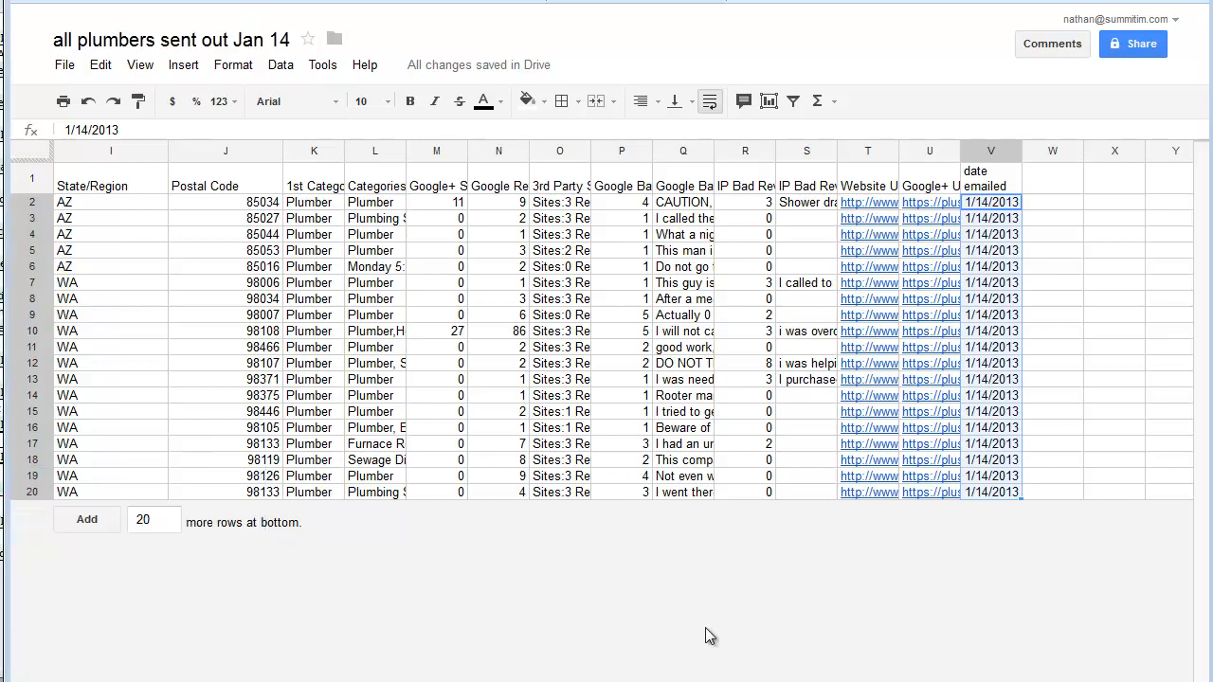
{"action": "mouse_move", "coordinate": [1001, 161]}
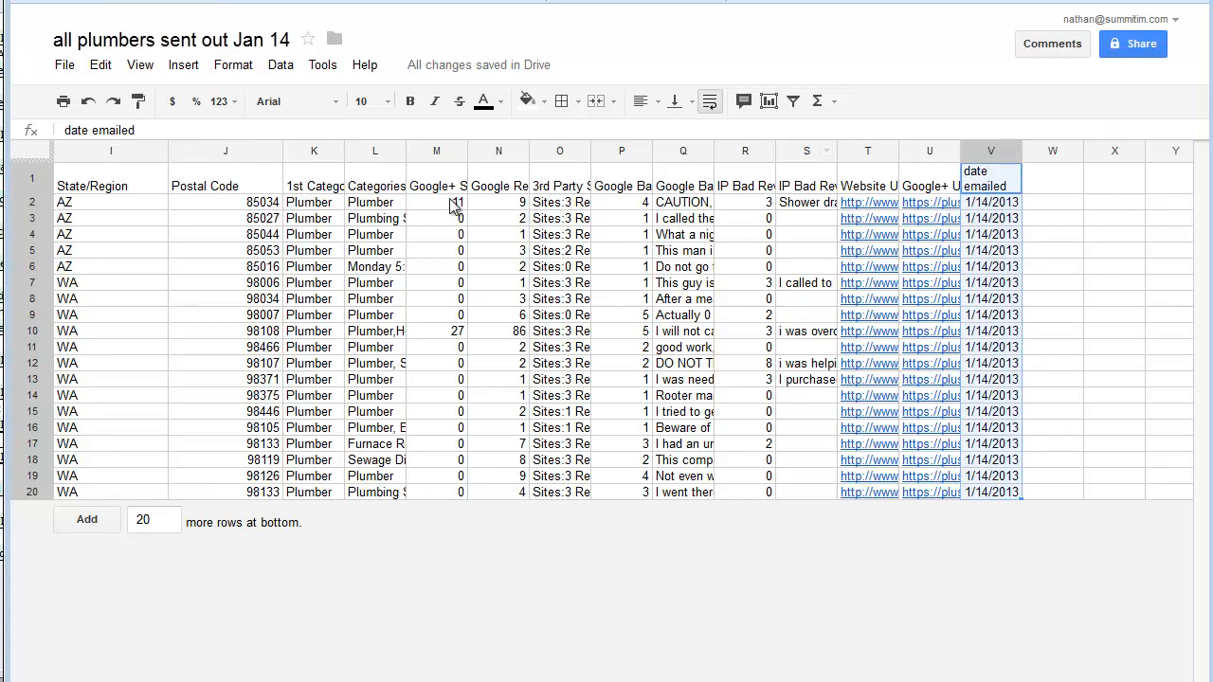
{"action": "scroll", "scroll_direction": "left", "scroll_amount": 3}
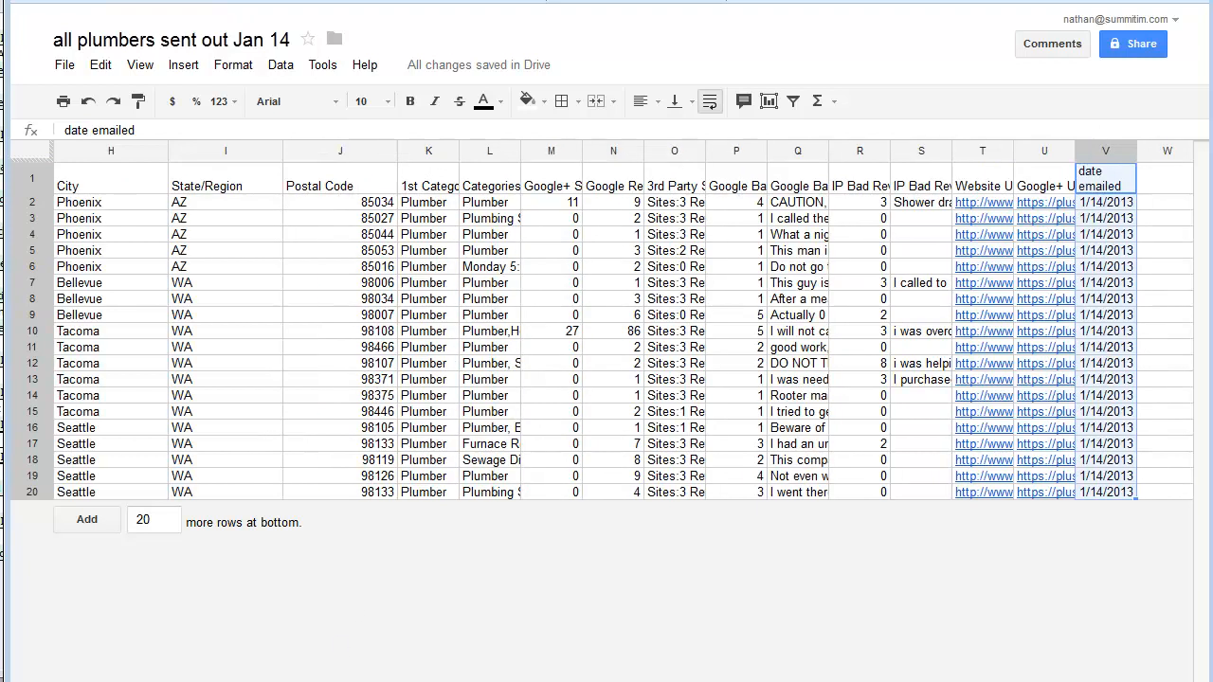
{"action": "scroll", "scroll_direction": "left", "scroll_amount": 3}
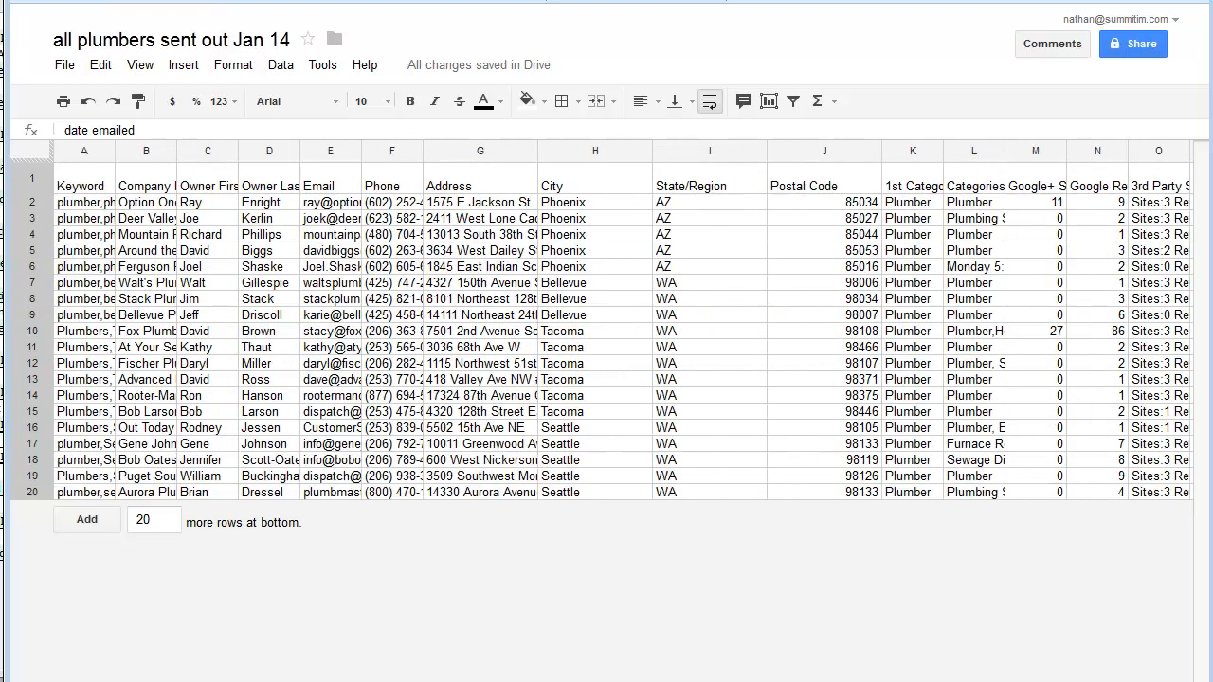
{"action": "mouse_move", "coordinate": [1088, 30]}
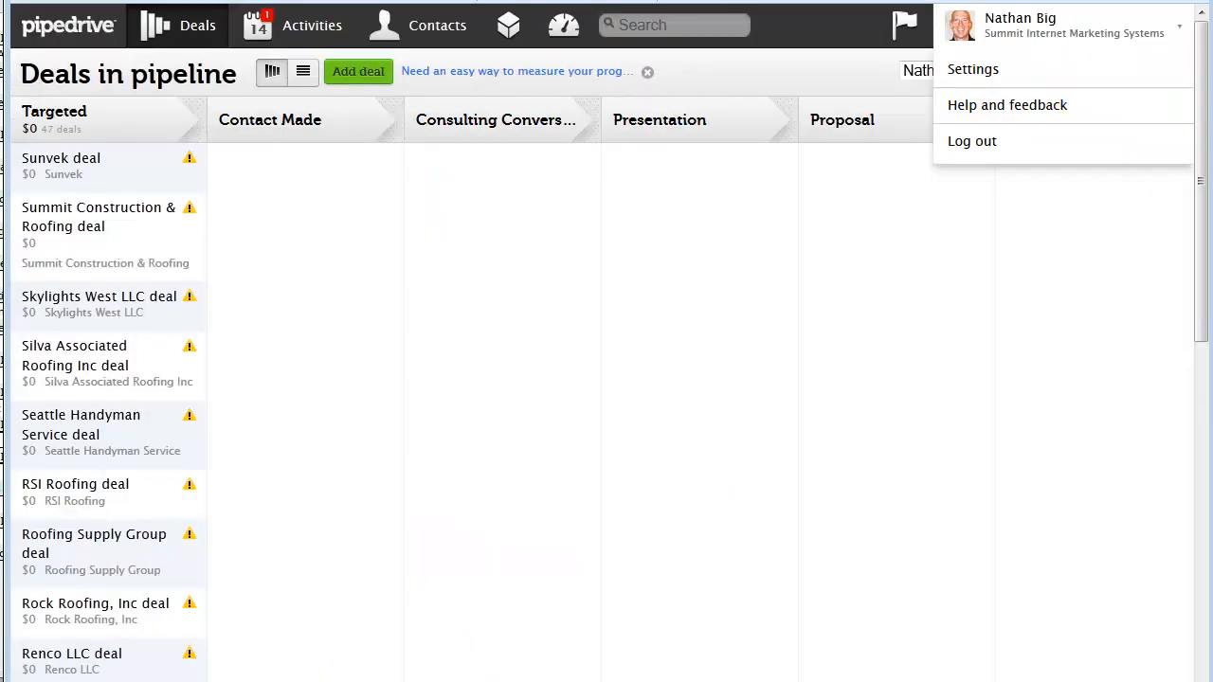
{"action": "mouse_move", "coordinate": [792, 36]}
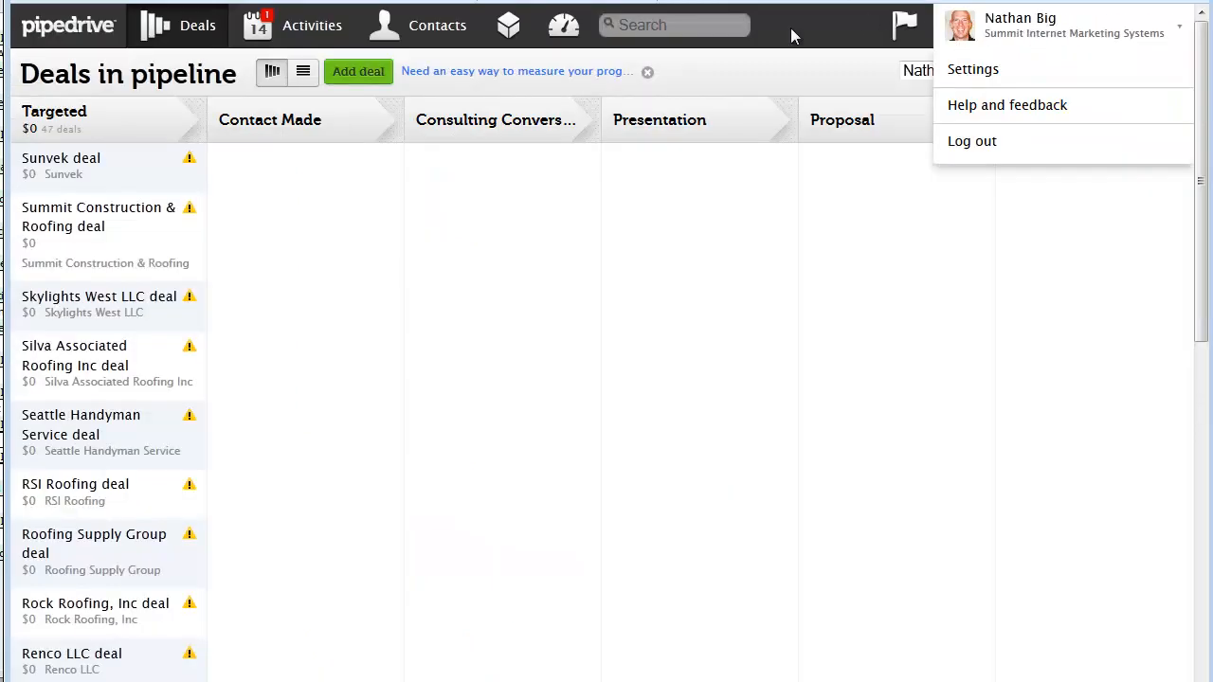
{"action": "mouse_move", "coordinate": [1033, 30]}
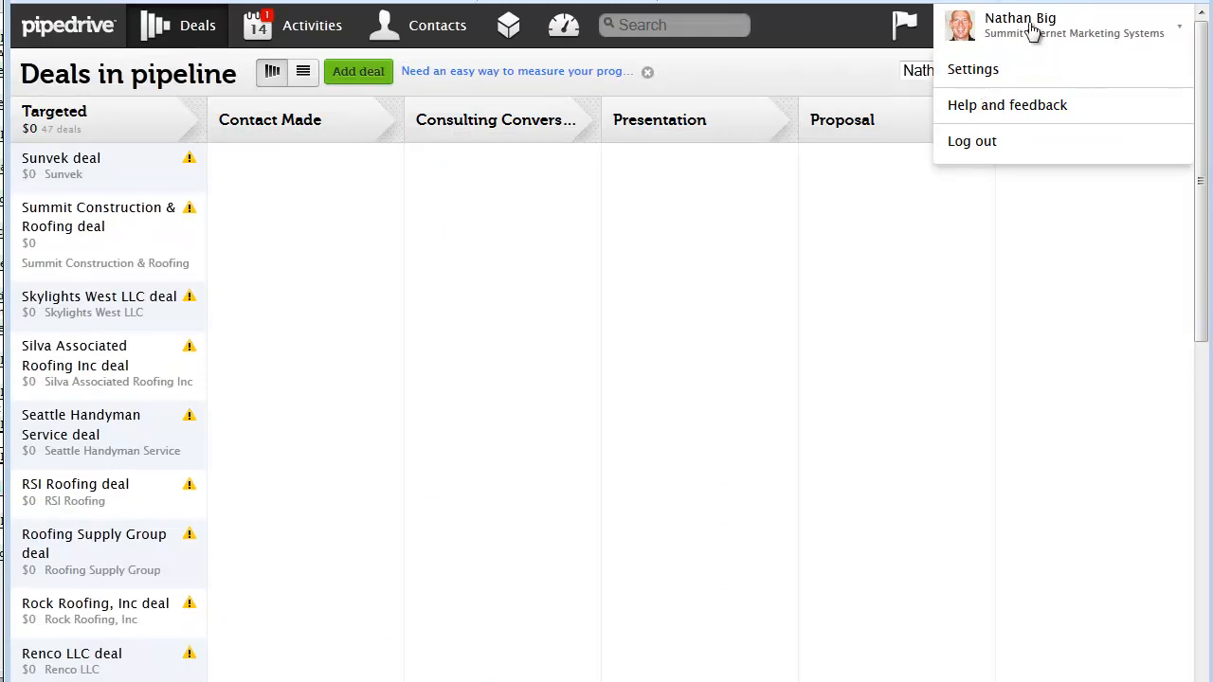
{"action": "mouse_move", "coordinate": [1007, 106]}
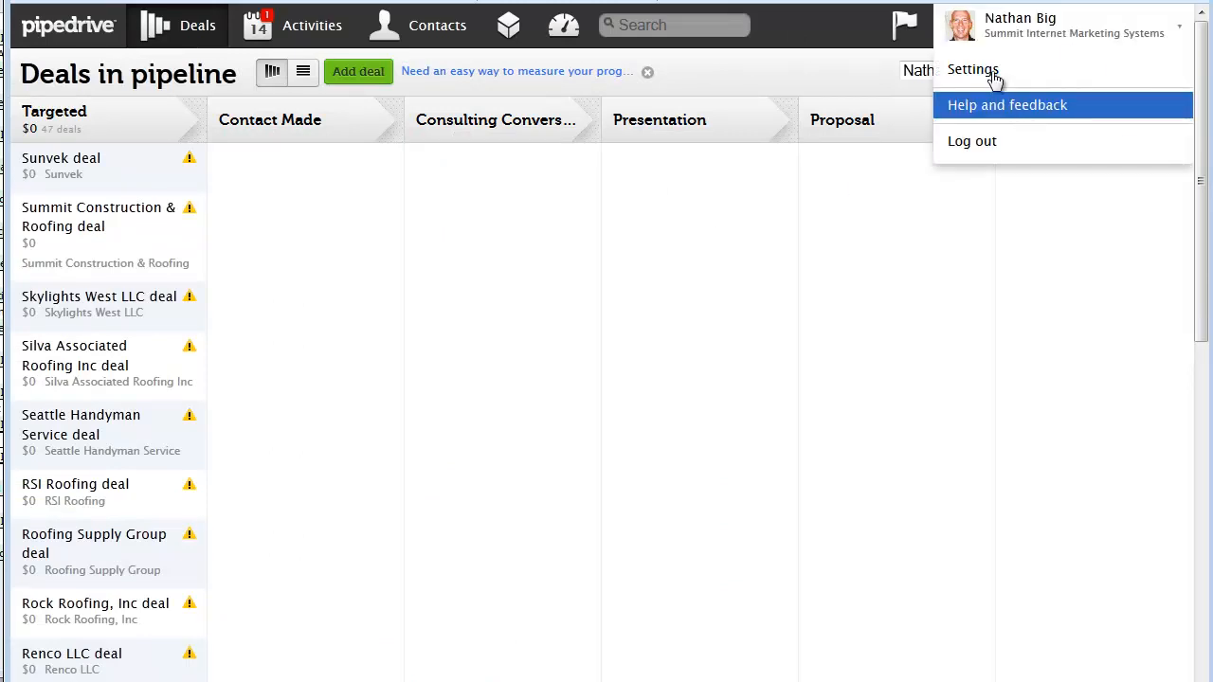
Go to Settings > Import data and choose Import from file for Deals
{"action": "left_click", "coordinate": [973, 68]}
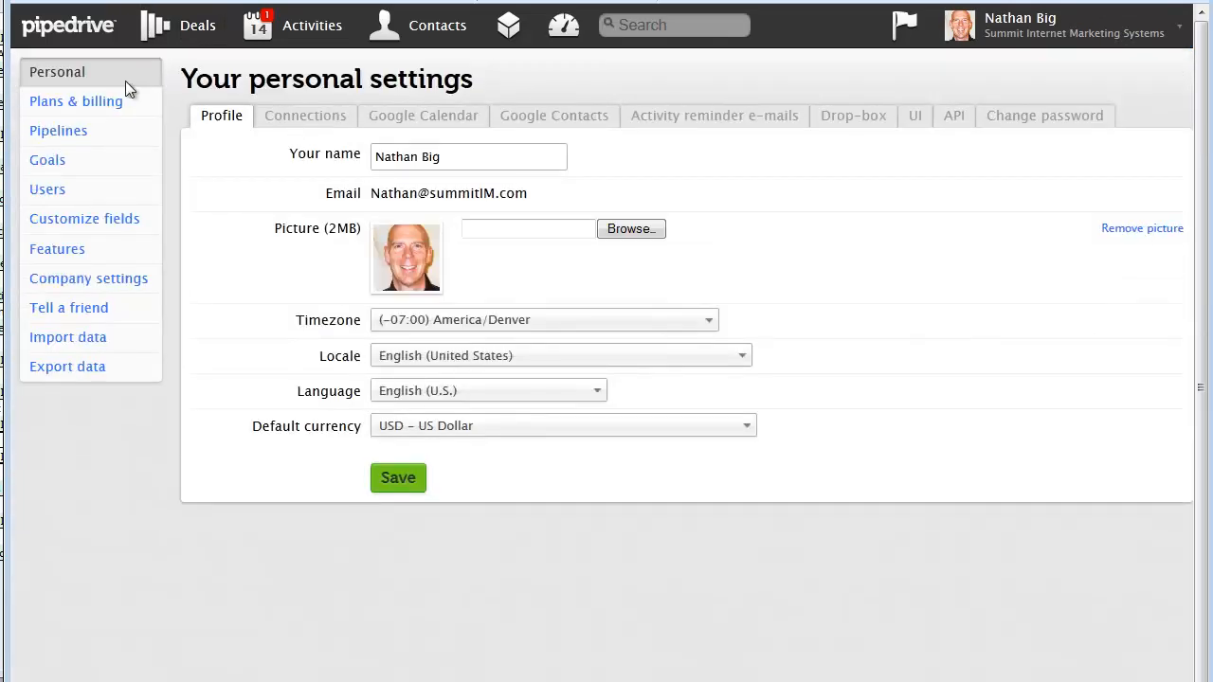
{"action": "mouse_move", "coordinate": [66, 108]}
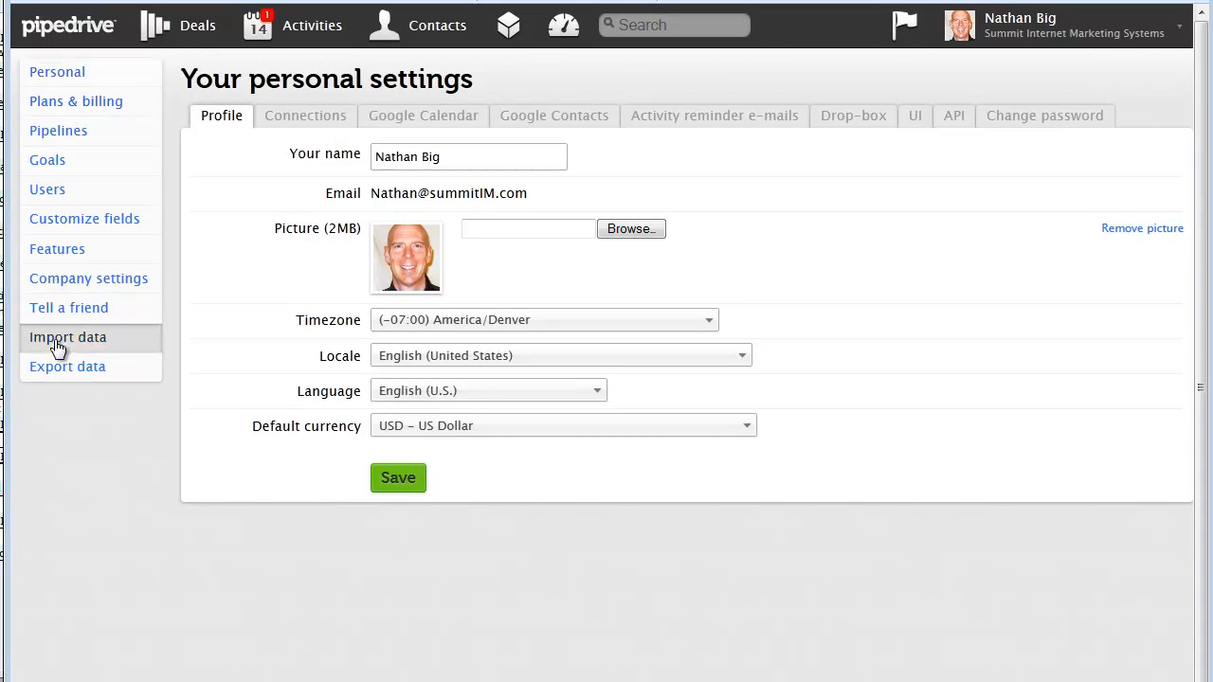
{"action": "left_click", "coordinate": [69, 338]}
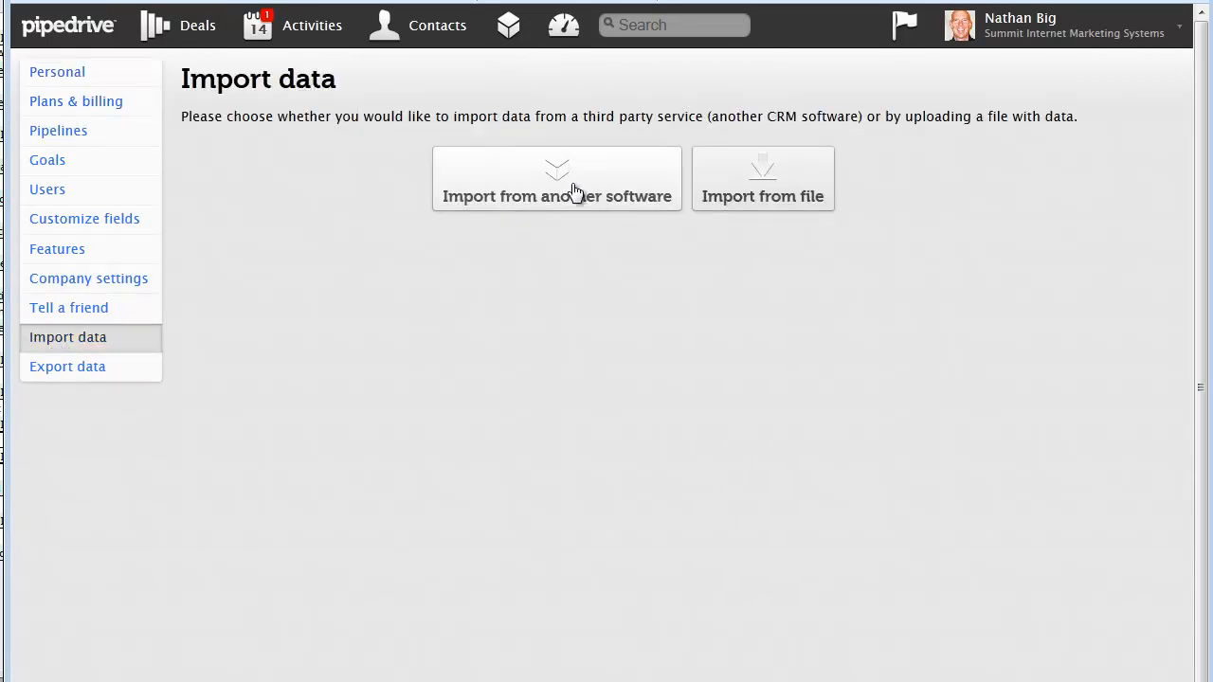
{"action": "mouse_move", "coordinate": [781, 197]}
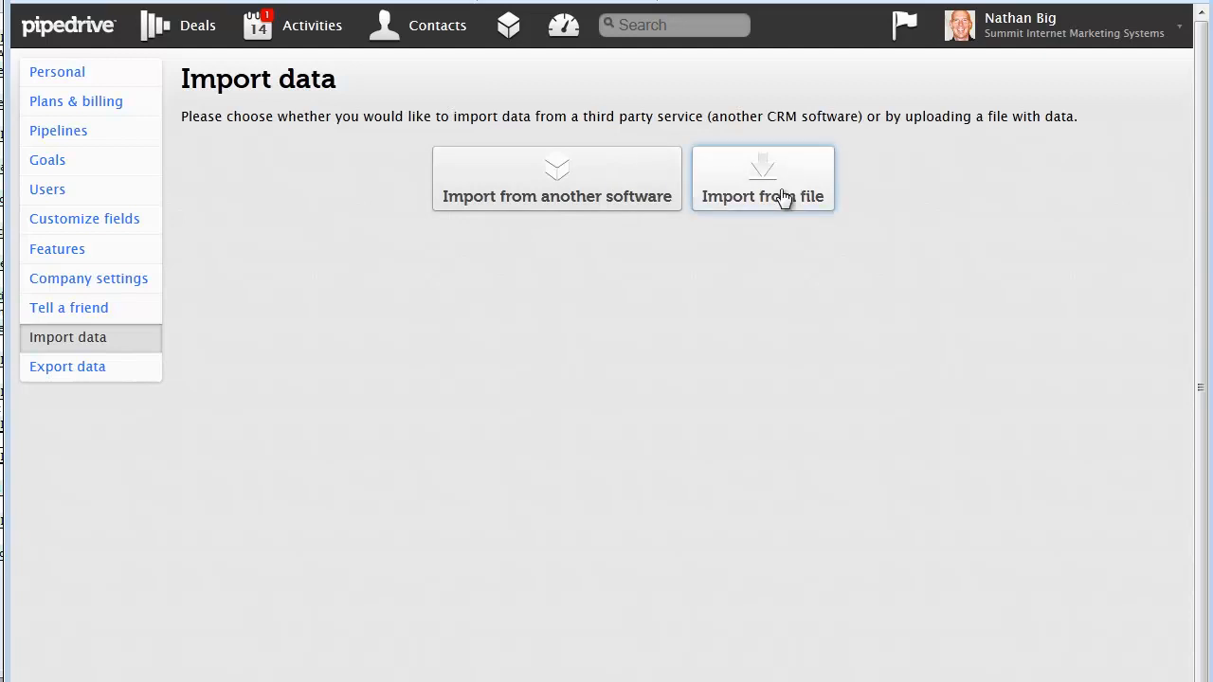
{"action": "left_click", "coordinate": [762, 178]}
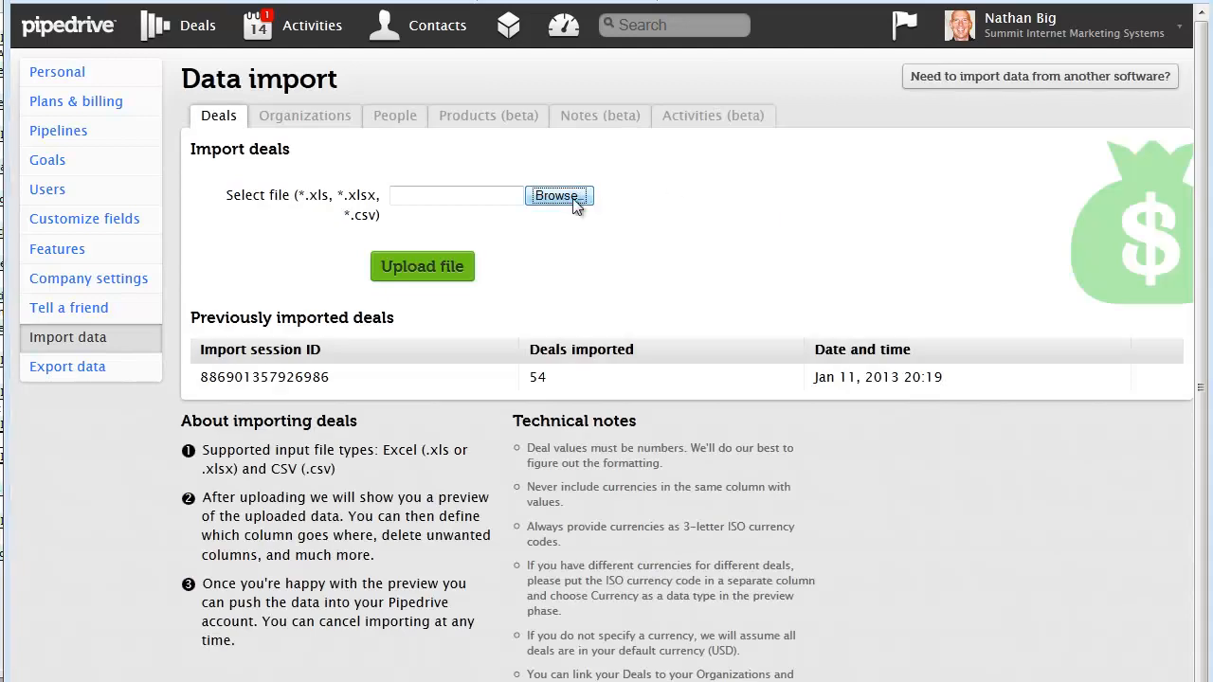
Browse to Prospecting > Plumber and select the 'all plumbers sent out Jan 14 - Sheet 1' file
{"action": "left_click", "coordinate": [557, 196]}
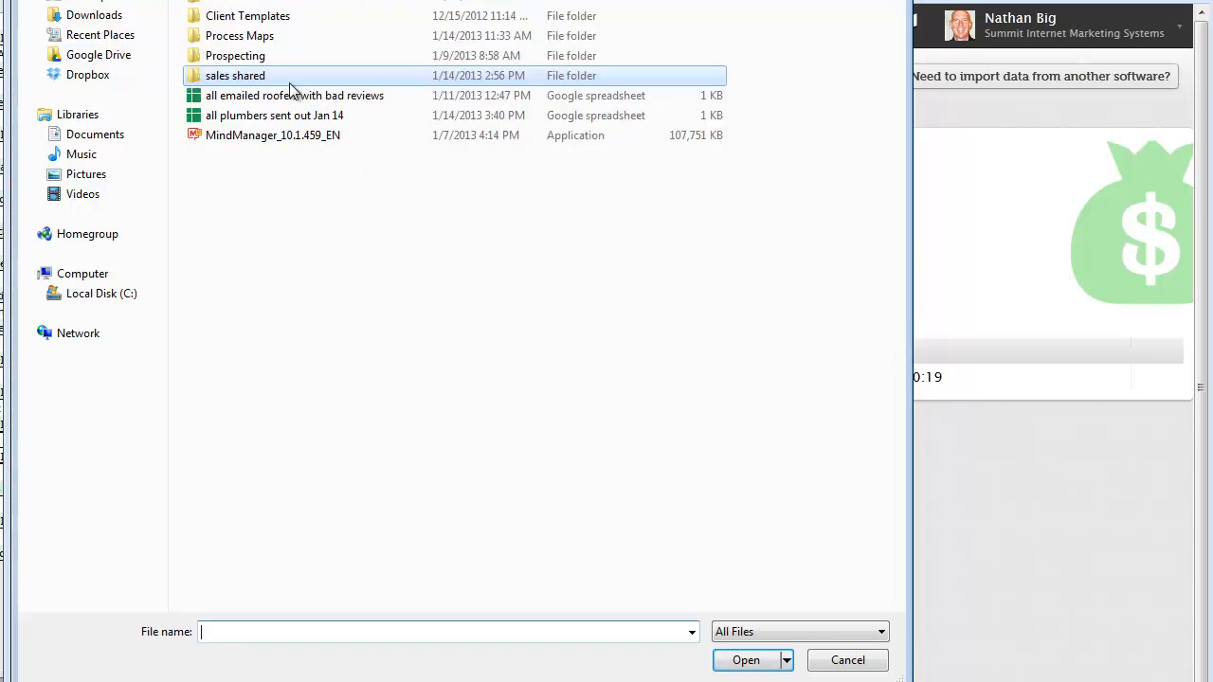
{"action": "mouse_move", "coordinate": [235, 76]}
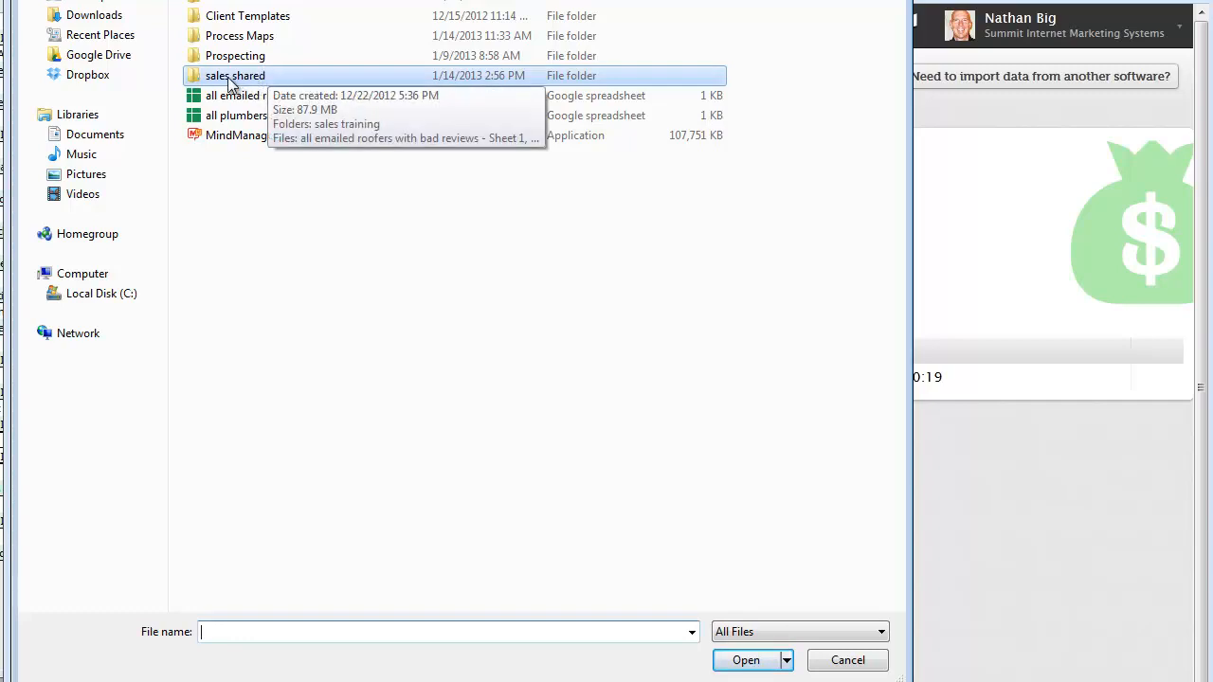
{"action": "left_click", "coordinate": [235, 55]}
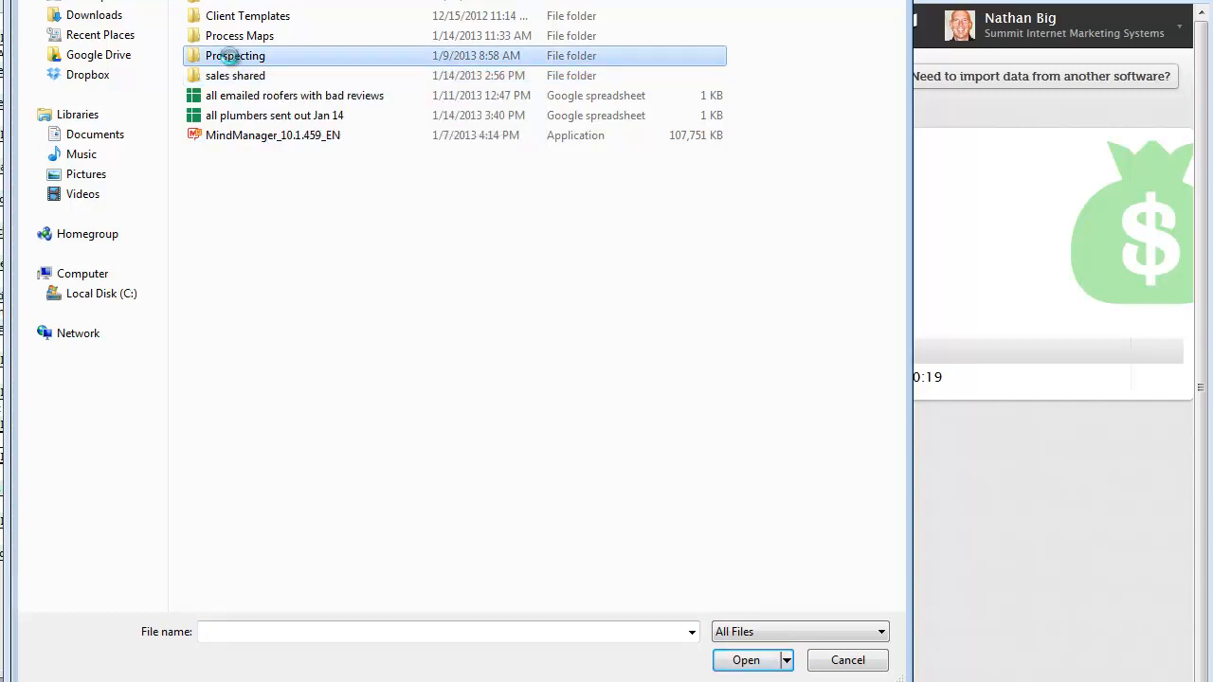
{"action": "double_click", "coordinate": [235, 55]}
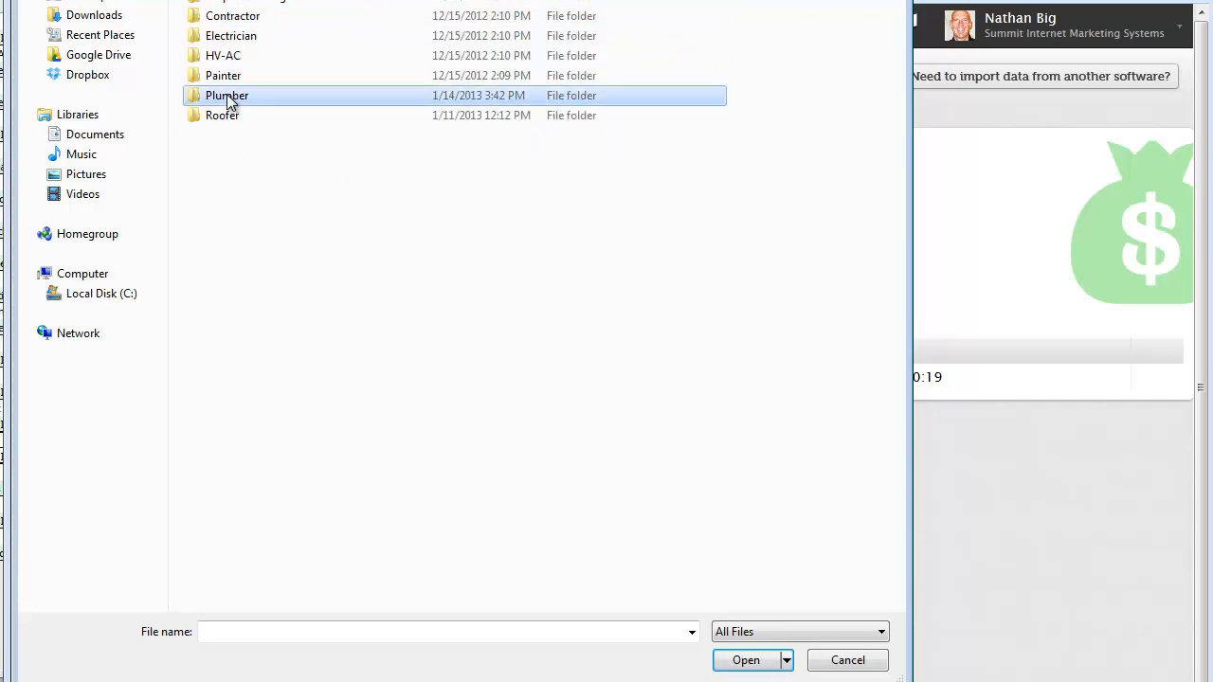
{"action": "double_click", "coordinate": [227, 94]}
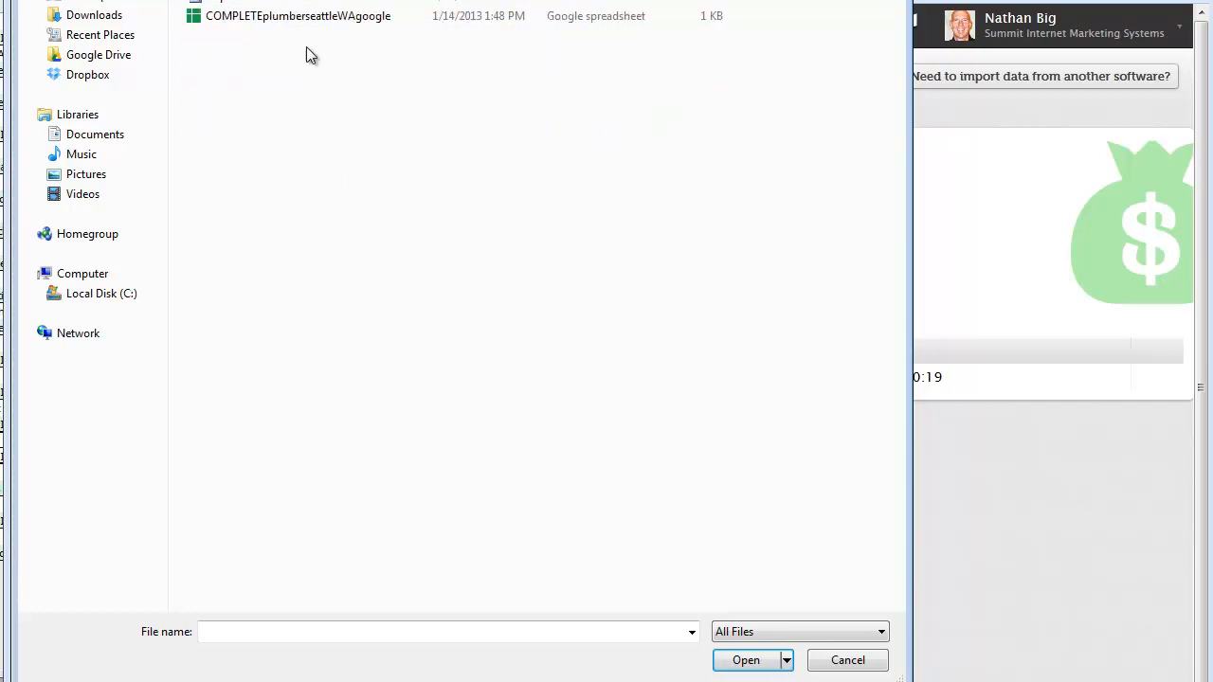
{"action": "left_click", "coordinate": [298, 15]}
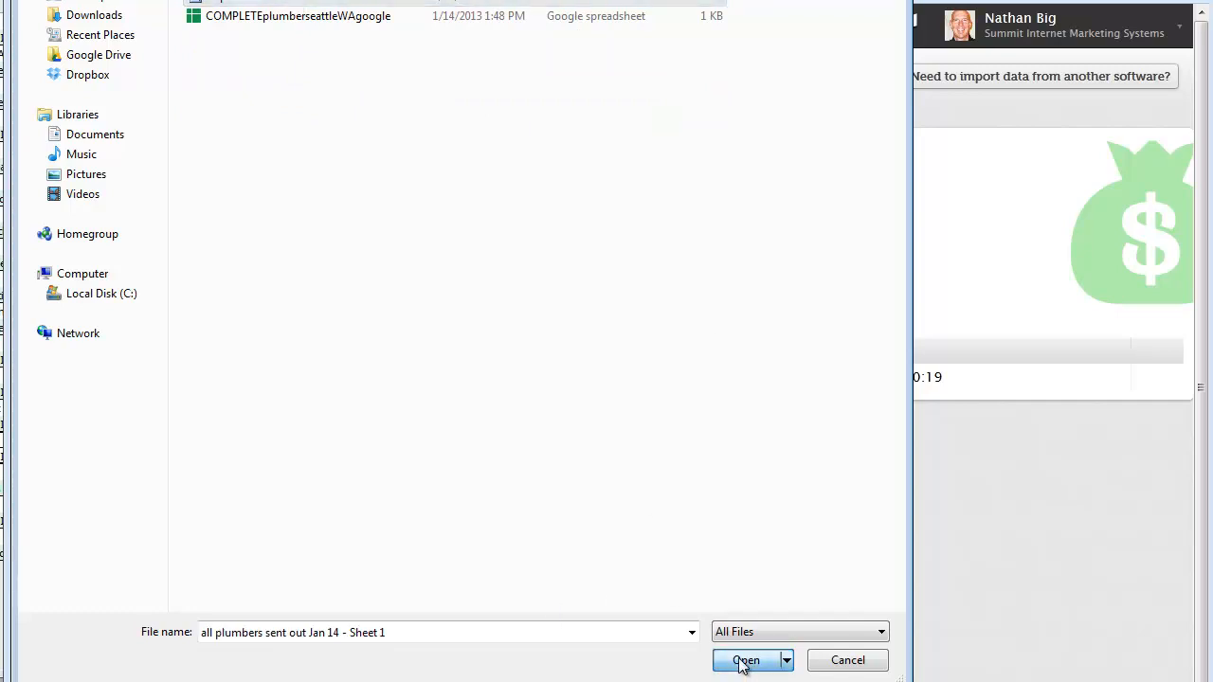
Upload the chosen file to reach the Deals import #2 column-matching preview
{"action": "left_click", "coordinate": [747, 660]}
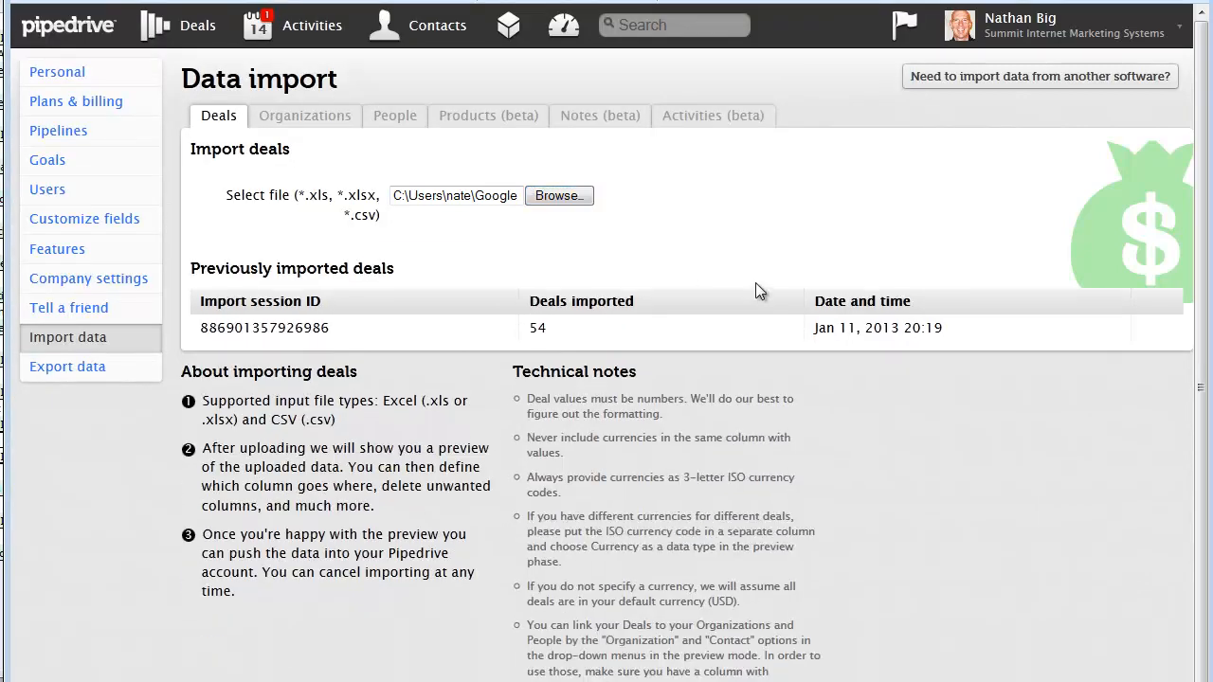
{"action": "mouse_move", "coordinate": [769, 265]}
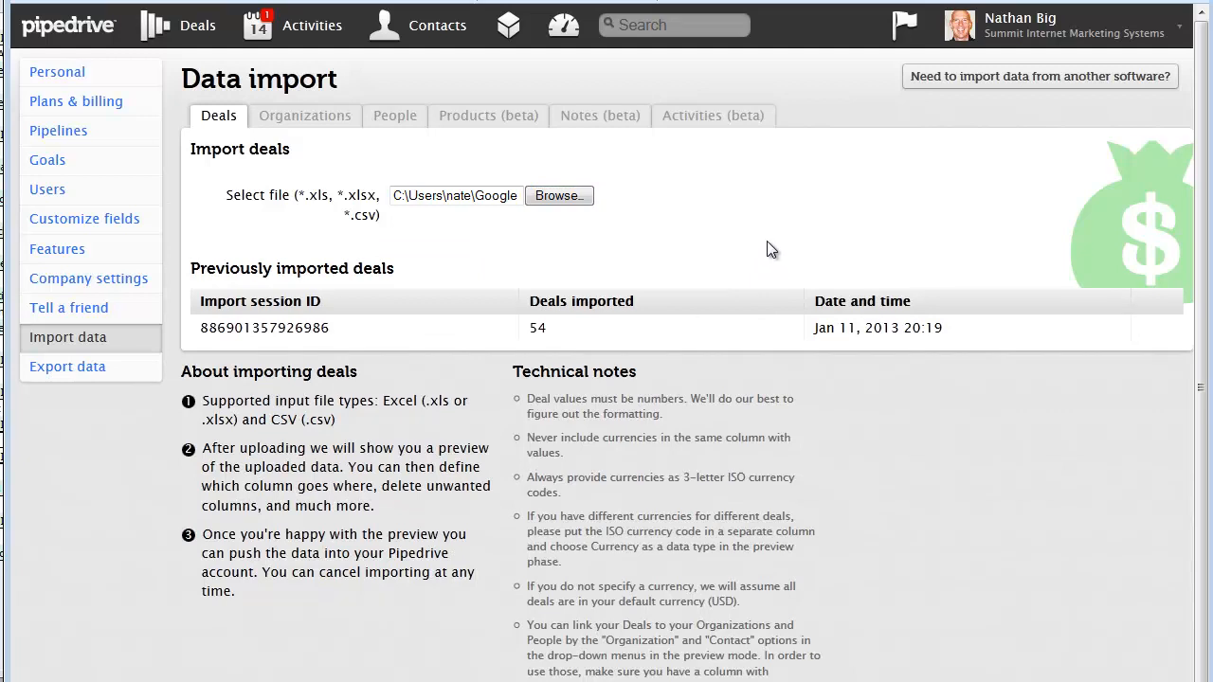
{"action": "left_click", "coordinate": [558, 196]}
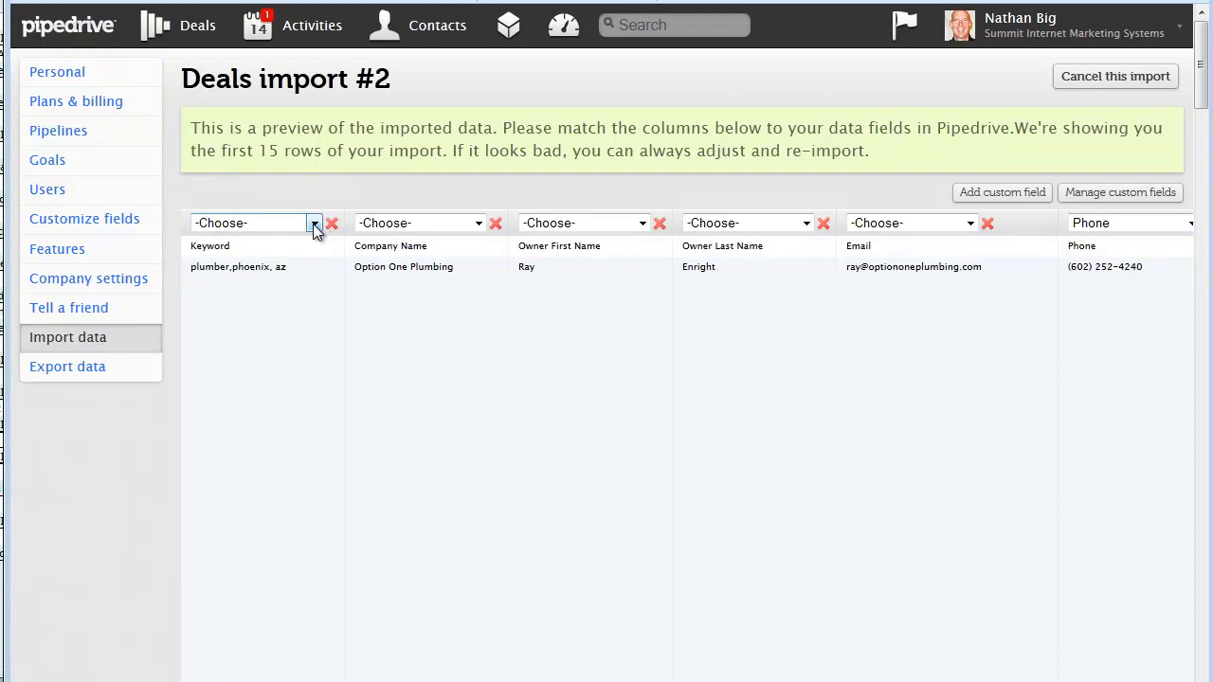
Match the Keyword column to Keywords and the Company Name column to Organization
{"action": "left_click", "coordinate": [315, 224]}
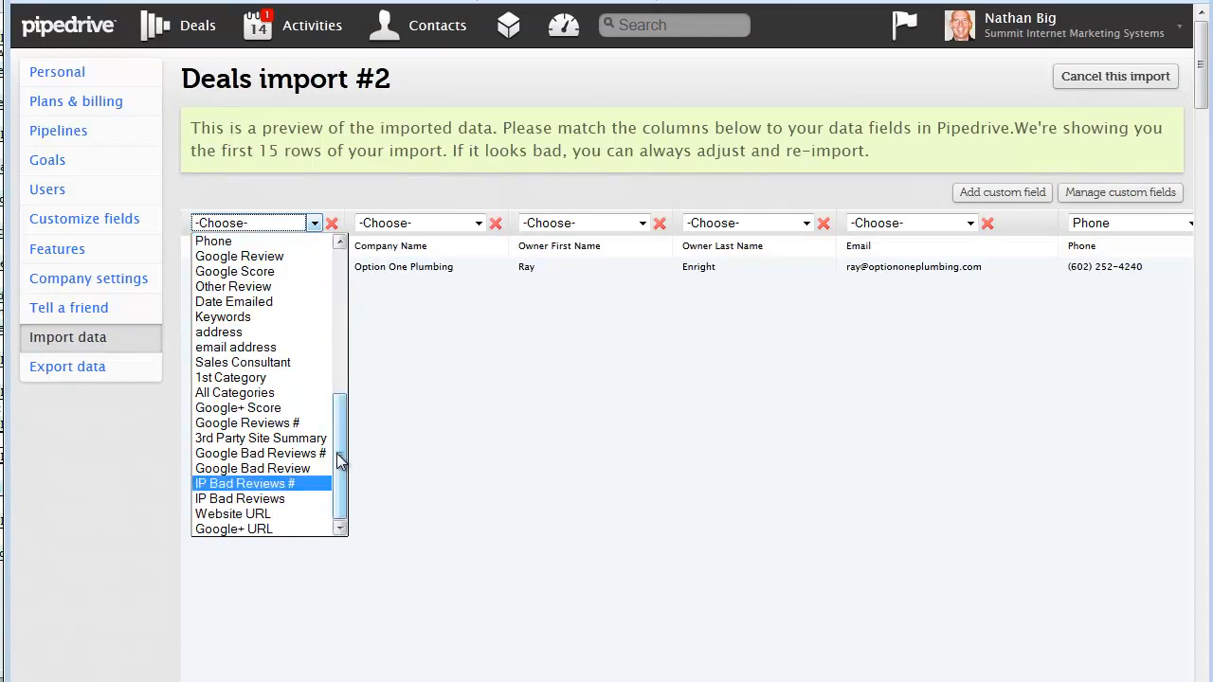
{"action": "mouse_move", "coordinate": [246, 316]}
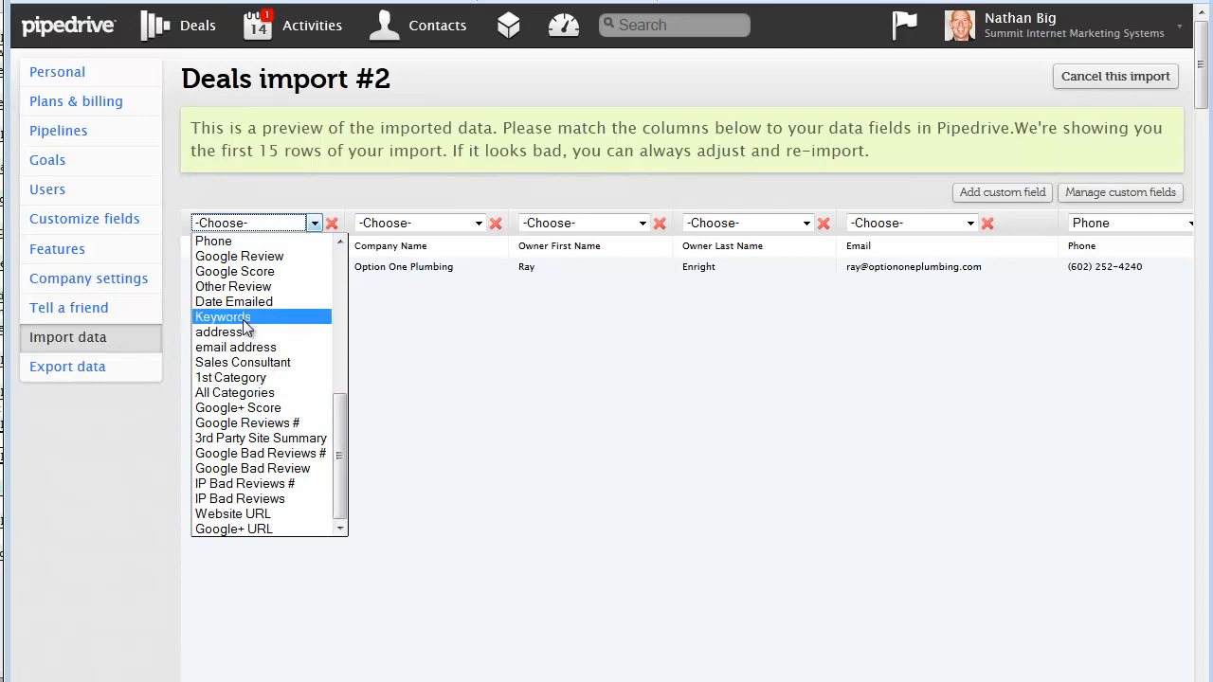
{"action": "left_click", "coordinate": [224, 316]}
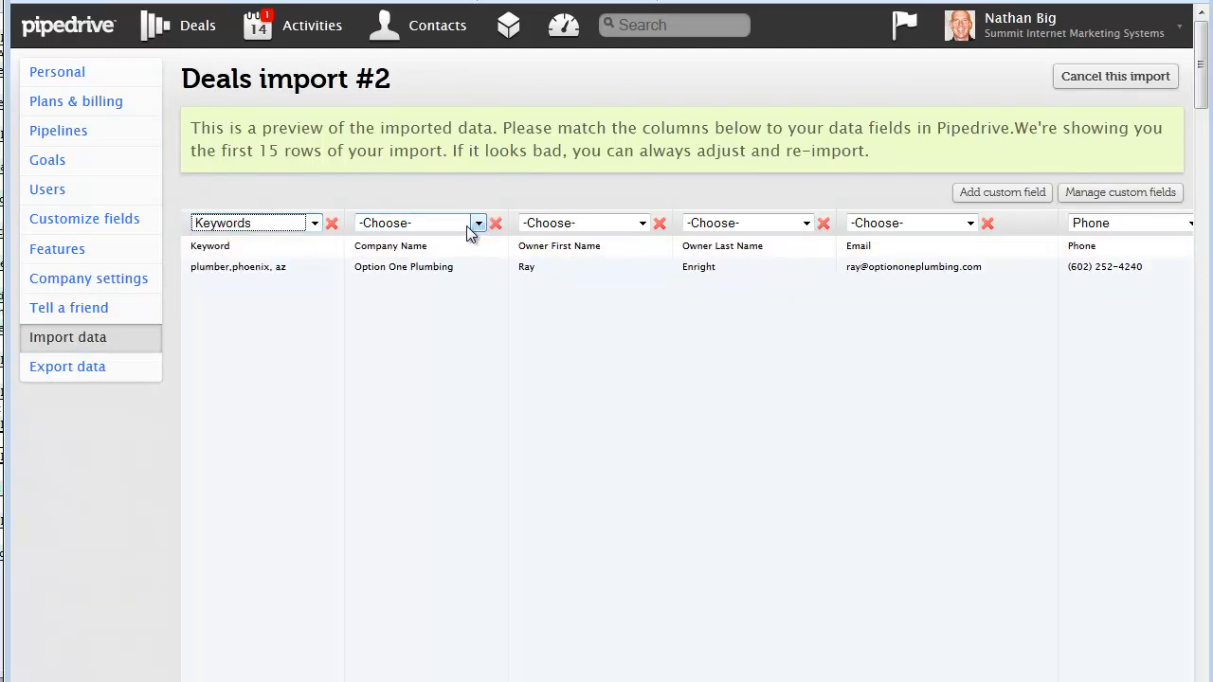
{"action": "left_click", "coordinate": [477, 224]}
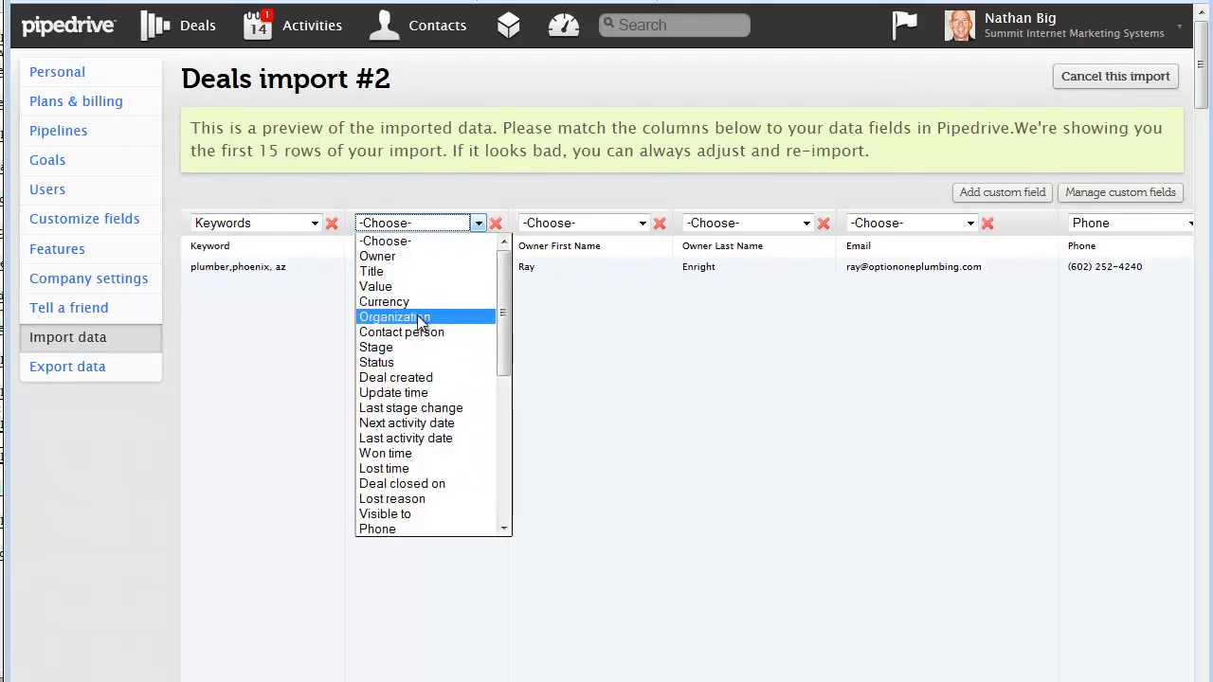
{"action": "left_click", "coordinate": [394, 316]}
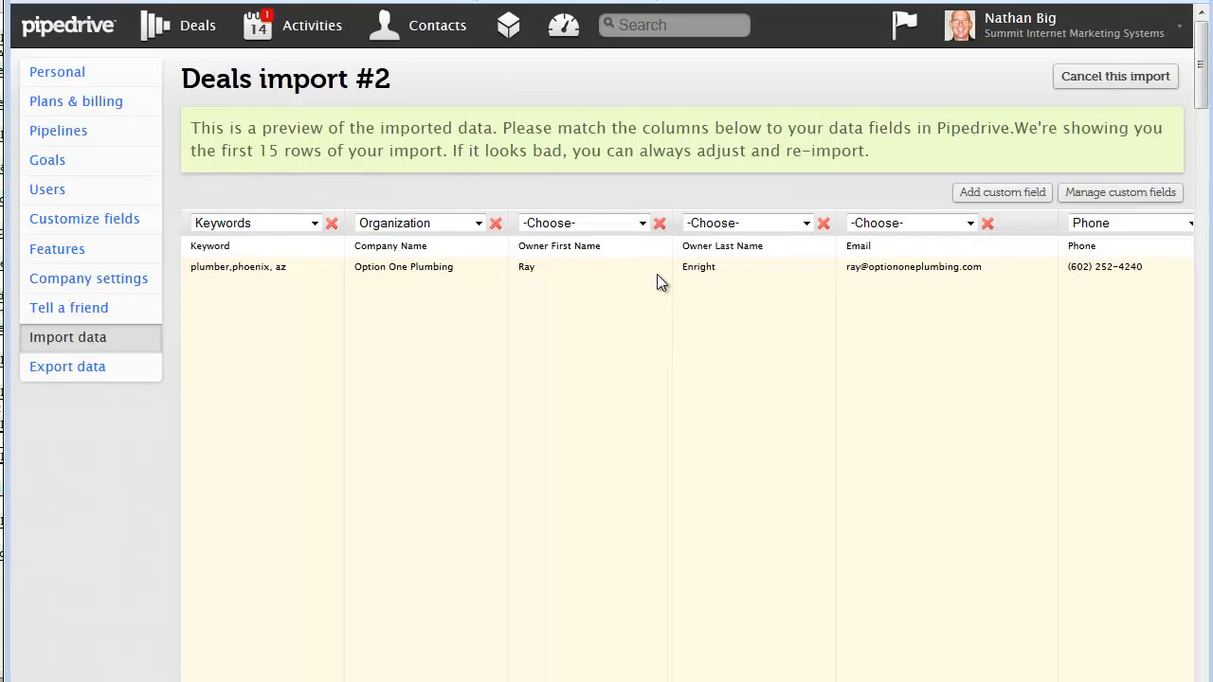
Match the Owner First Name and Owner Last Name columns to Contact person
{"action": "left_click", "coordinate": [584, 223]}
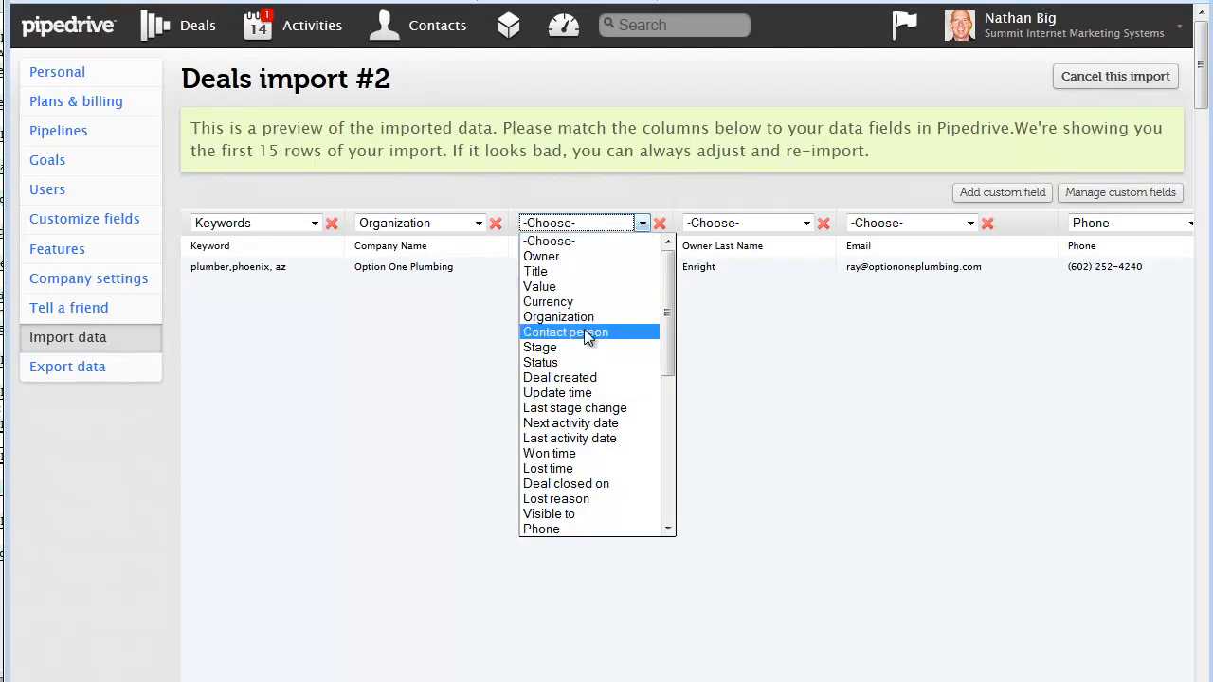
{"action": "left_click", "coordinate": [565, 332]}
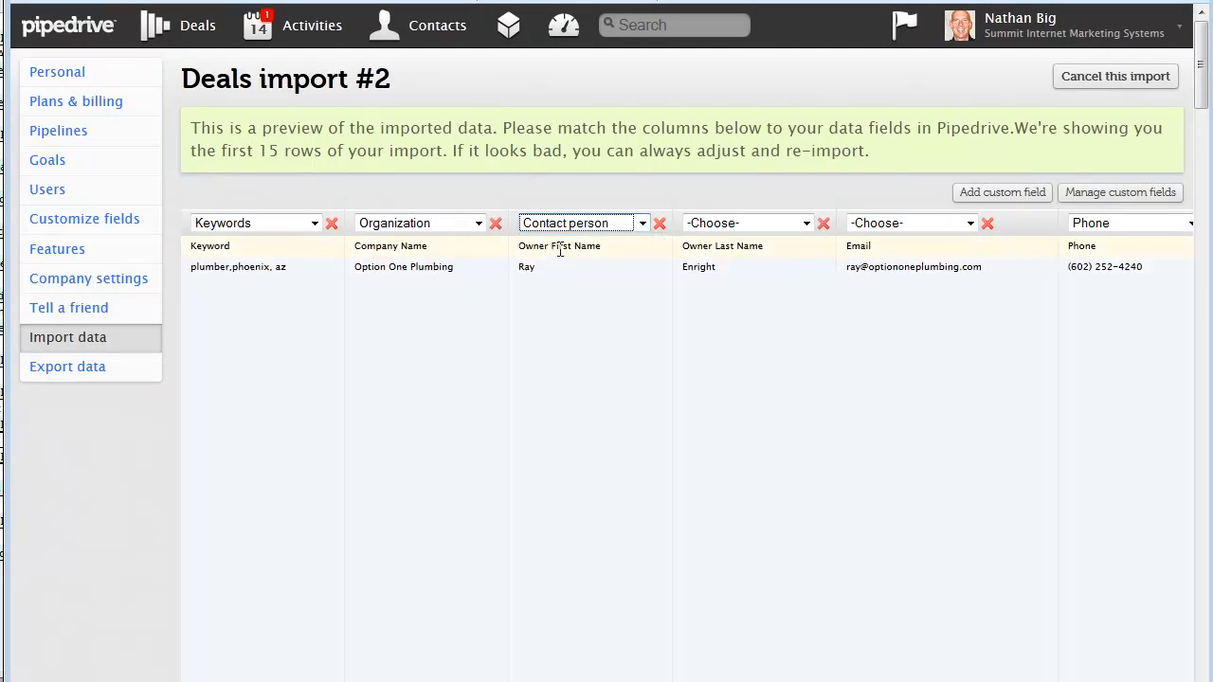
{"action": "left_click", "coordinate": [747, 223]}
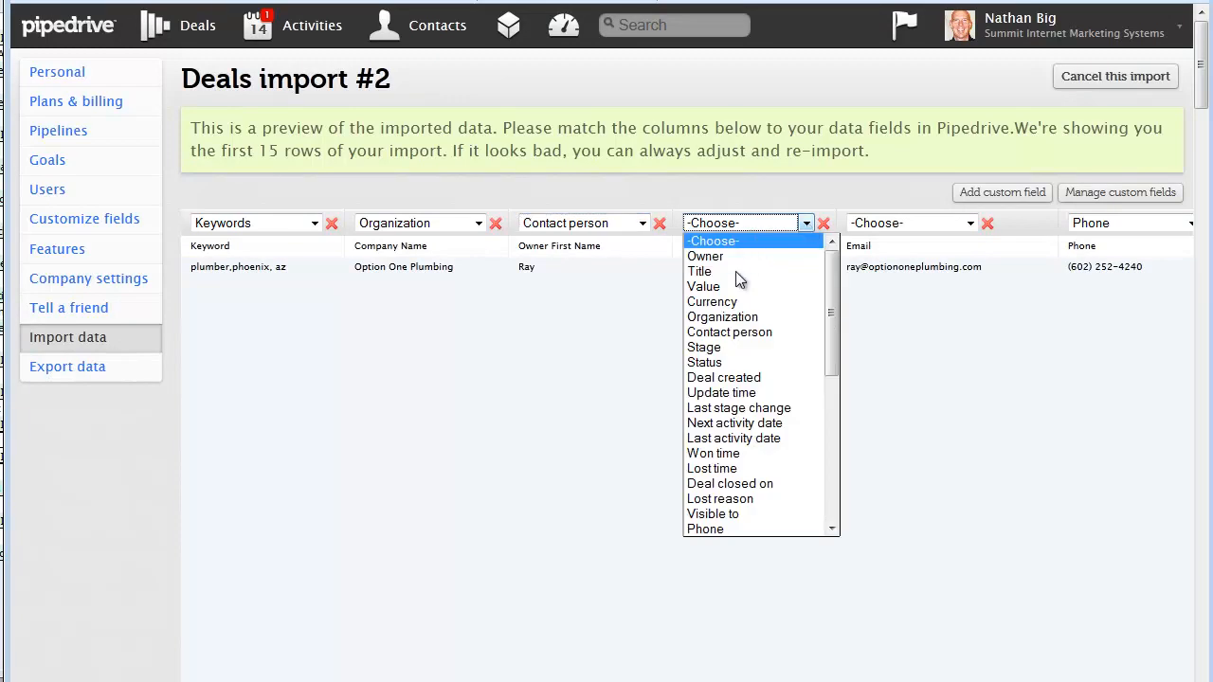
{"action": "left_click", "coordinate": [730, 332]}
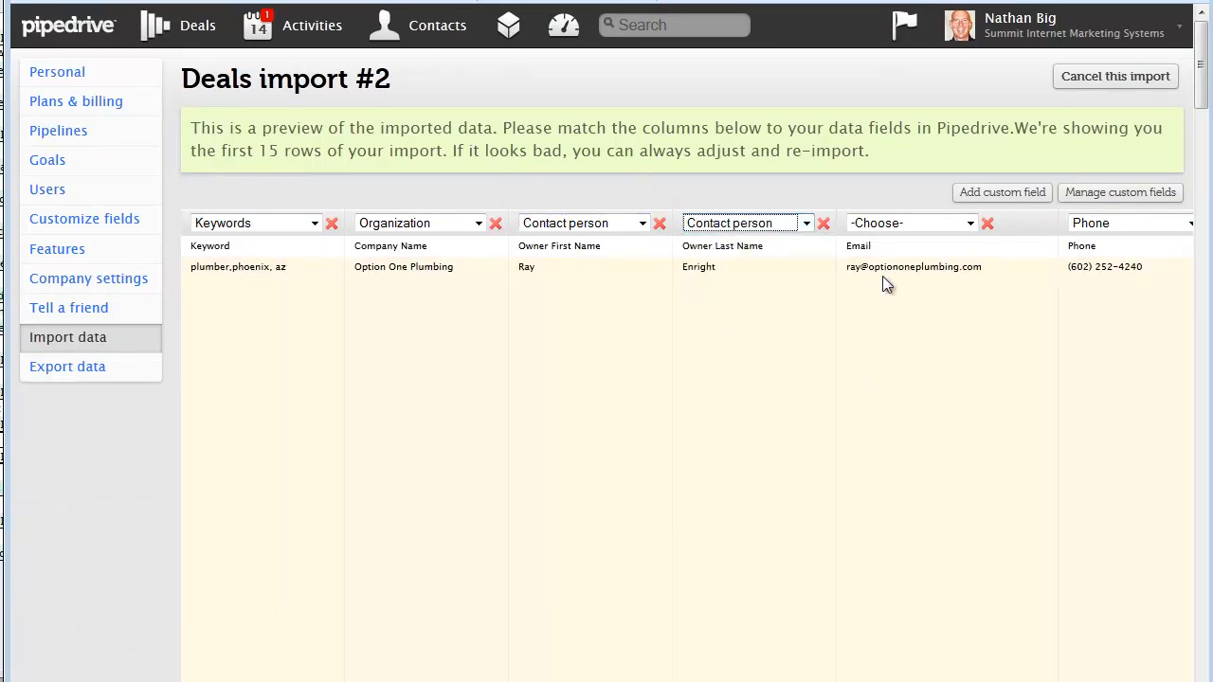
Match the Email column to the email address field
{"action": "left_click", "coordinate": [910, 223]}
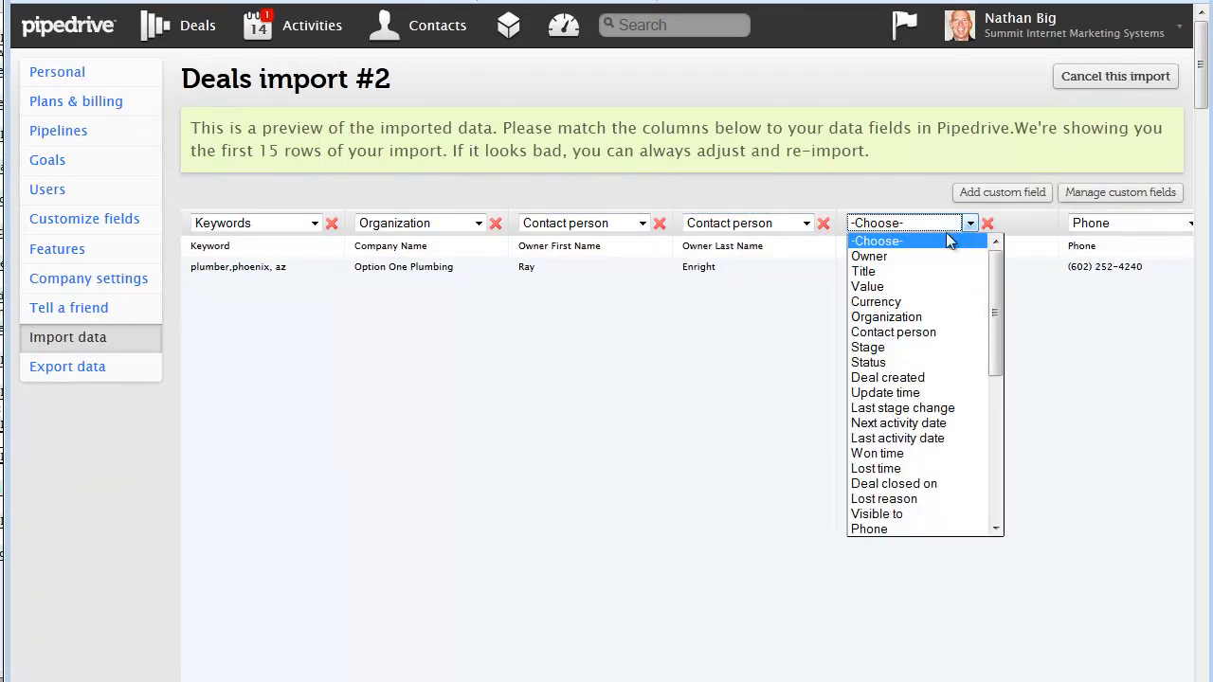
{"action": "scroll", "scroll_direction": "down", "scroll_amount": 3}
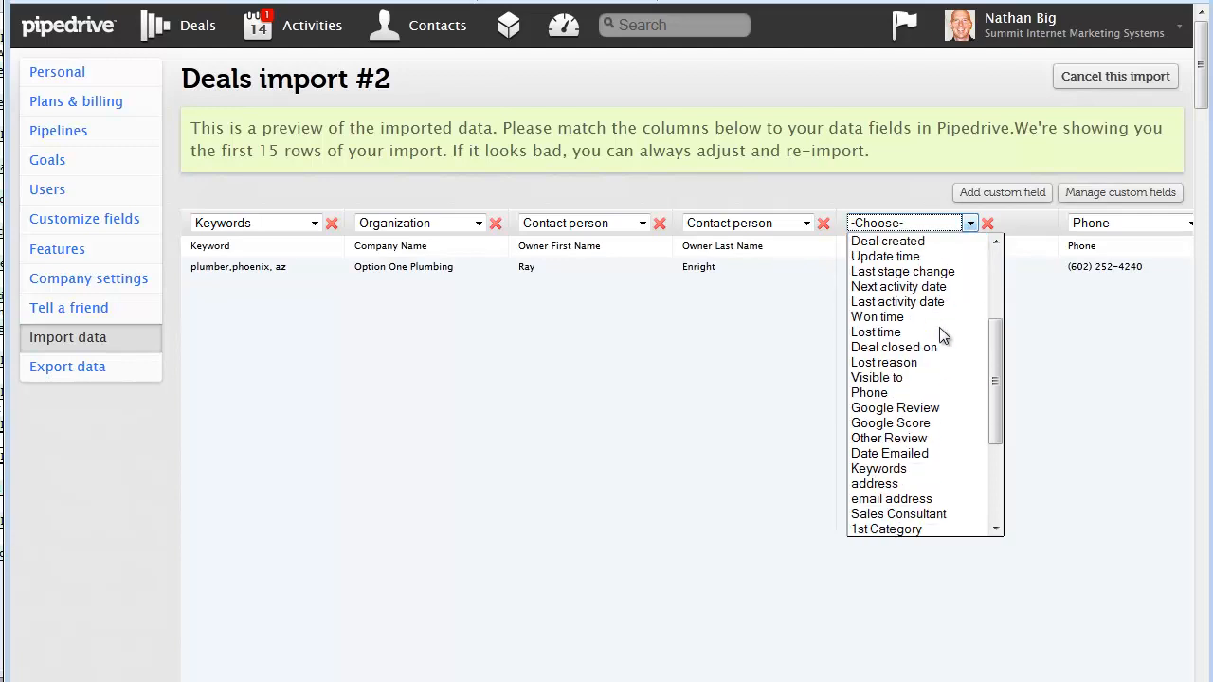
{"action": "mouse_move", "coordinate": [891, 499]}
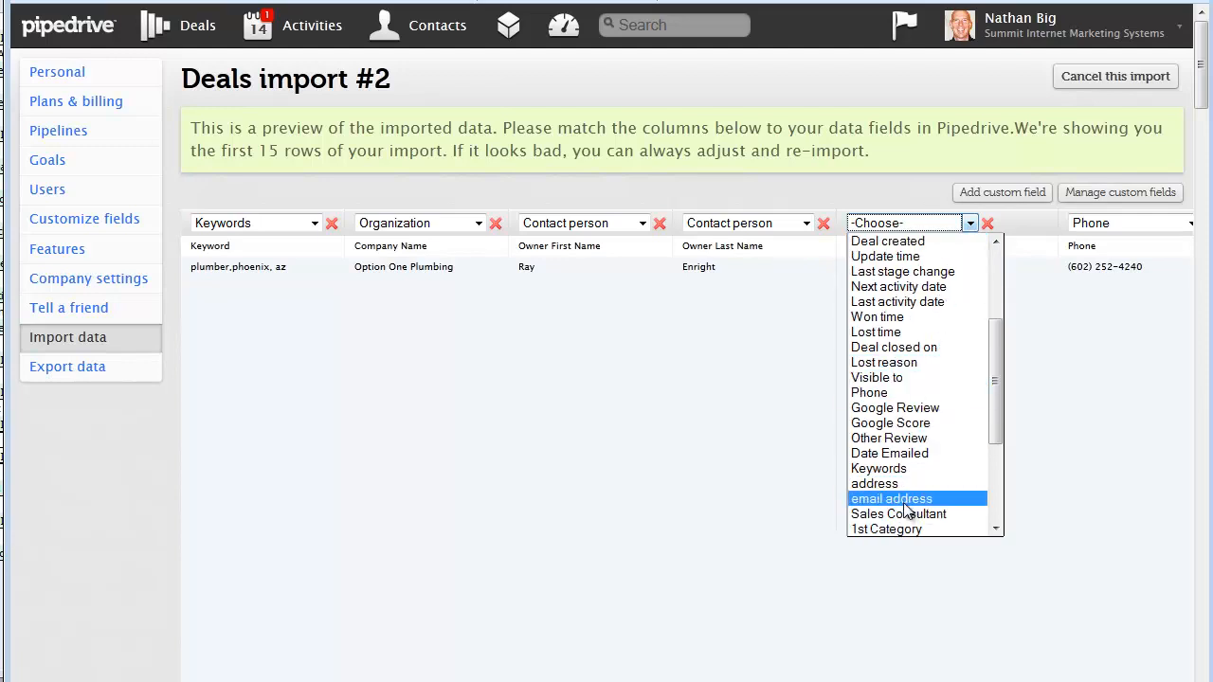
{"action": "left_click", "coordinate": [891, 499]}
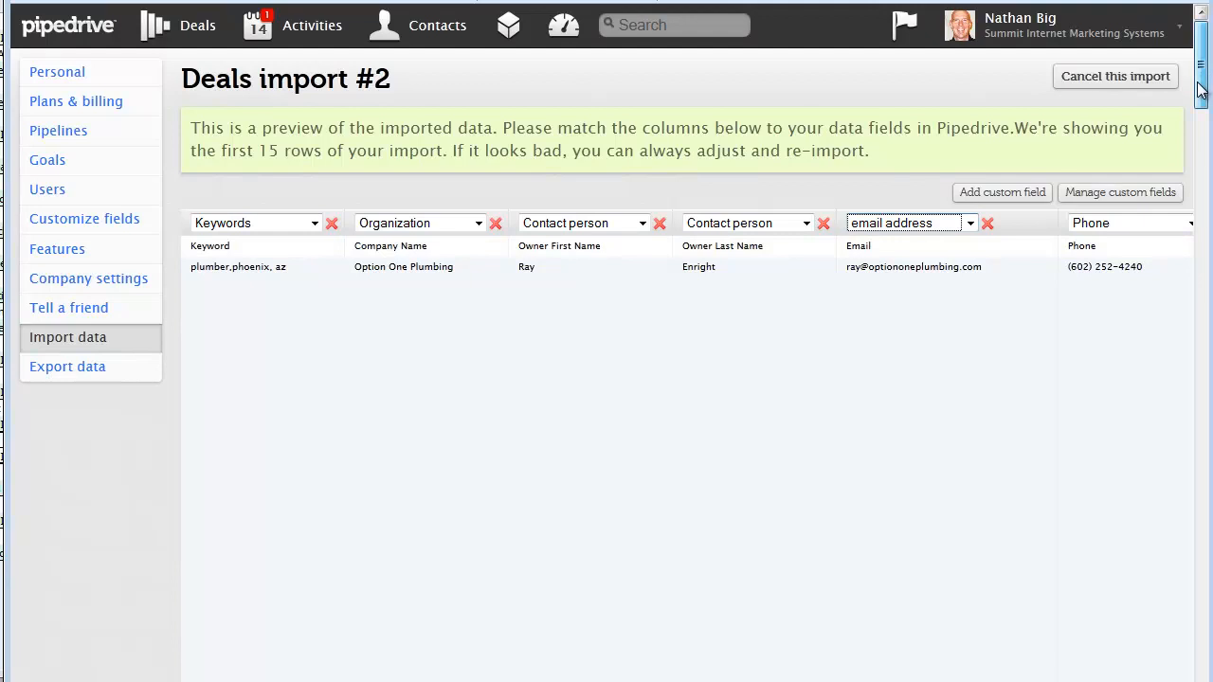
Match the phone column to Phone and the City column to the address field
{"action": "scroll", "scroll_direction": "down", "scroll_amount": 3}
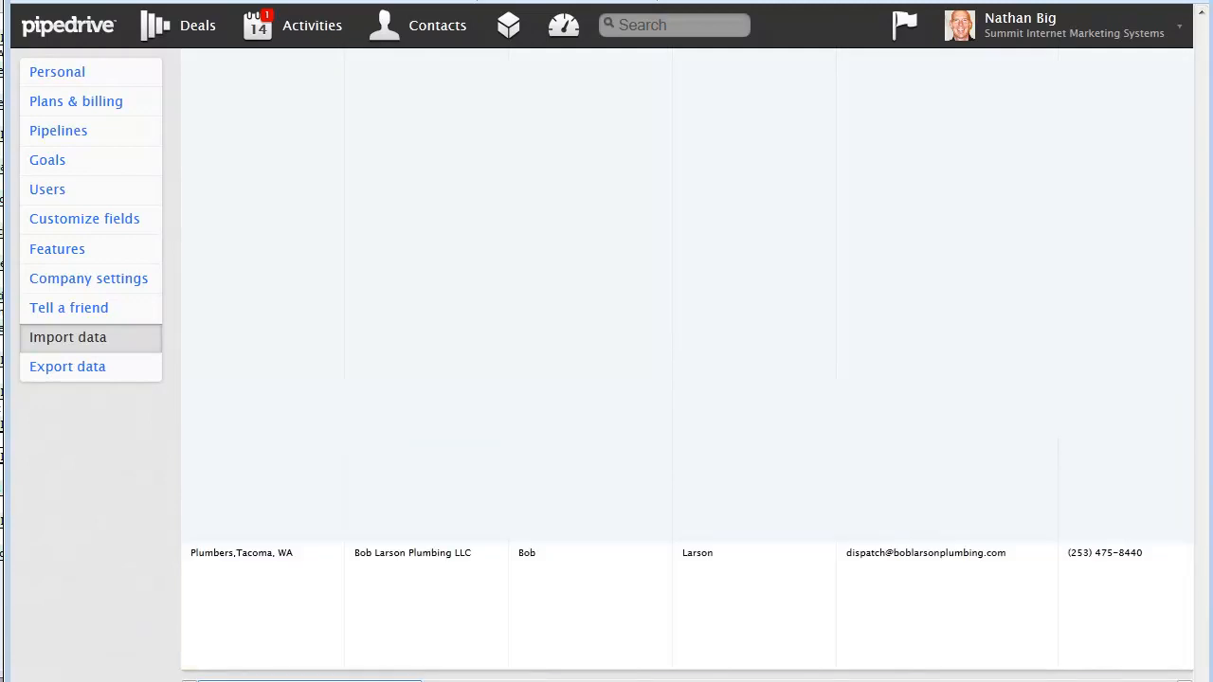
{"action": "scroll", "scroll_direction": "right", "scroll_amount": 3}
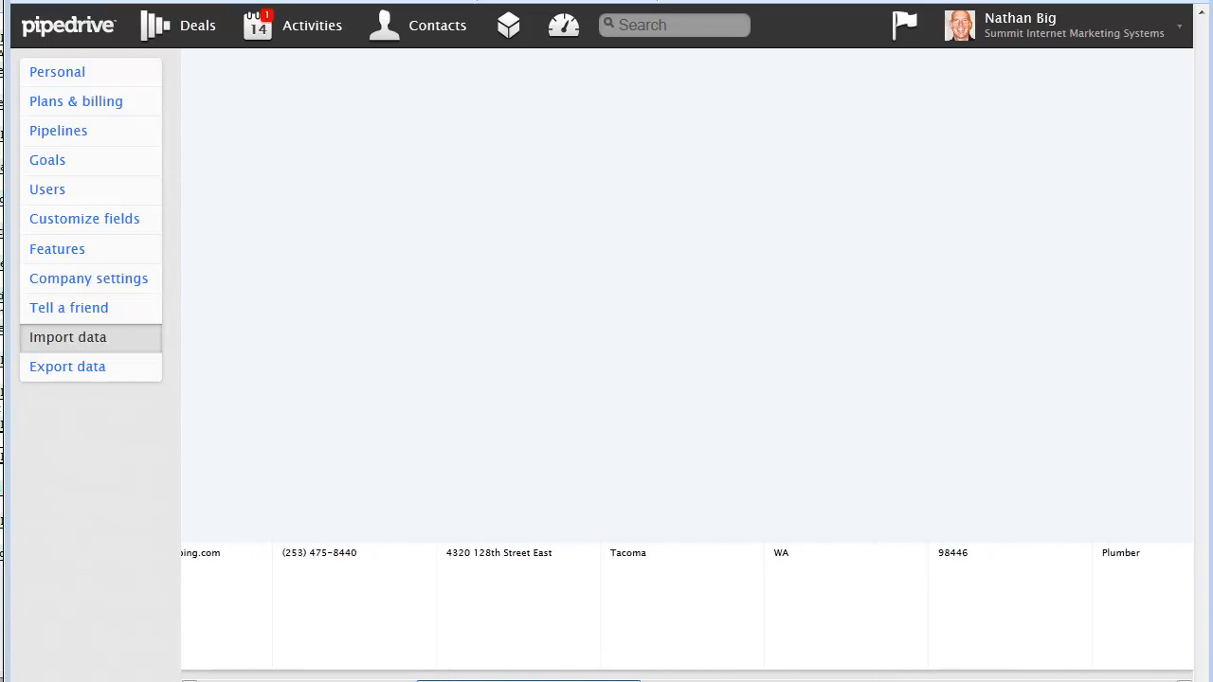
{"action": "scroll", "scroll_direction": "right", "scroll_amount": 3}
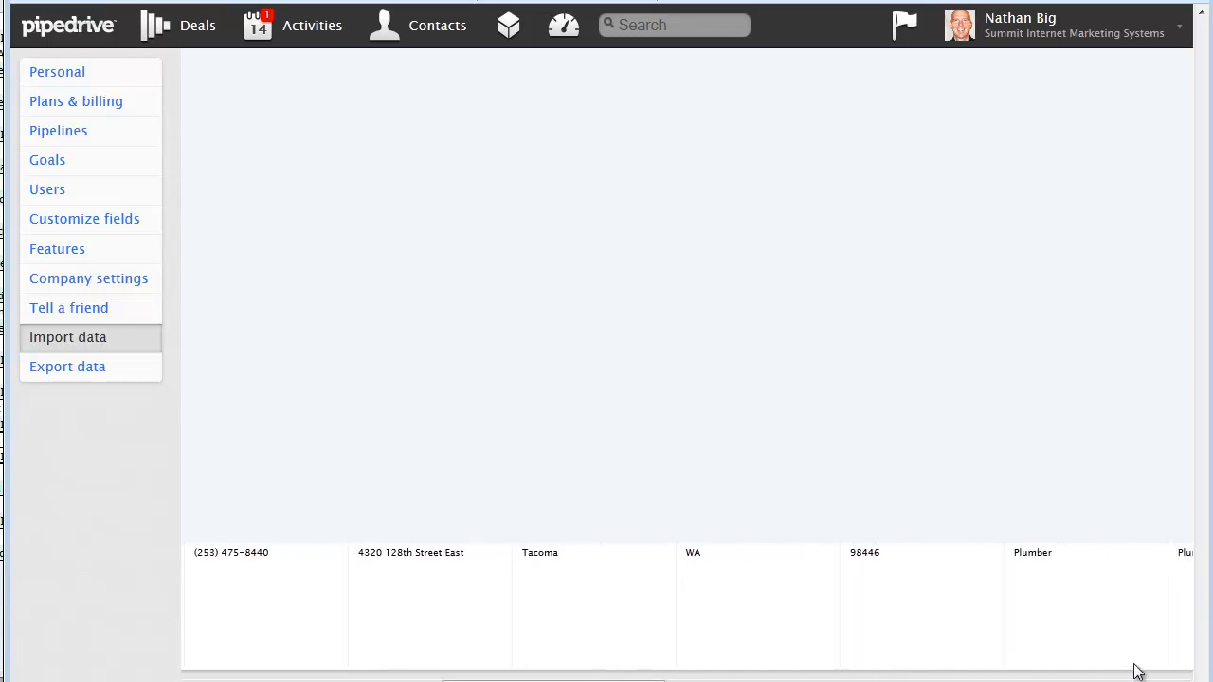
{"action": "scroll", "scroll_direction": "down", "scroll_amount": 3}
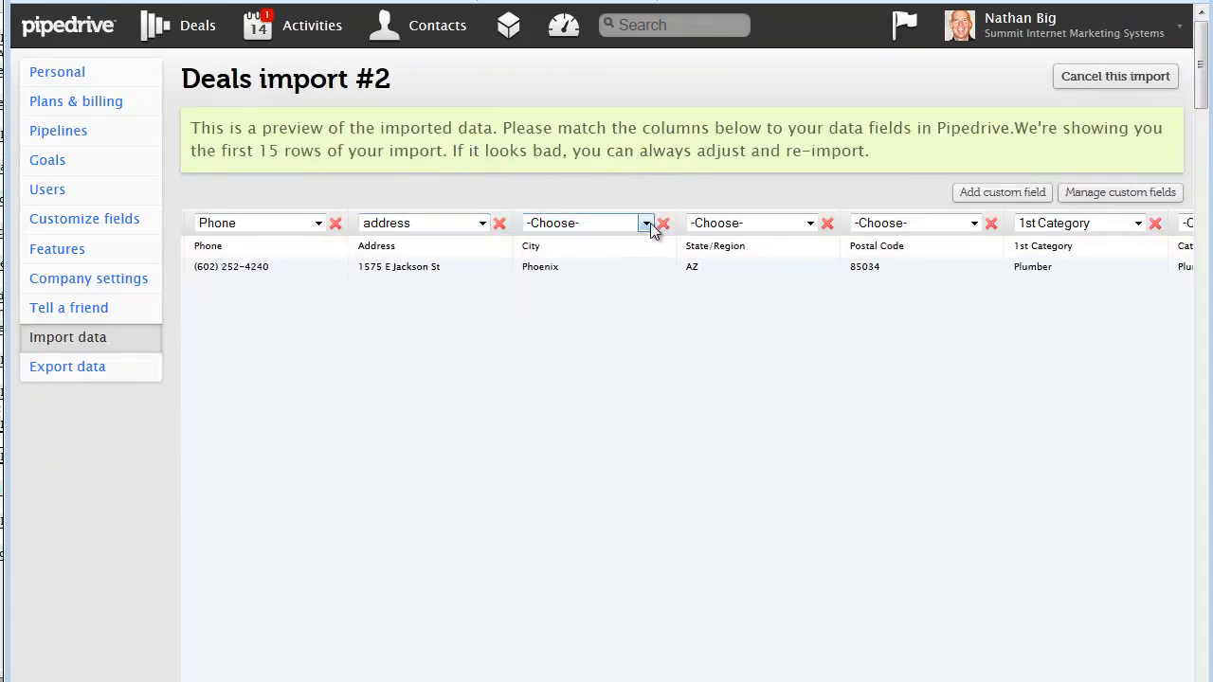
{"action": "left_click", "coordinate": [646, 224]}
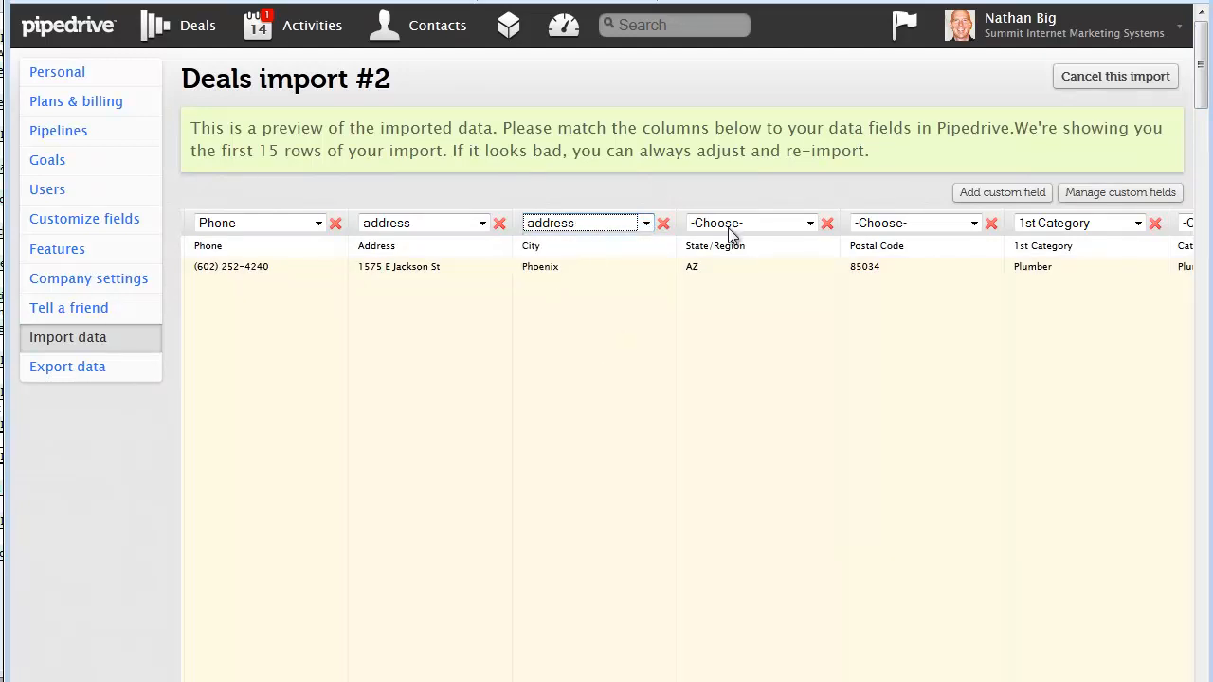
{"action": "left_click", "coordinate": [750, 223]}
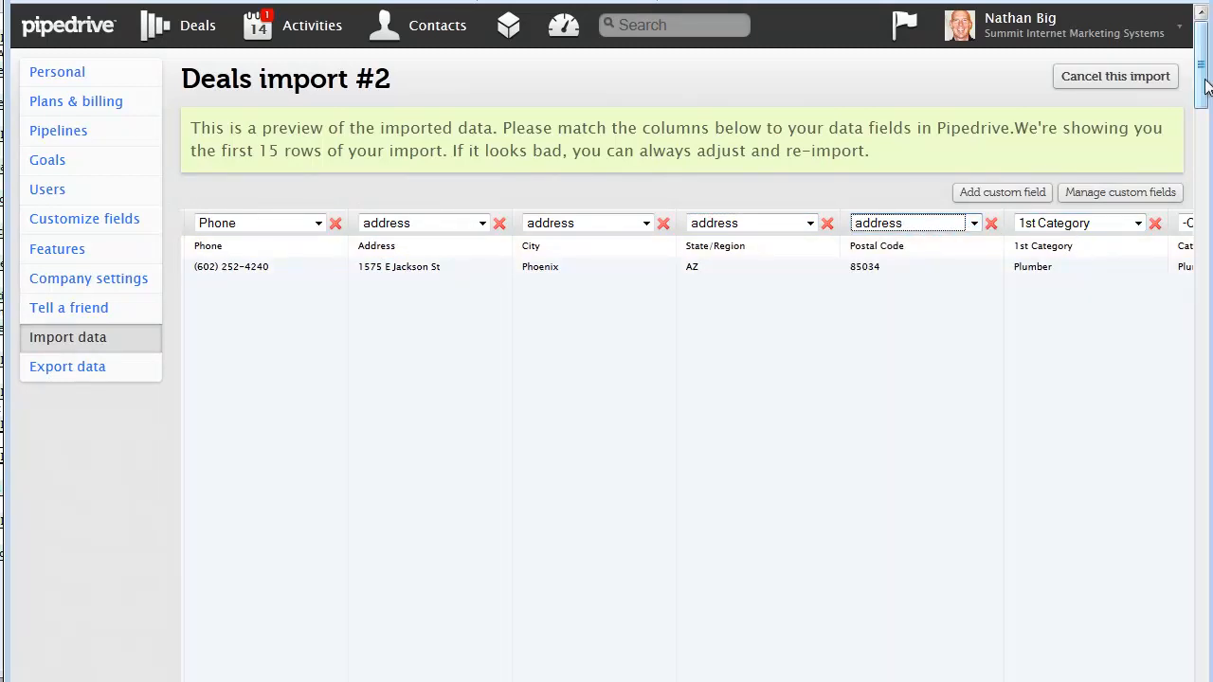
Scroll through the preview rows to review the matched address data
{"action": "scroll", "scroll_direction": "down", "scroll_amount": 3}
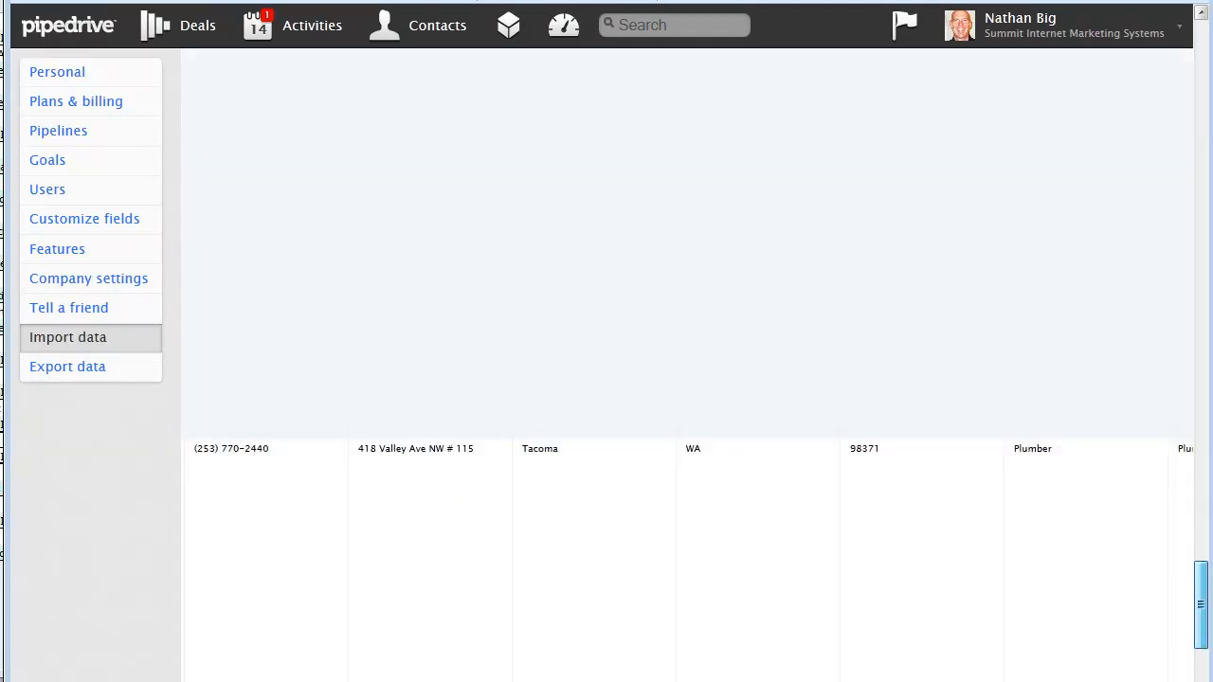
{"action": "scroll", "scroll_direction": "down", "scroll_amount": 3}
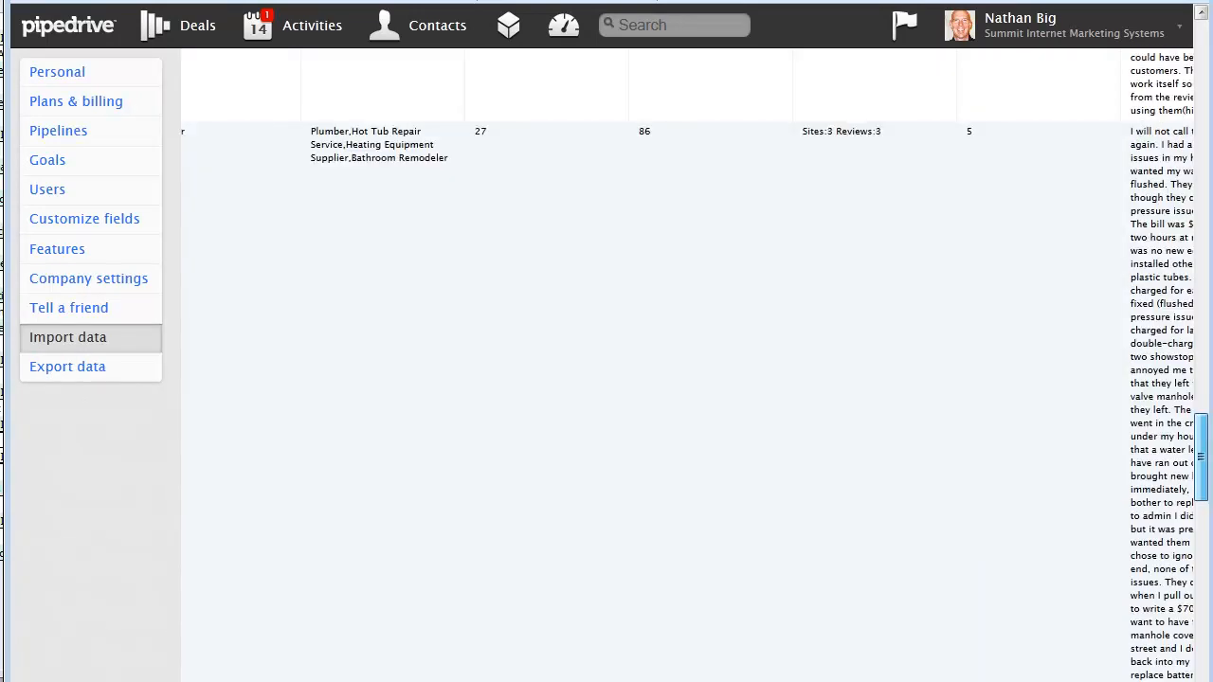
{"action": "left_click", "coordinate": [68, 337]}
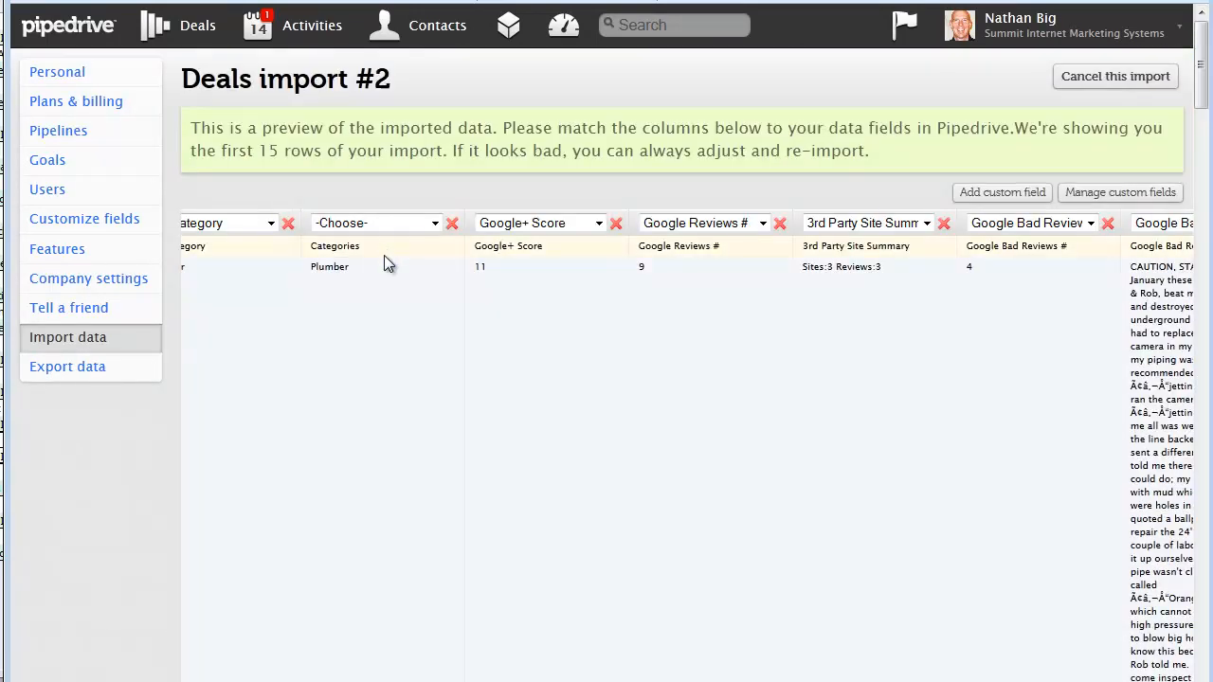
Match the categories column to the All Categories custom field
{"action": "left_click", "coordinate": [370, 224]}
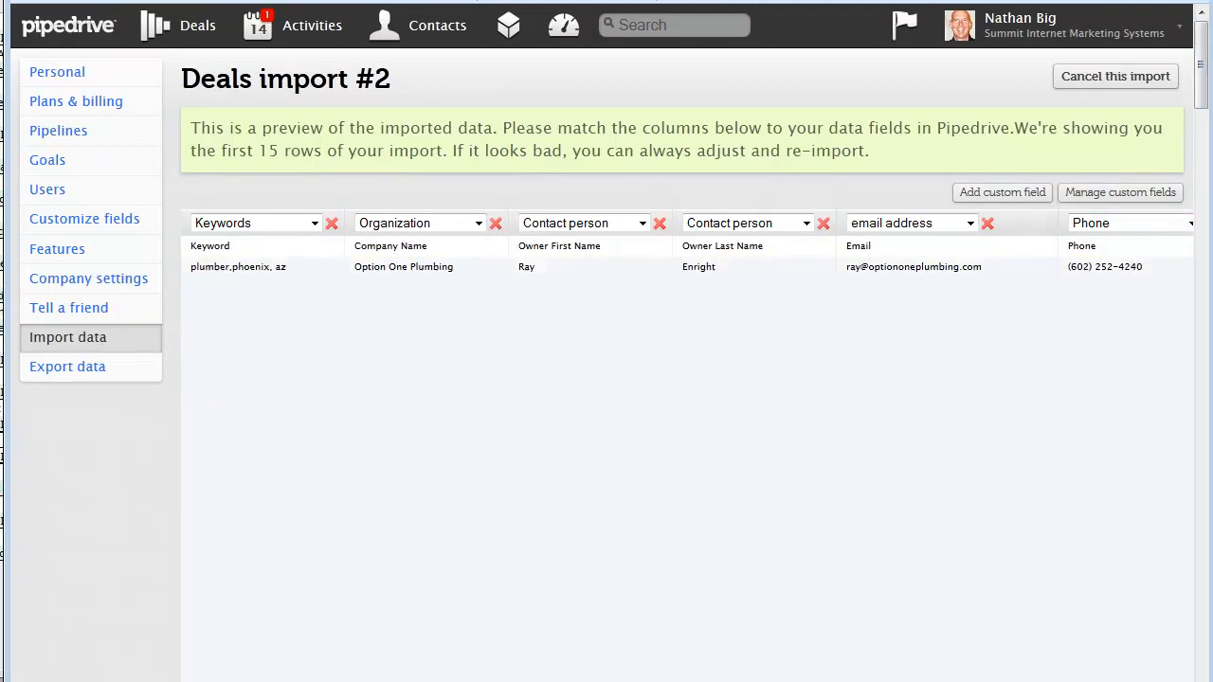
{"action": "scroll", "scroll_direction": "down", "scroll_amount": 3}
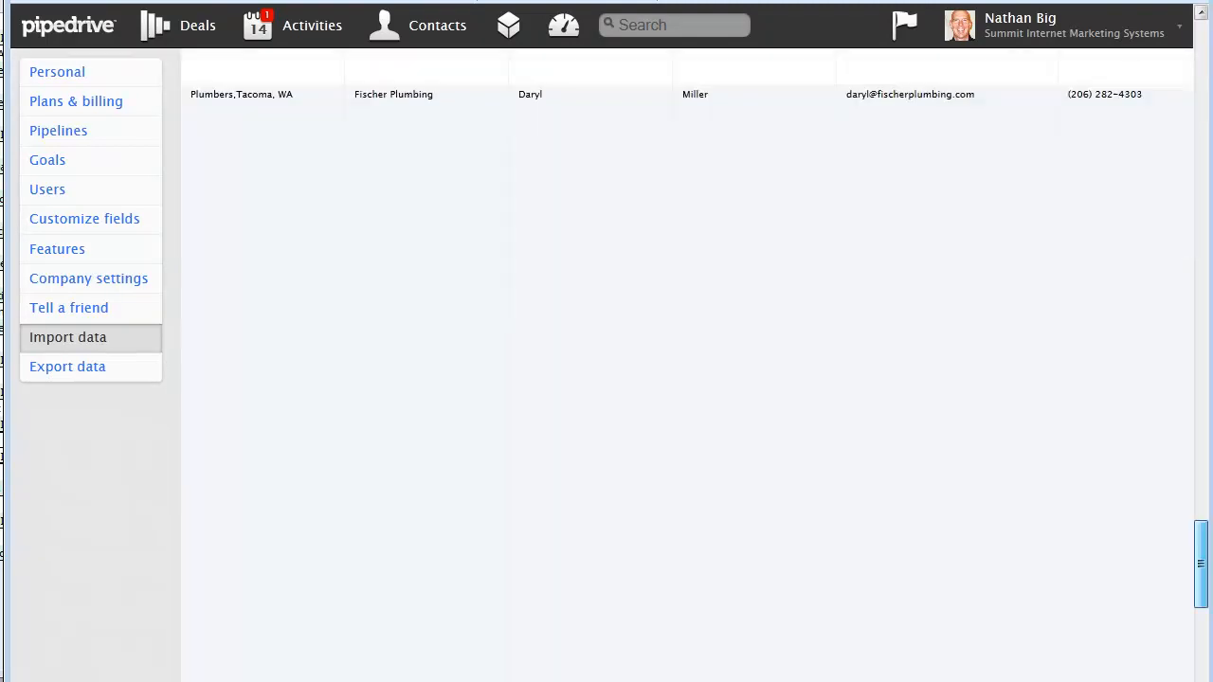
{"action": "scroll", "scroll_direction": "down", "scroll_amount": 3}
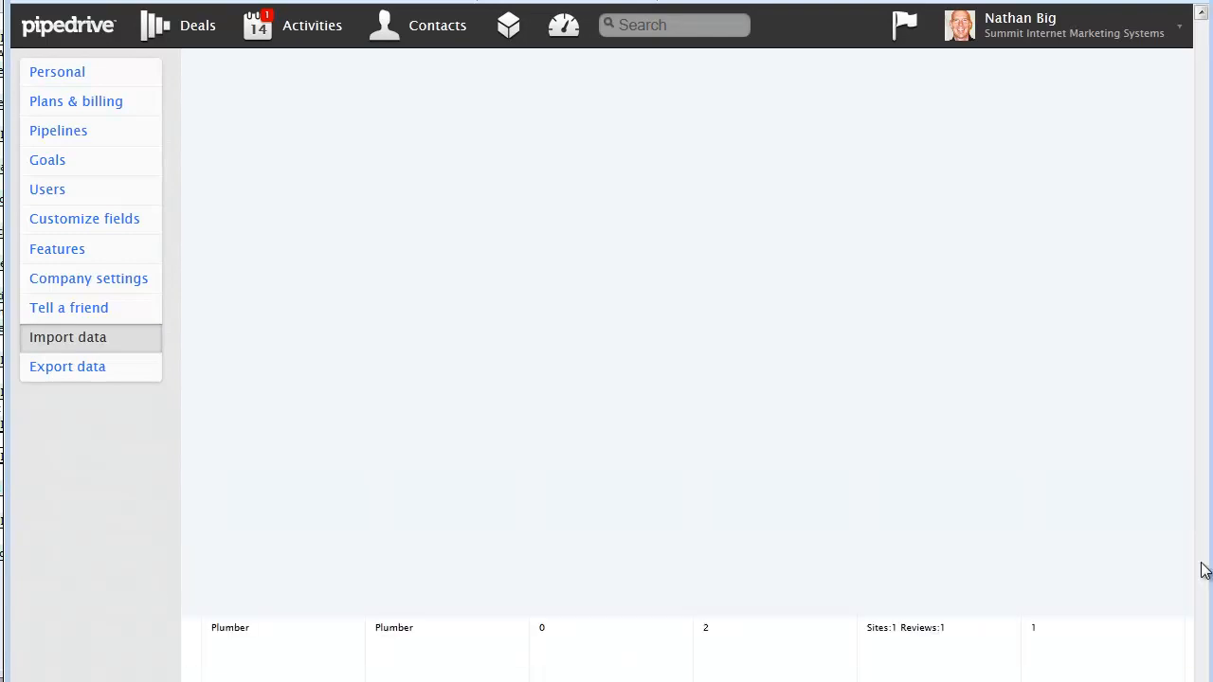
{"action": "scroll", "scroll_direction": "down", "scroll_amount": 3}
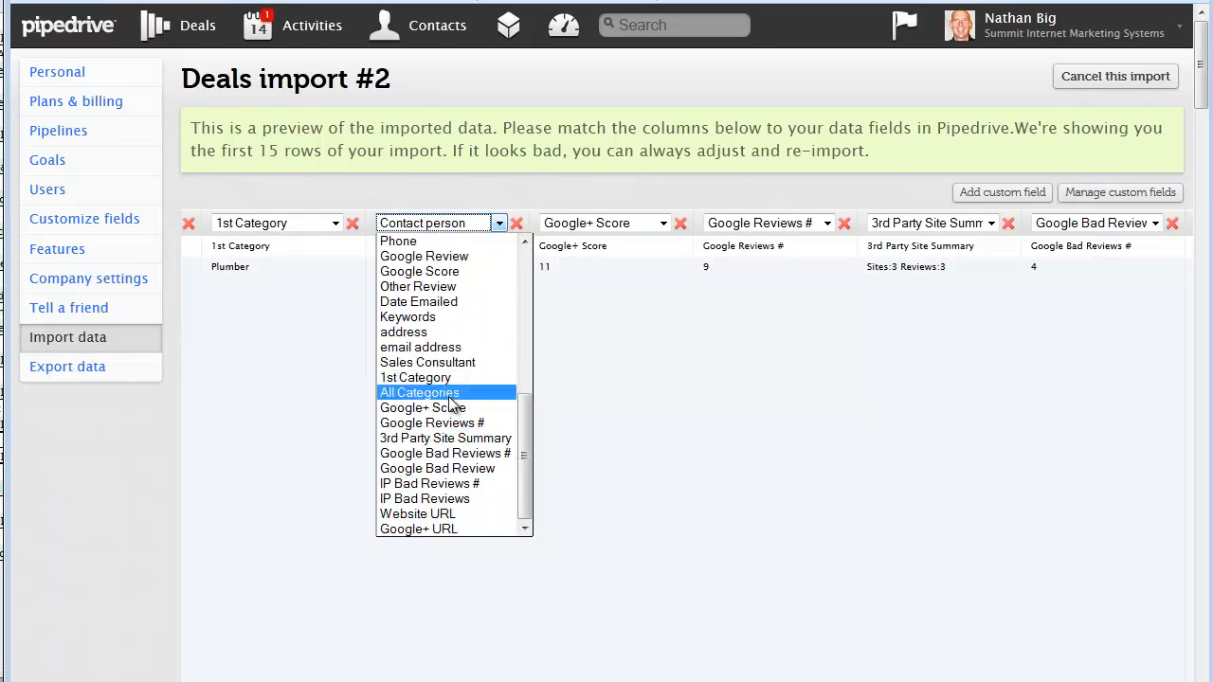
{"action": "left_click", "coordinate": [419, 393]}
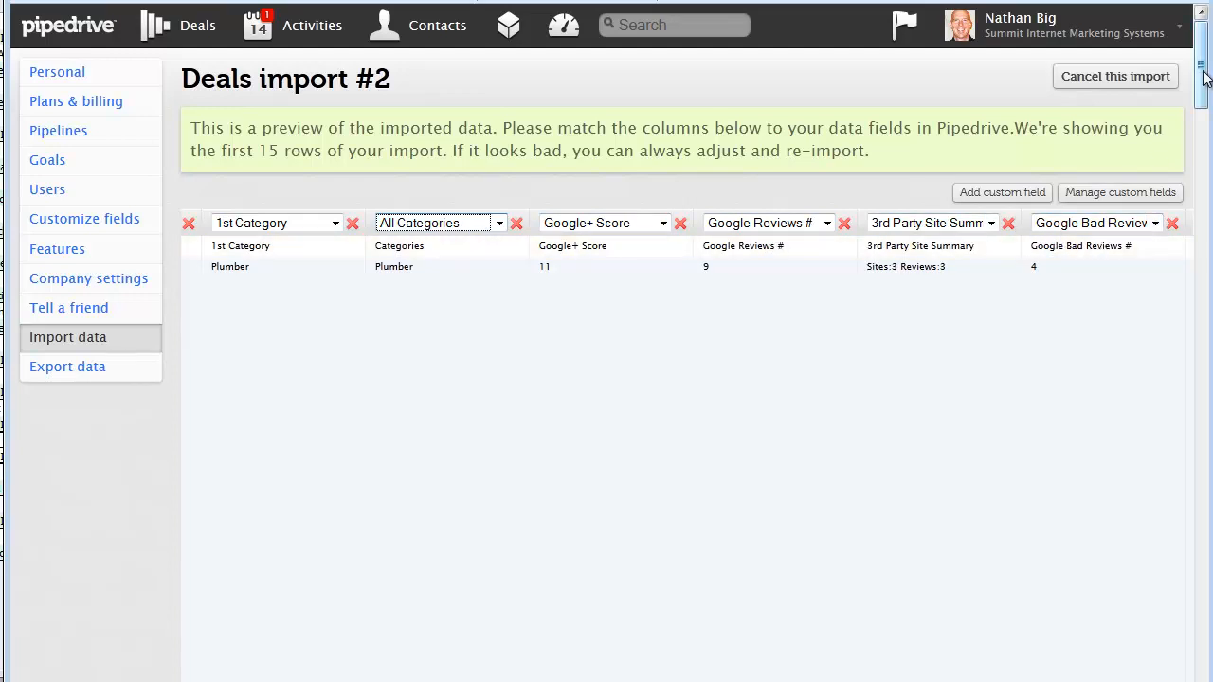
Match the last date column to the Date Emailed field, showing dates like 2013-01-14
{"action": "scroll", "scroll_direction": "down", "scroll_amount": 3}
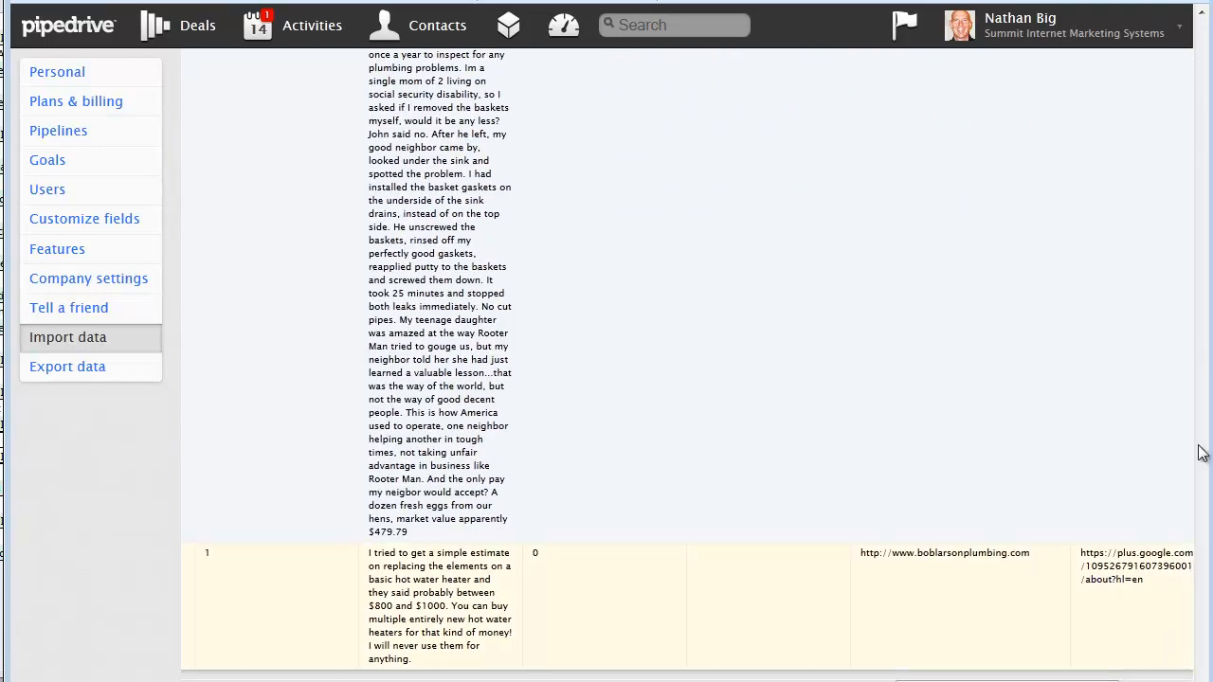
{"action": "scroll", "scroll_direction": "down", "scroll_amount": 3}
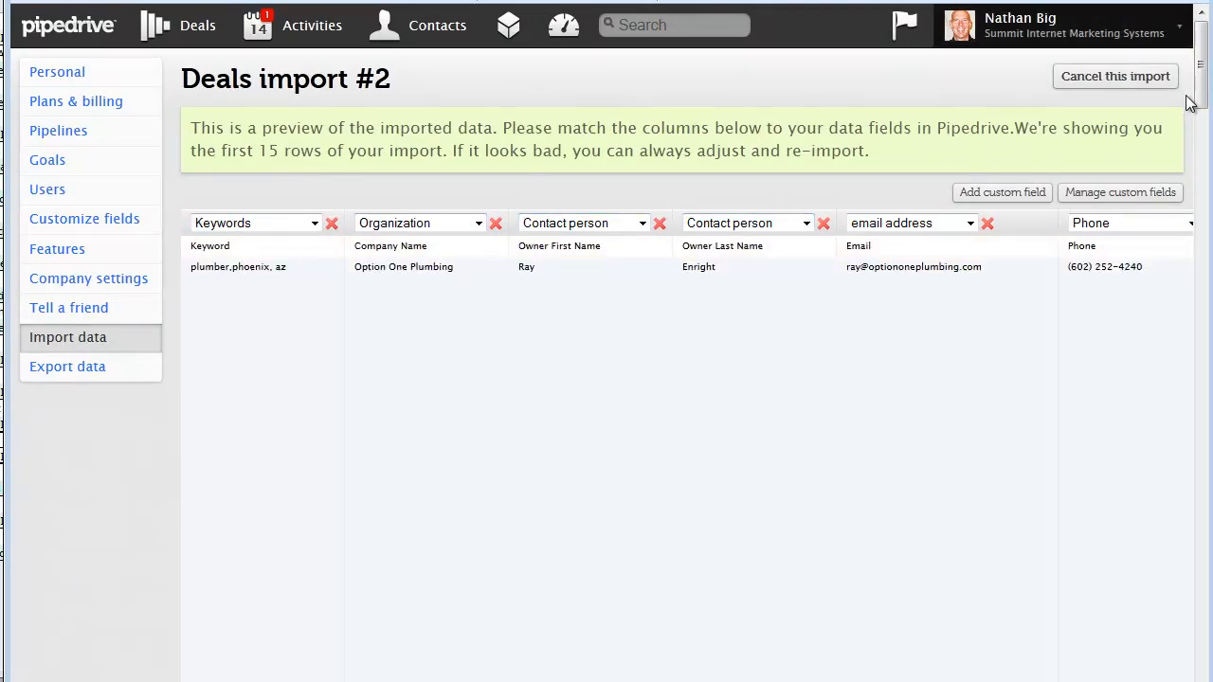
{"action": "scroll", "scroll_direction": "down", "scroll_amount": 3}
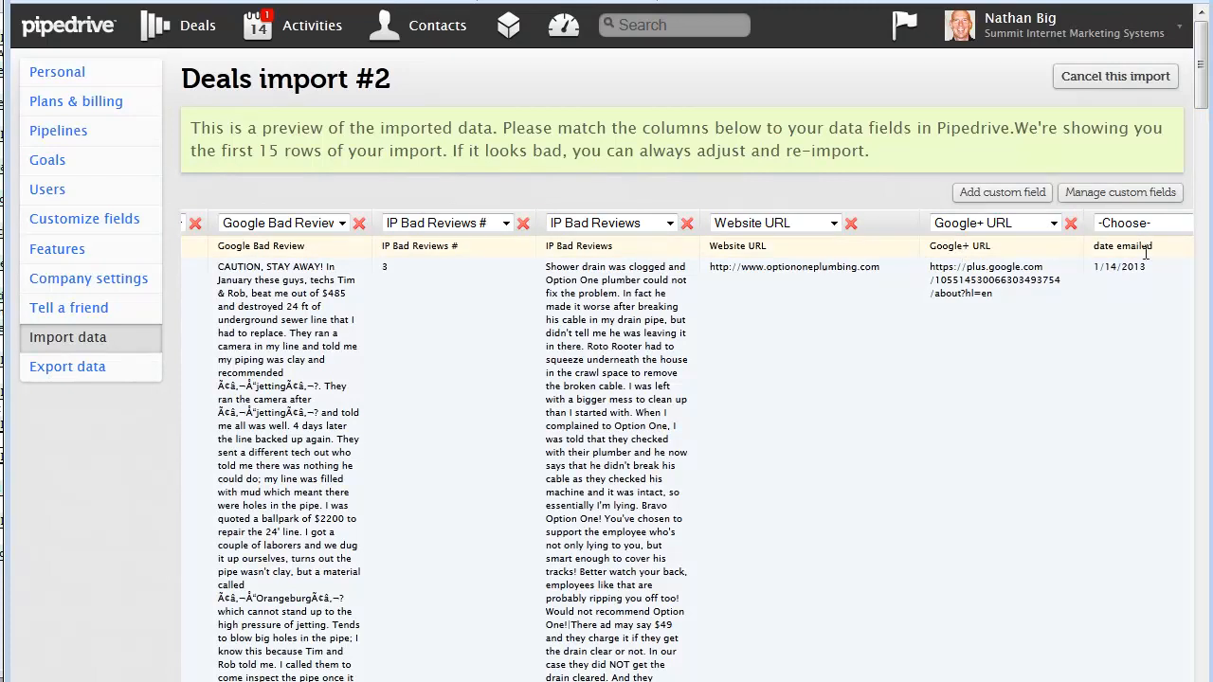
{"action": "left_click", "coordinate": [1141, 224]}
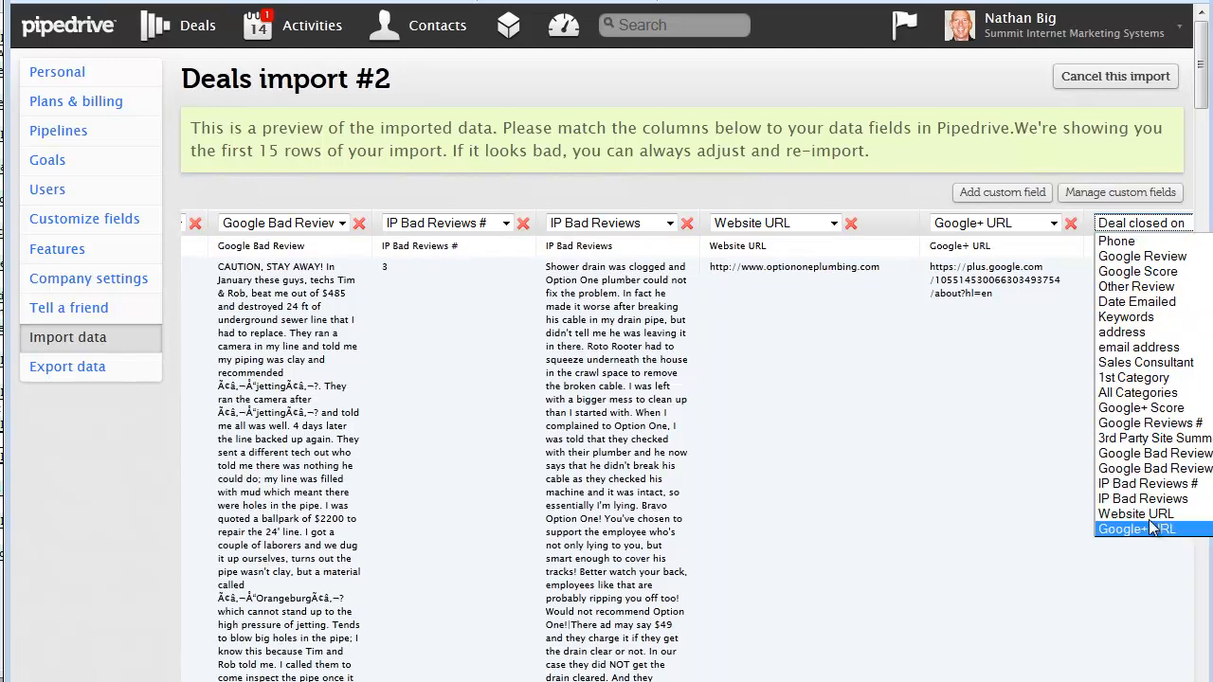
{"action": "mouse_move", "coordinate": [1153, 483]}
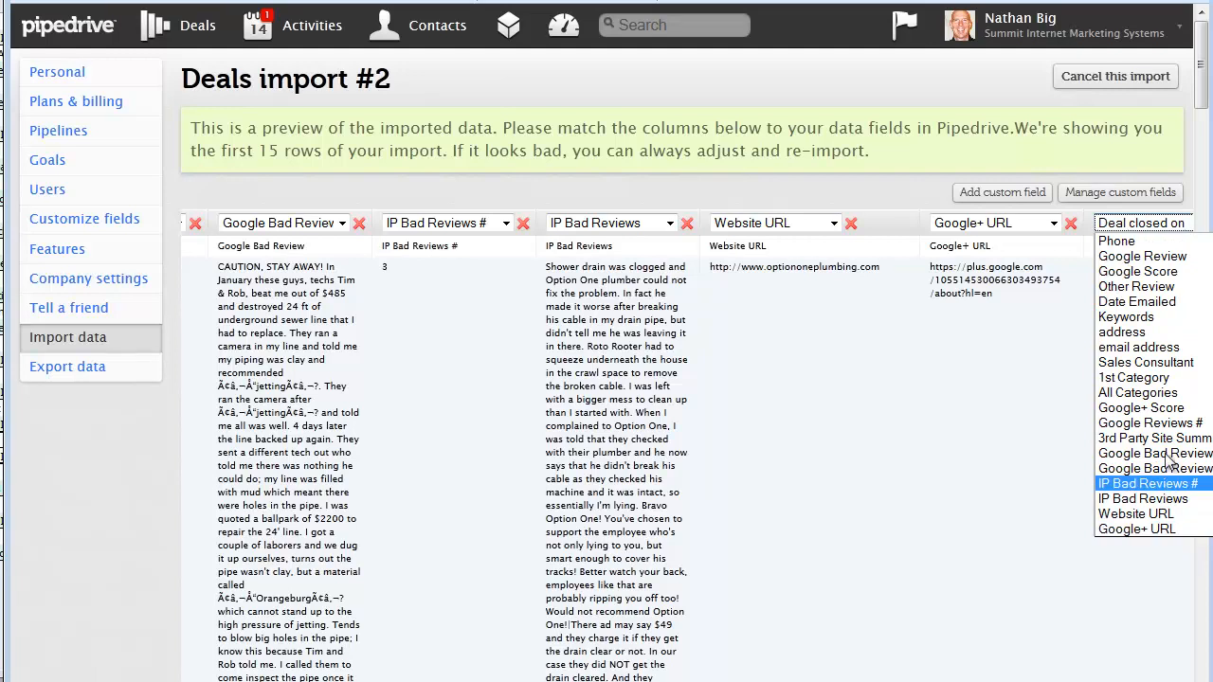
{"action": "mouse_move", "coordinate": [1155, 301]}
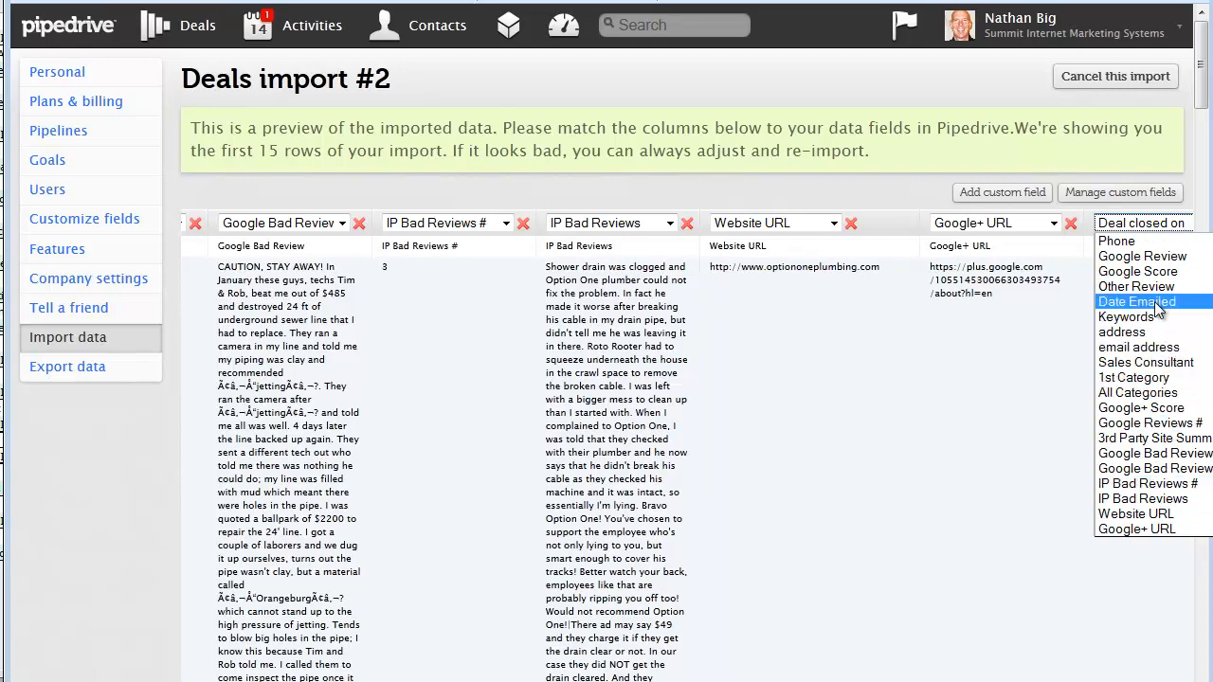
{"action": "left_click", "coordinate": [1138, 302]}
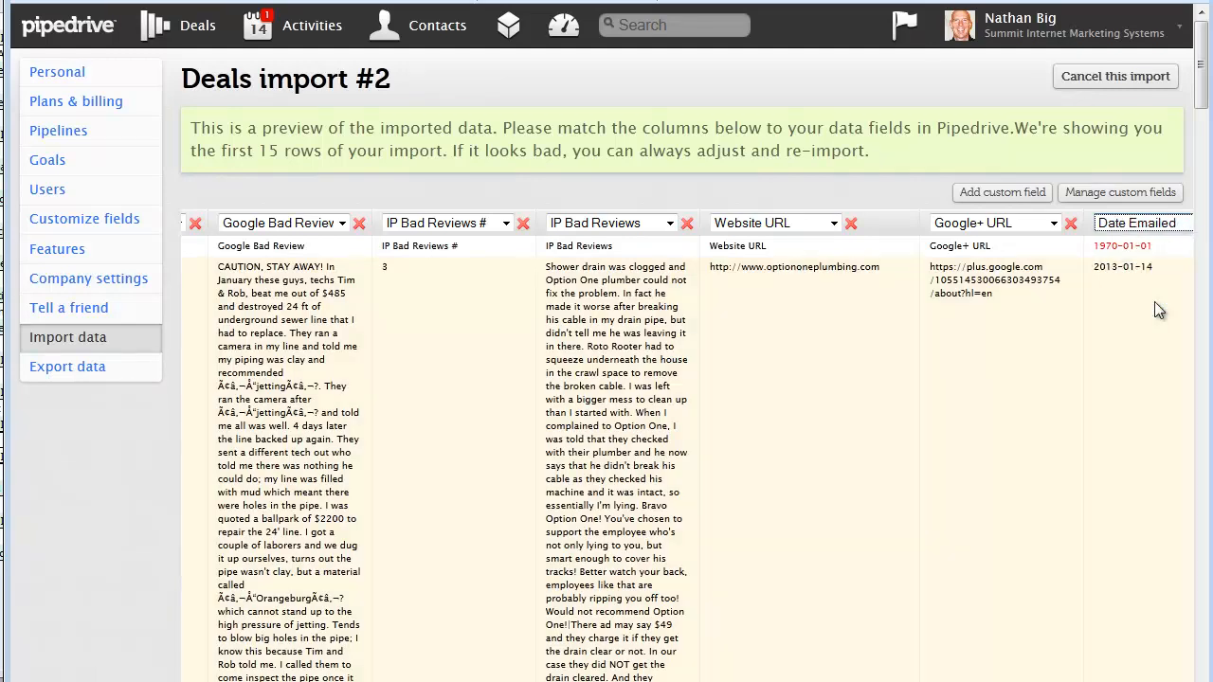
{"action": "mouse_move", "coordinate": [1160, 675]}
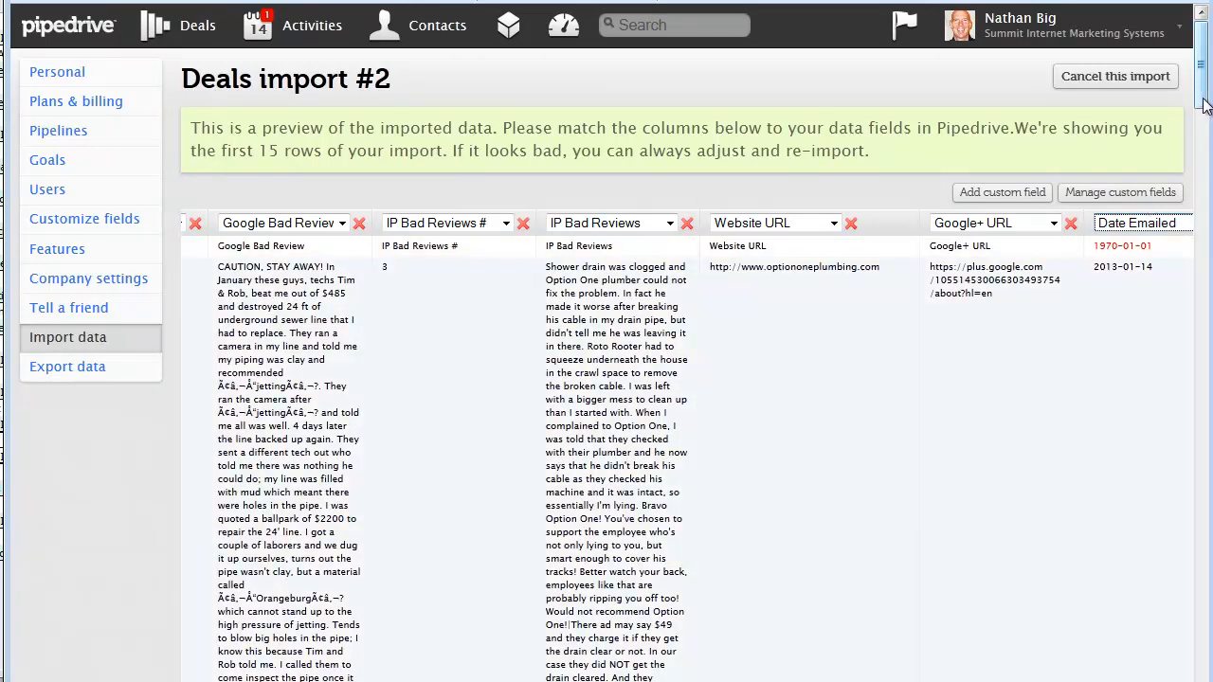
Scroll to the bottom of the preview to review the fully matched rows
{"action": "scroll", "scroll_direction": "down", "scroll_amount": 3}
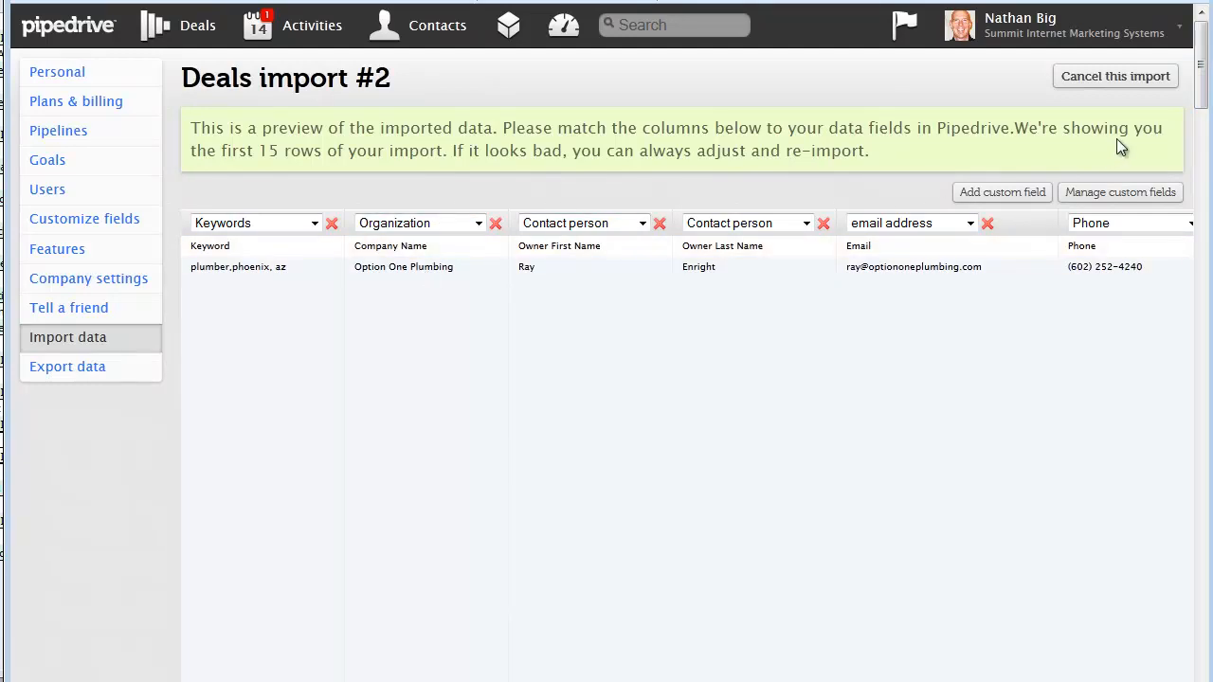
{"action": "scroll", "scroll_direction": "down", "scroll_amount": 3}
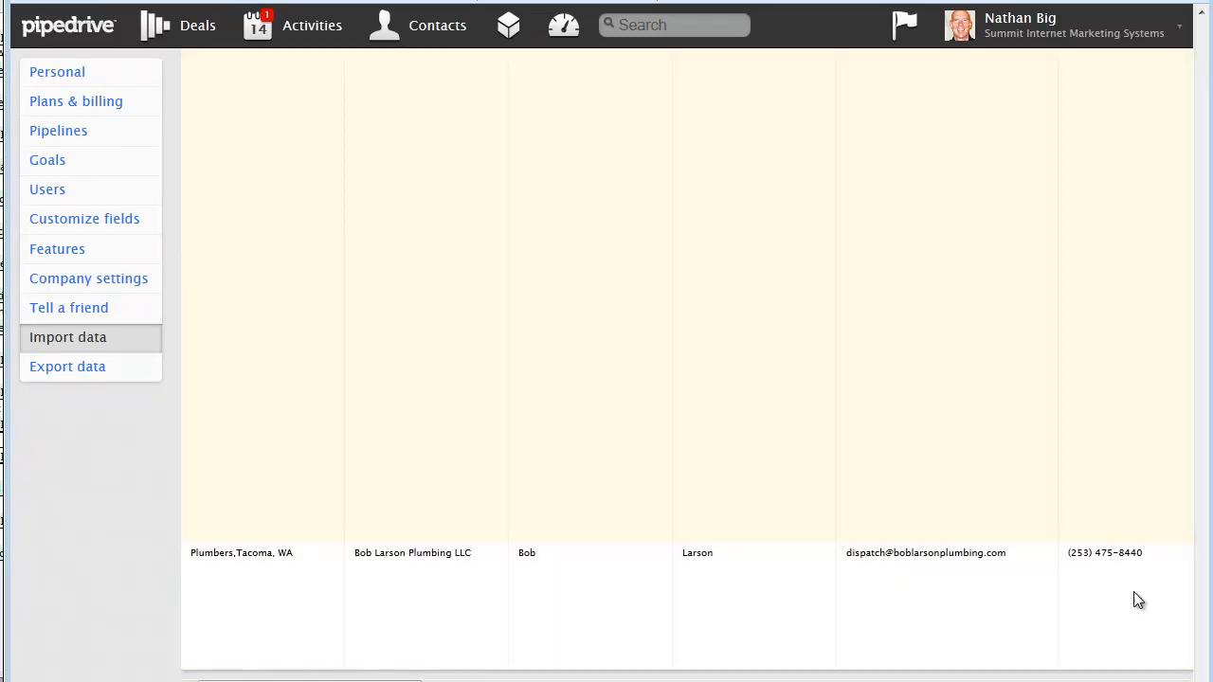
{"action": "mouse_move", "coordinate": [434, 433]}
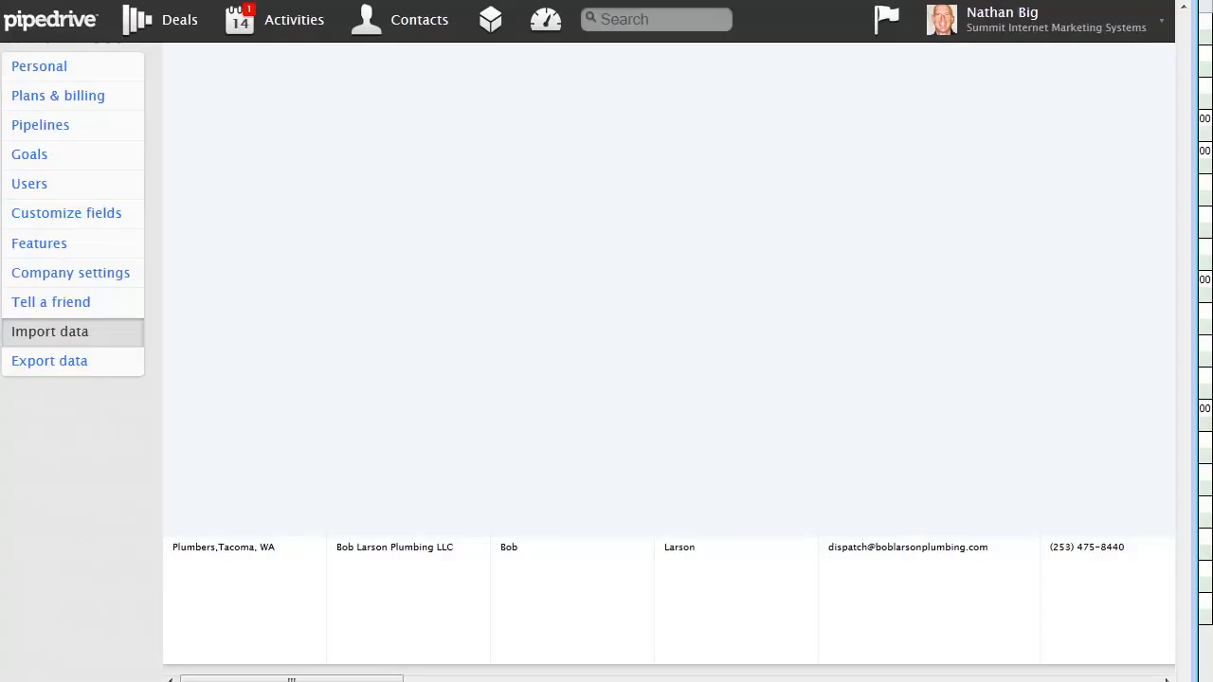
Finish the import, recording 19 new deals alongside the earlier 54 in the imports table
{"action": "left_click", "coordinate": [49, 330]}
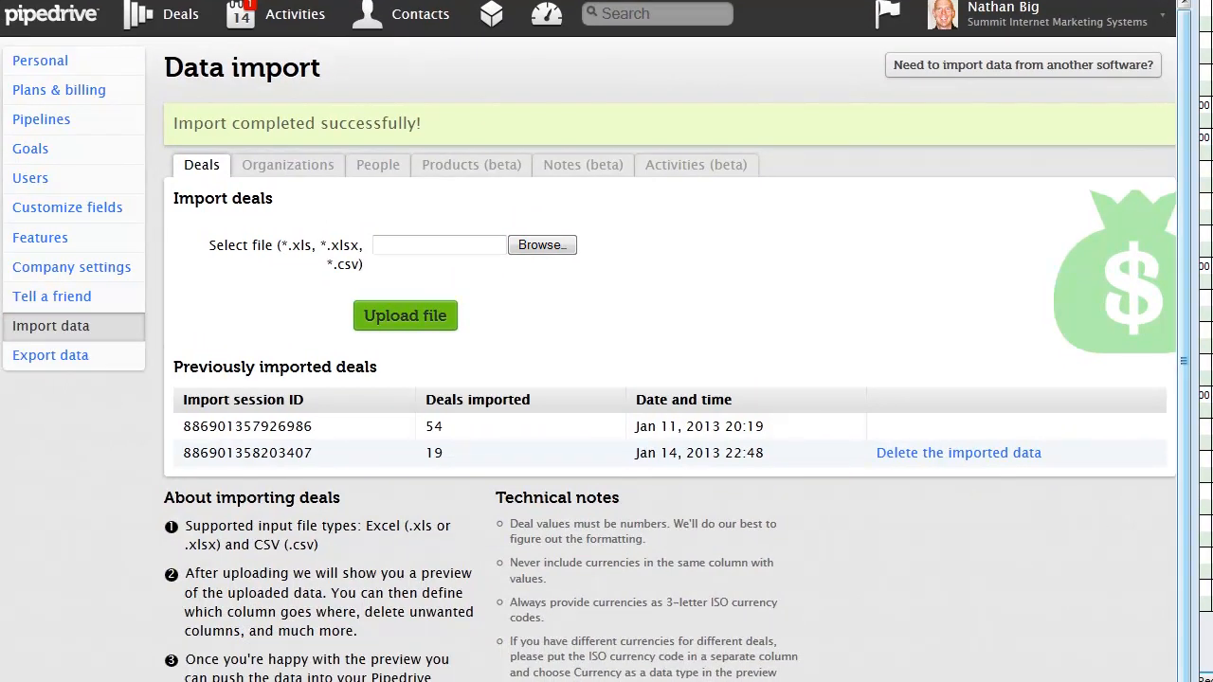
{"action": "scroll", "scroll_direction": "down", "scroll_amount": 3}
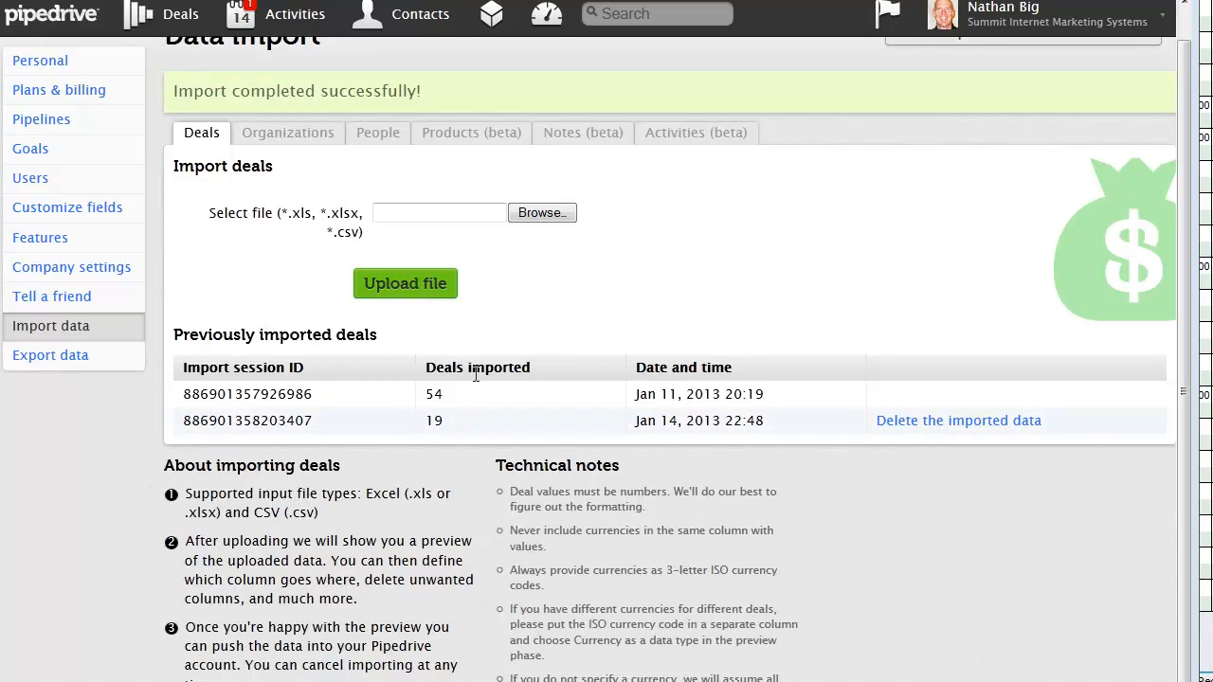
{"action": "mouse_move", "coordinate": [976, 428]}
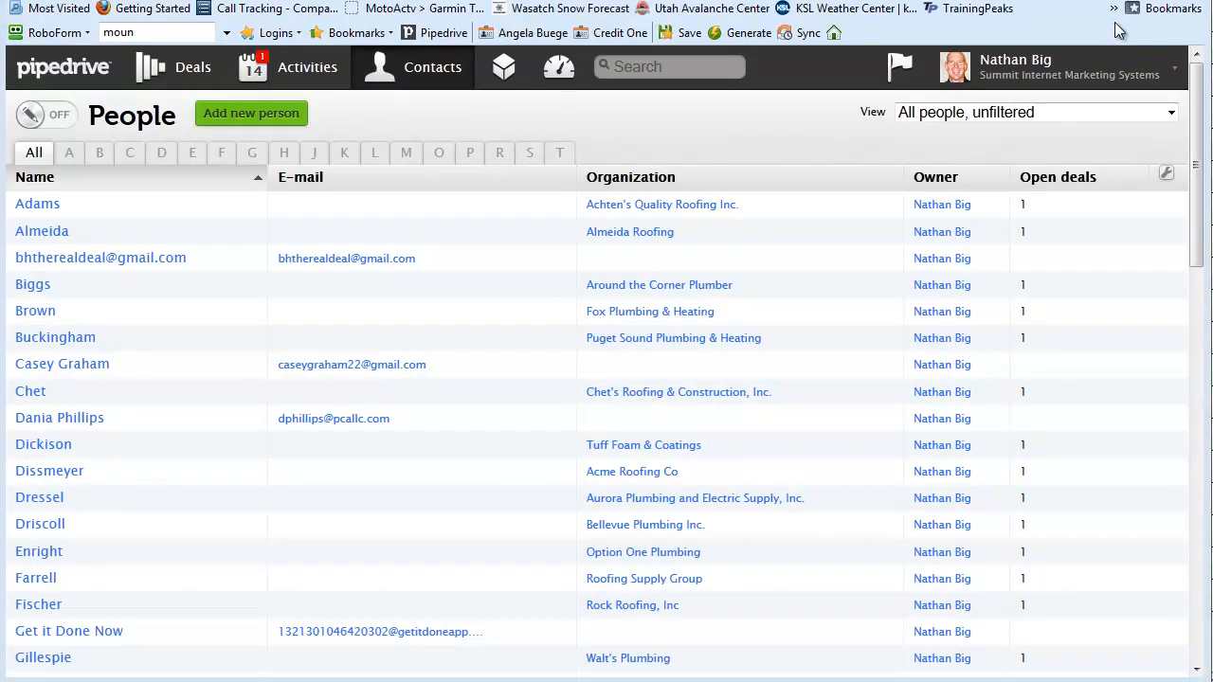
{"action": "mouse_move", "coordinate": [1114, 43]}
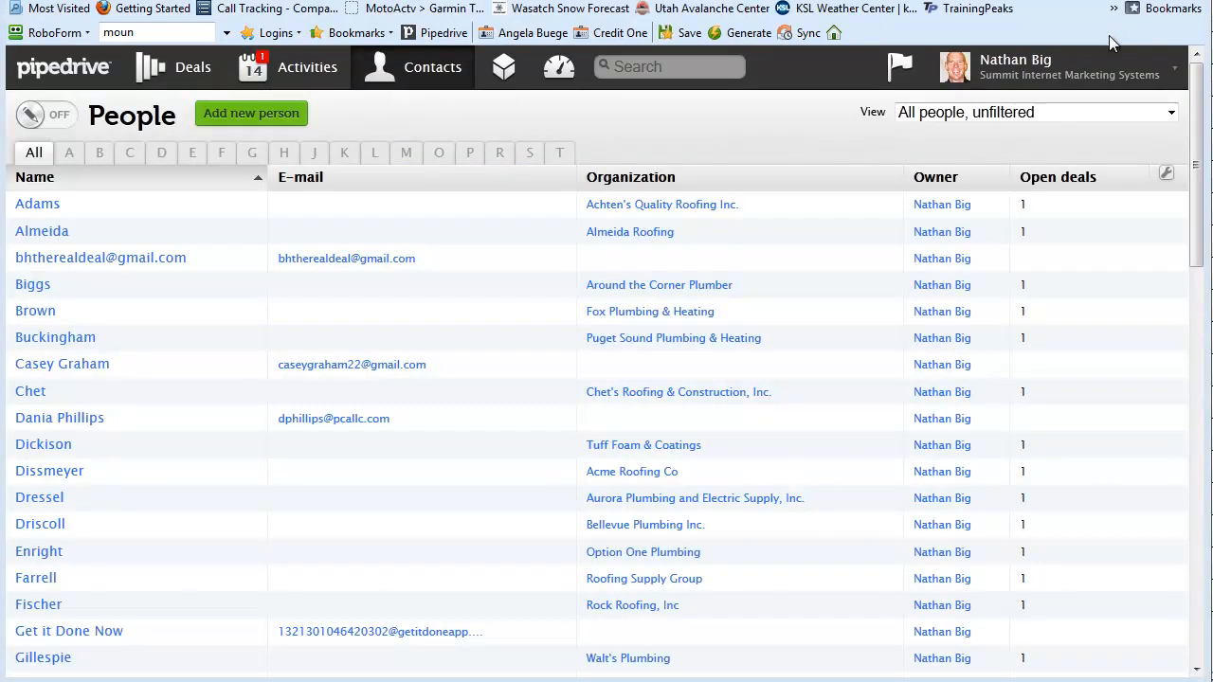
{"action": "mouse_move", "coordinate": [942, 205]}
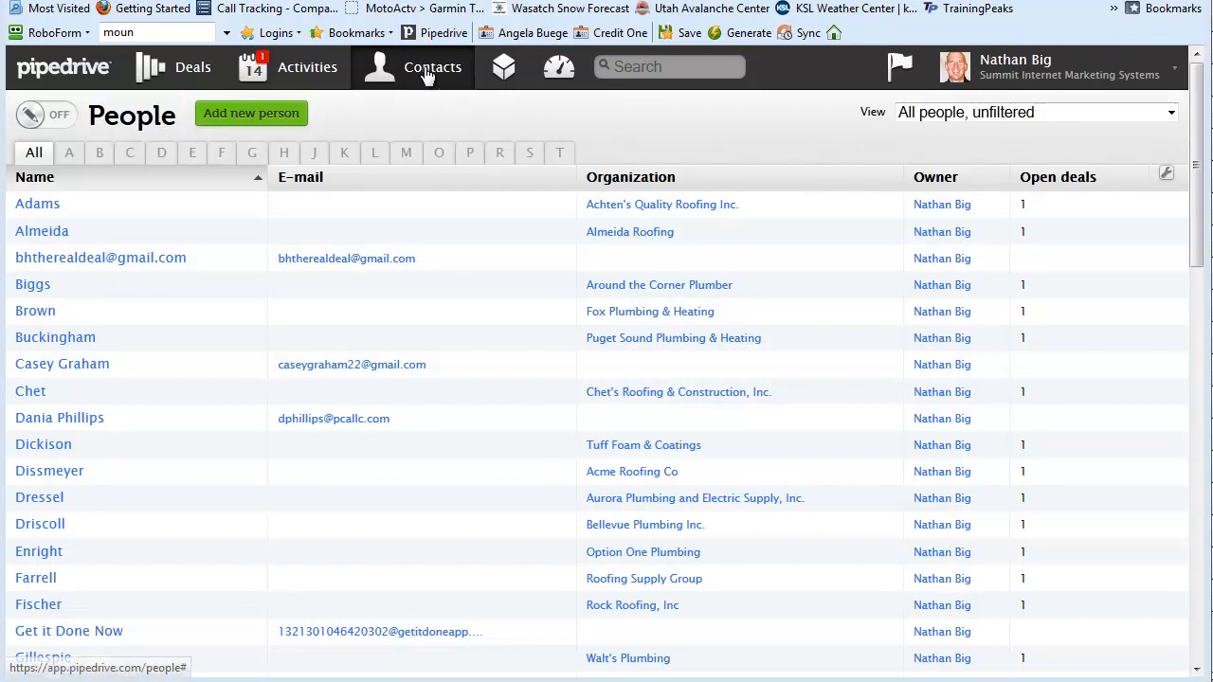
{"action": "mouse_move", "coordinate": [433, 68]}
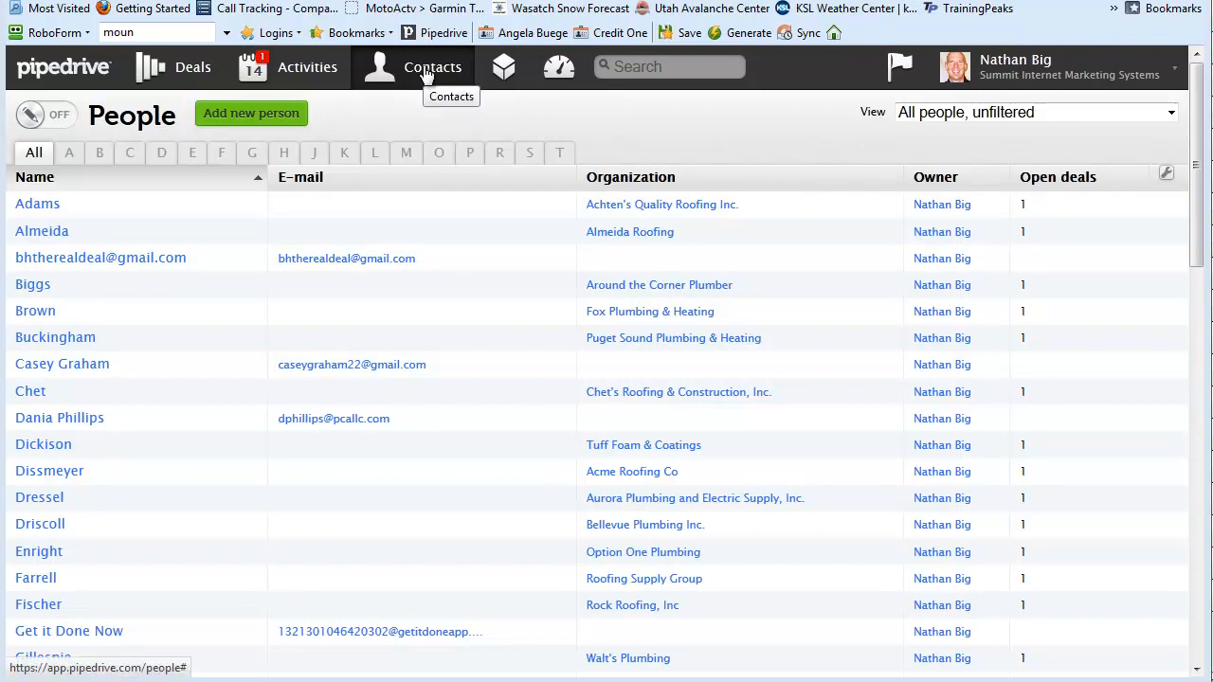
Review the Organizations list showing the imported plumber companies
{"action": "left_click", "coordinate": [433, 67]}
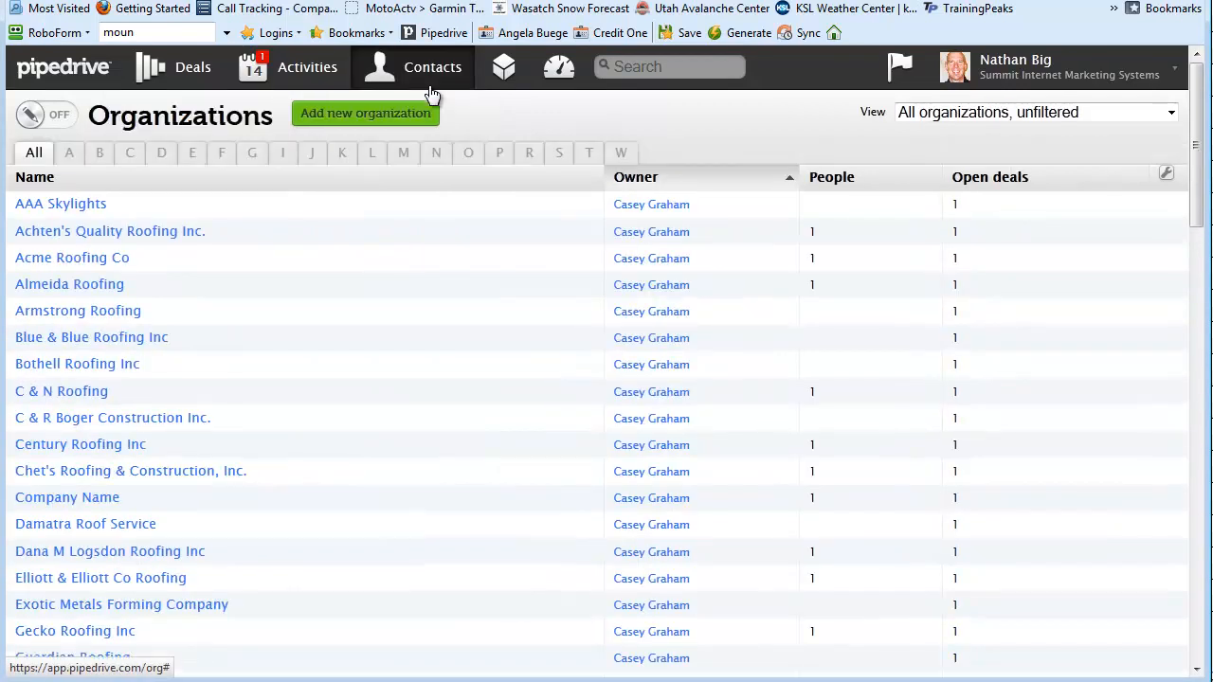
{"action": "mouse_move", "coordinate": [686, 224]}
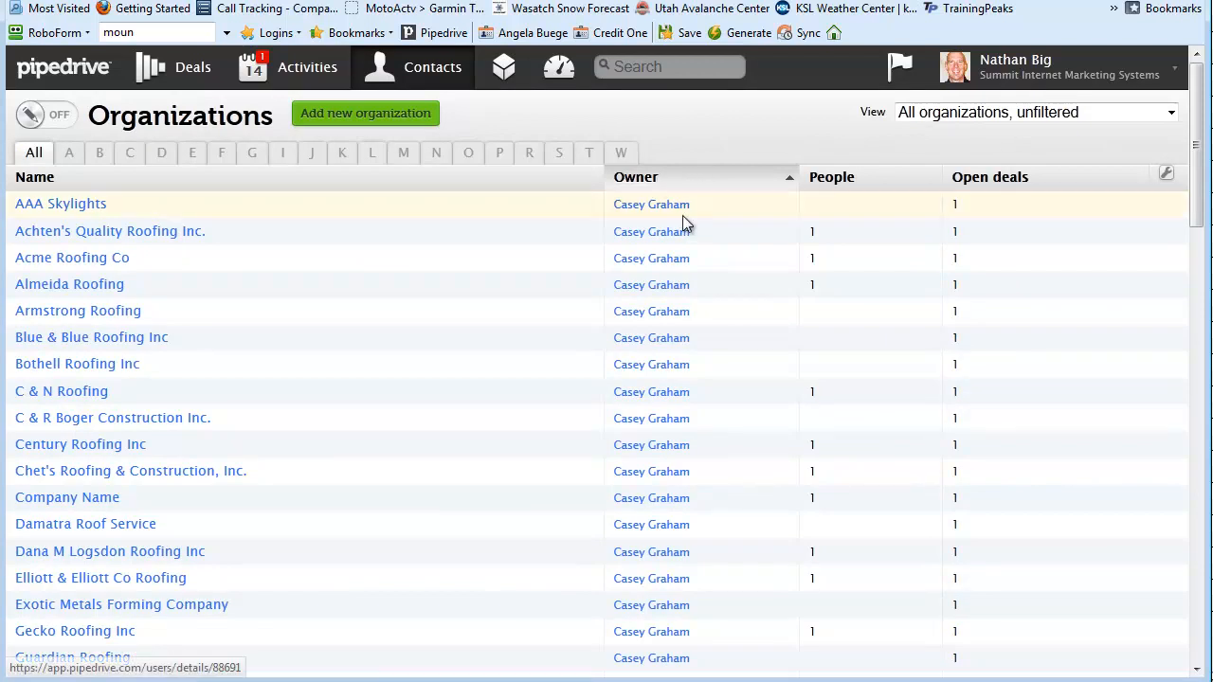
{"action": "scroll", "scroll_direction": "down", "scroll_amount": 3}
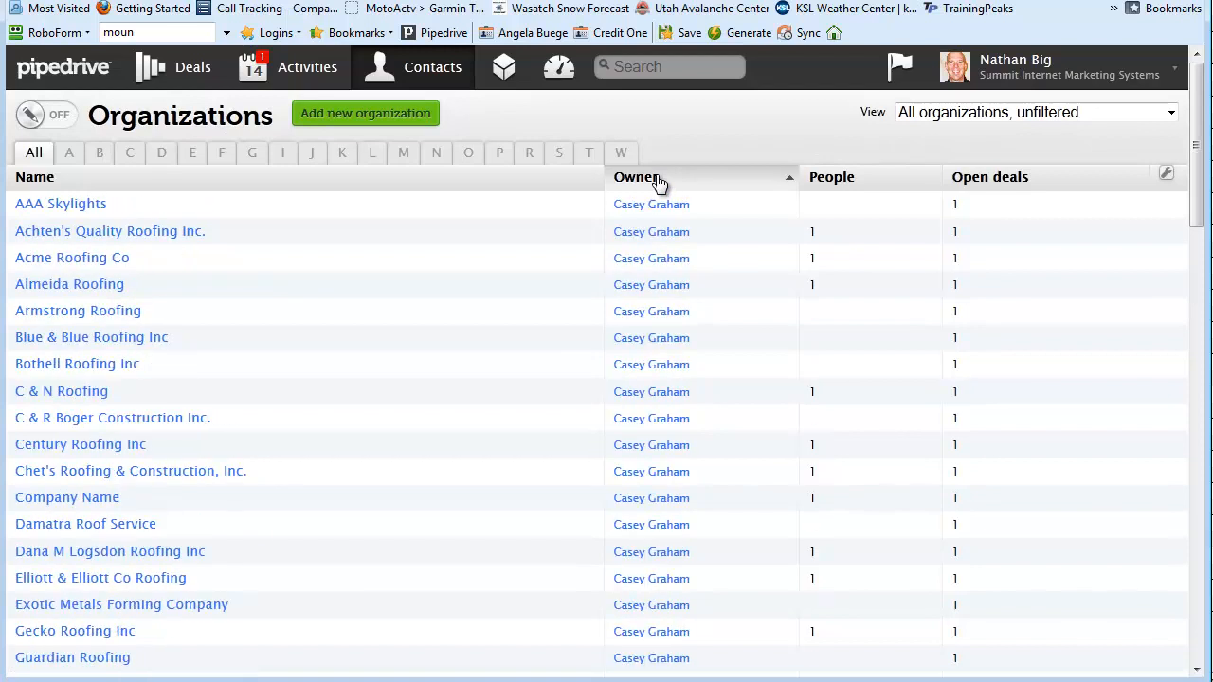
{"action": "mouse_move", "coordinate": [220, 153]}
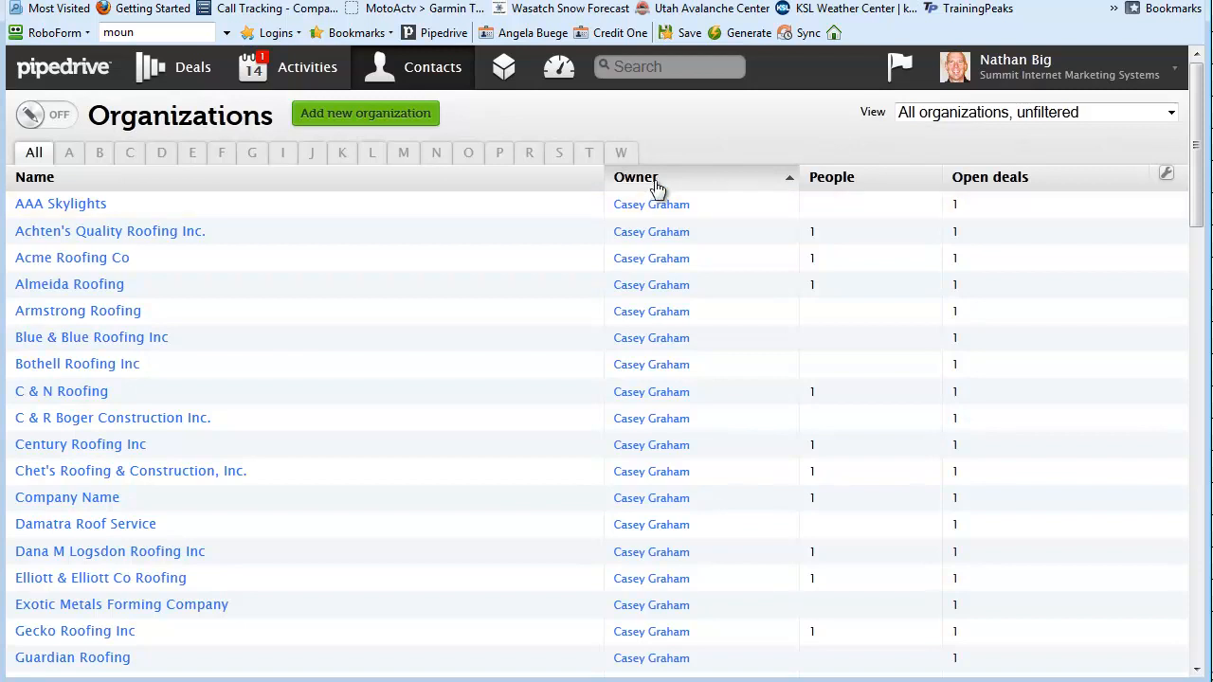
{"action": "scroll", "scroll_direction": "down", "scroll_amount": 3}
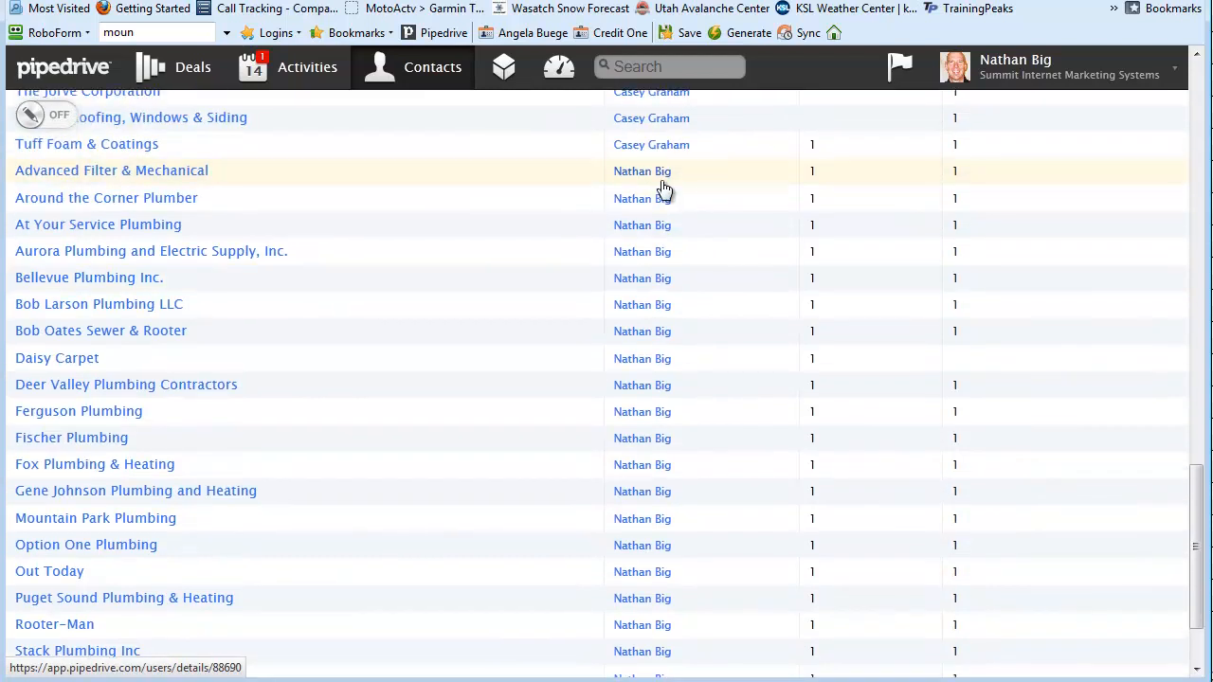
{"action": "scroll", "scroll_direction": "down", "scroll_amount": 3}
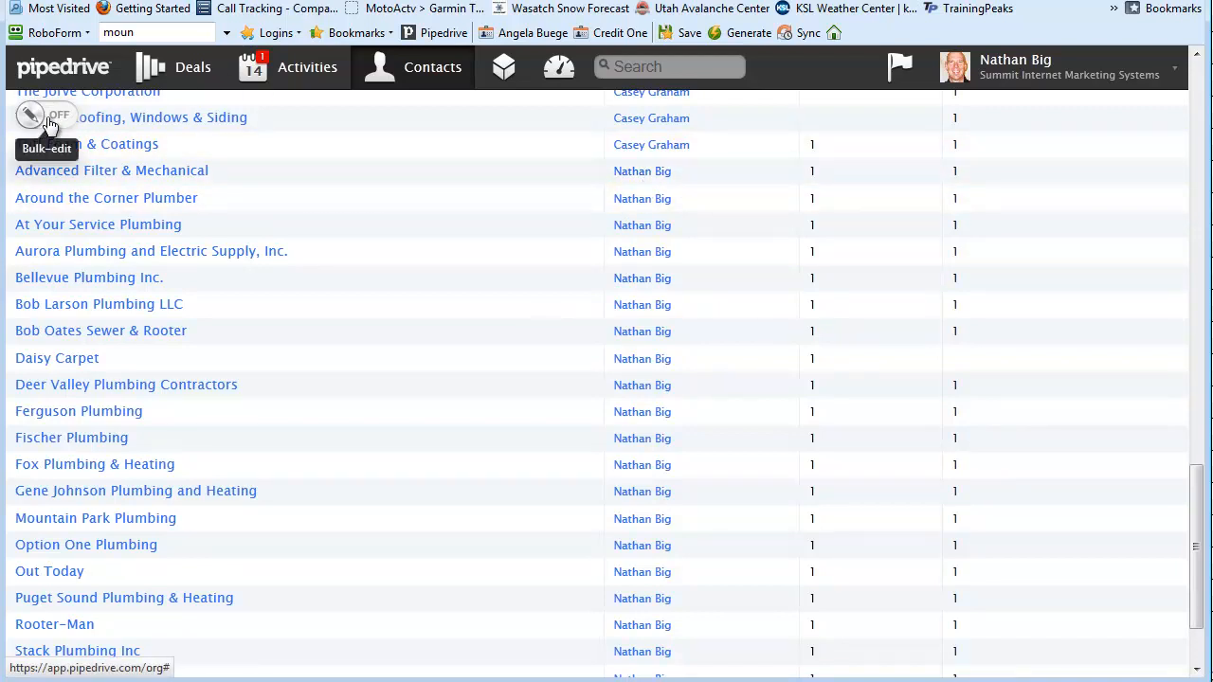
Try bulk-editing the owner of Advanced Filter & Mechanical, landing on the user profile instead
{"action": "left_click", "coordinate": [46, 115]}
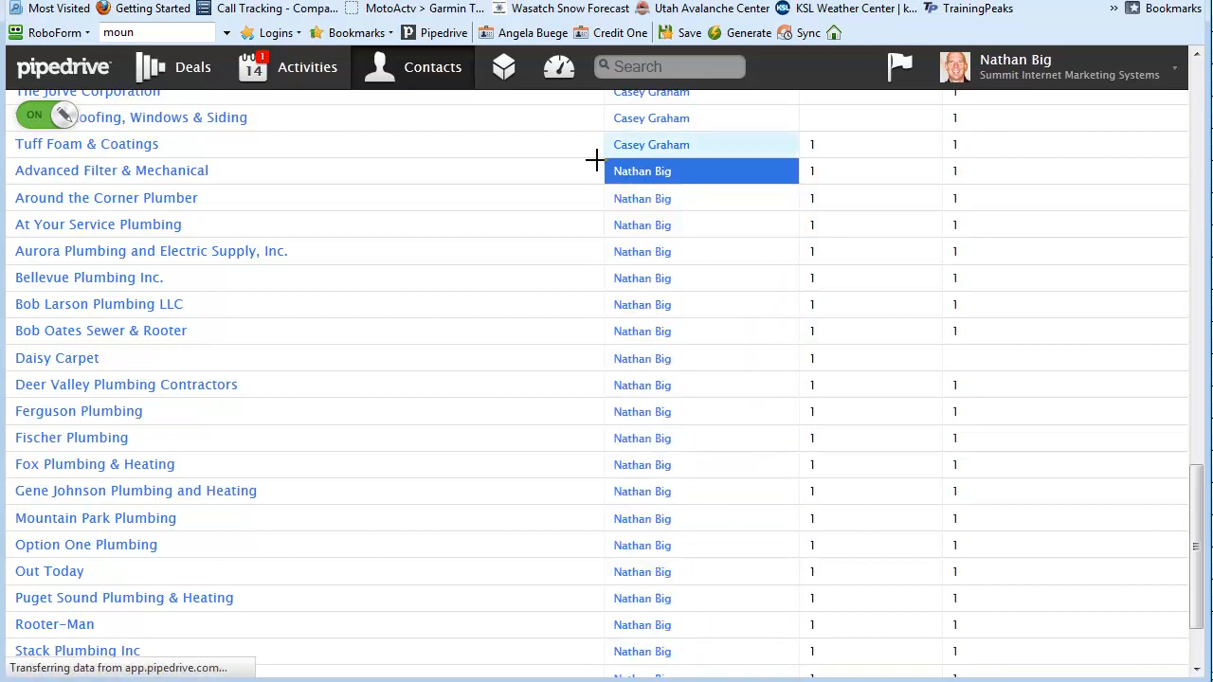
{"action": "left_click", "coordinate": [641, 170]}
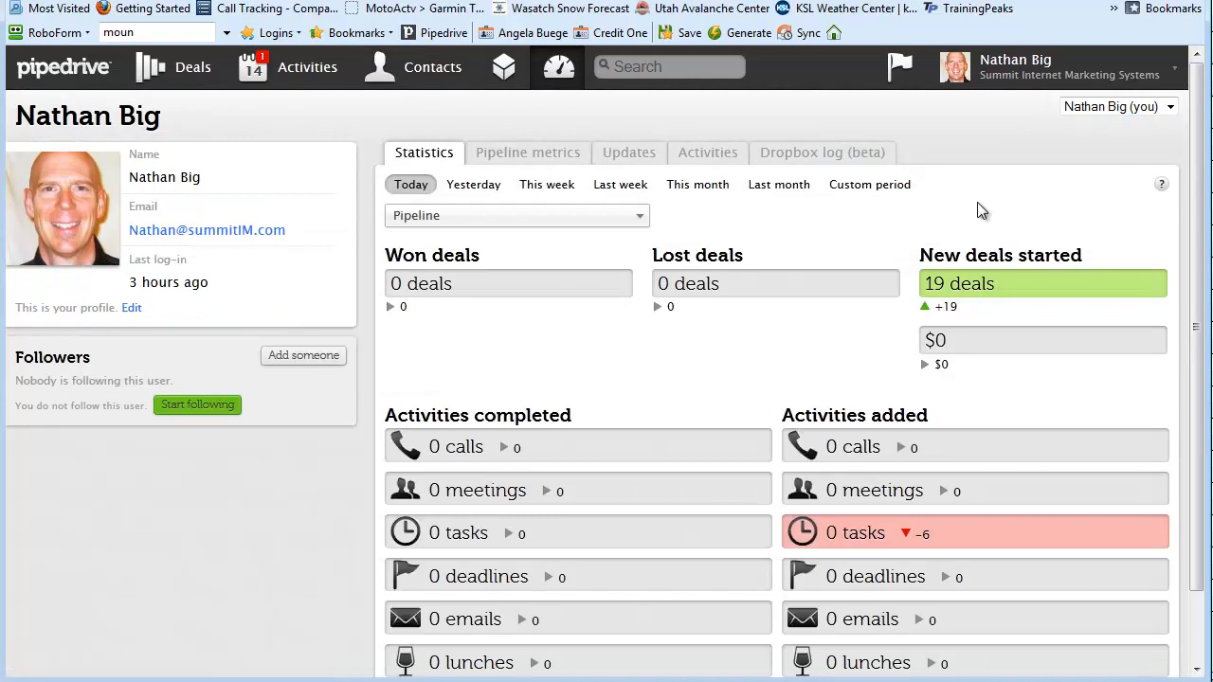
{"action": "left_click", "coordinate": [432, 66]}
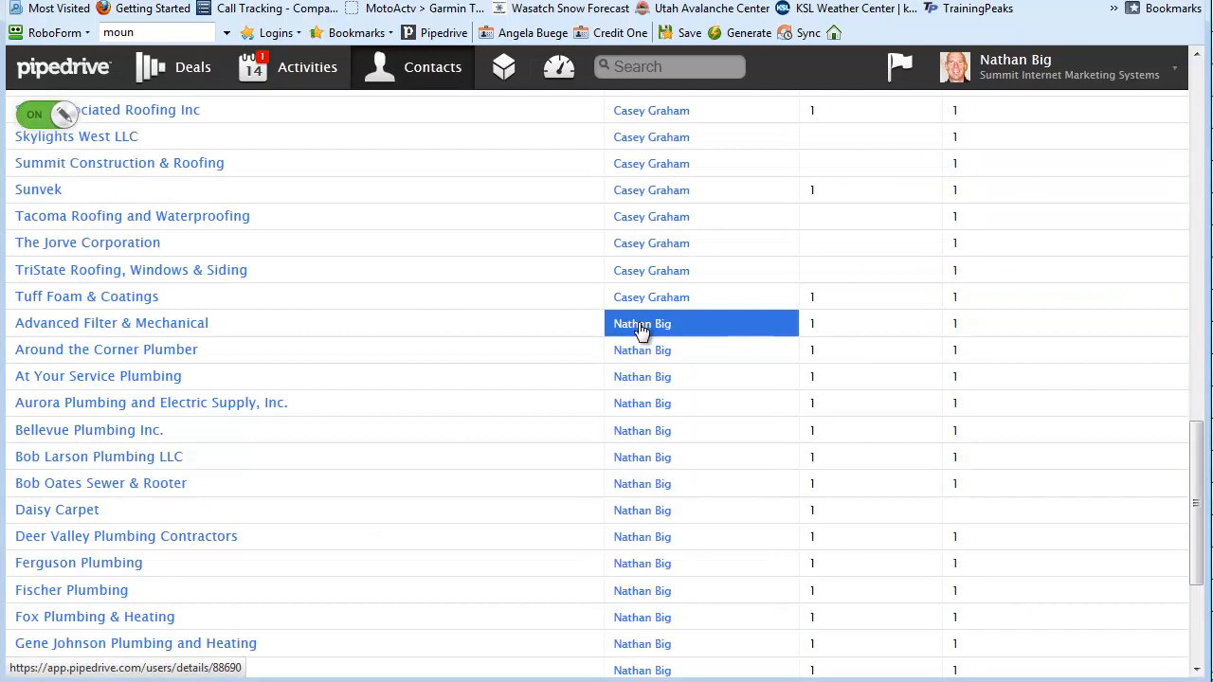
{"action": "left_click", "coordinate": [641, 322]}
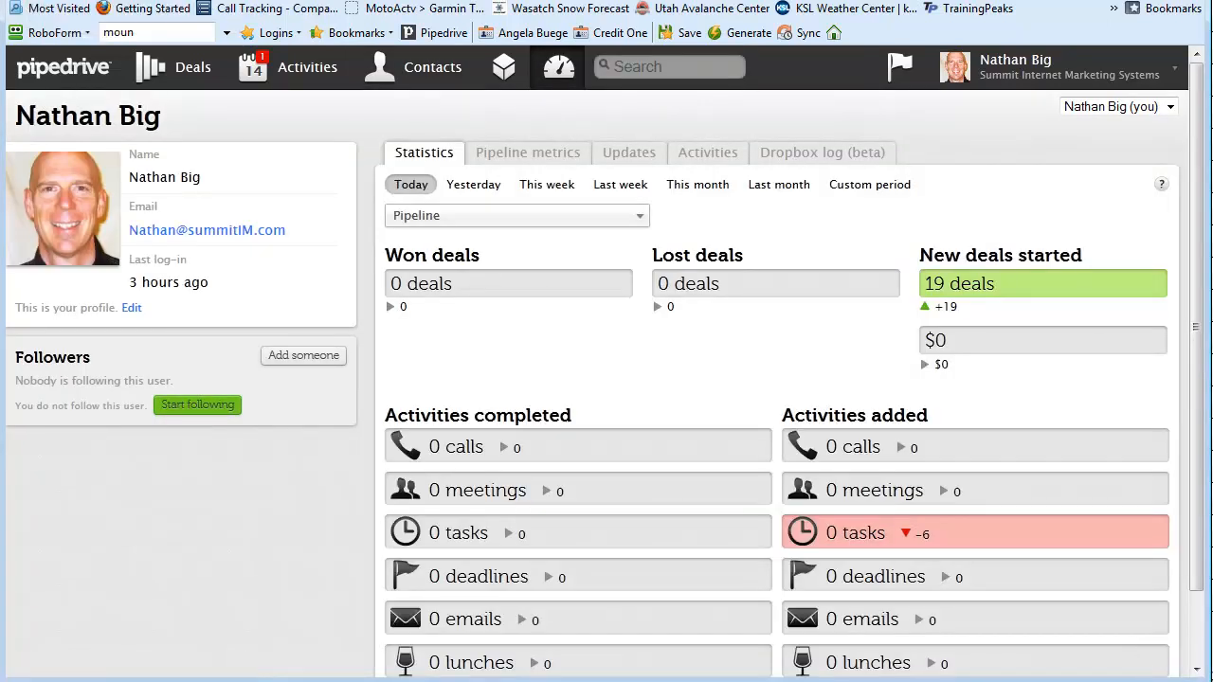
{"action": "mouse_move", "coordinate": [1109, 10]}
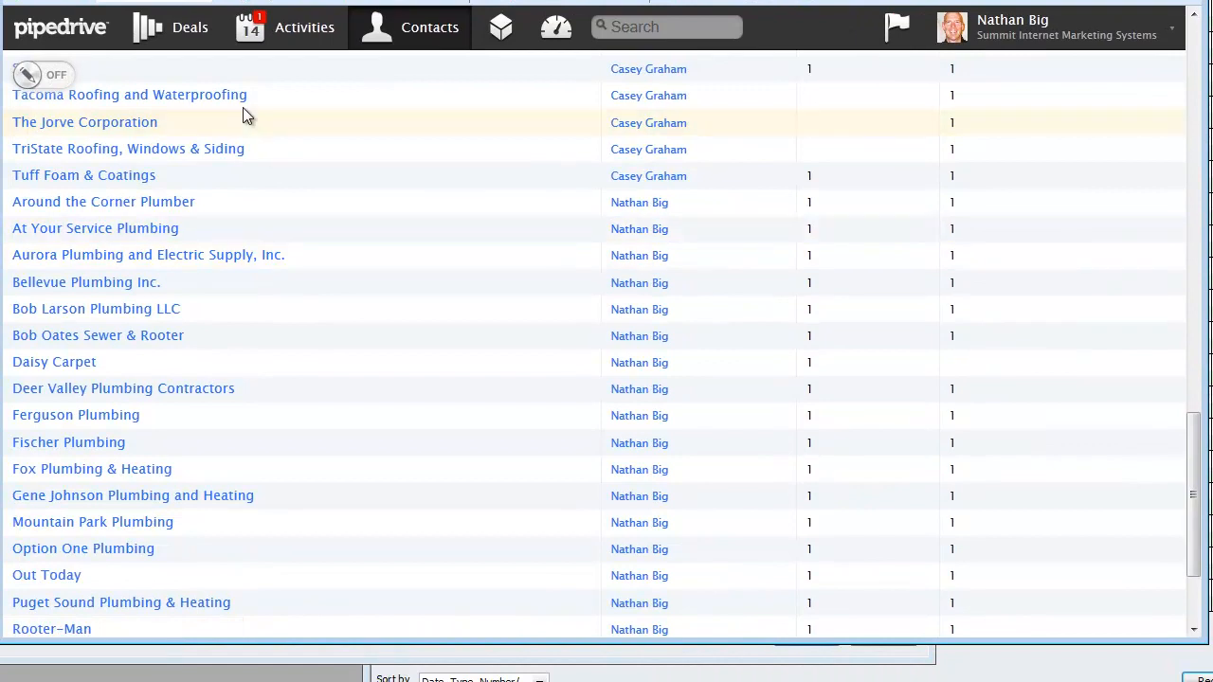
Retry bulk-editing the owner of Bob Larson Plumbing LLC, reaching the user's statistics page with 19 new deals
{"action": "left_click", "coordinate": [42, 74]}
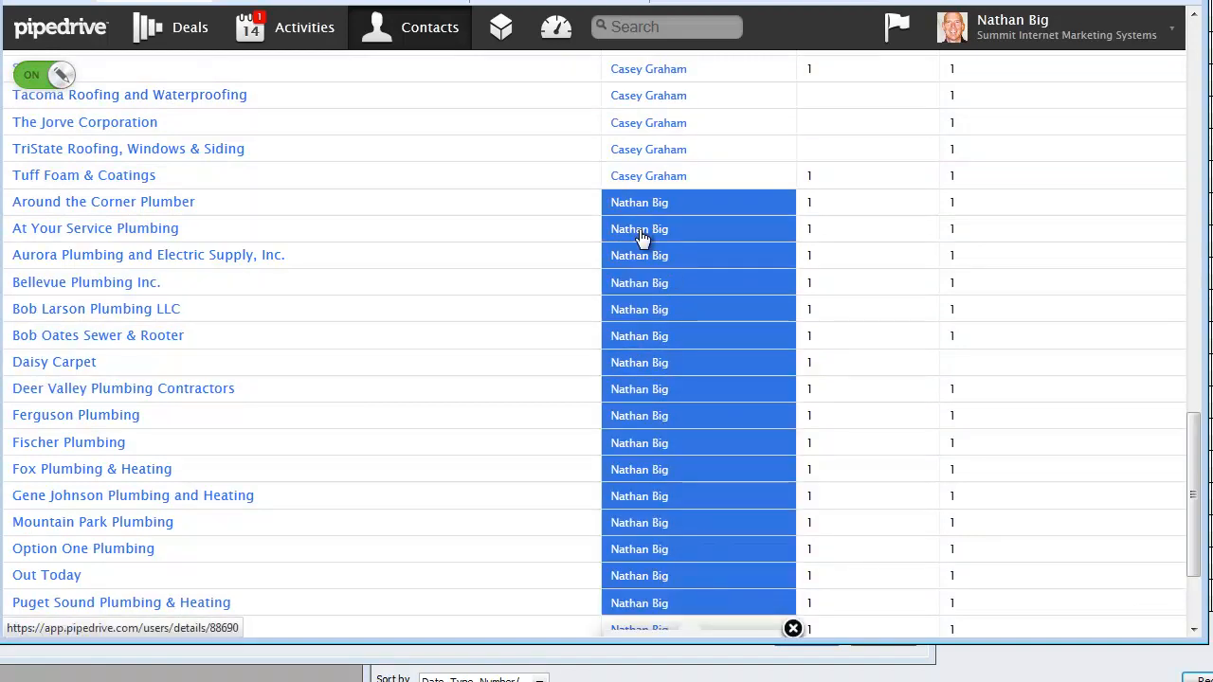
{"action": "left_click", "coordinate": [639, 309]}
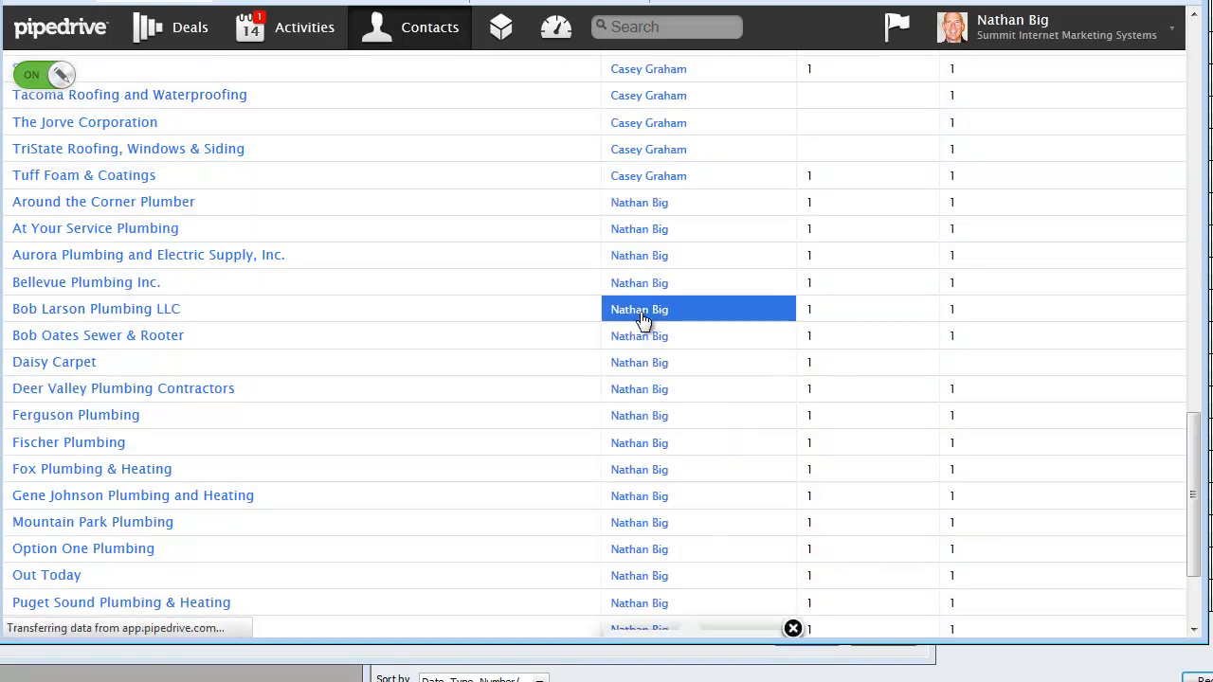
{"action": "left_click", "coordinate": [639, 309]}
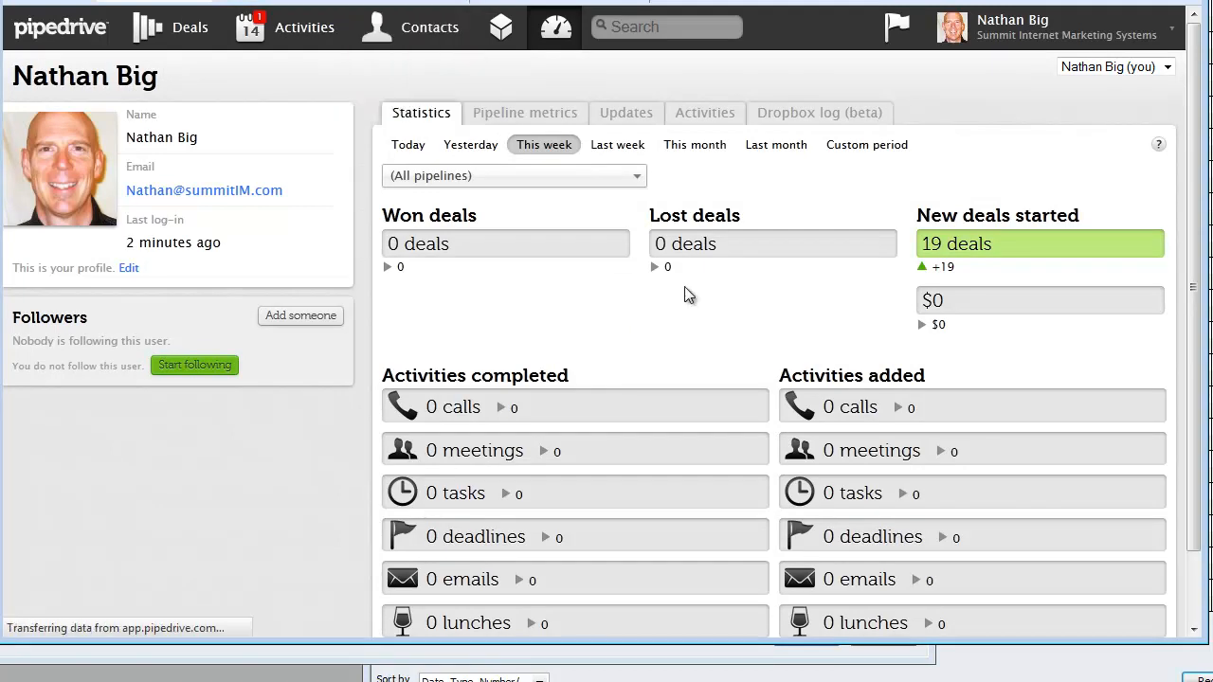
{"action": "left_click", "coordinate": [428, 27]}
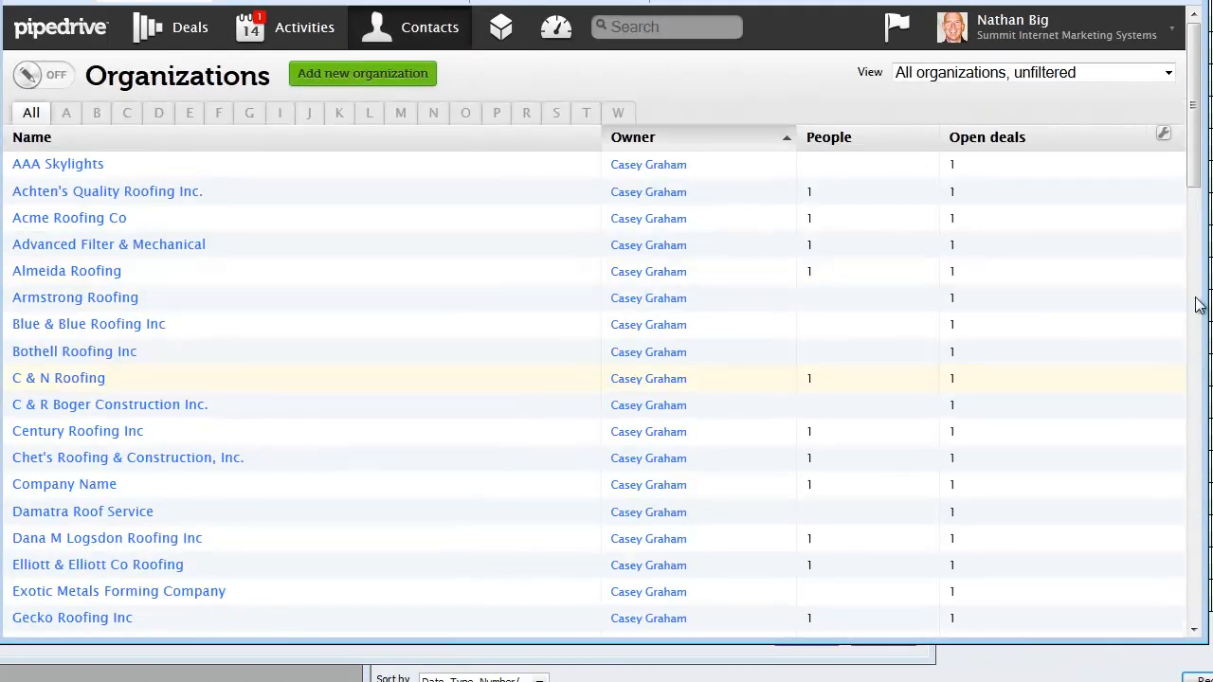
{"action": "scroll", "scroll_direction": "down", "scroll_amount": 3}
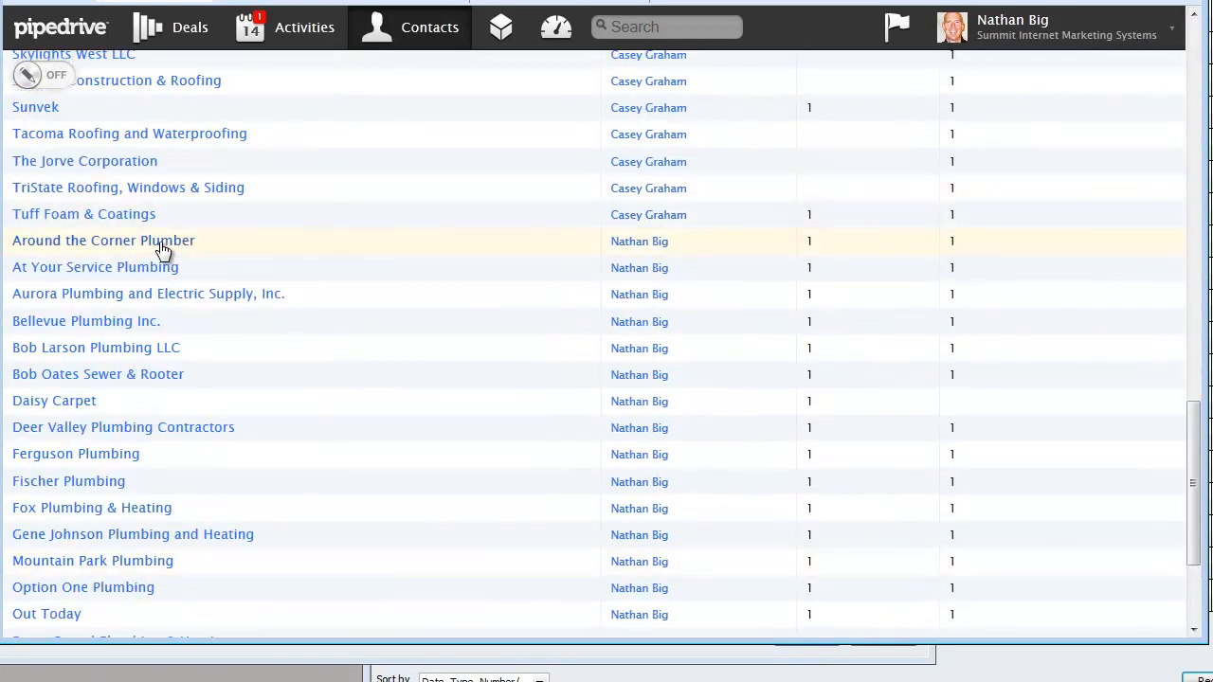
{"action": "left_click", "coordinate": [102, 238]}
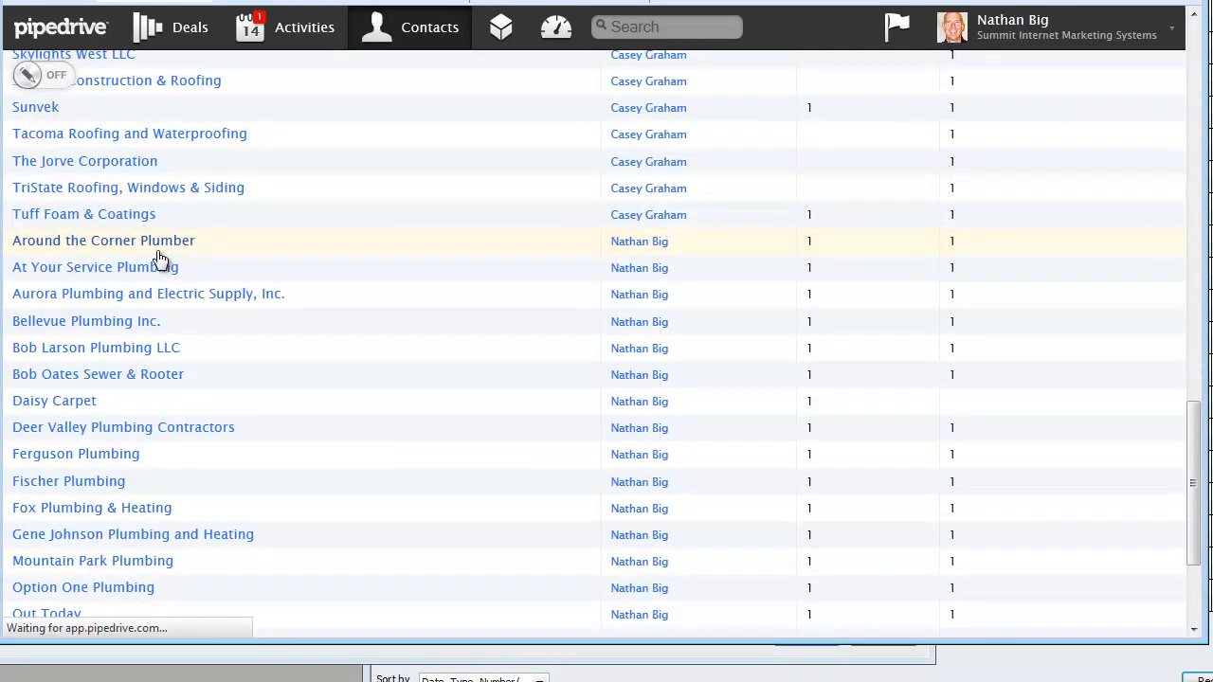
{"action": "left_click", "coordinate": [102, 239]}
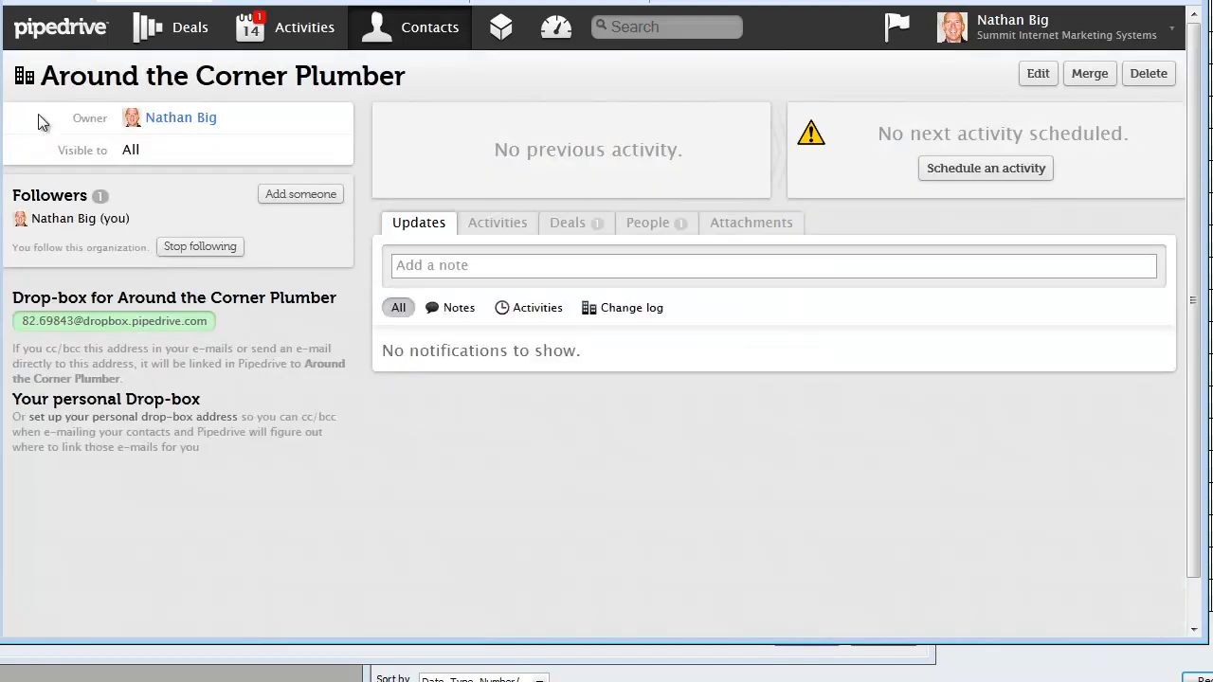
{"action": "mouse_move", "coordinate": [343, 123]}
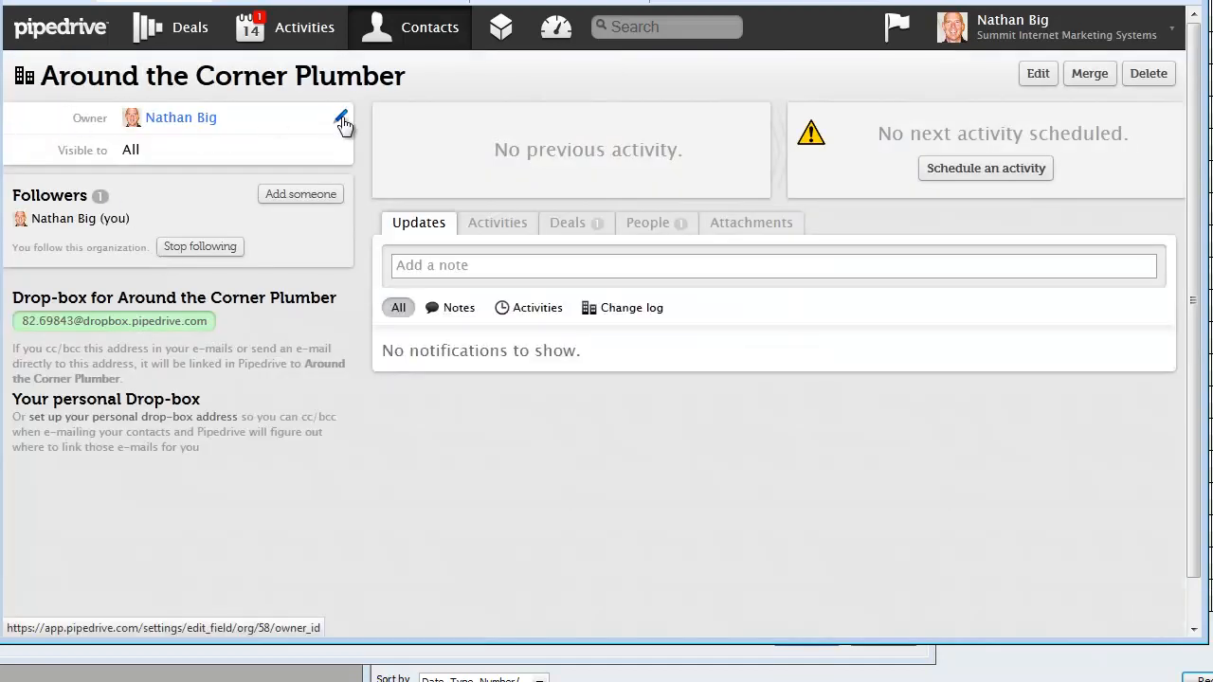
{"action": "left_click", "coordinate": [344, 123]}
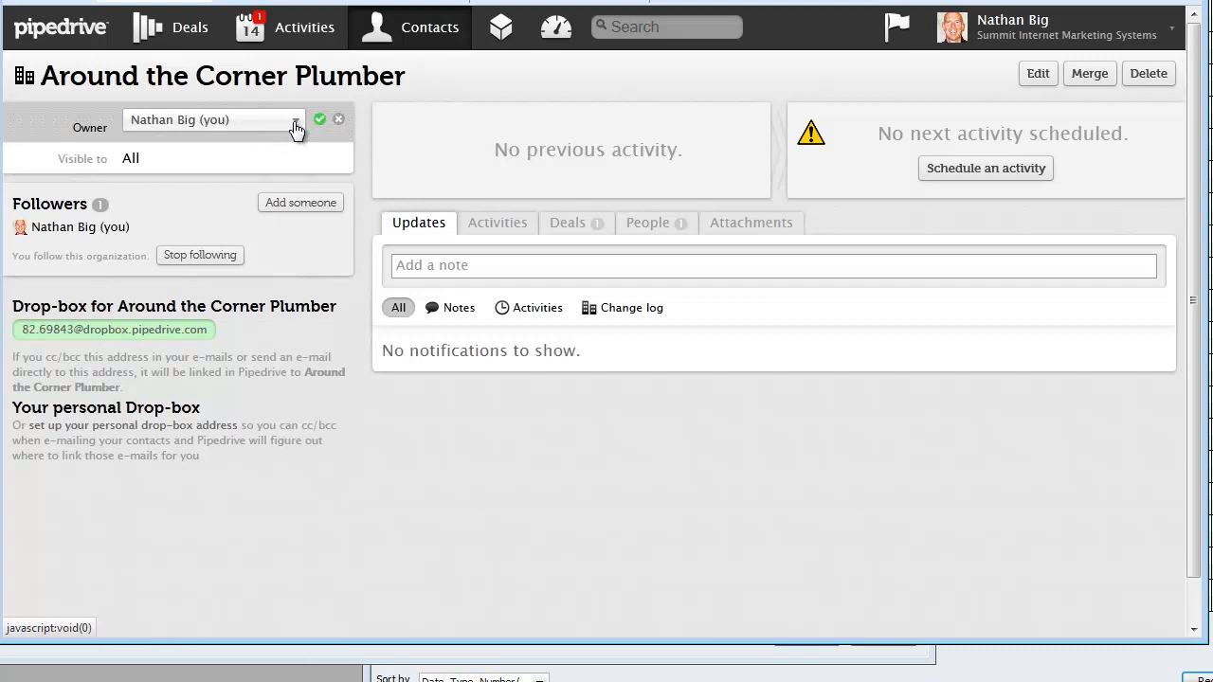
{"action": "left_click", "coordinate": [212, 119]}
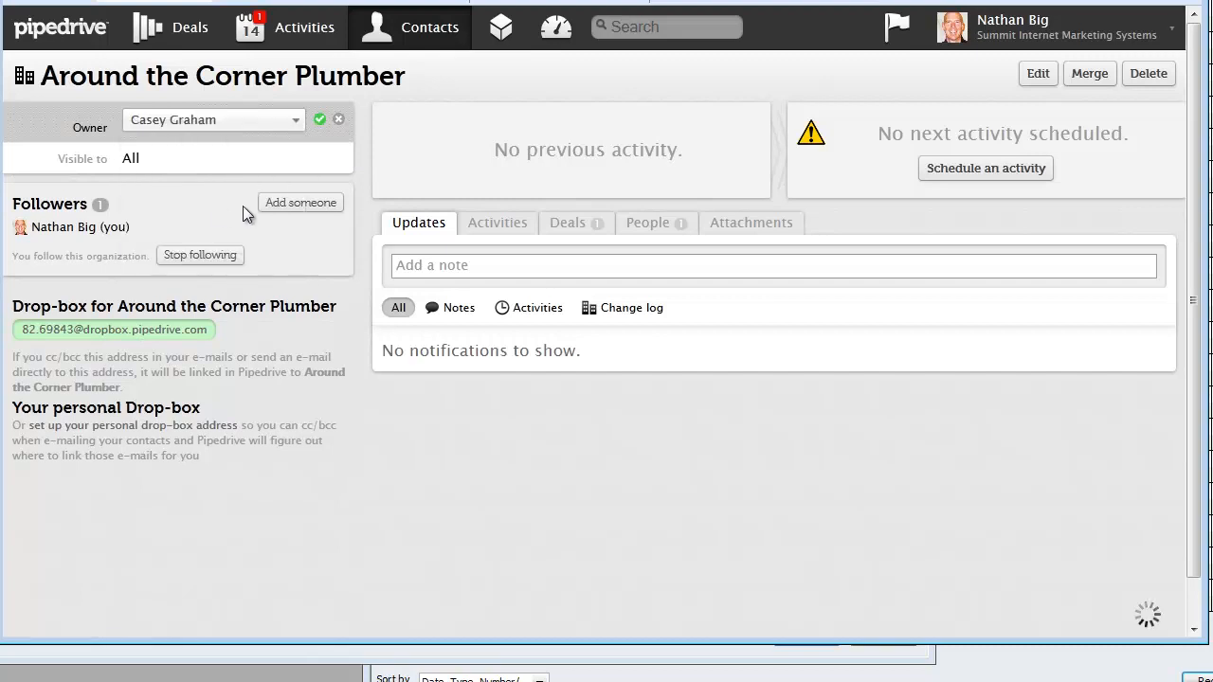
{"action": "left_click", "coordinate": [318, 118]}
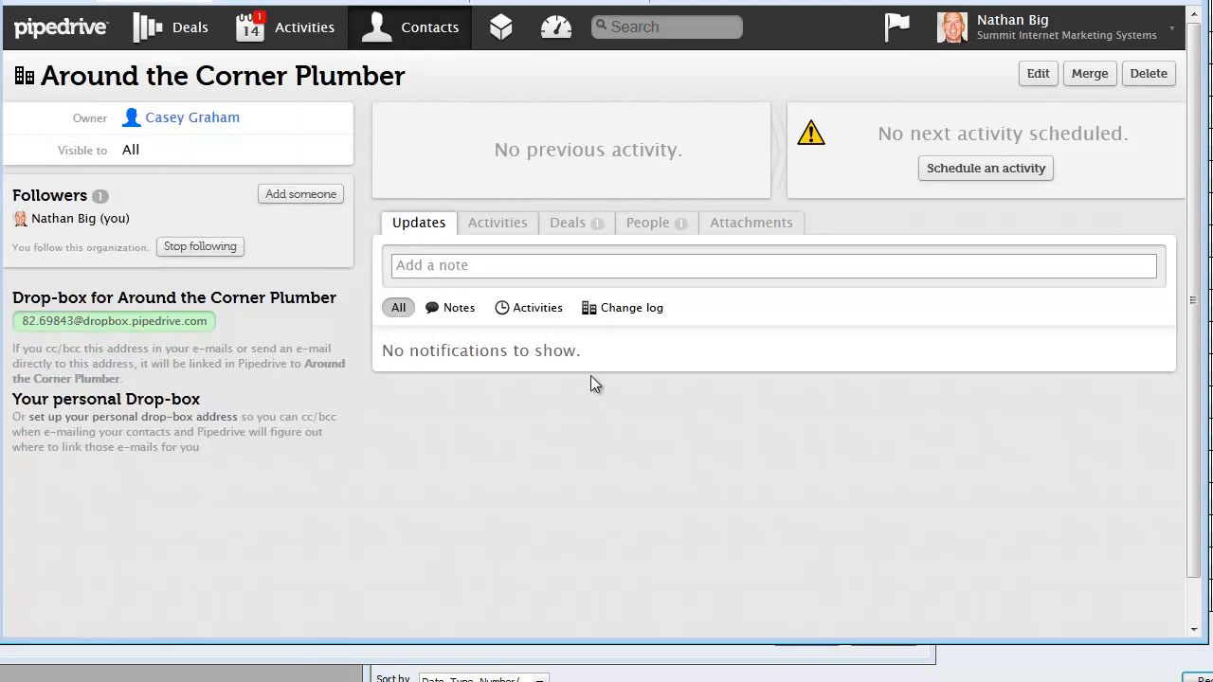
{"action": "left_click", "coordinate": [429, 27]}
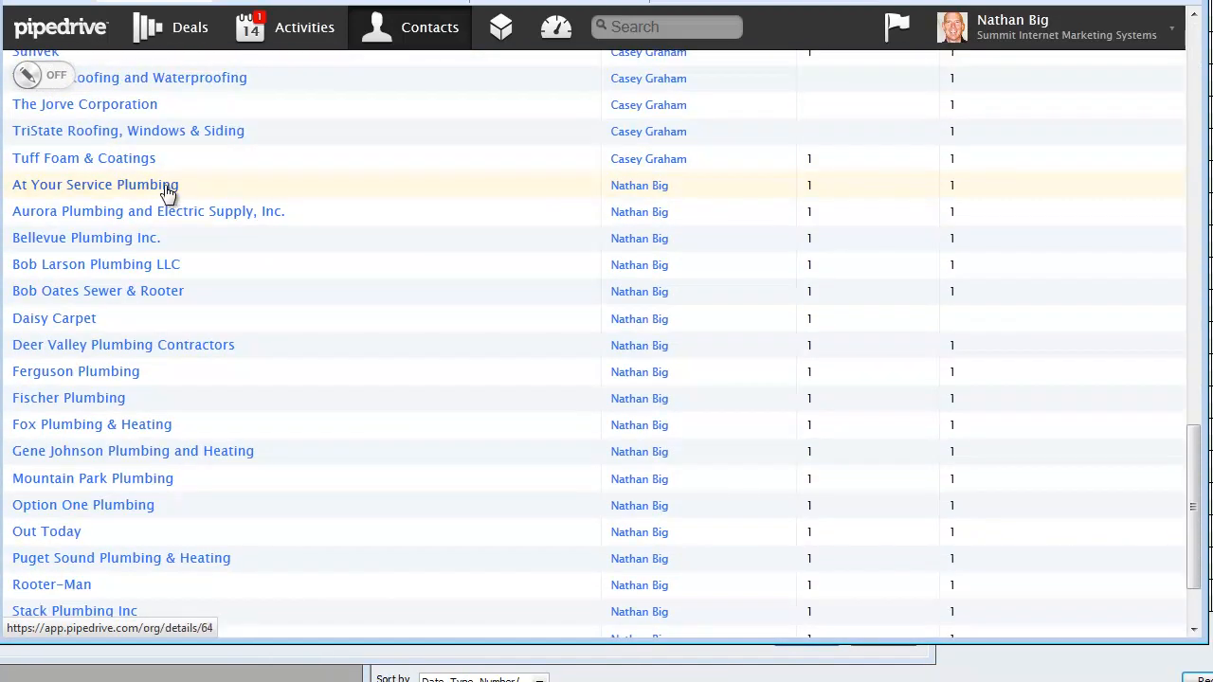
{"action": "left_click", "coordinate": [94, 184]}
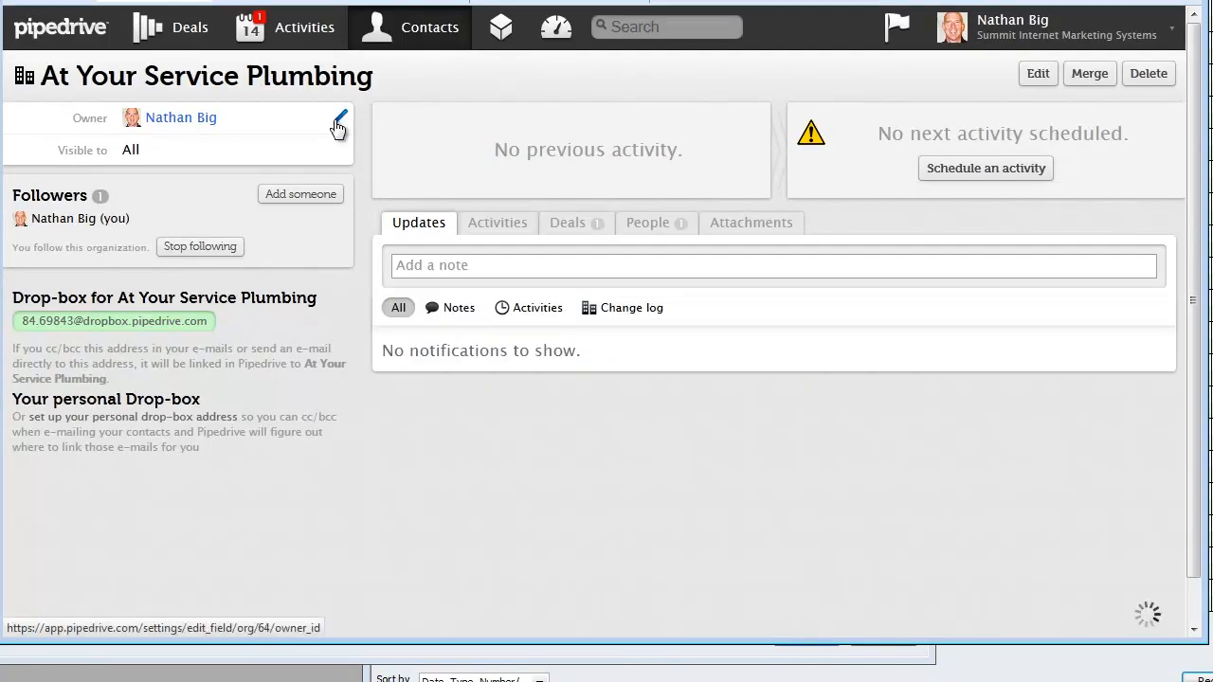
{"action": "left_click", "coordinate": [337, 124]}
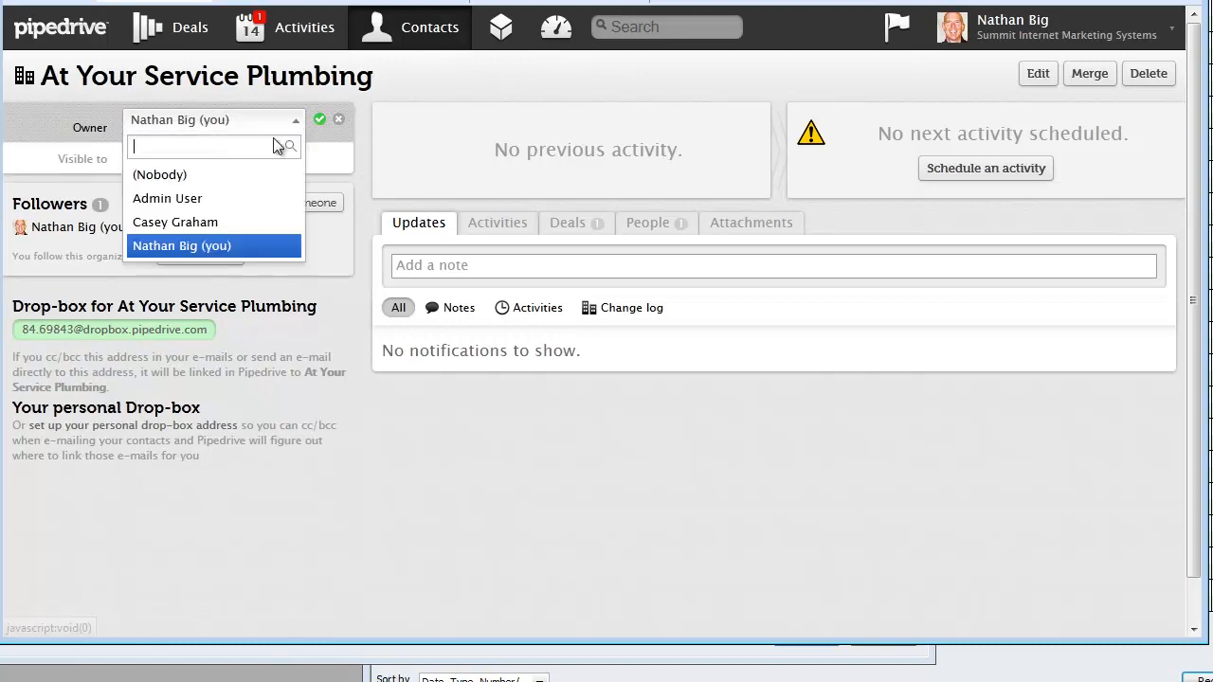
{"action": "left_click", "coordinate": [174, 222]}
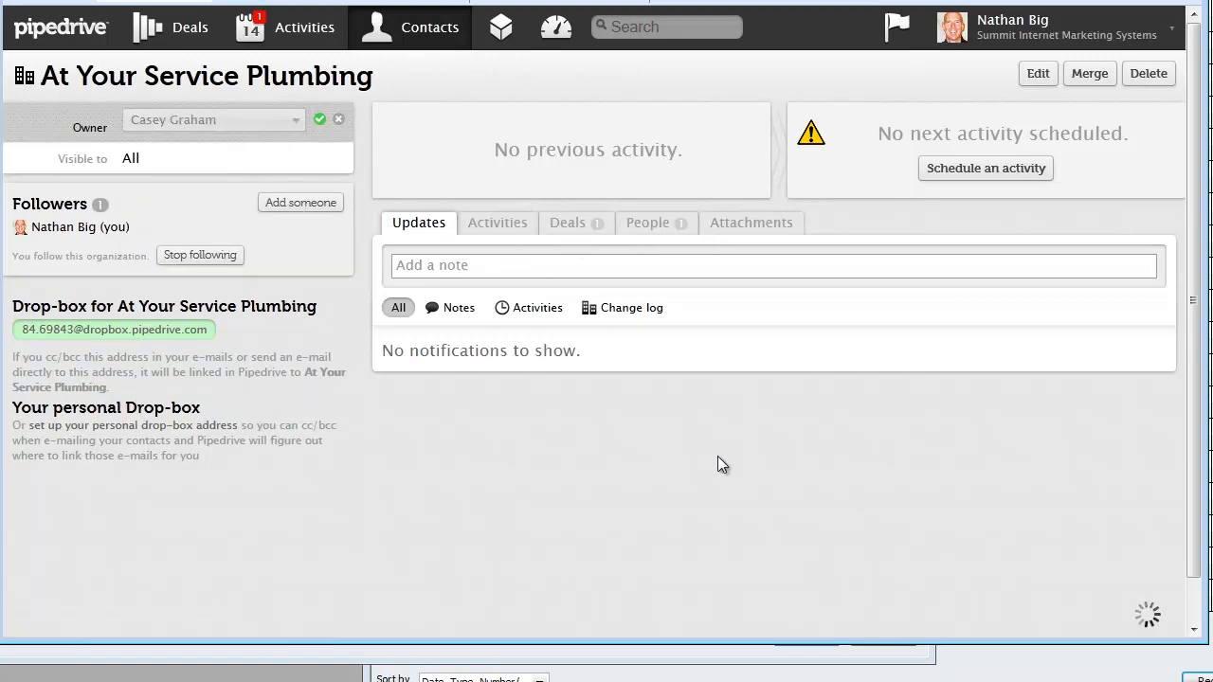
{"action": "left_click", "coordinate": [318, 117]}
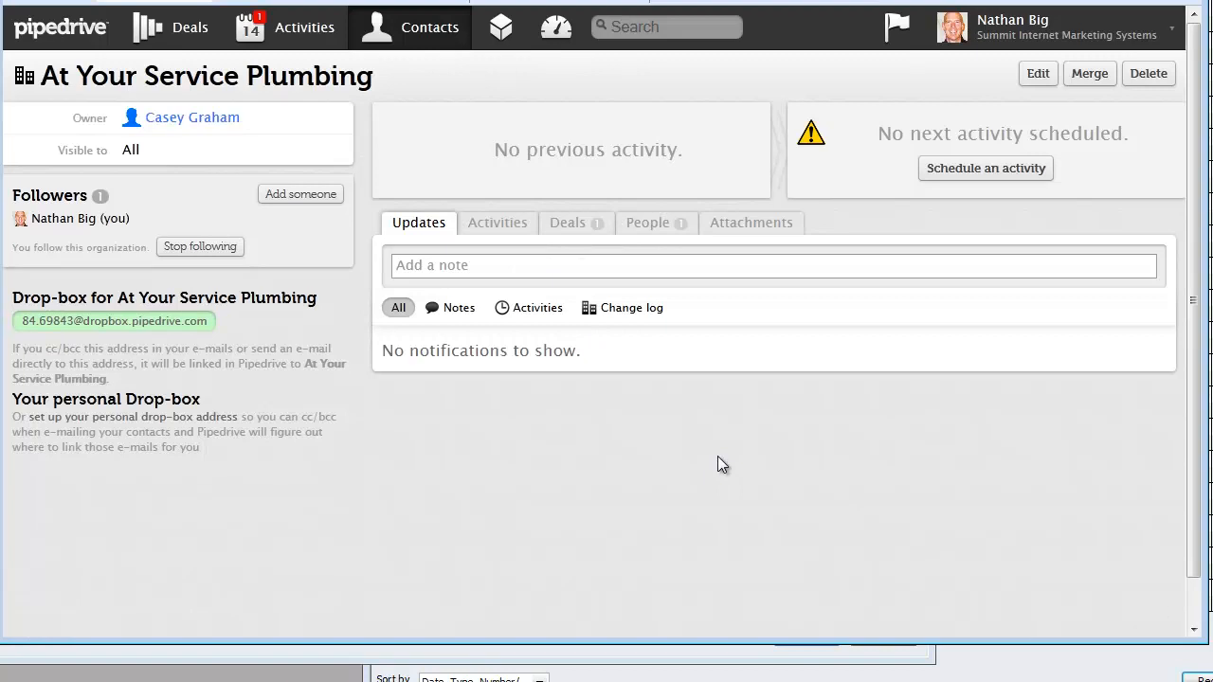
{"action": "mouse_move", "coordinate": [849, 453]}
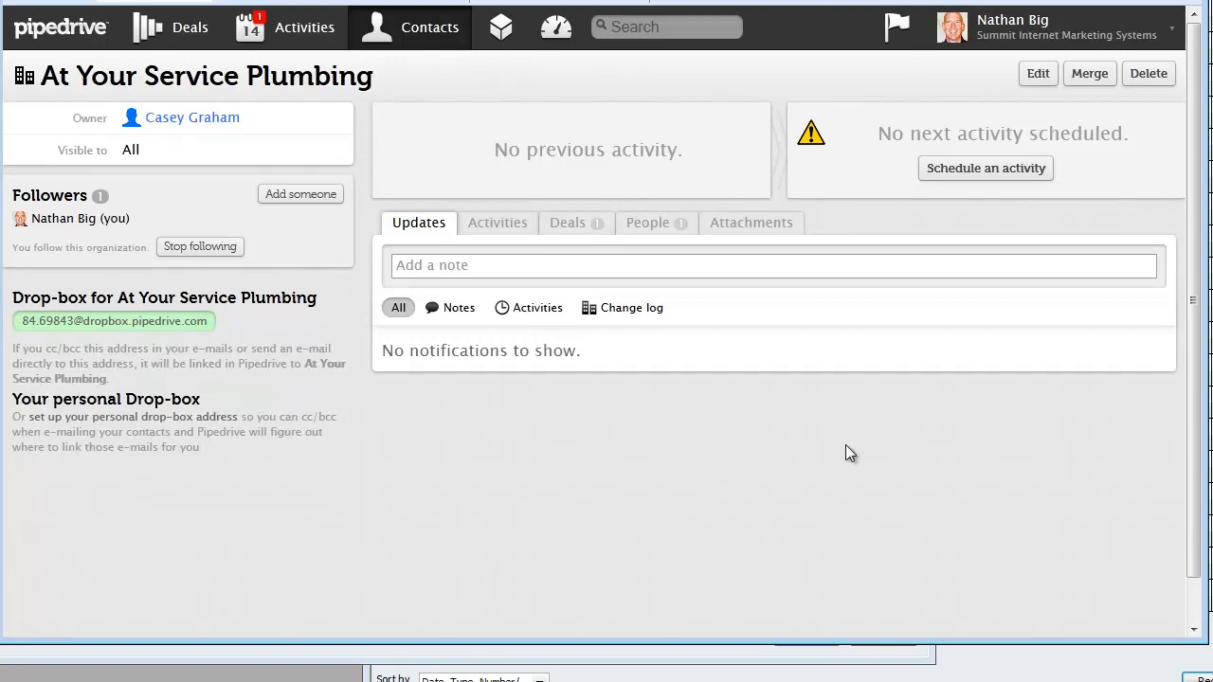